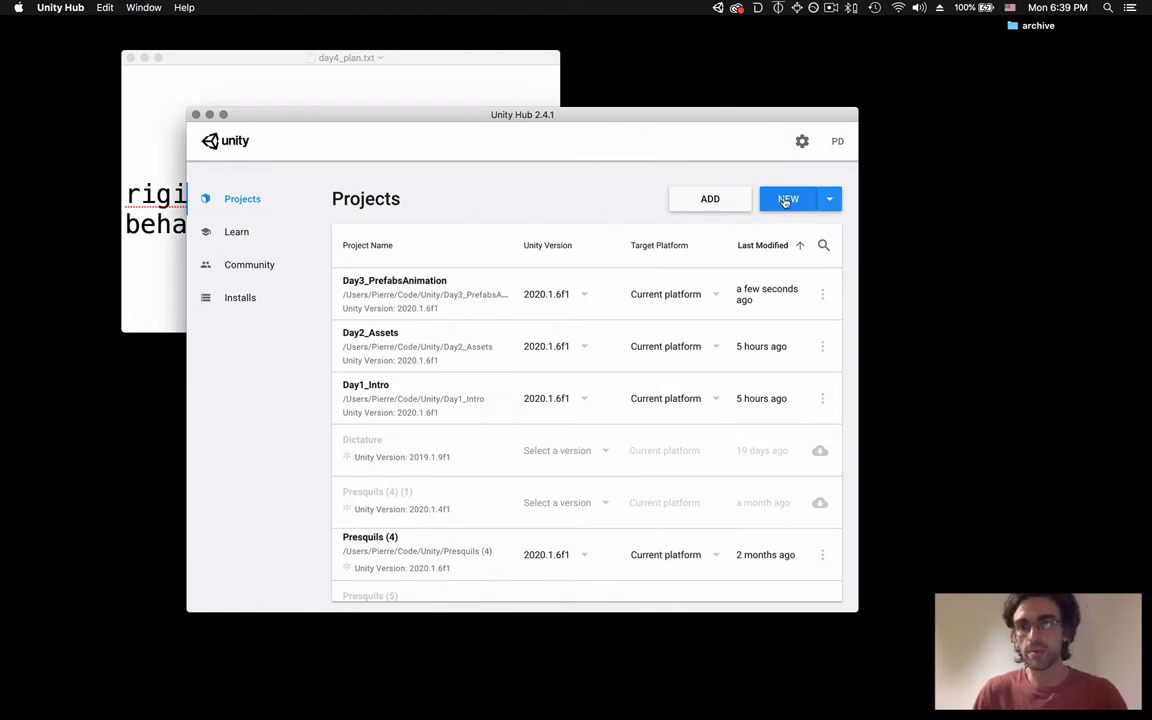
- Create a new 3D project named Day4_Physics from Unity Hub
click(788, 200)
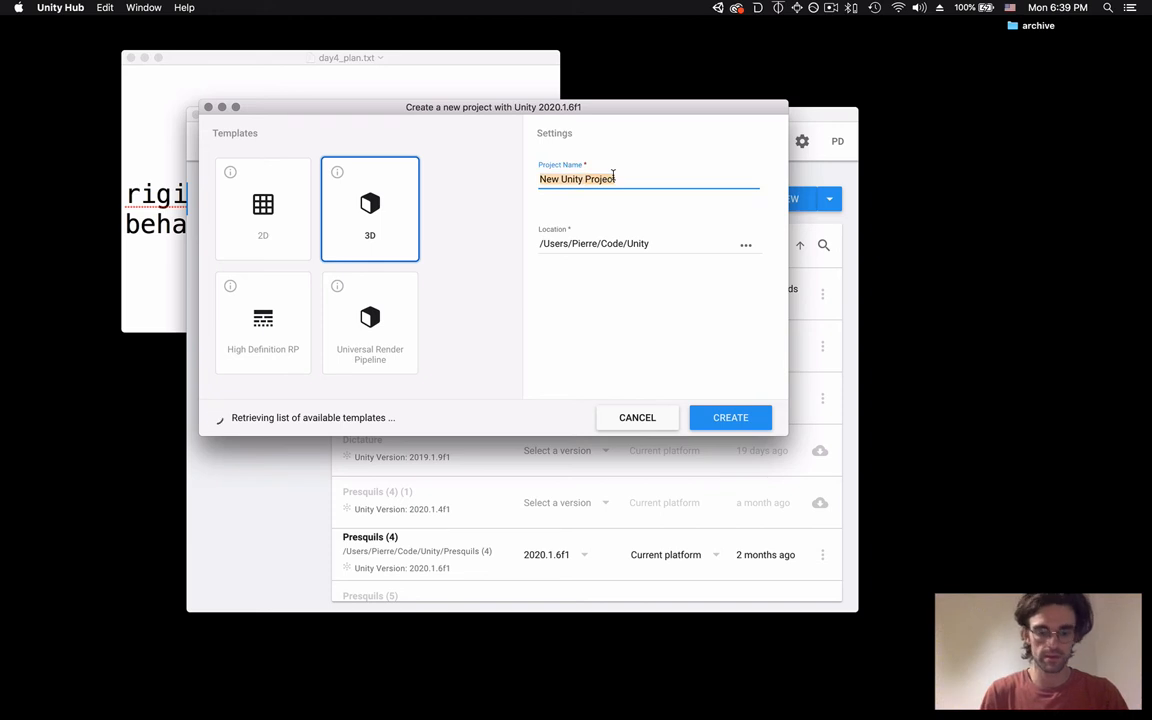
text(Day4)
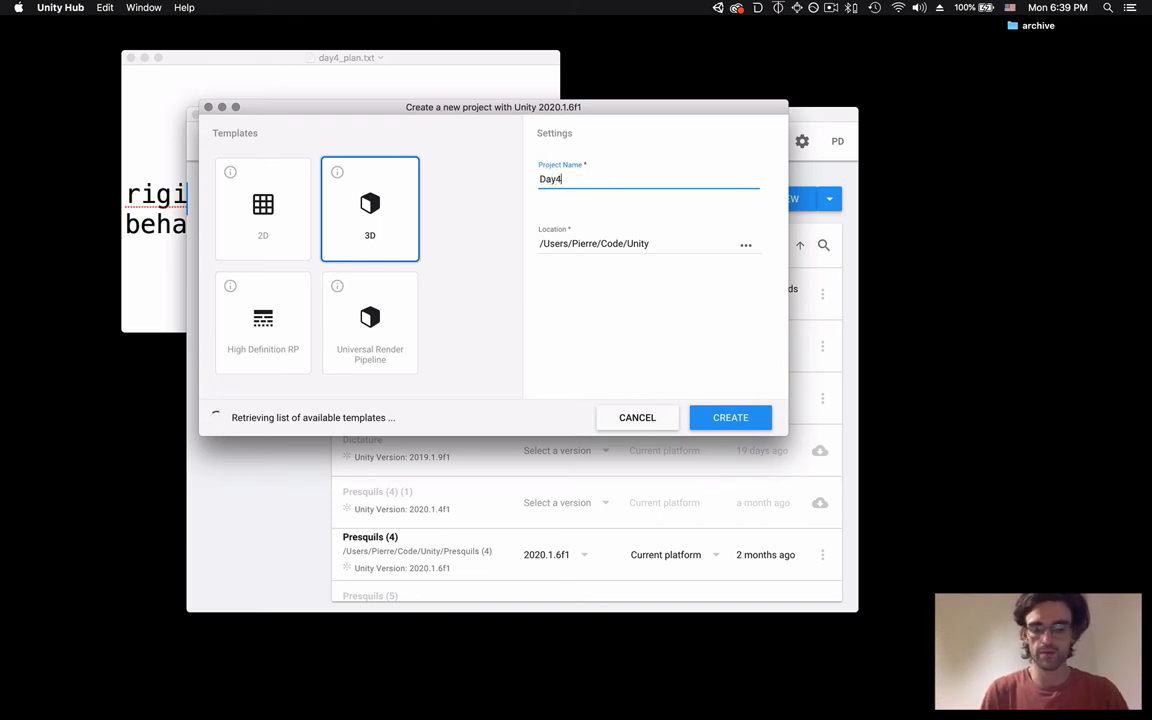
text(_Physics)
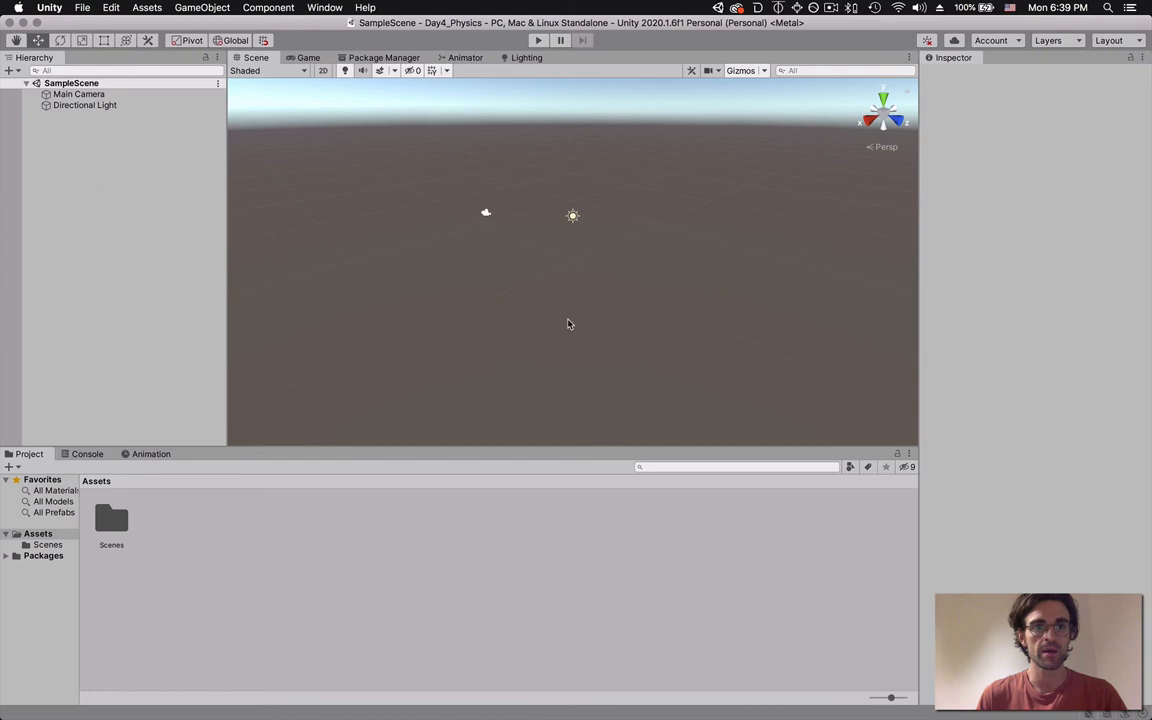
mouse_move(448, 244)
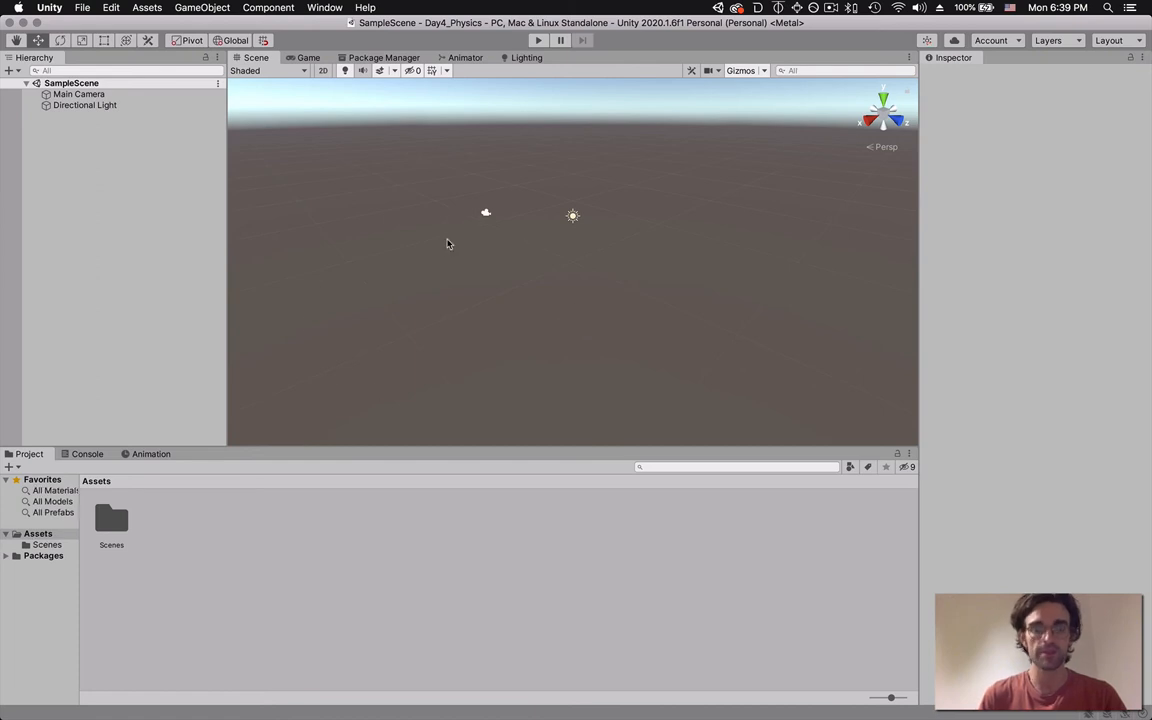
mouse_move(546, 260)
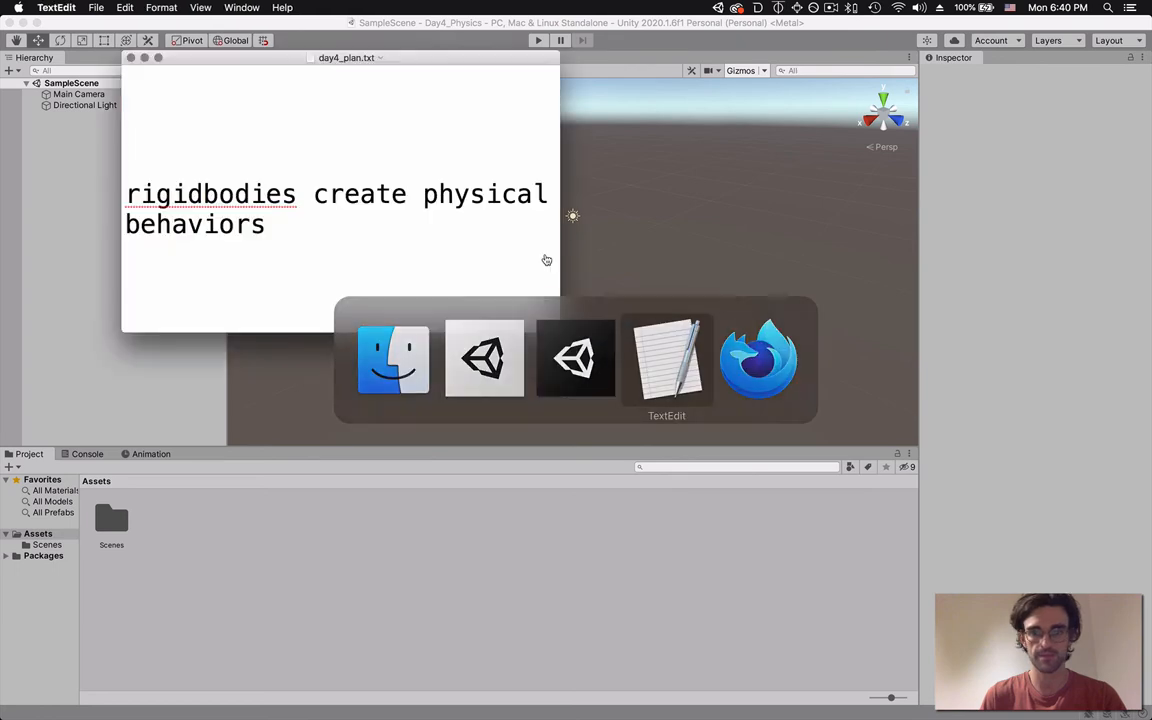
click(320, 236)
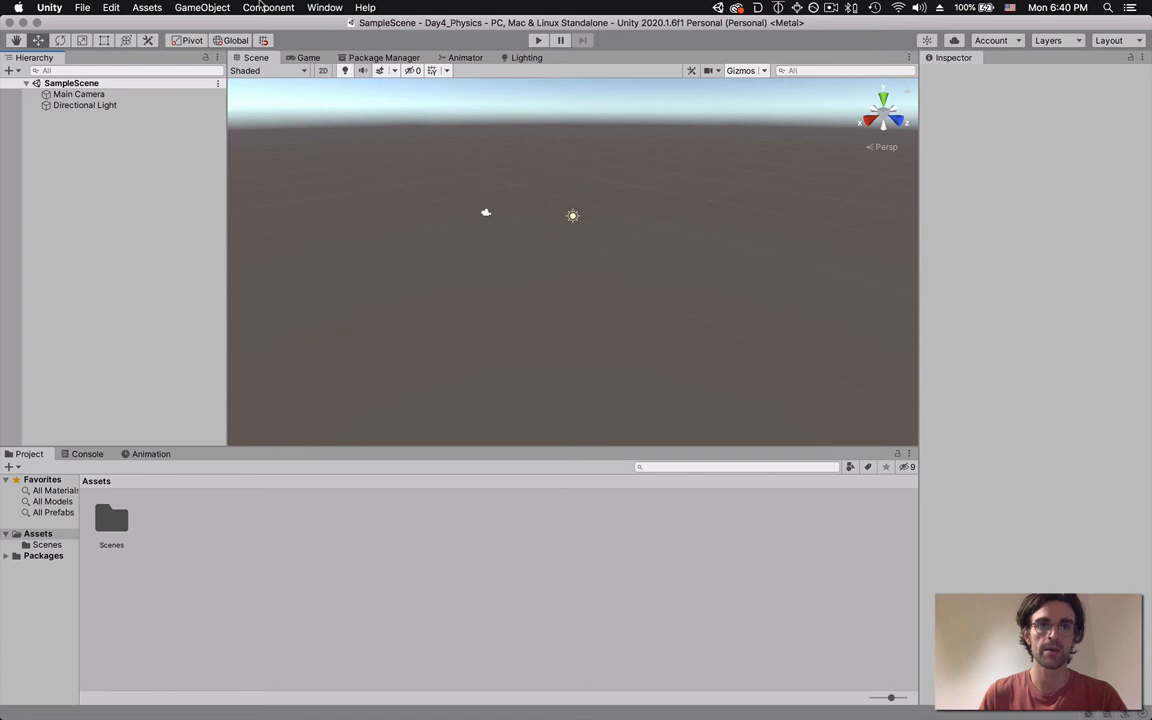
- Add a Cube to the scene and give it a Rigidbody component, collapsing the Box Collider
click(202, 8)
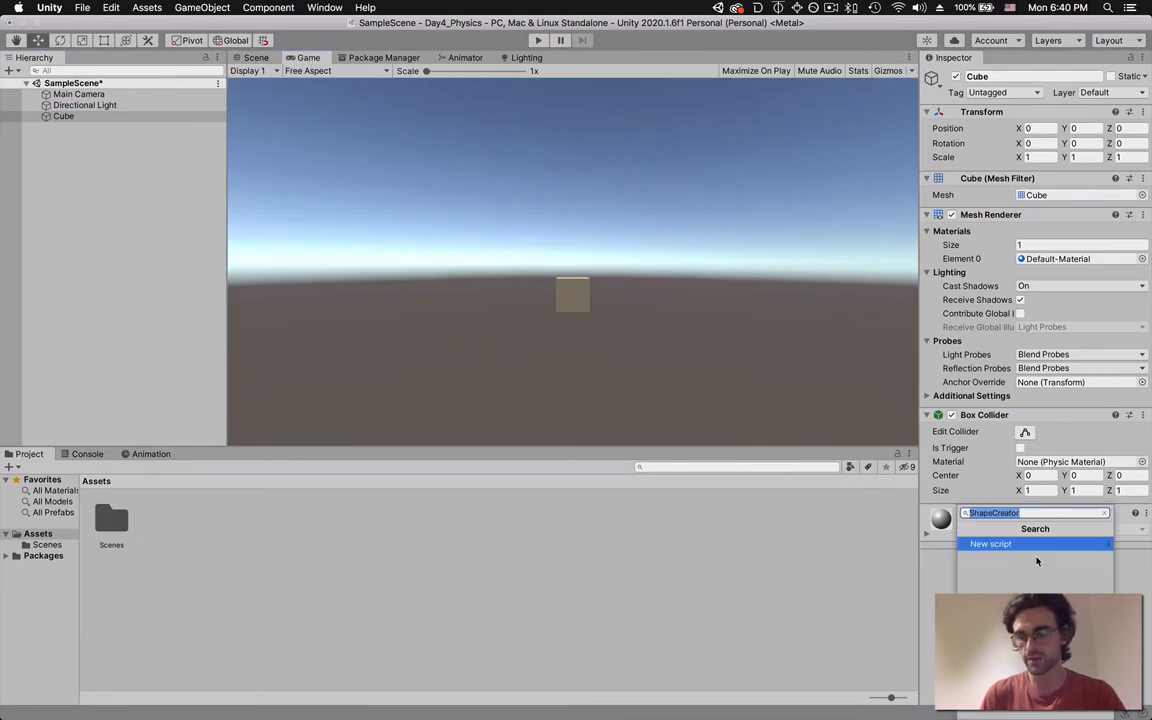
text(rigi)
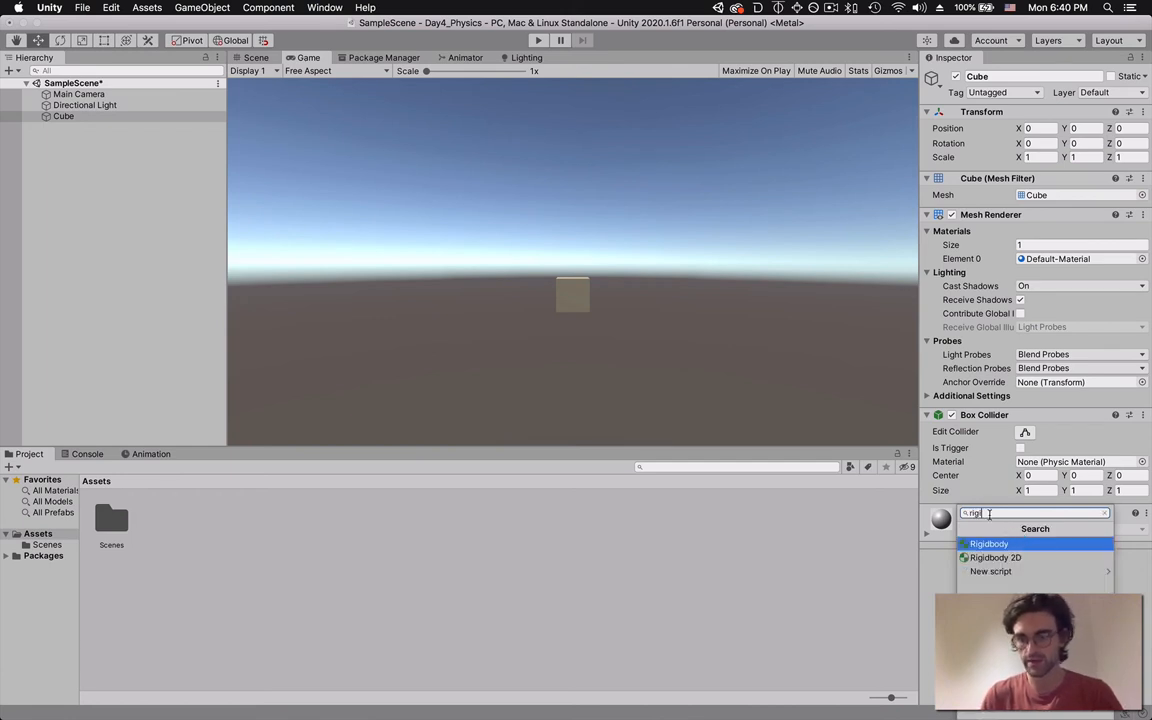
click(988, 544)
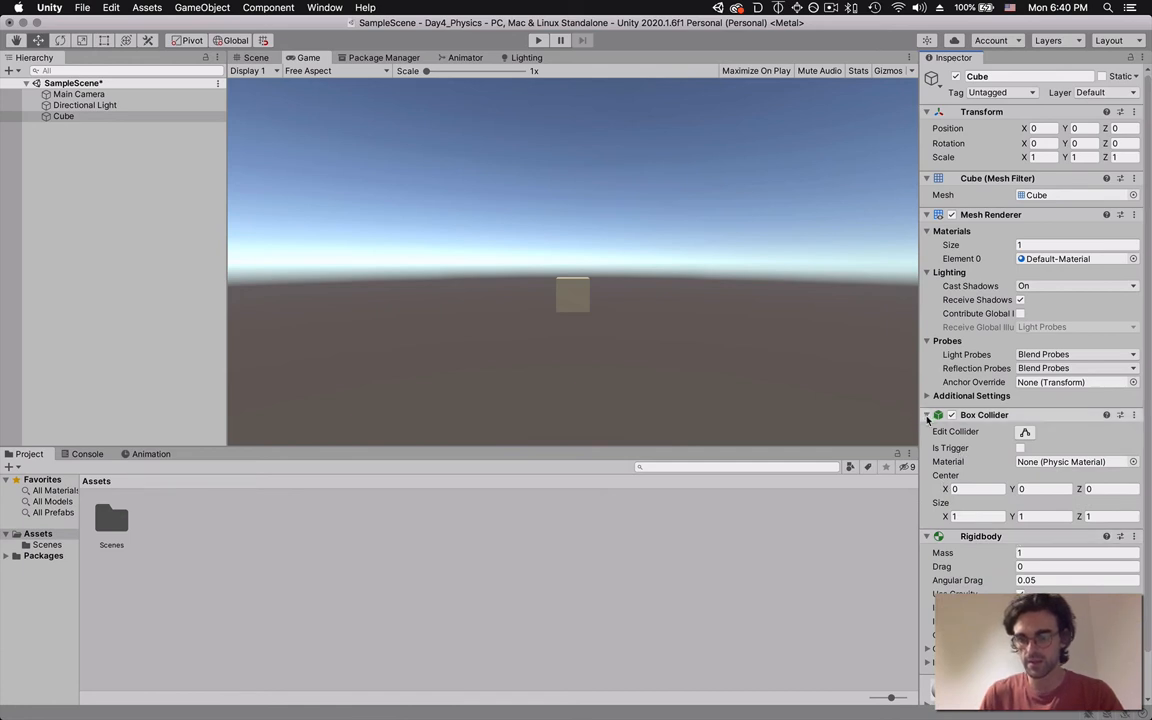
click(926, 414)
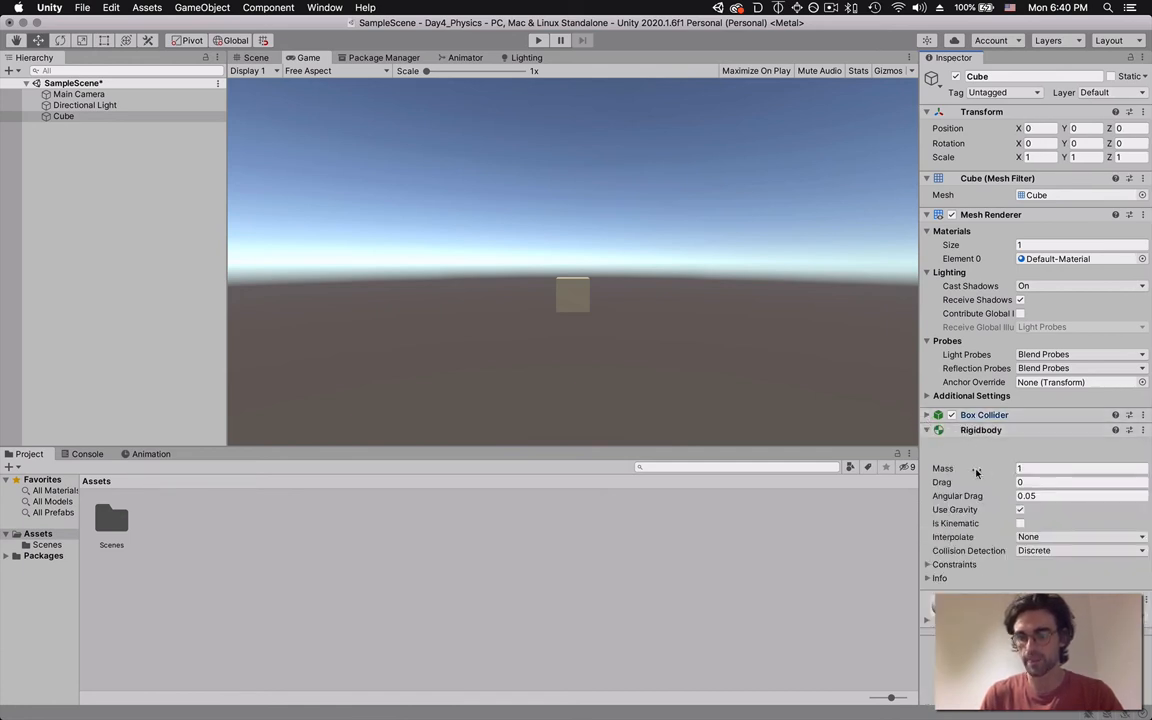
click(1080, 468)
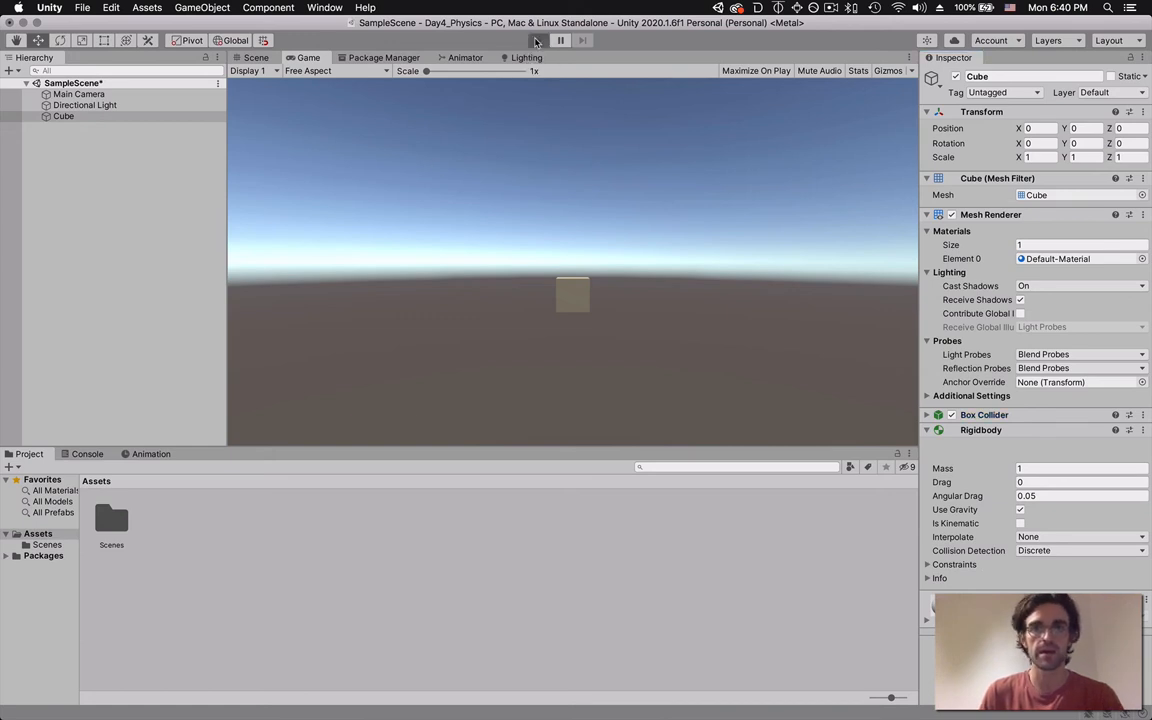
- Turn off Use Gravity on the cube's Rigidbody and test-run the scene to see it stay put
click(536, 40)
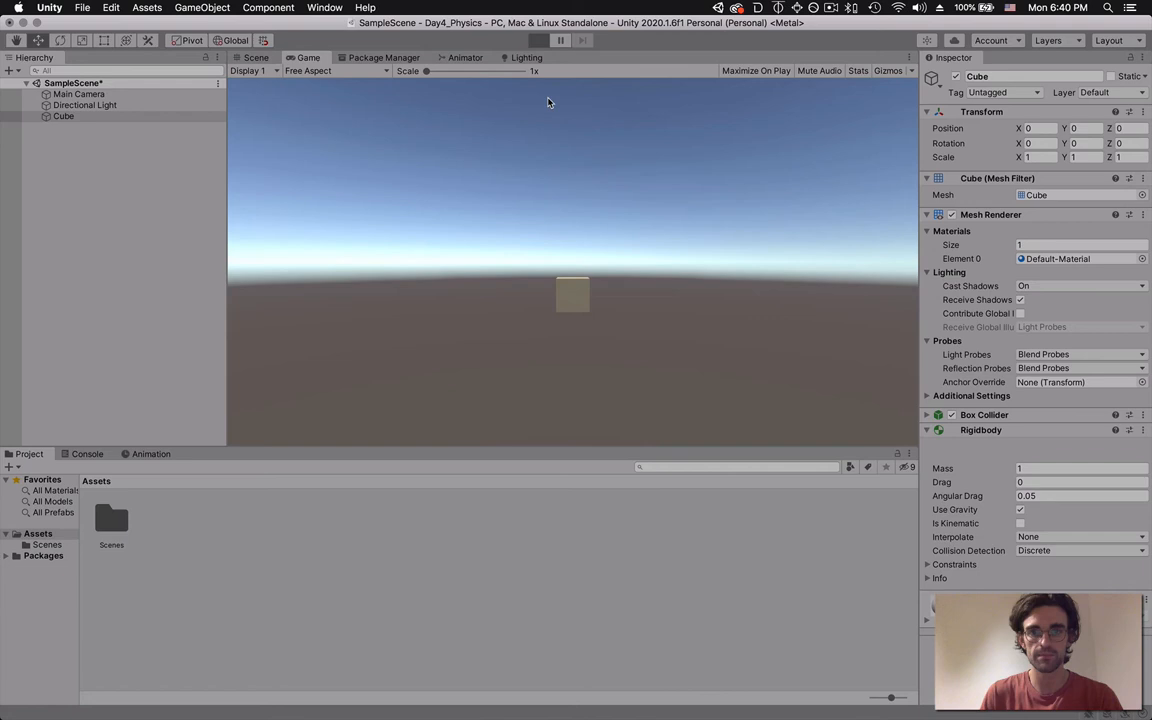
click(538, 40)
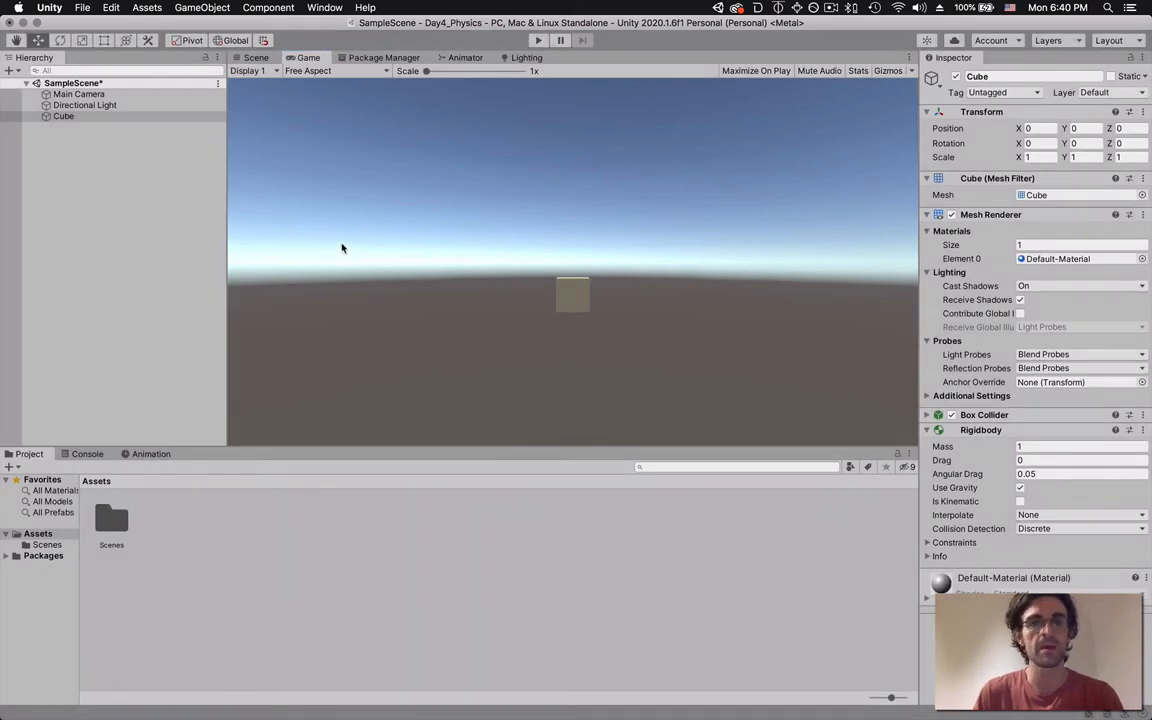
mouse_move(344, 244)
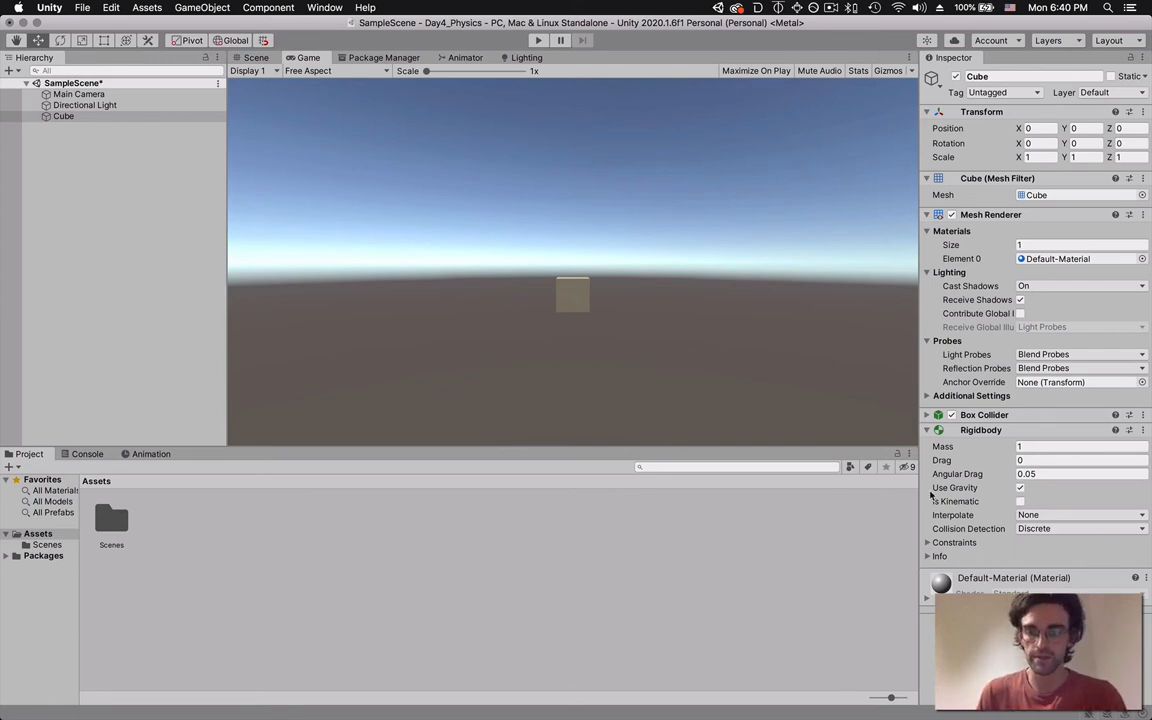
click(1020, 488)
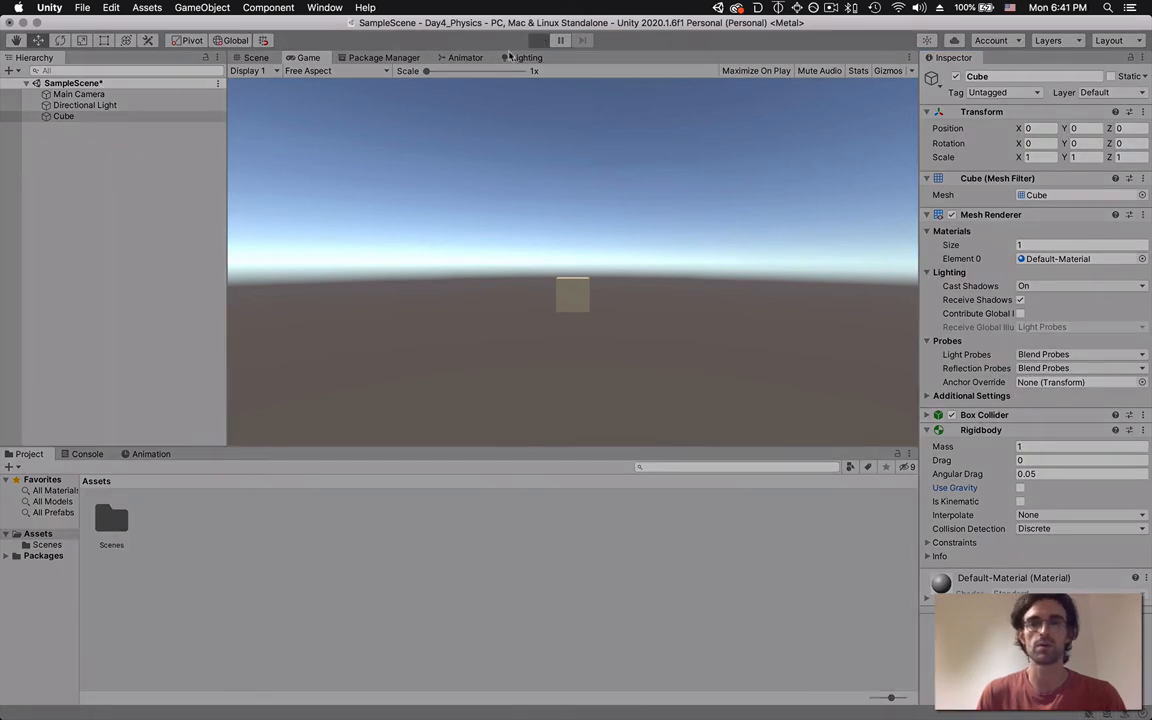
click(538, 40)
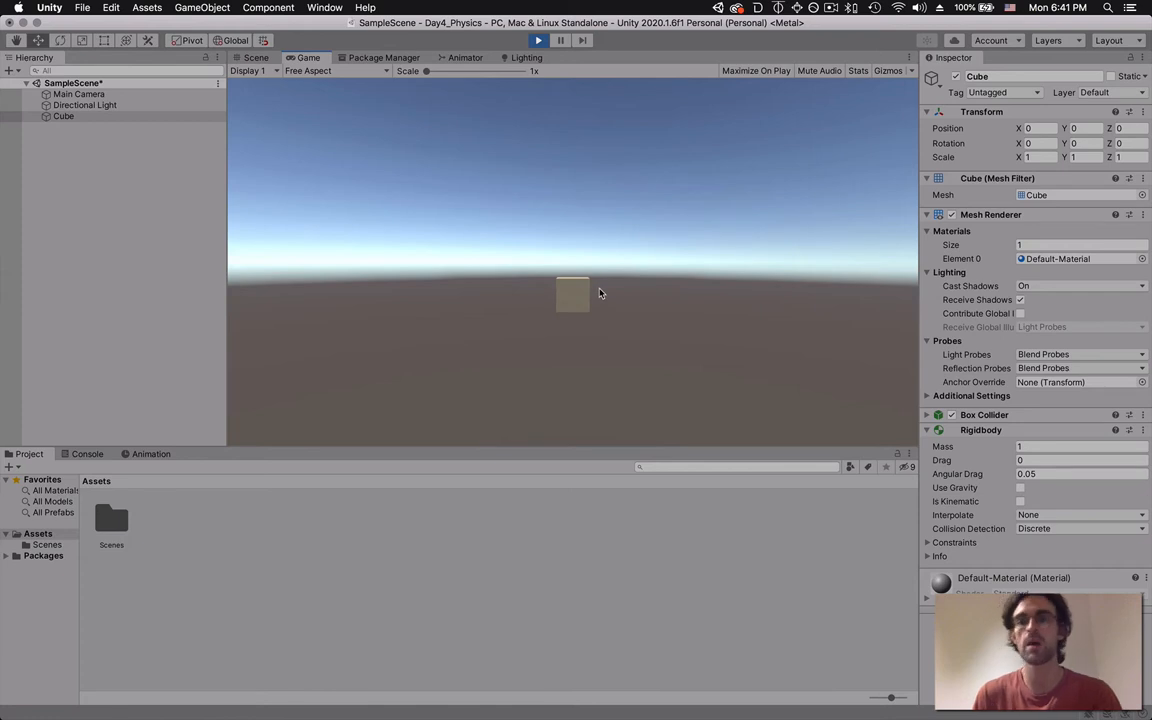
click(538, 40)
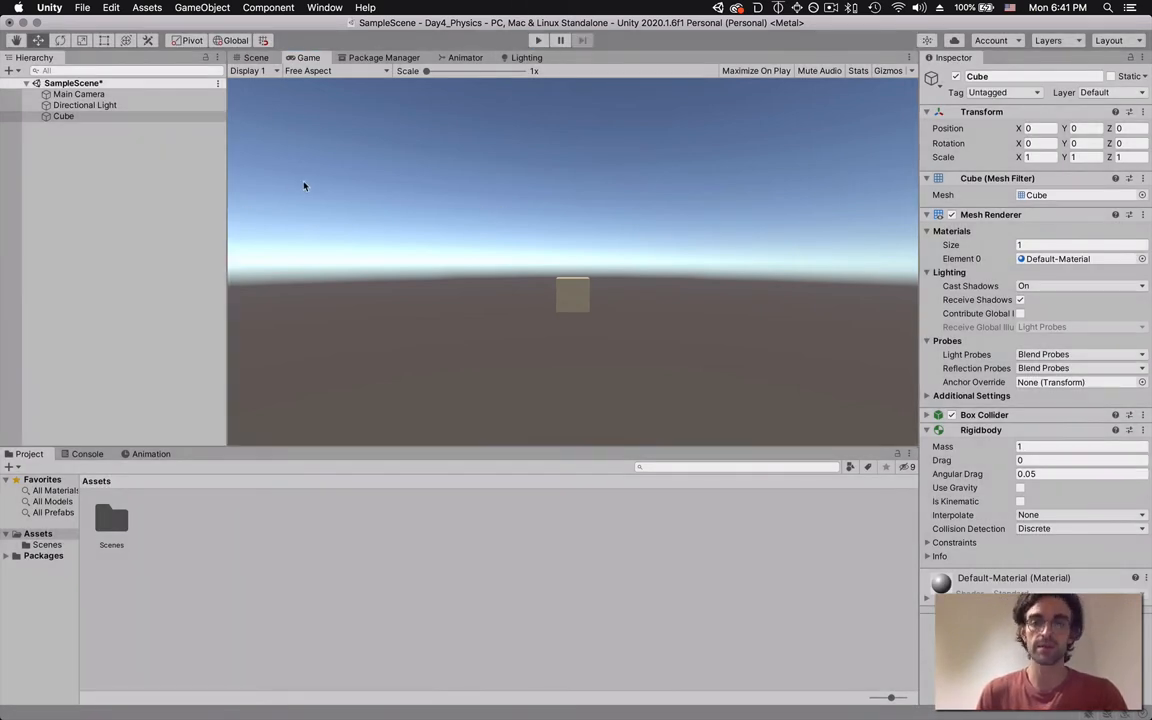
- Add a Plane as a floor at Y -1.15 below the cube and test-run the scene
click(202, 8)
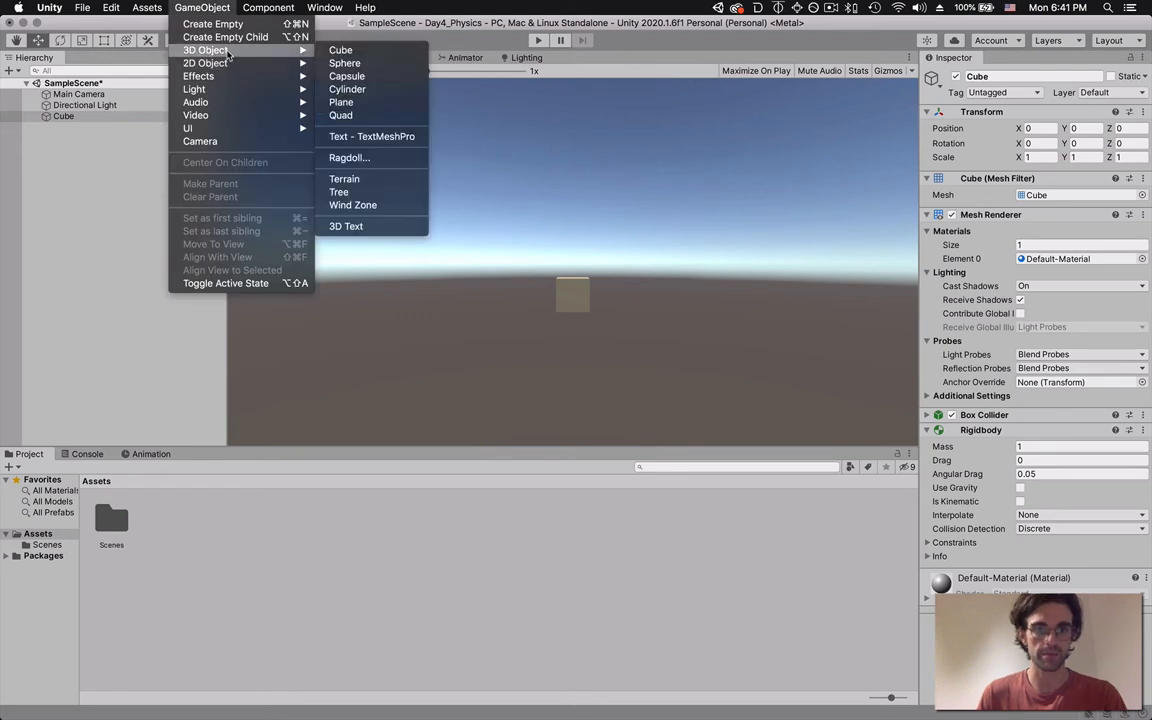
click(340, 100)
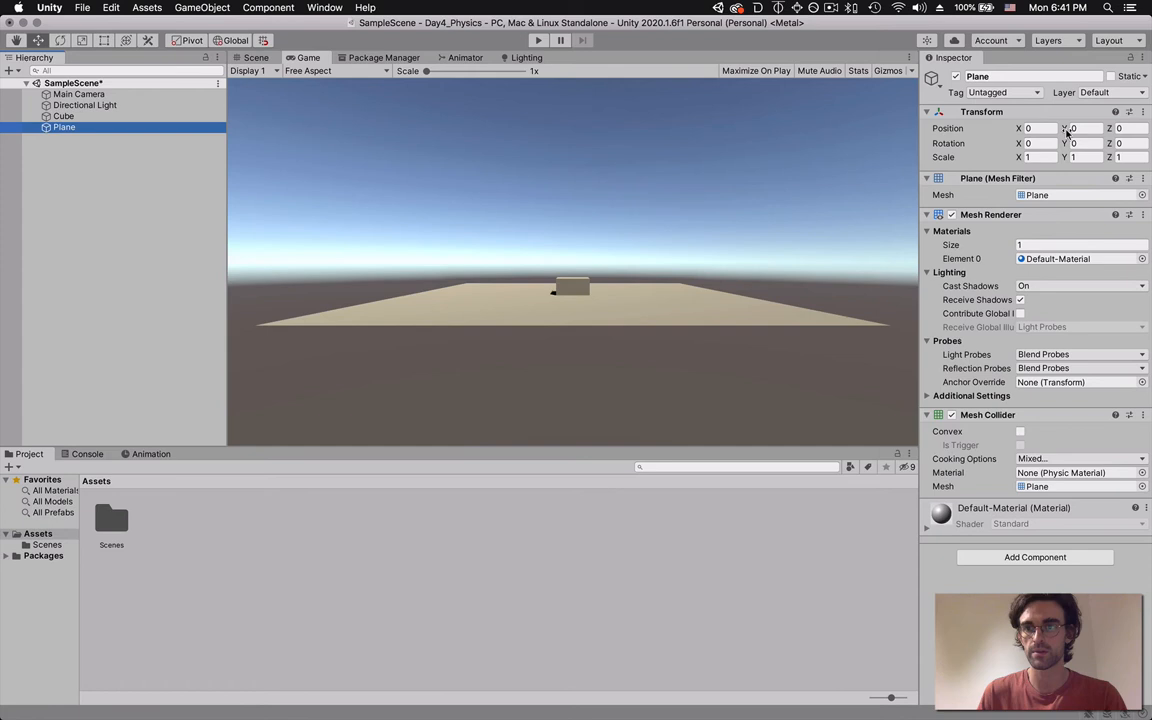
text(-1.15)
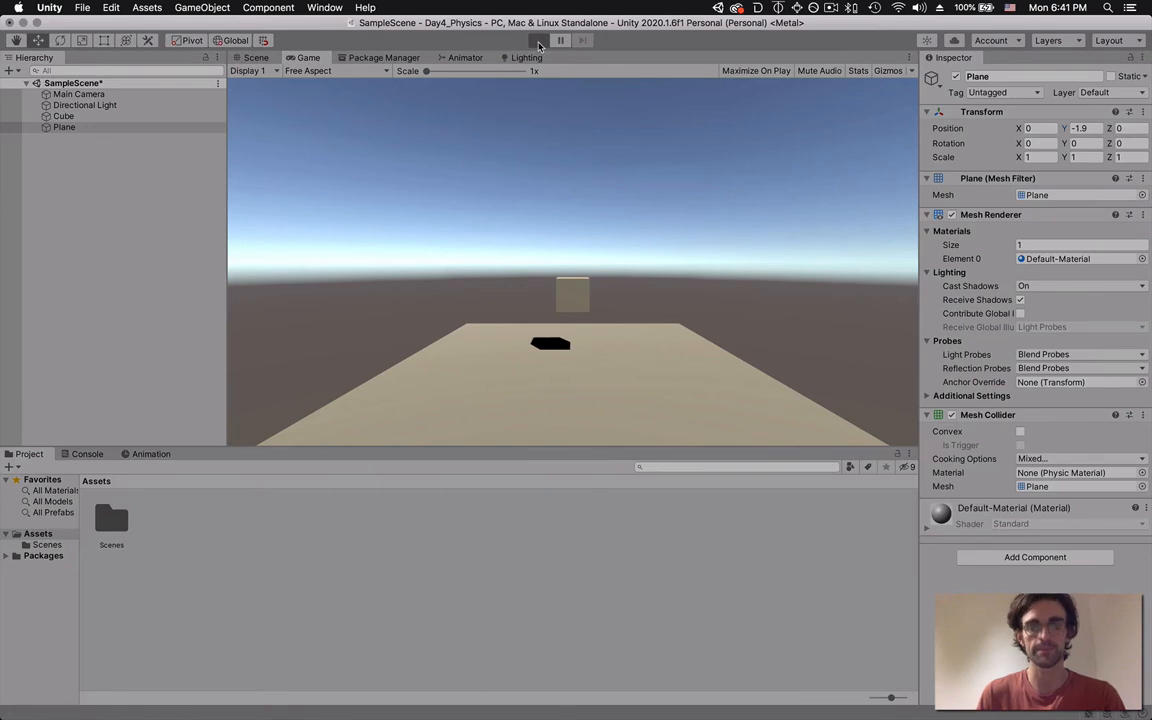
click(538, 40)
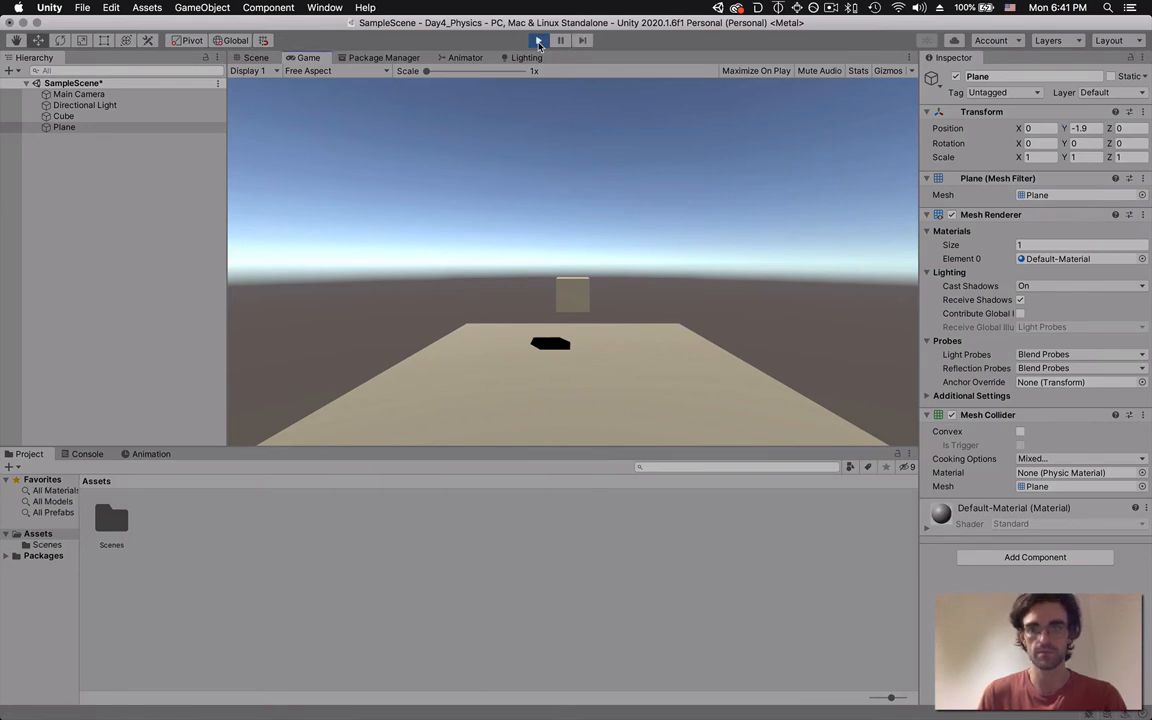
- Re-enable gravity on the cube and run the scene so it drops onto the plane
click(64, 116)
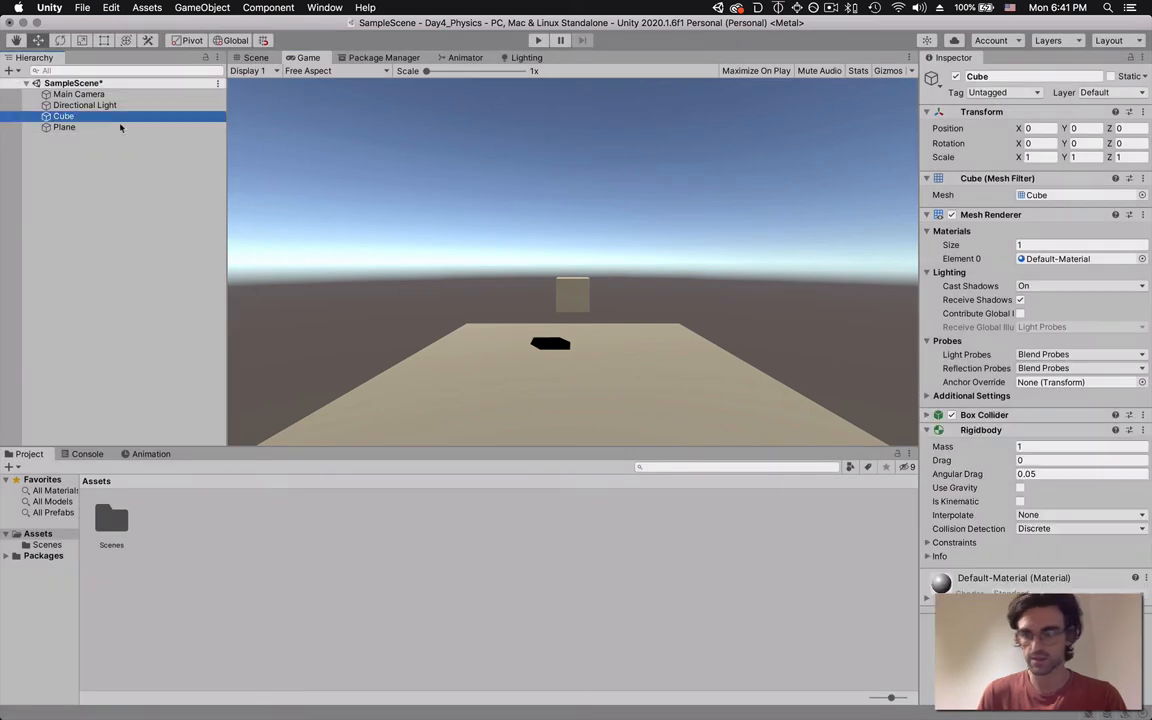
click(1020, 488)
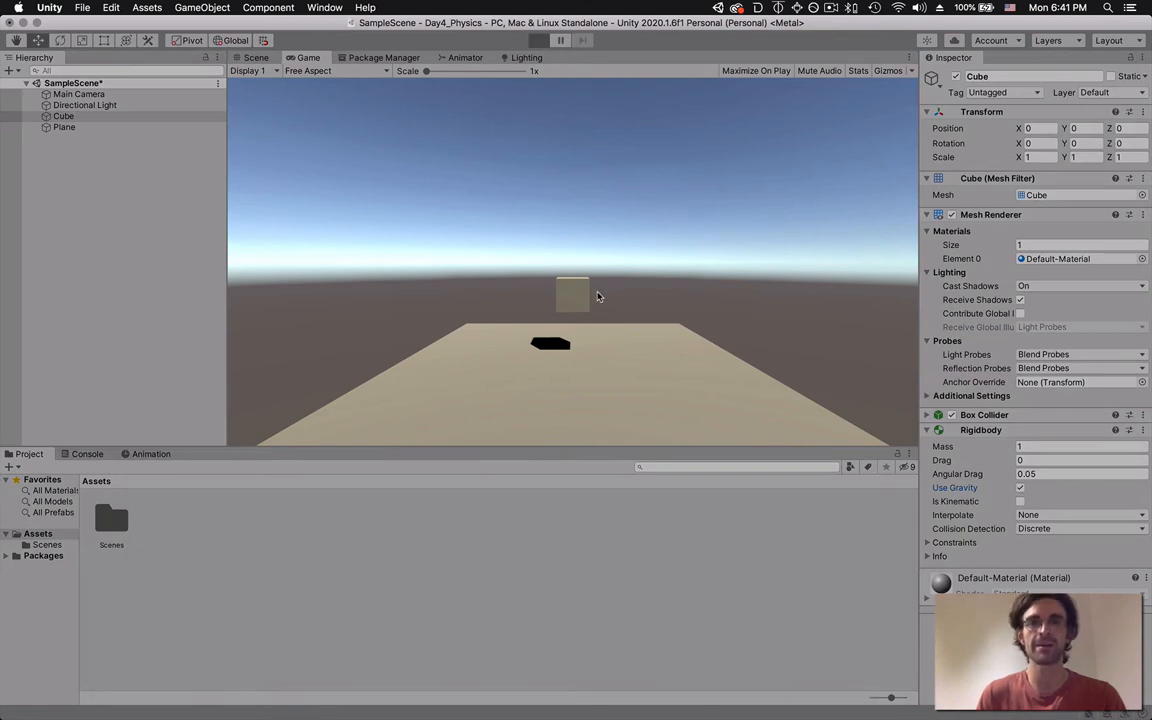
click(538, 40)
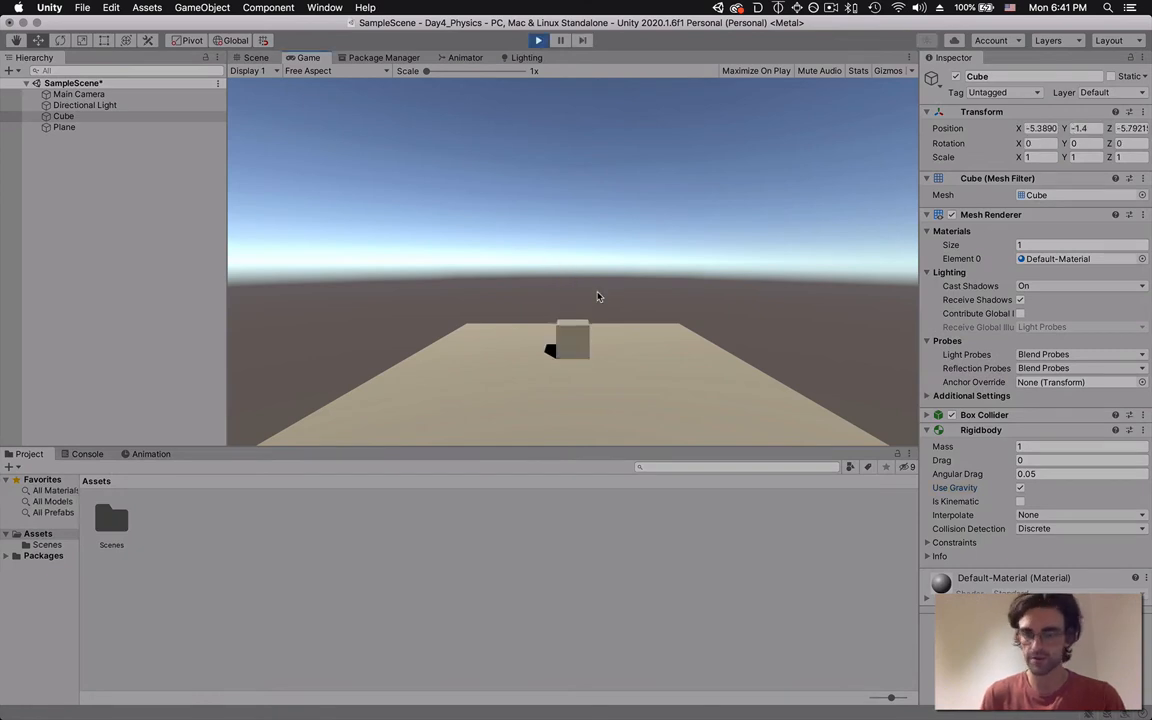
mouse_move(584, 202)
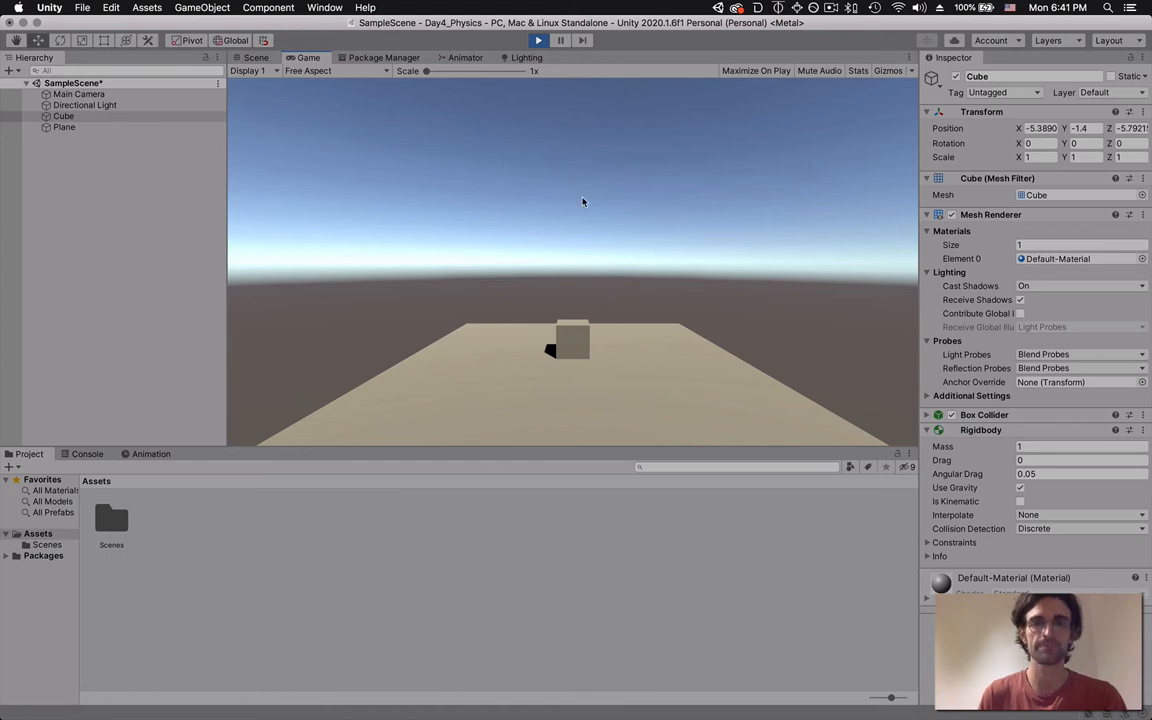
click(538, 40)
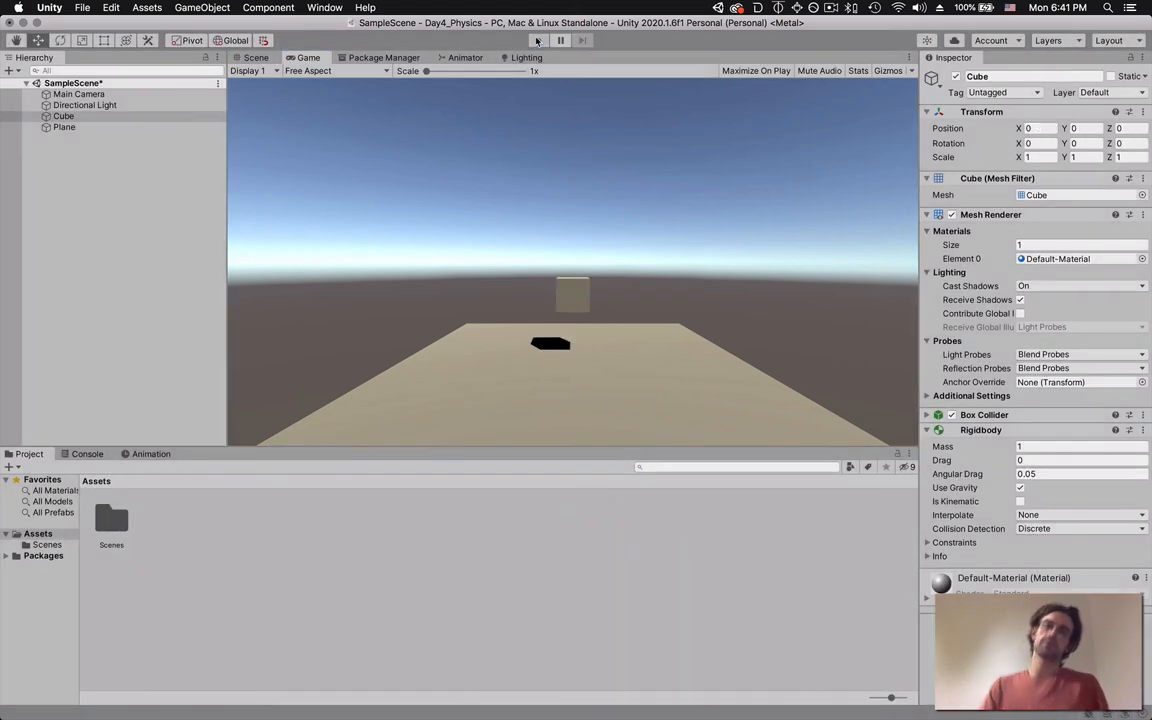
mouse_move(536, 40)
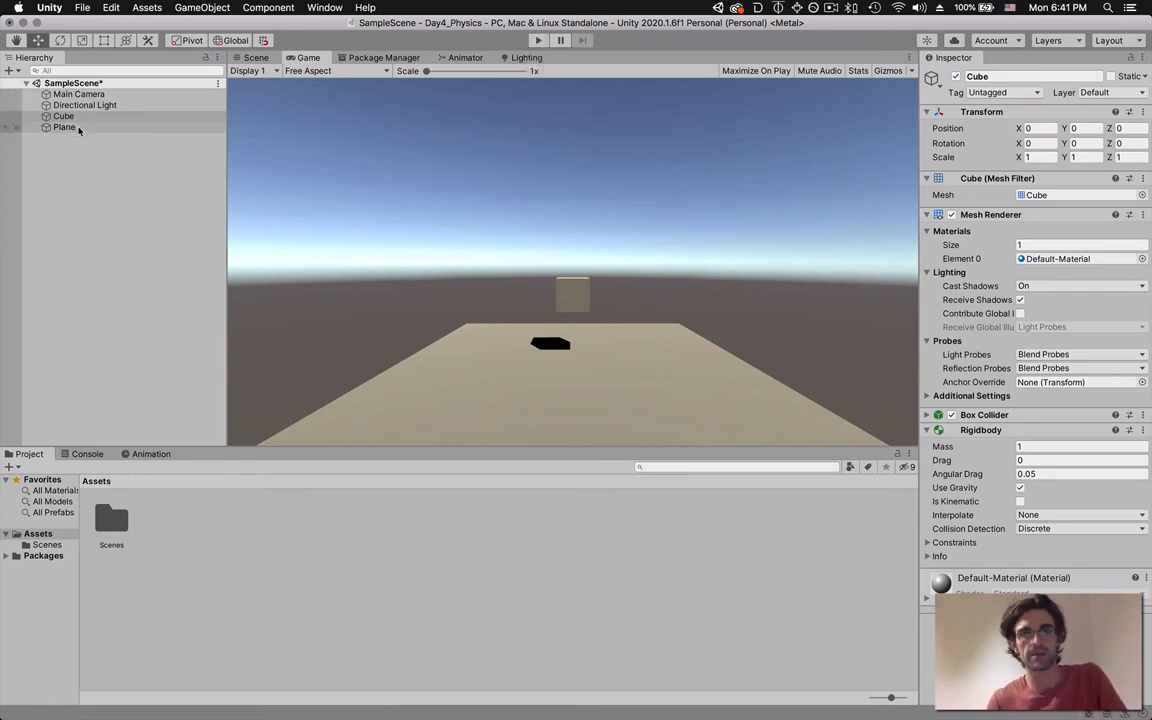
- Compare the Cube's and Plane's components and colliders in the Inspector
click(64, 128)
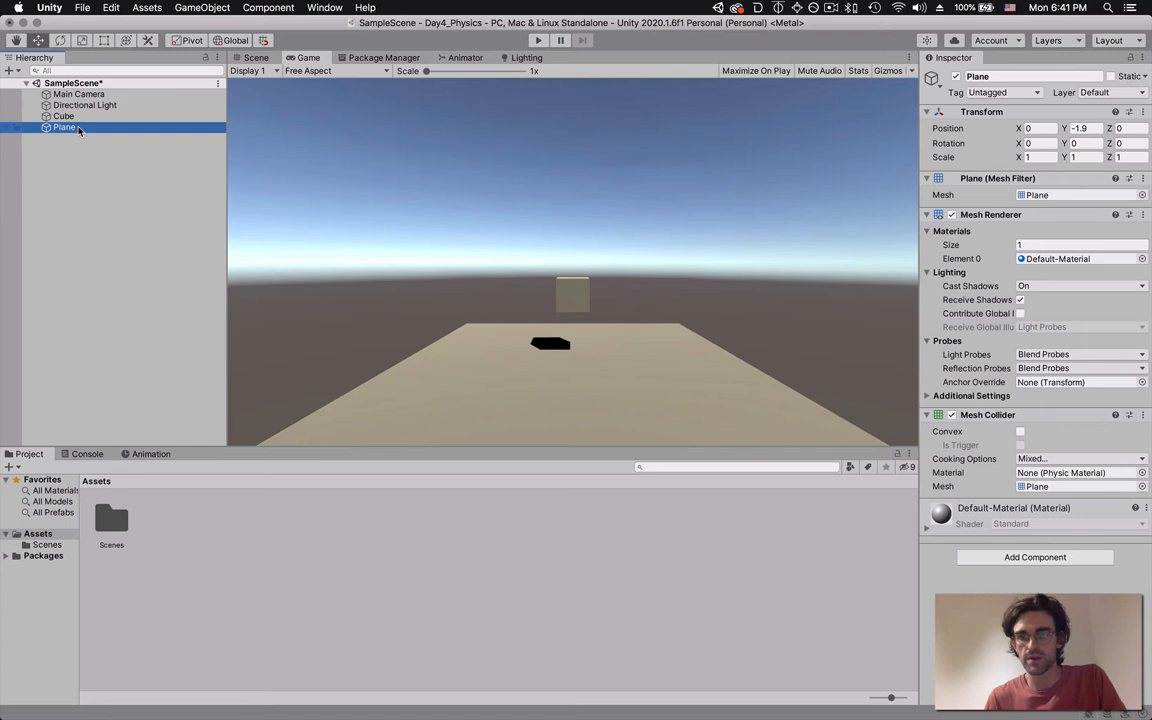
click(64, 116)
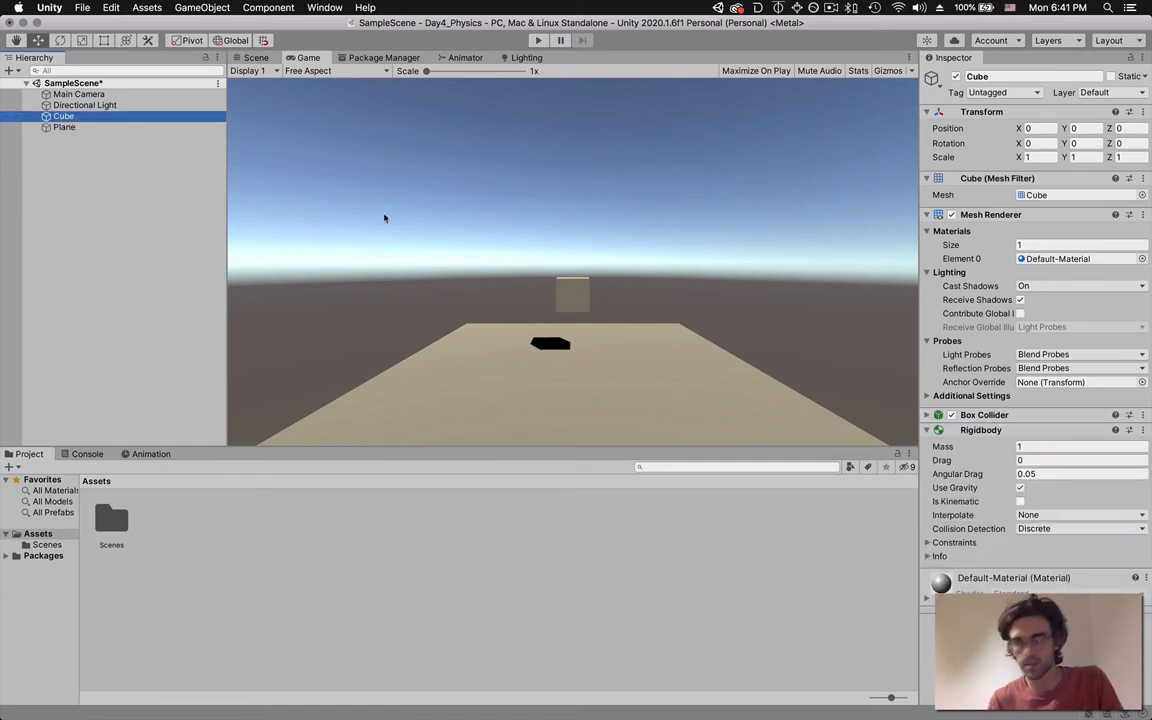
click(64, 128)
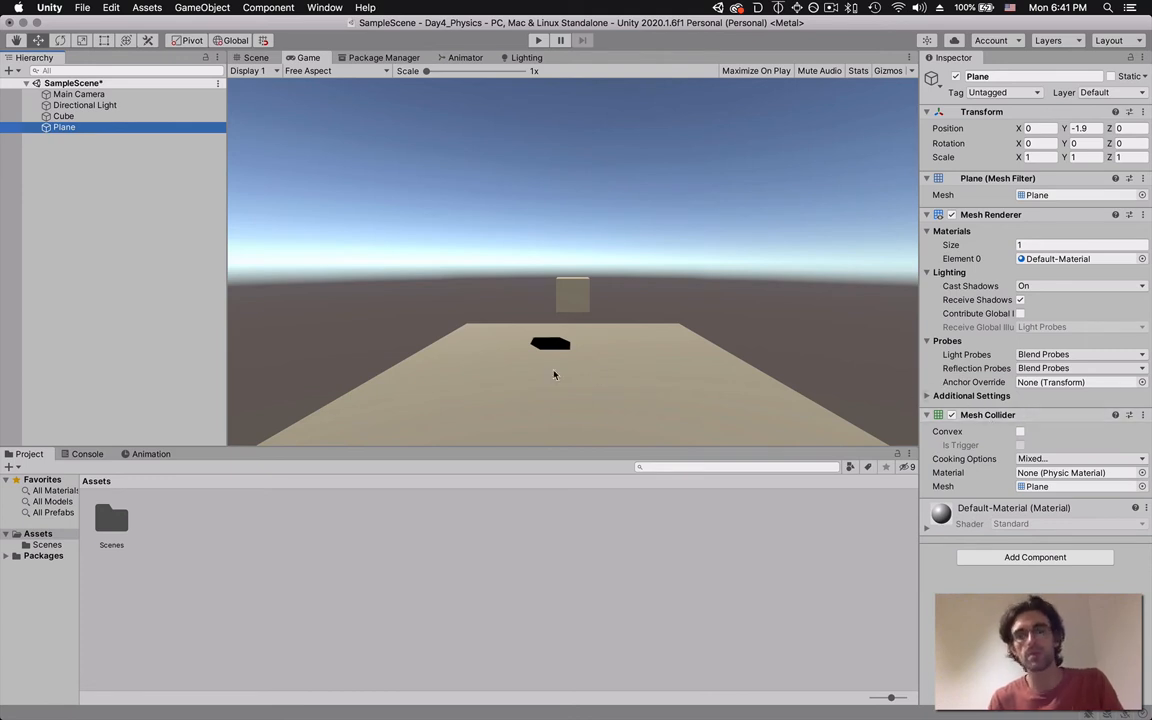
click(64, 116)
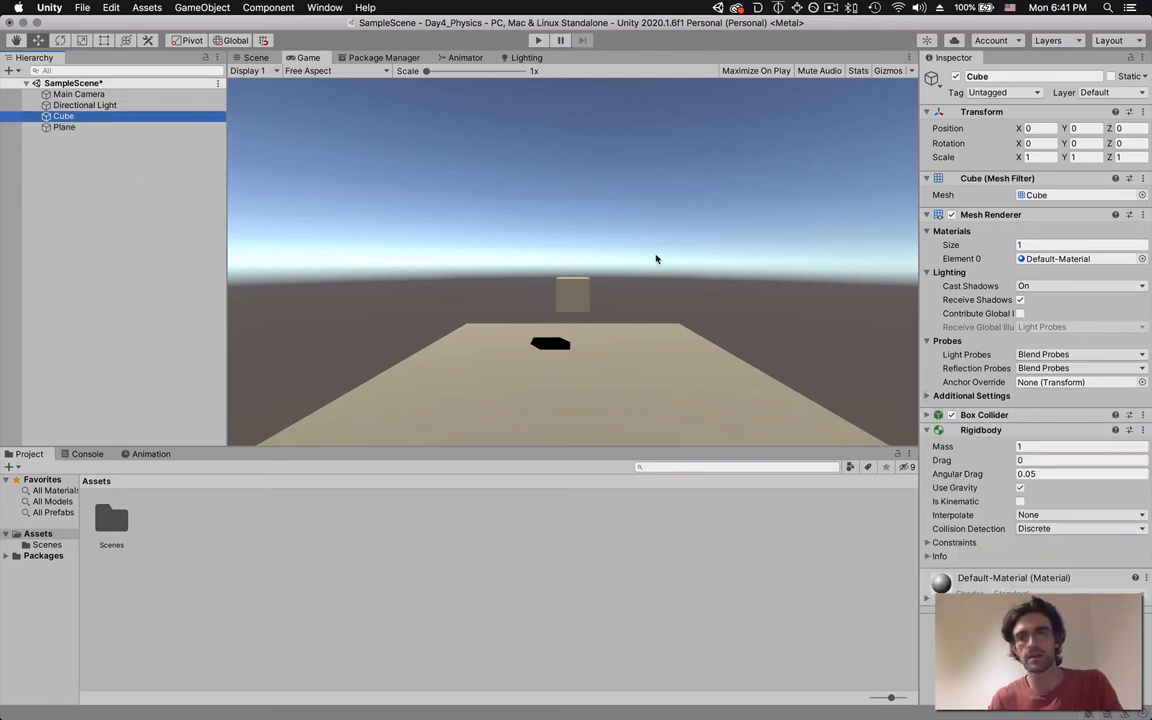
click(132, 176)
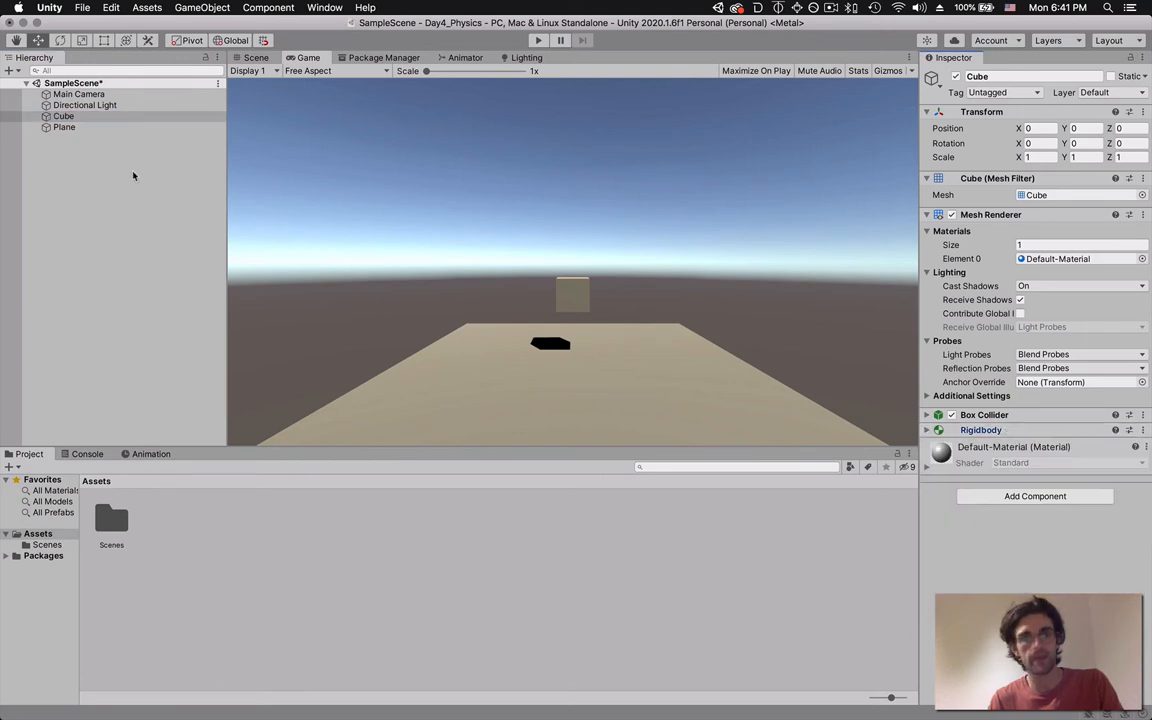
click(64, 128)
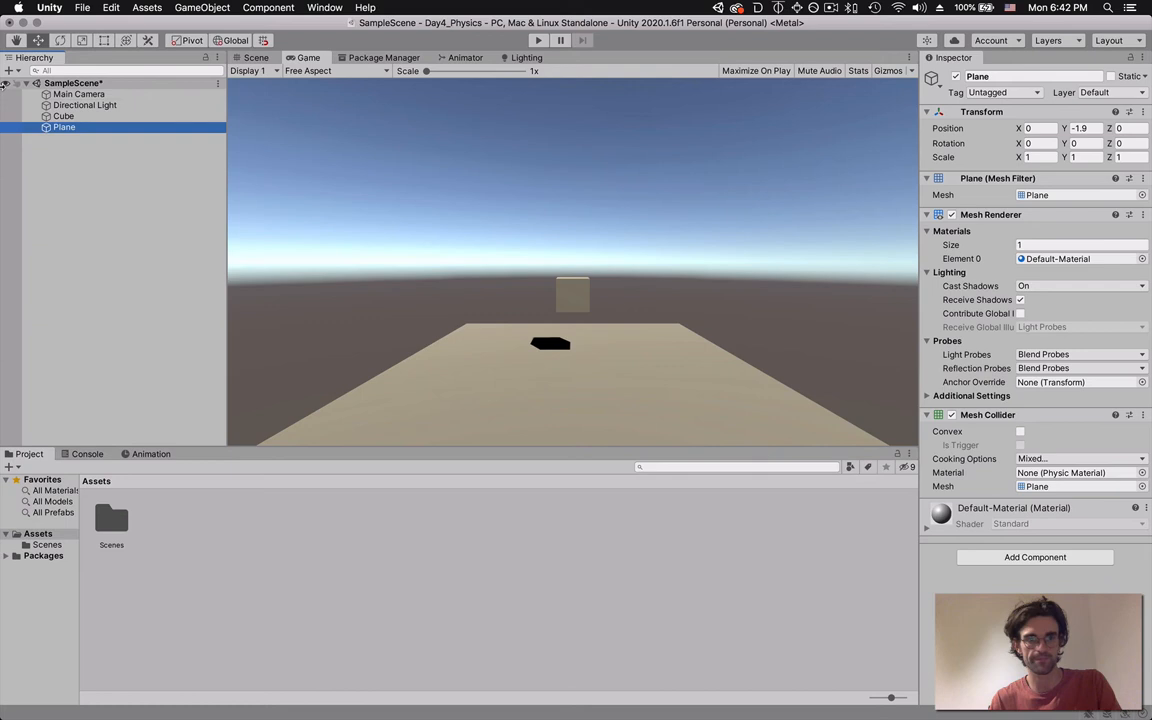
click(64, 116)
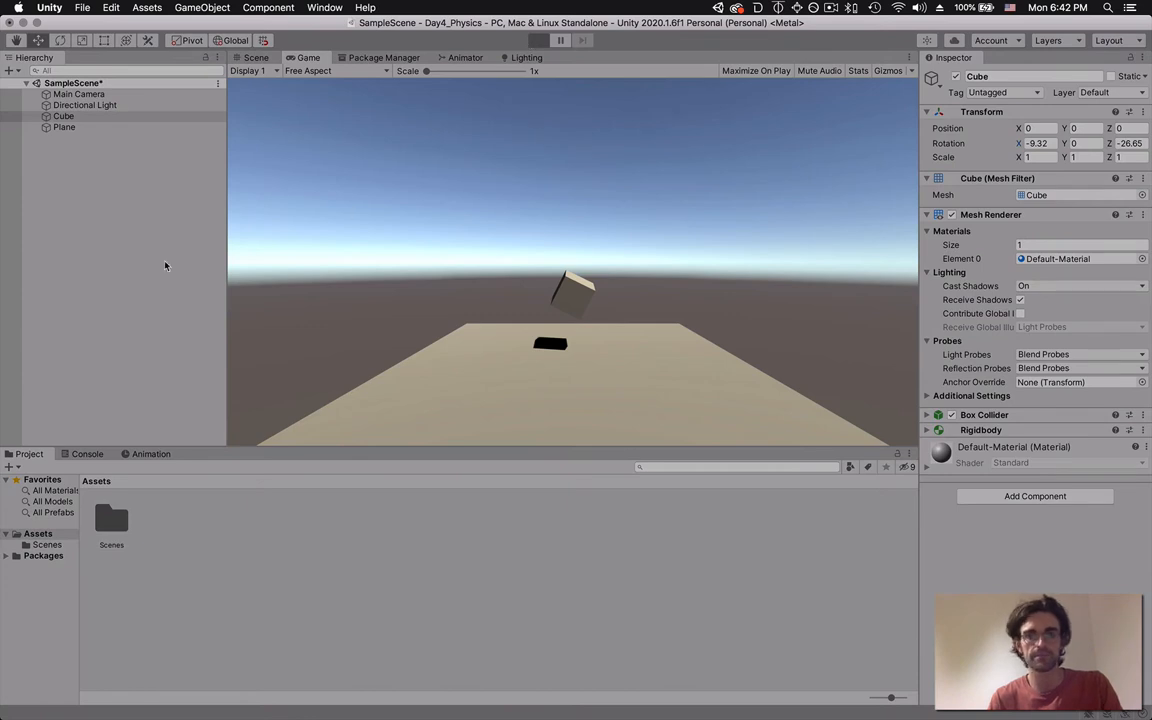
- Run the scene so the tilted cube settles onto the plane
click(538, 40)
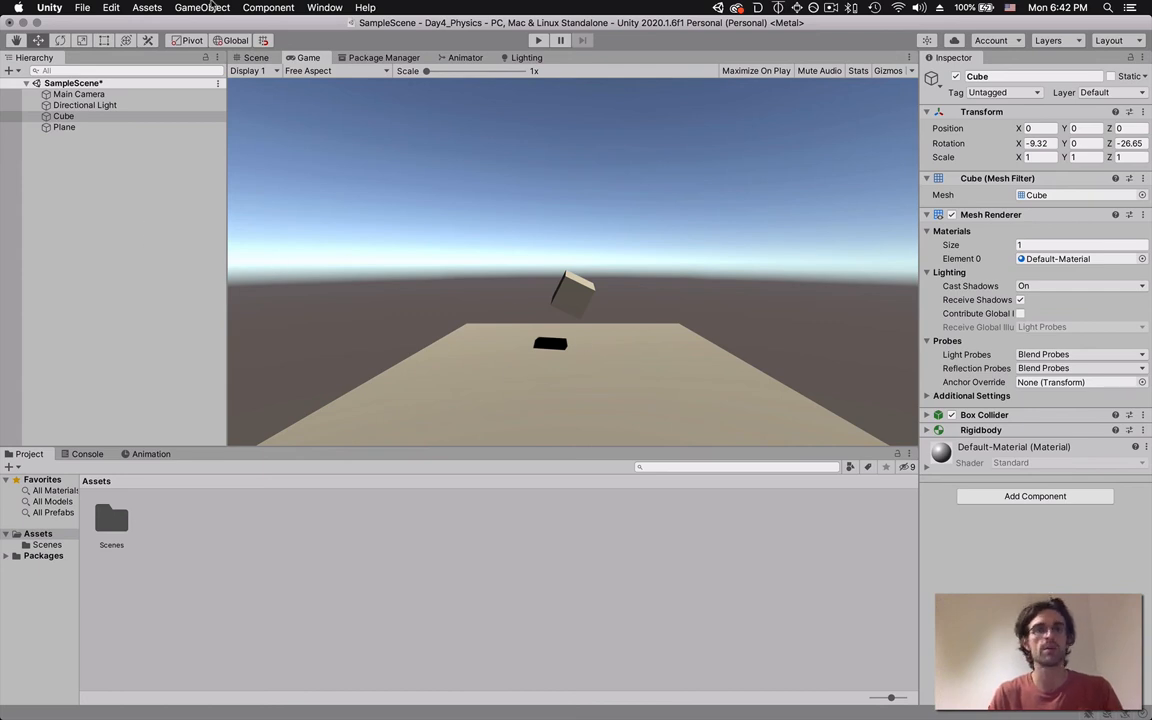
- Add a Sphere beside the cube and start a play-mode run
click(202, 8)
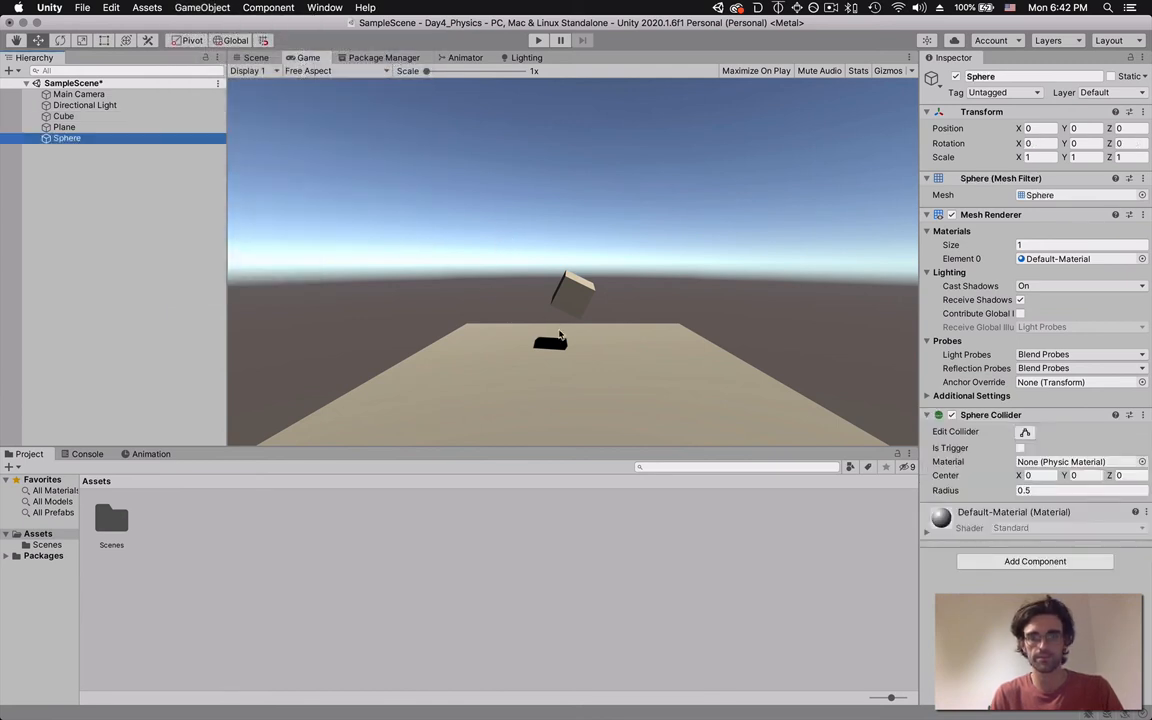
click(1040, 128)
text(-2.55)
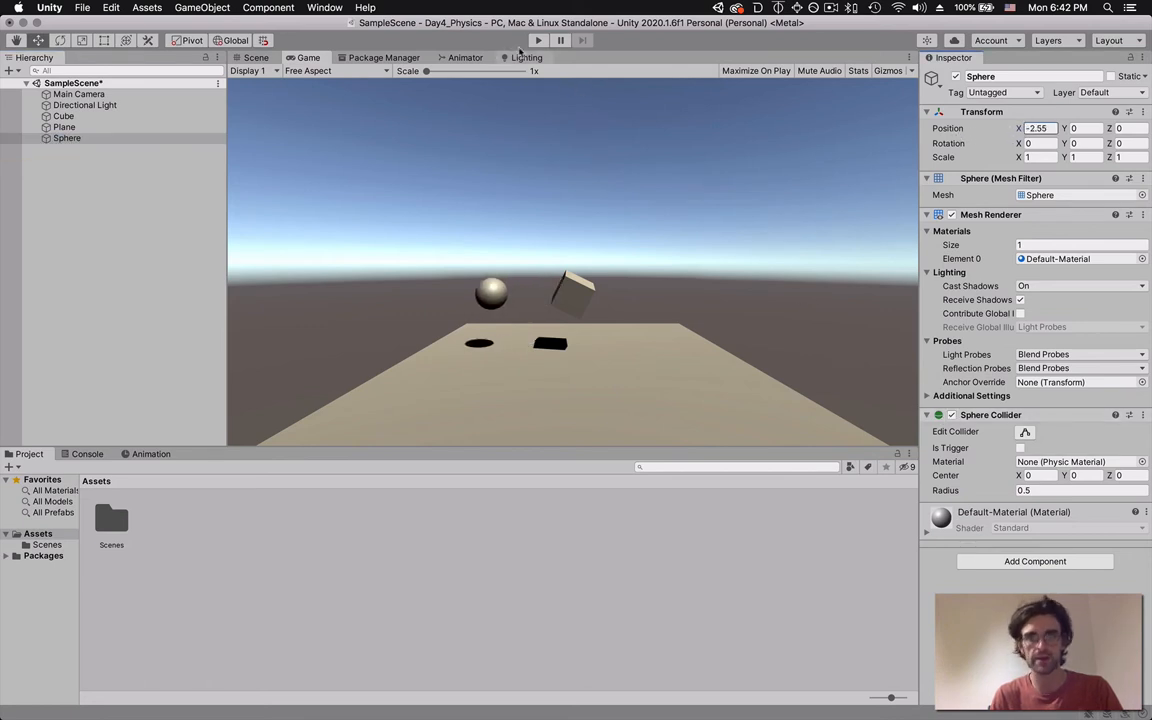
click(538, 40)
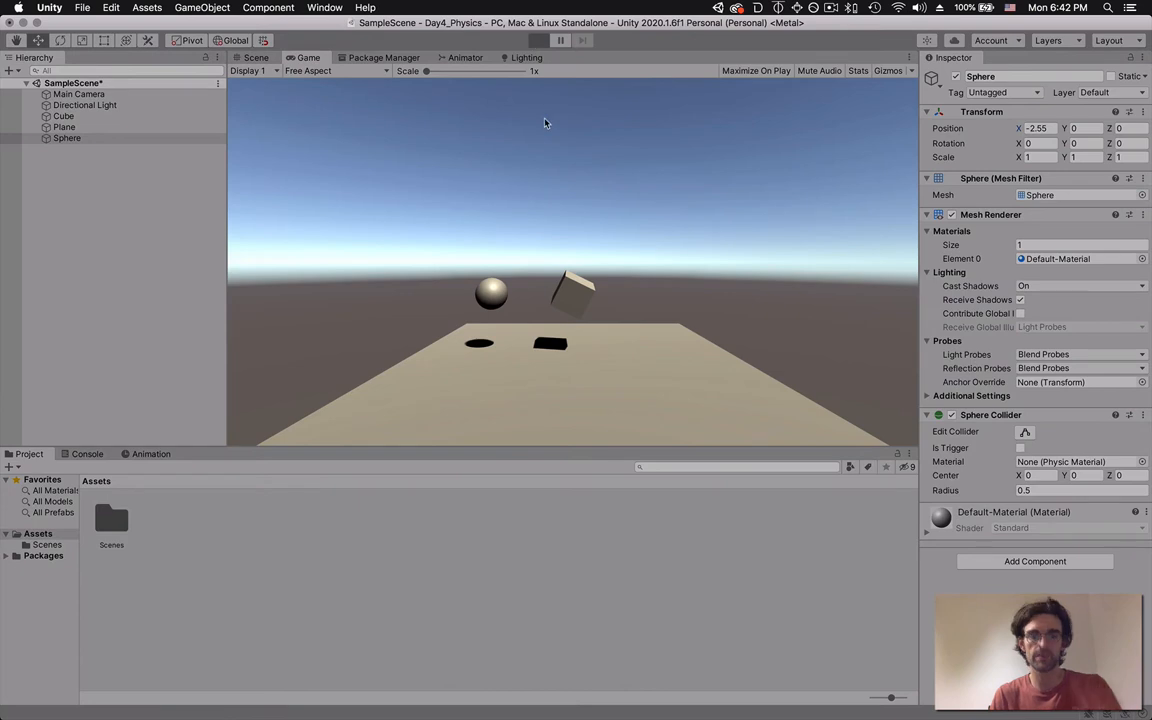
click(538, 40)
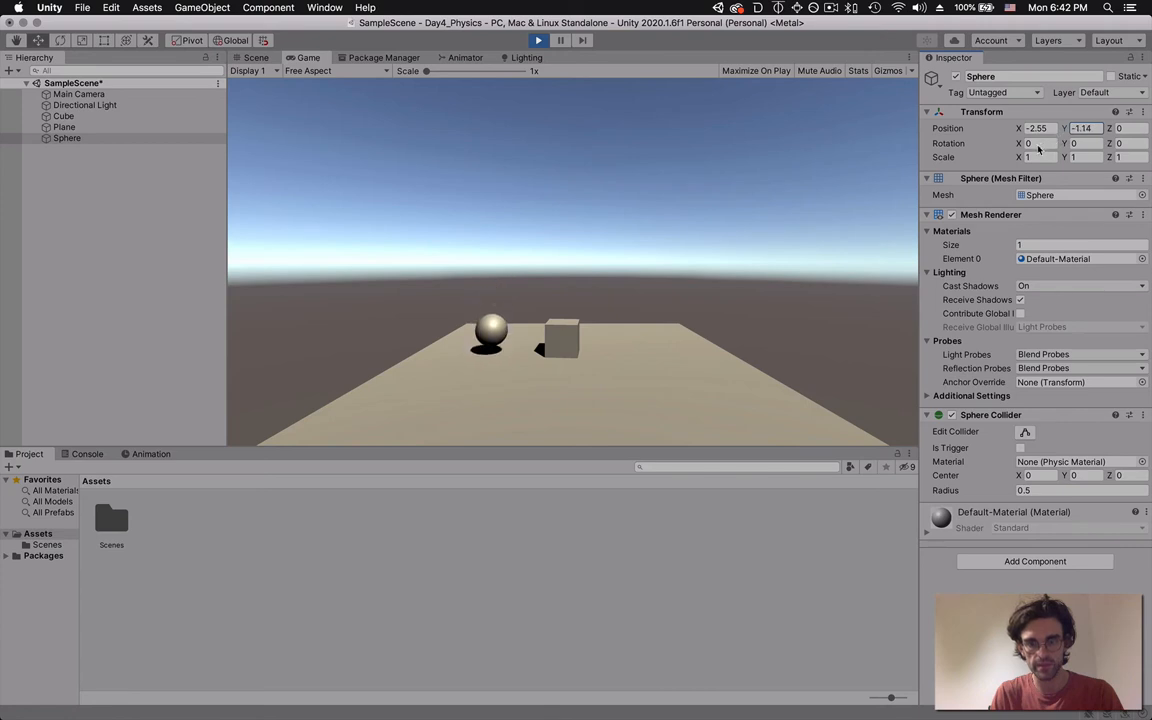
- While running, scrub the sphere's position into the cube and back to X -3.2, then stop
drag(1084, 128, 1084, 136)
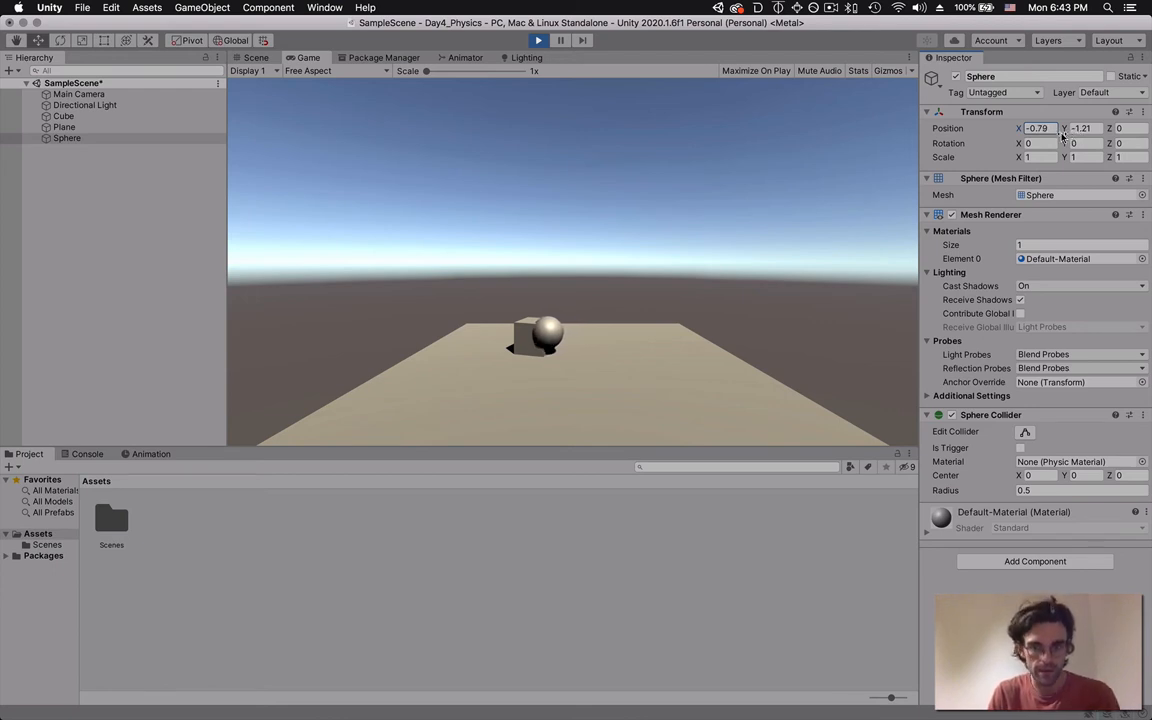
drag(1038, 128, 1050, 128)
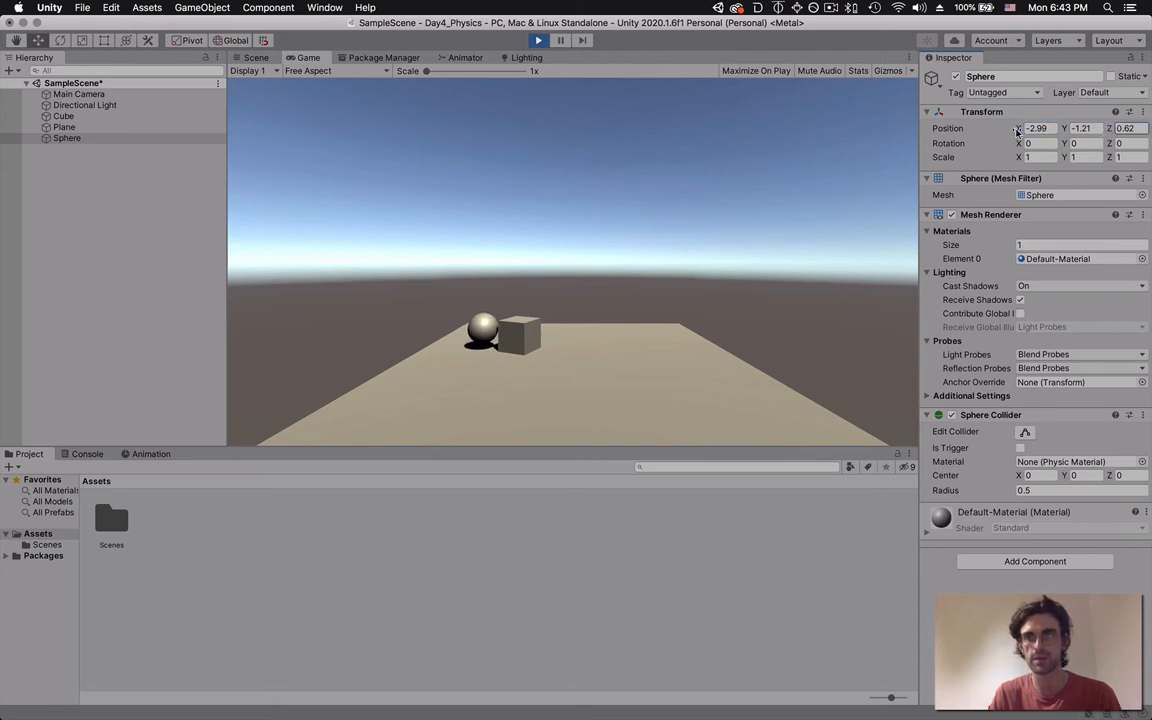
drag(1040, 128, 1030, 128)
text(-0.2)
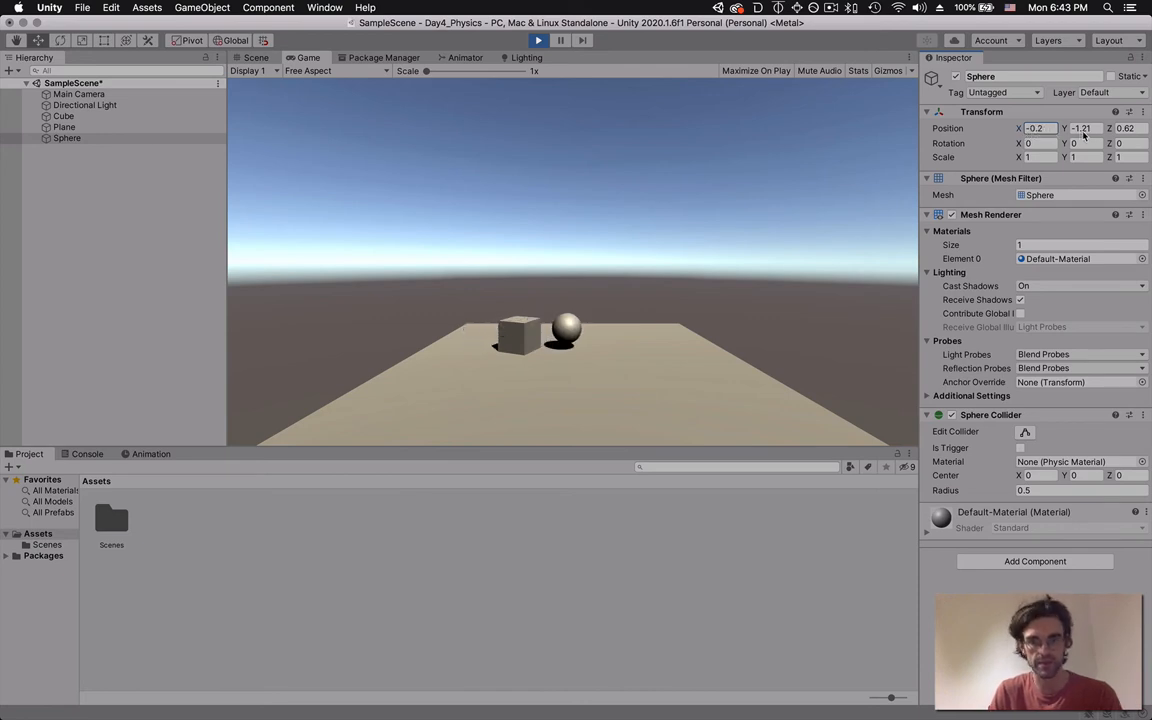
text(-3.2)
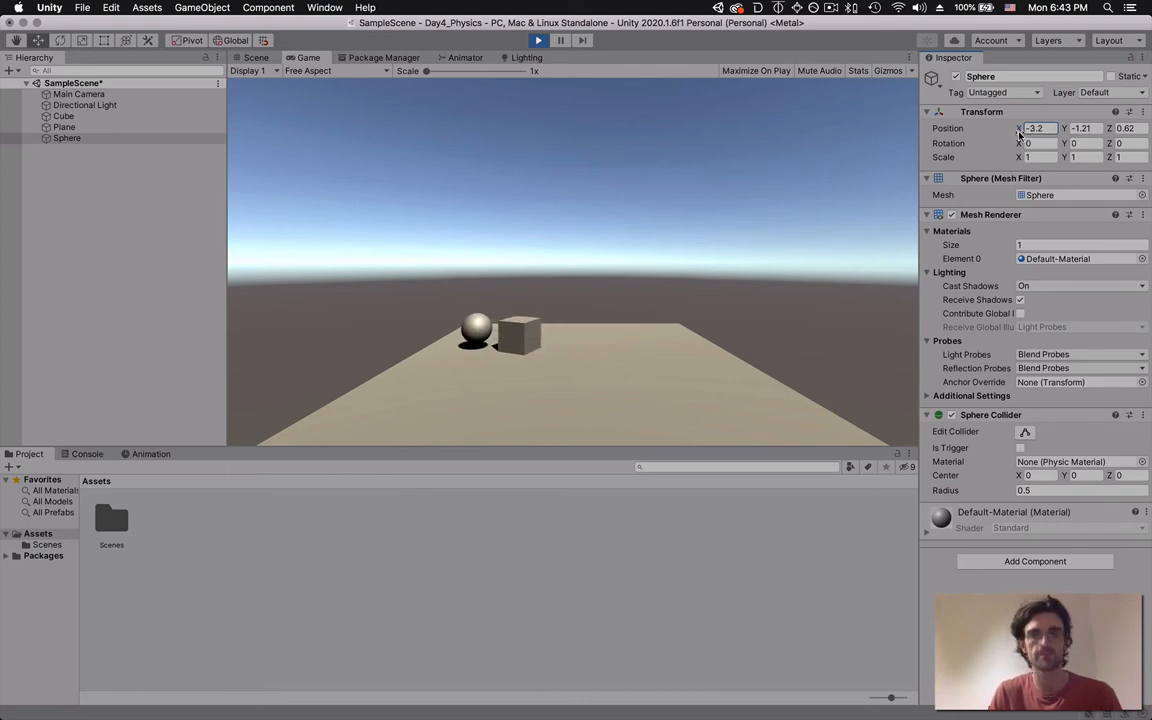
click(538, 40)
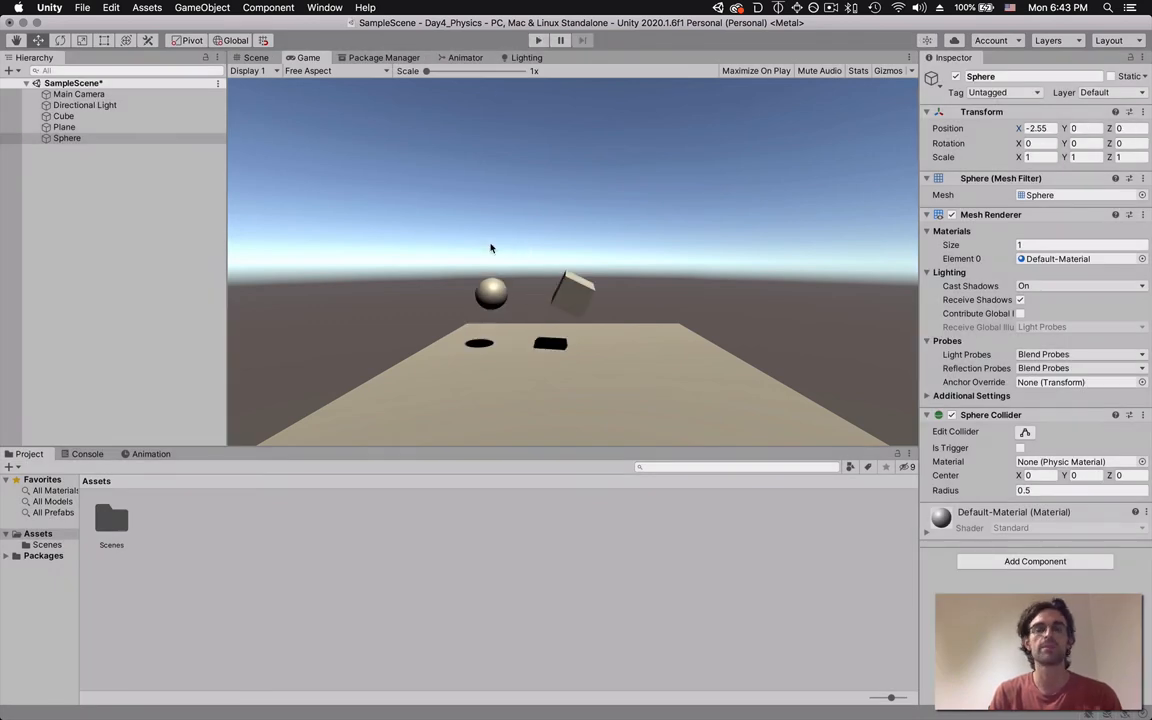
mouse_move(590, 310)
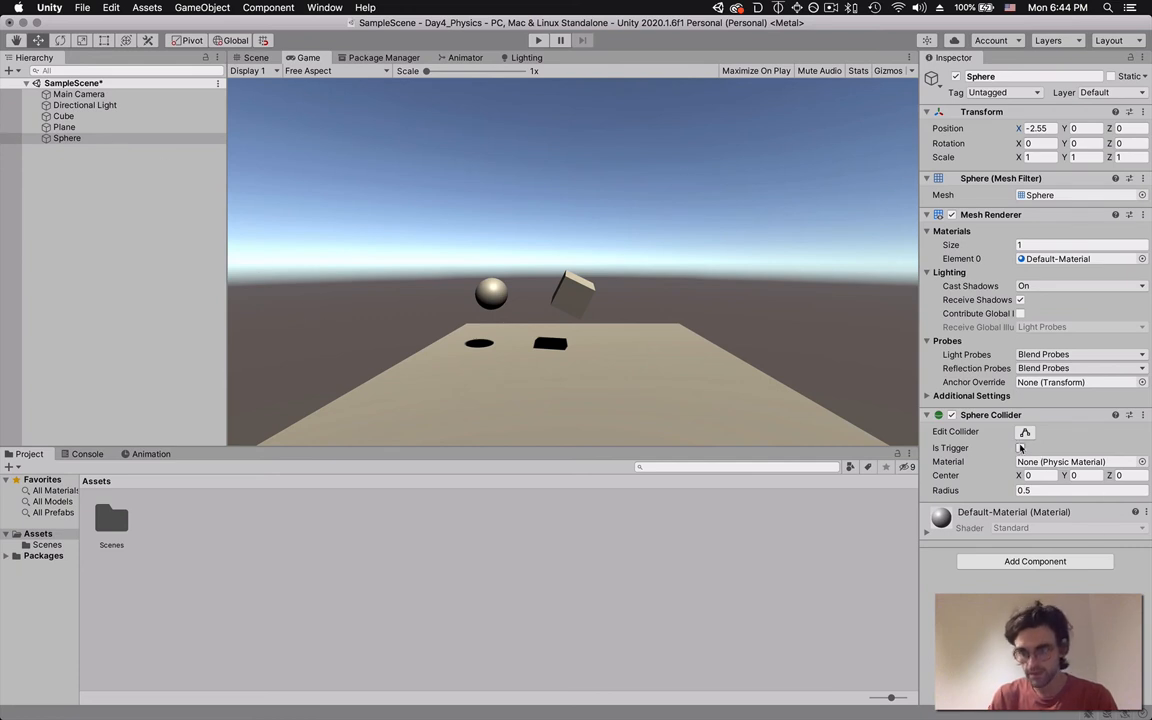
- Show the day4_plan.txt note describing triggers as invisible event-detecting colliders
click(1020, 448)
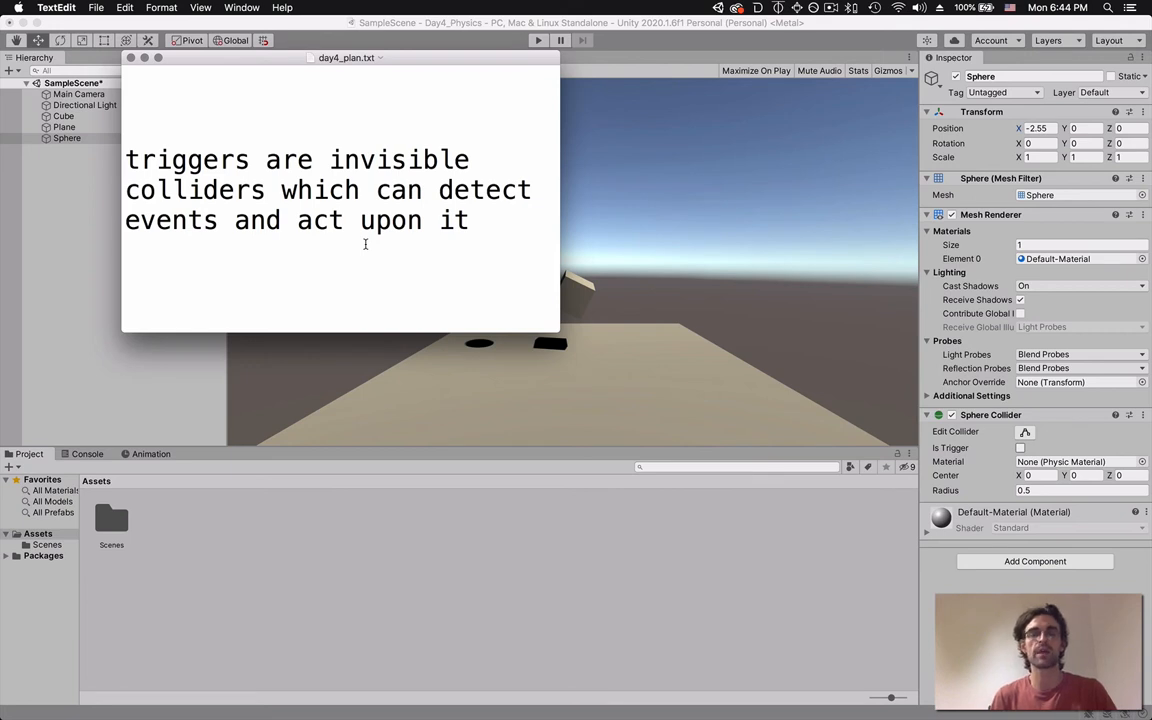
mouse_move(318, 252)
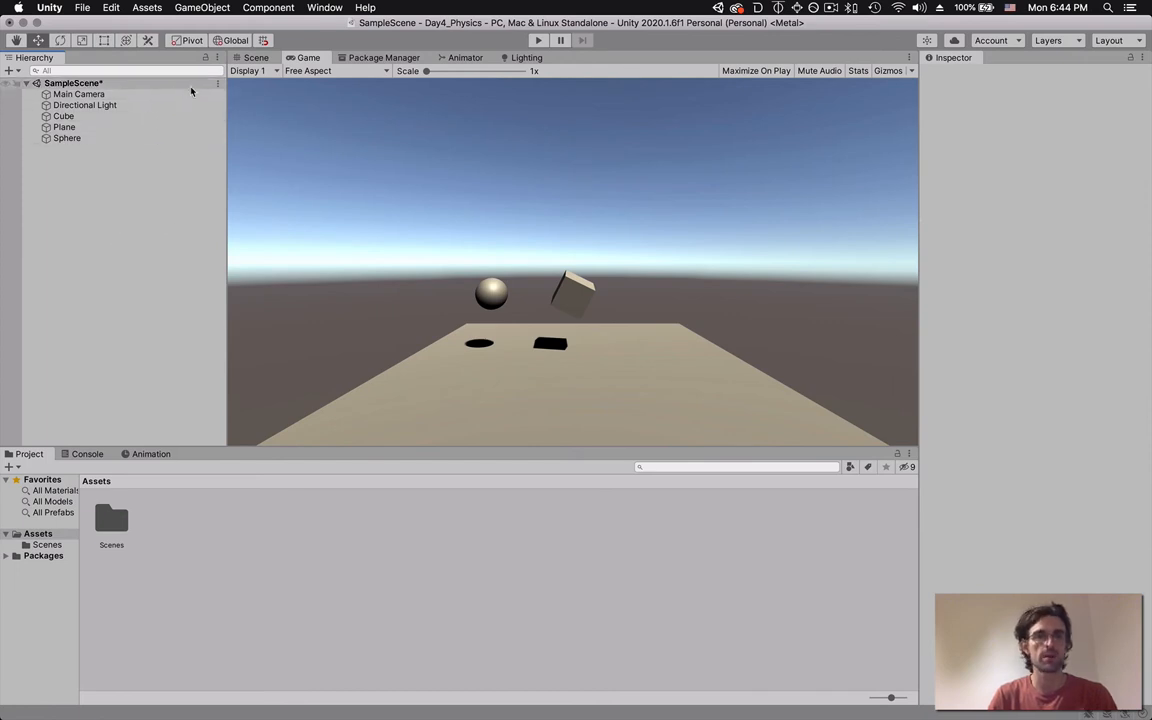
- Create an empty object with a Box Collider marked Is Trigger
right_click(84, 248)
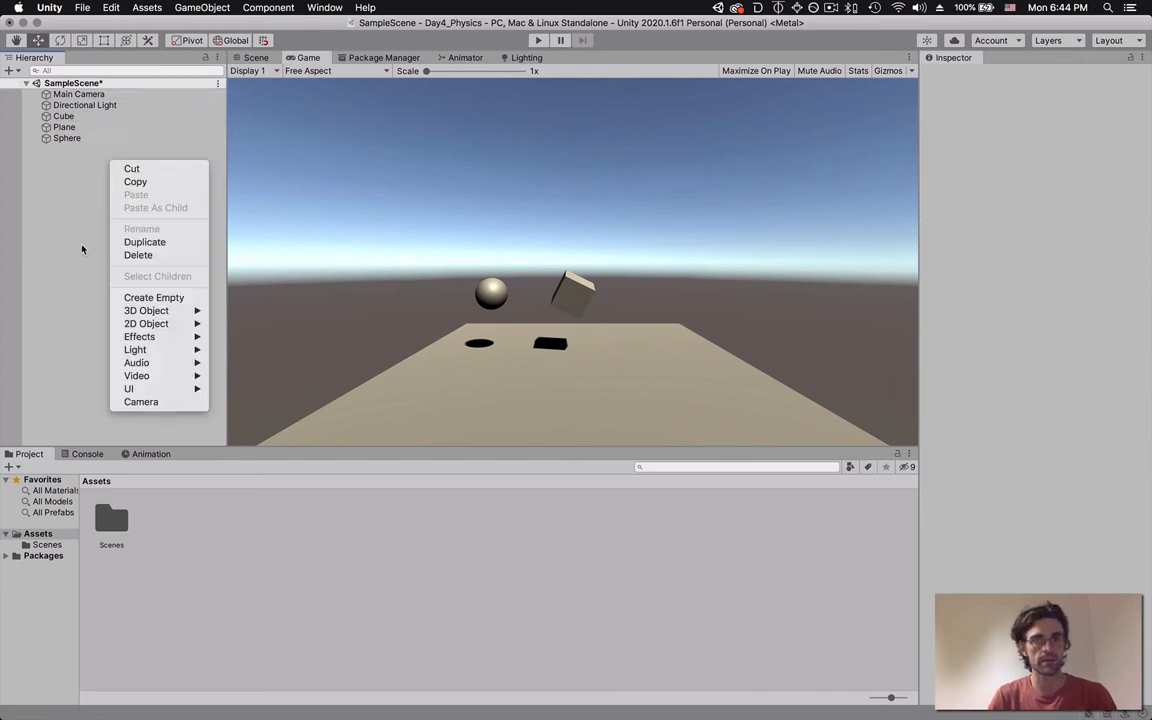
click(154, 296)
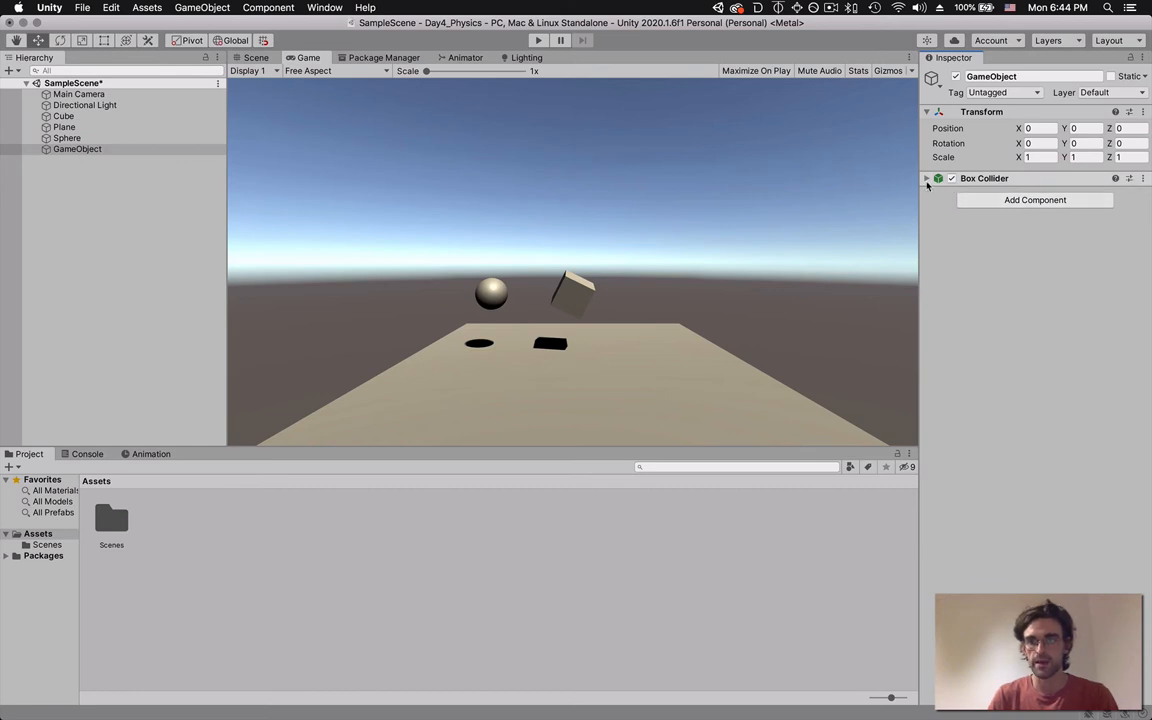
click(928, 178)
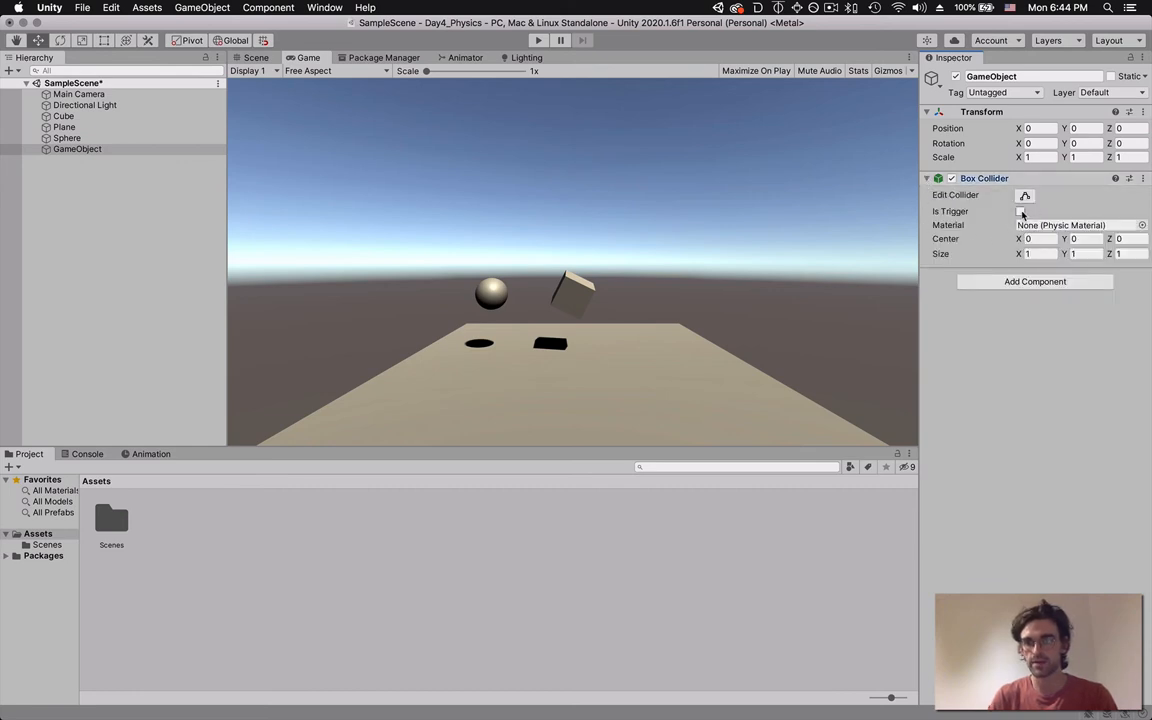
click(1020, 212)
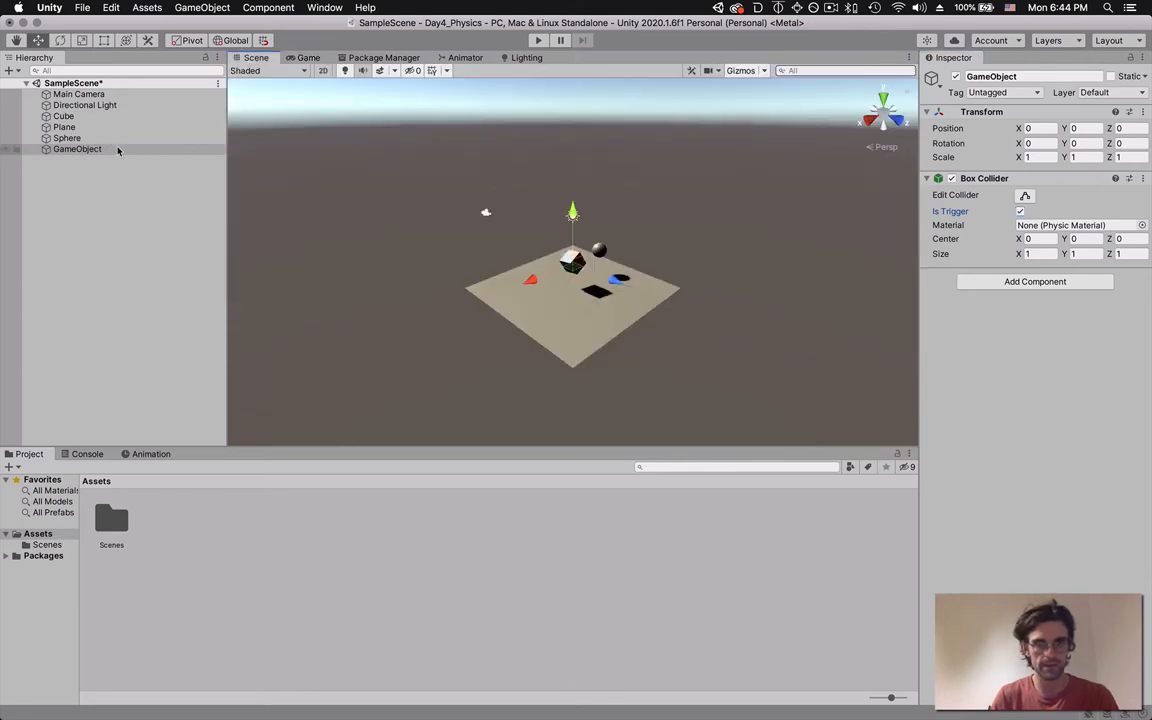
- Move the empty object sideways across the plane and rename it ReactiveSpace
click(76, 148)
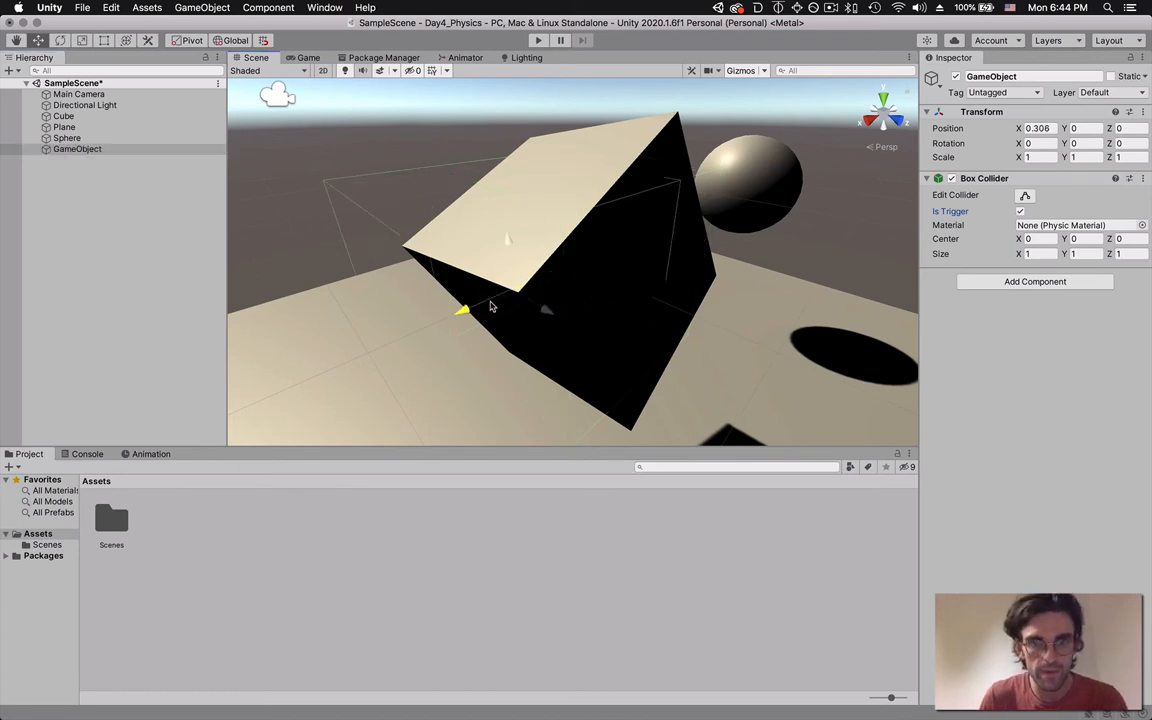
drag(464, 310, 376, 348)
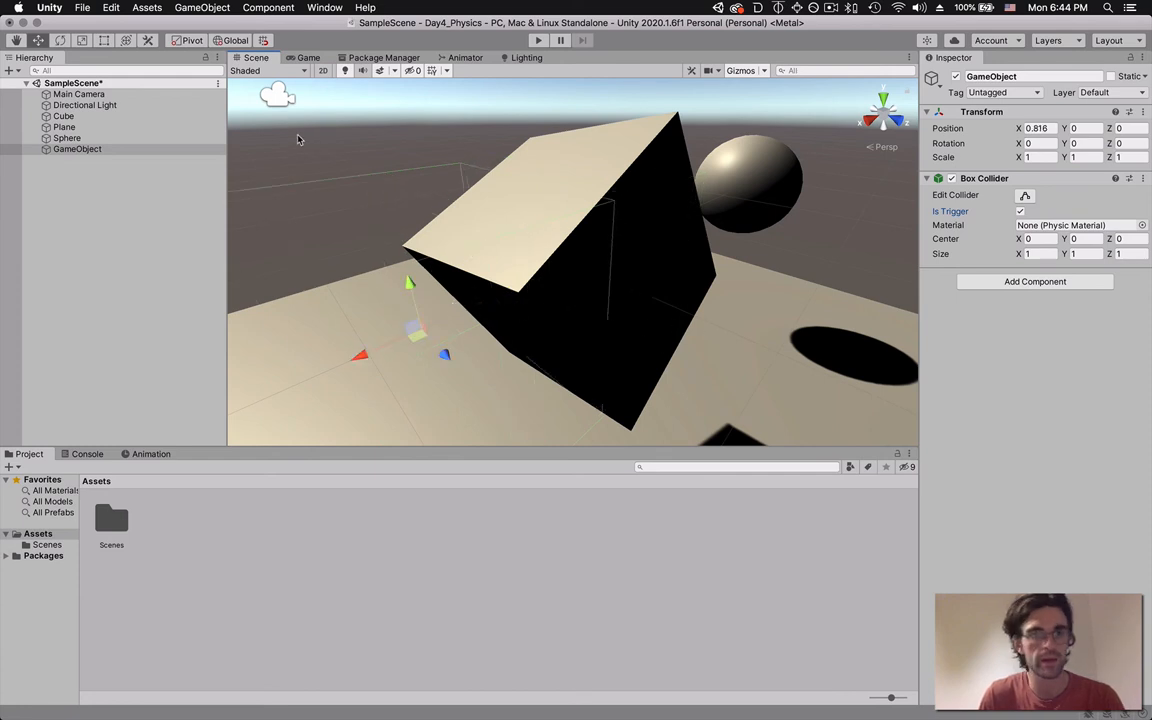
double_click(992, 76)
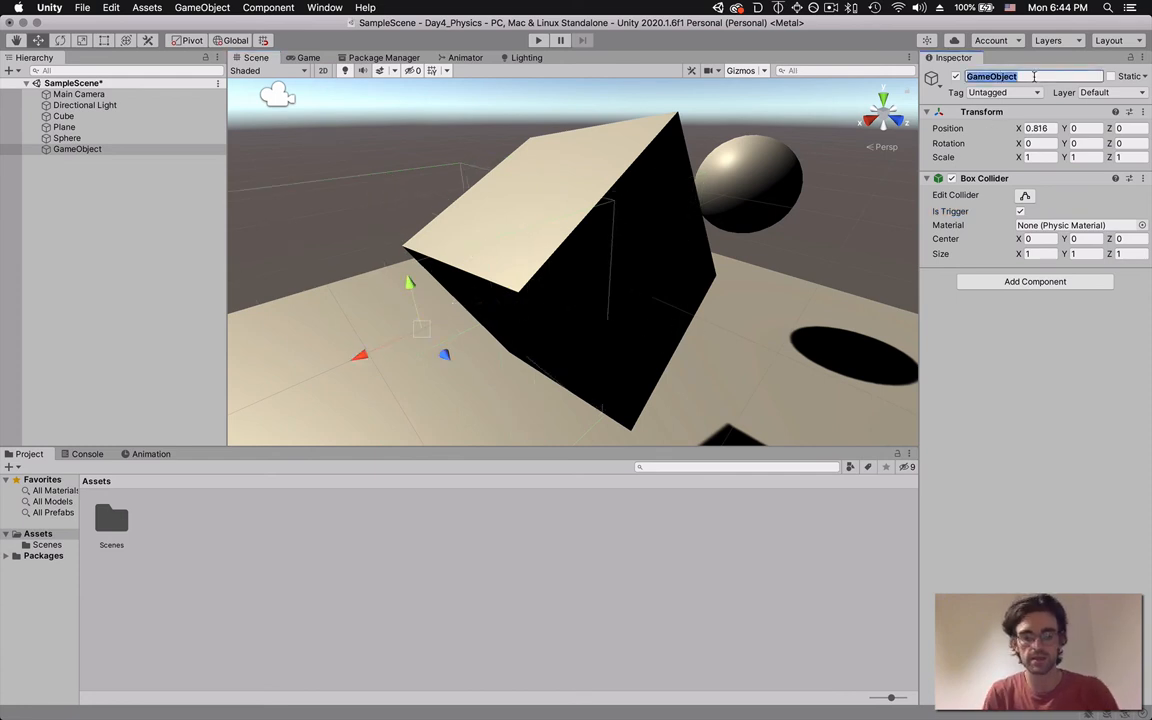
text(ReactiveSpace)
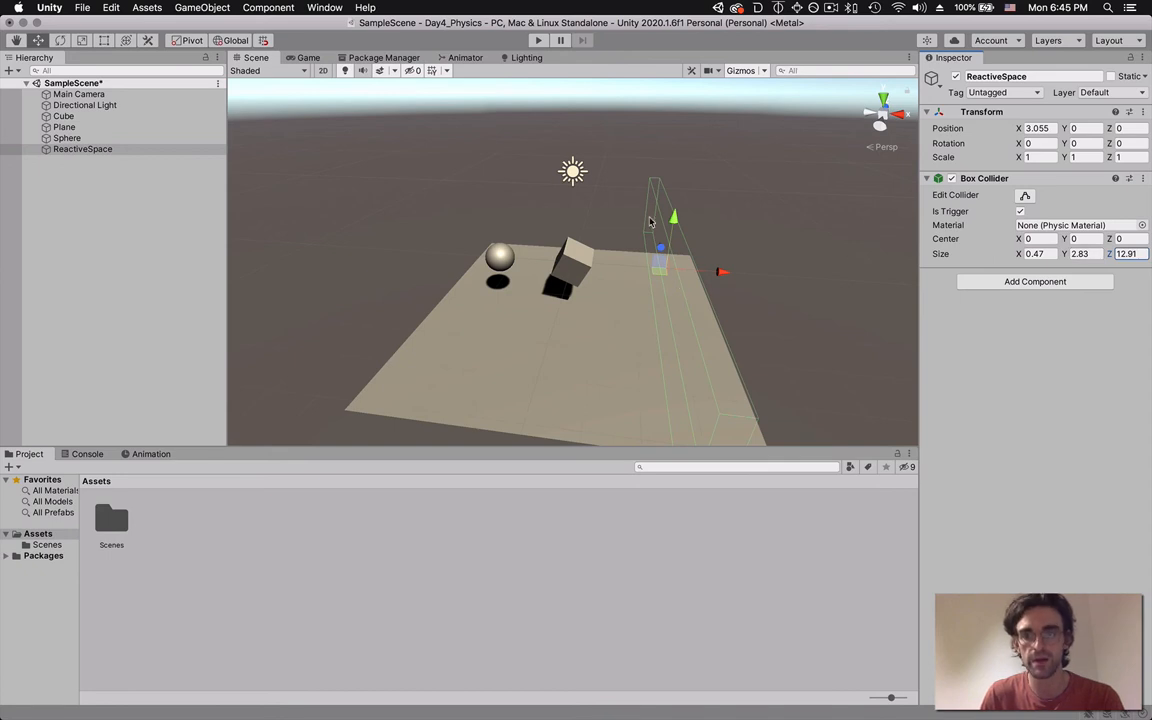
mouse_move(696, 268)
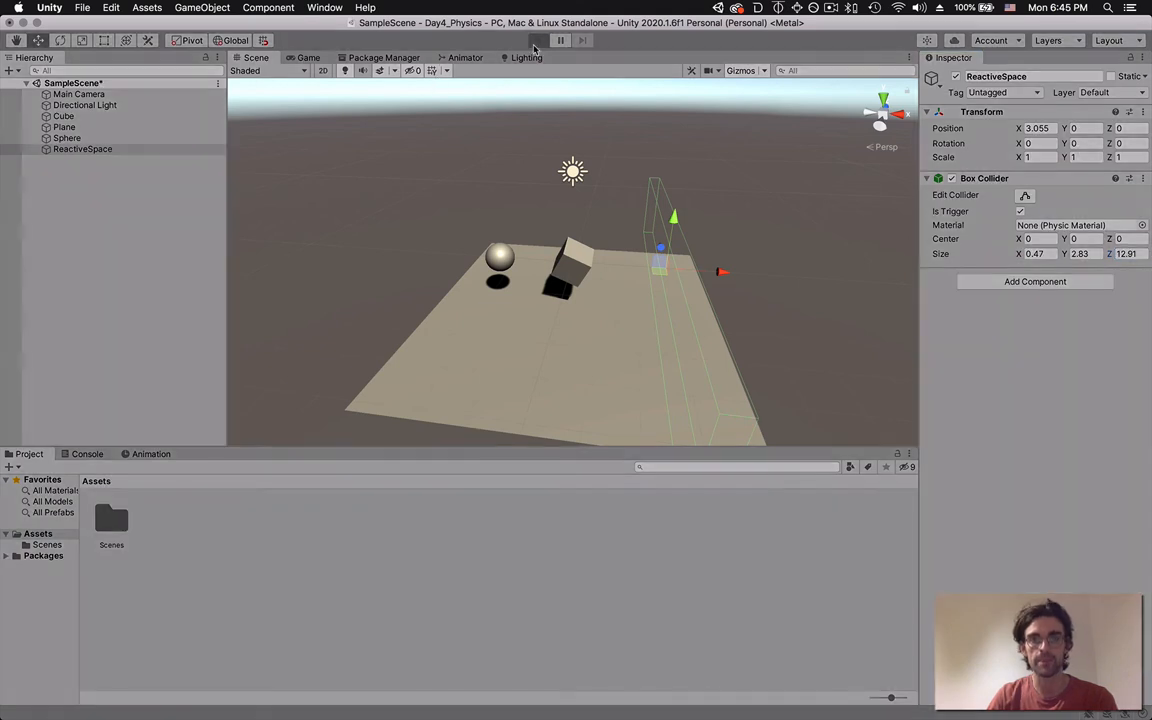
mouse_move(592, 228)
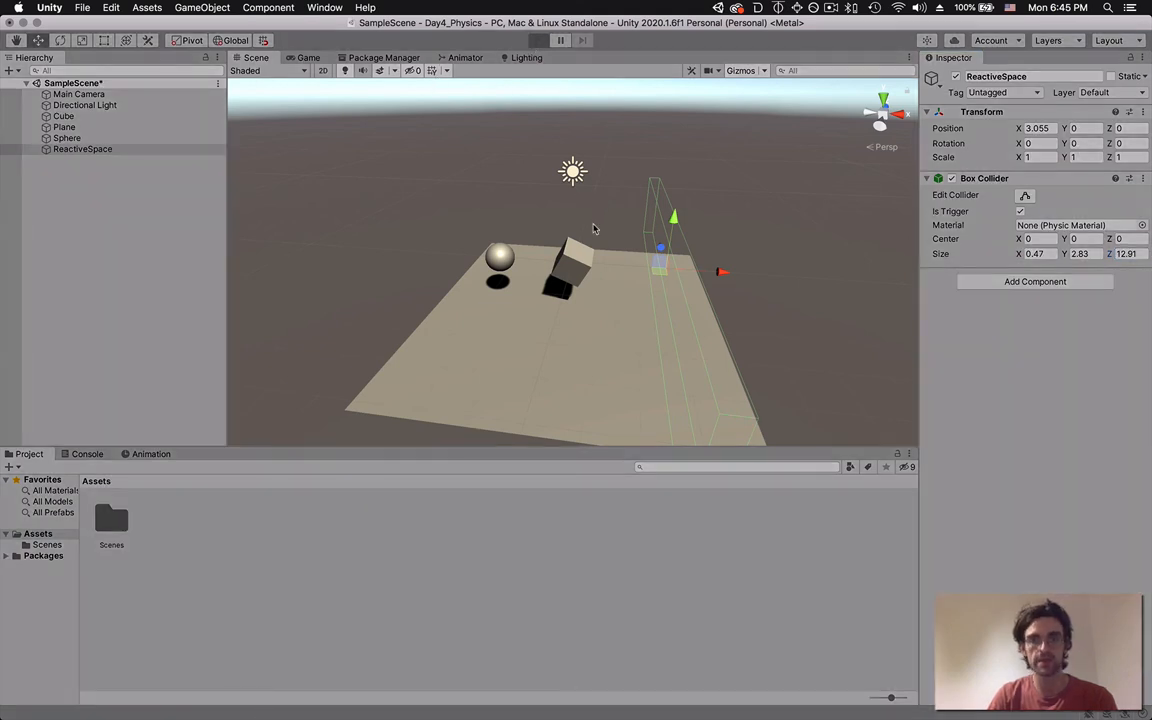
- Test-run the scene with the ReactiveSpace trigger, inspecting the sphere, then stop play
click(538, 40)
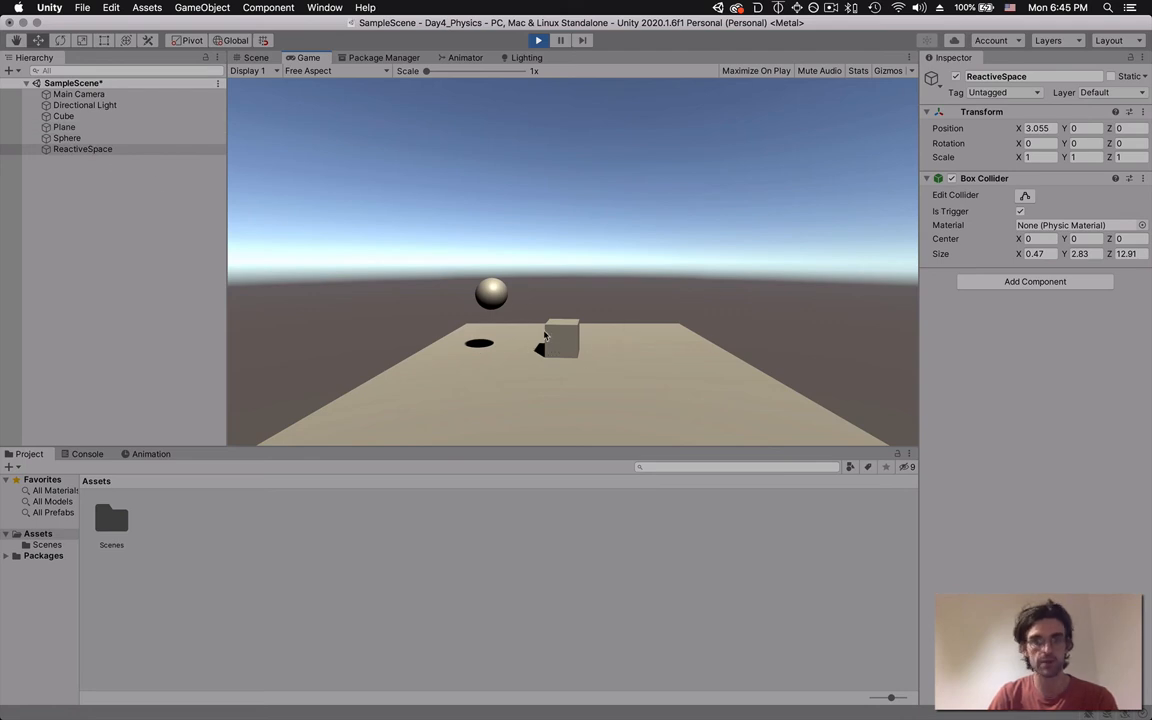
click(66, 136)
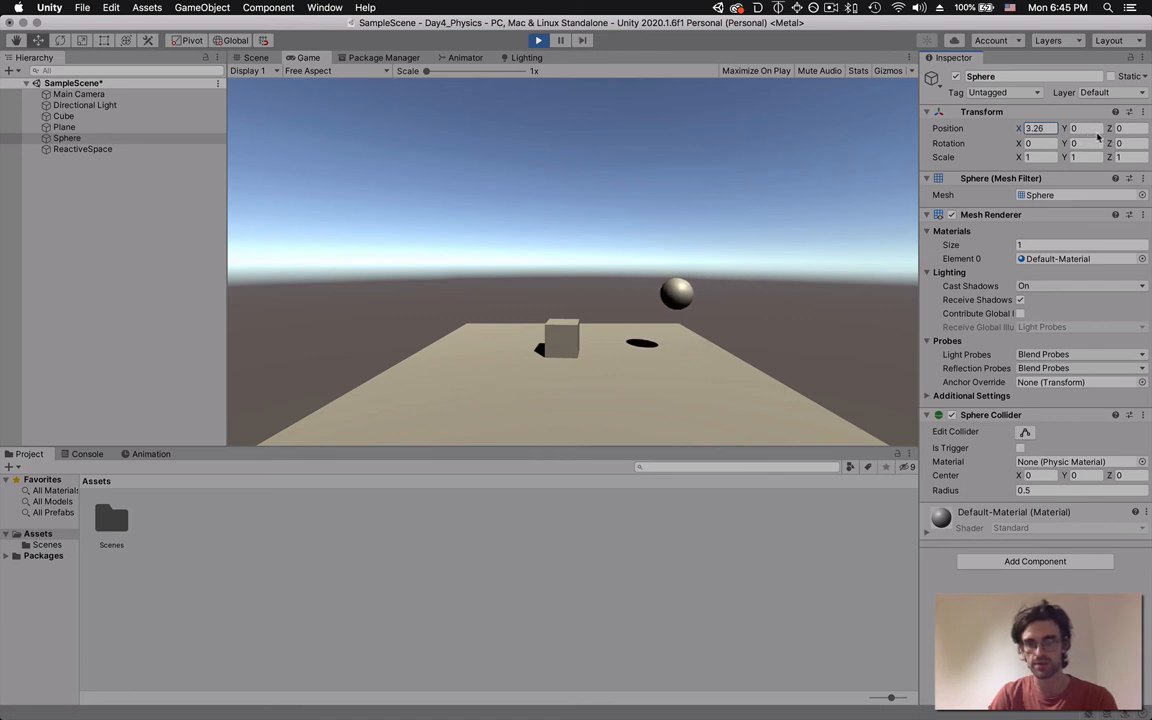
click(538, 40)
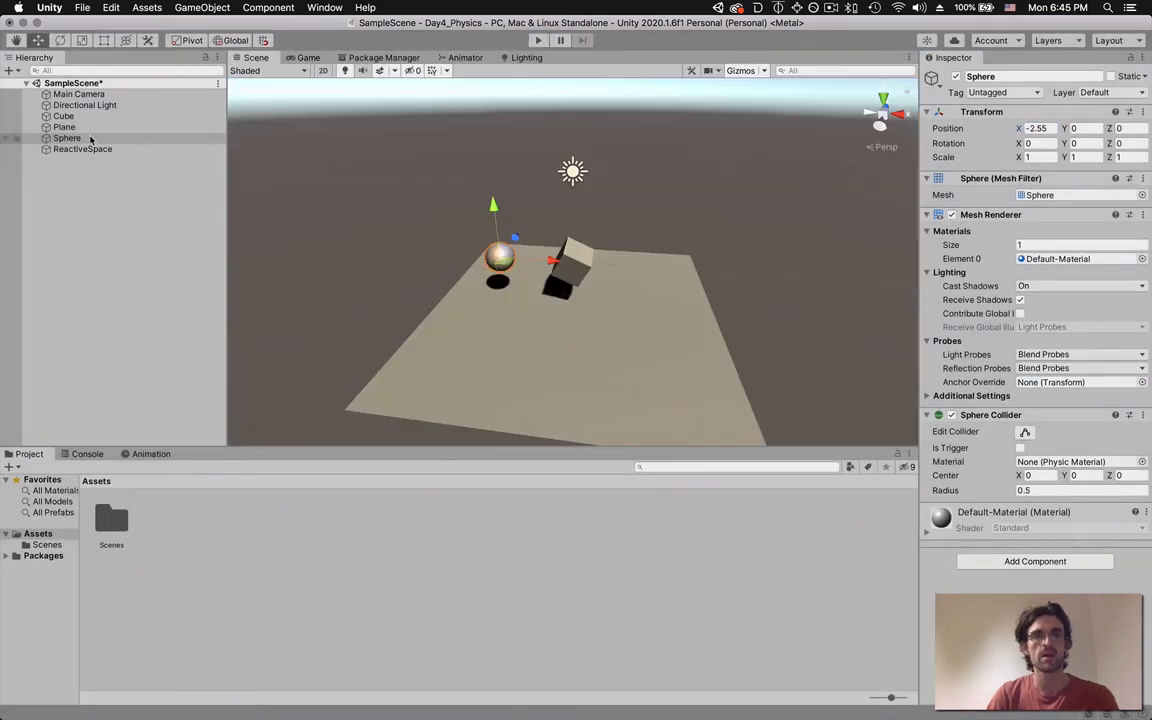
- Create and attach a new ReactiveManager script to the ReactiveSpace object
click(82, 148)
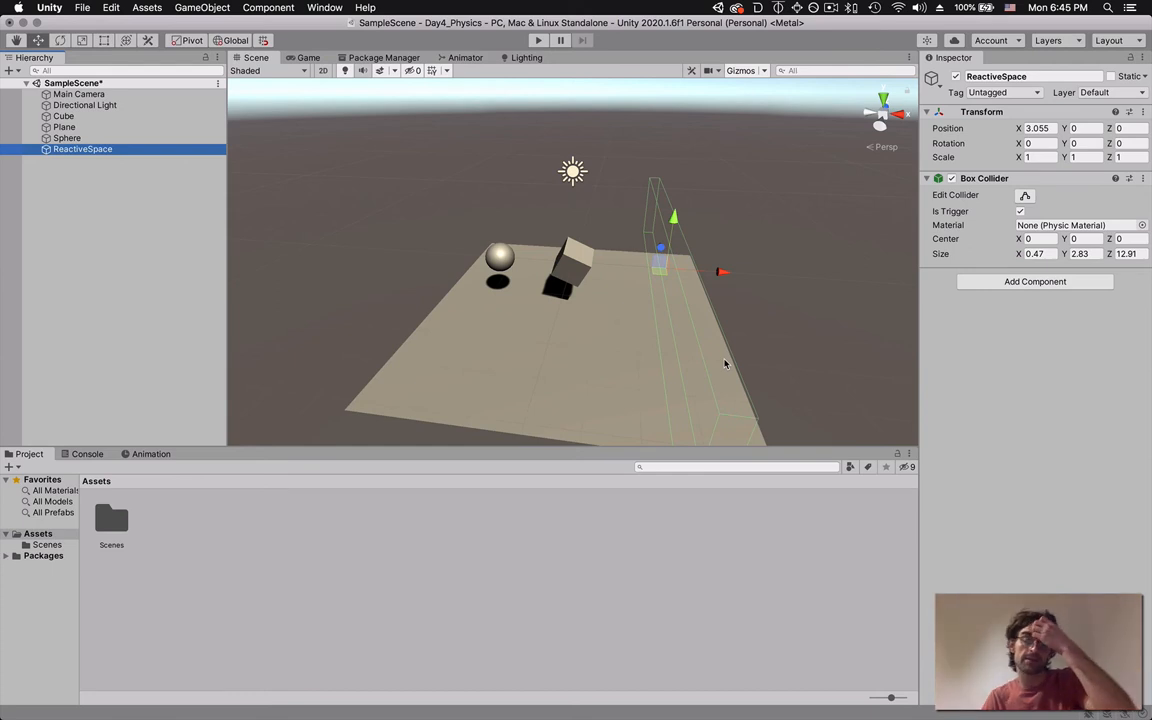
mouse_move(944, 300)
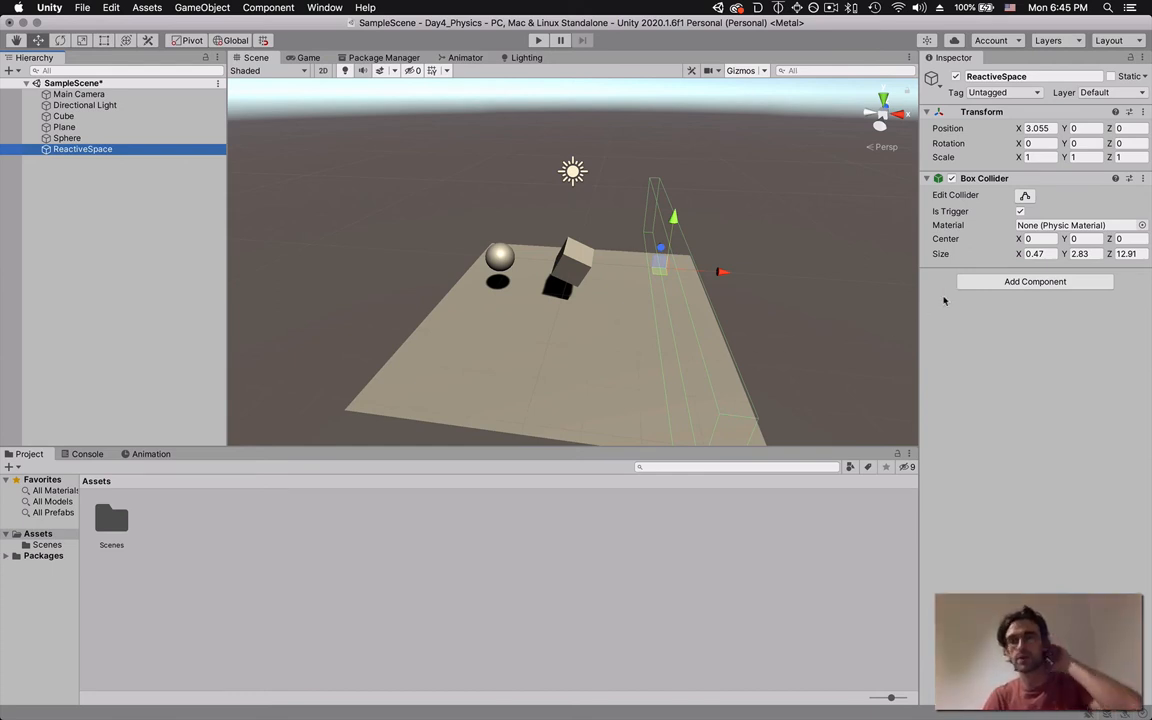
click(1036, 280)
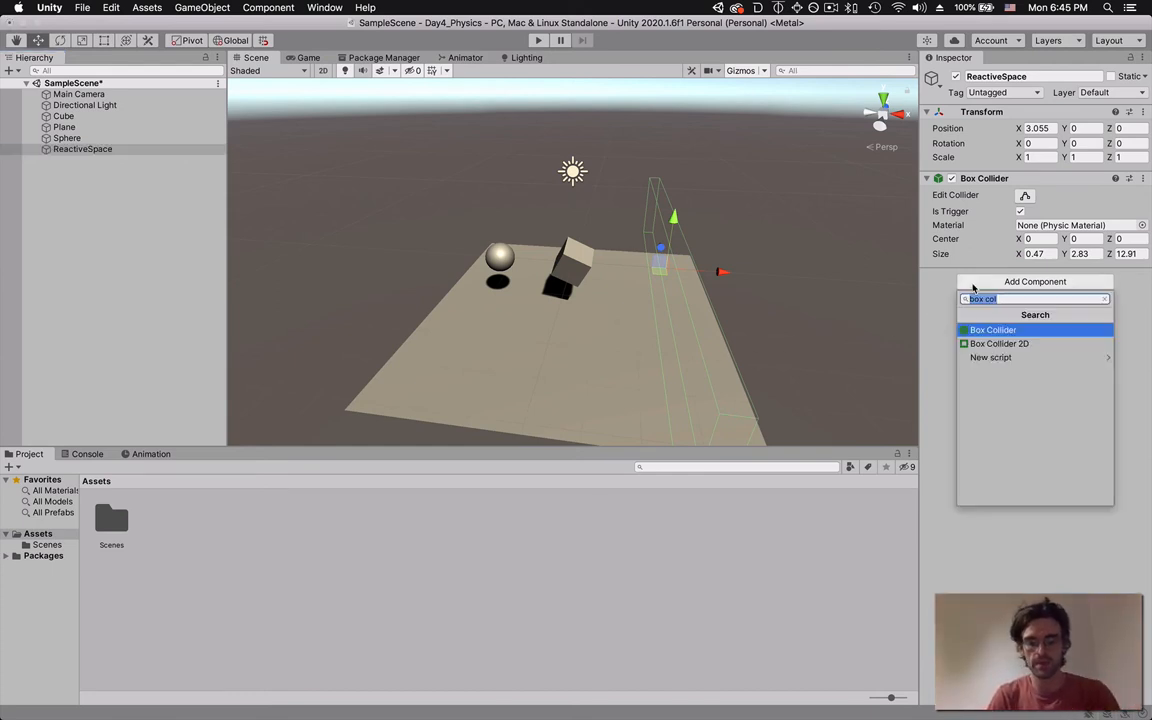
text(Reactio)
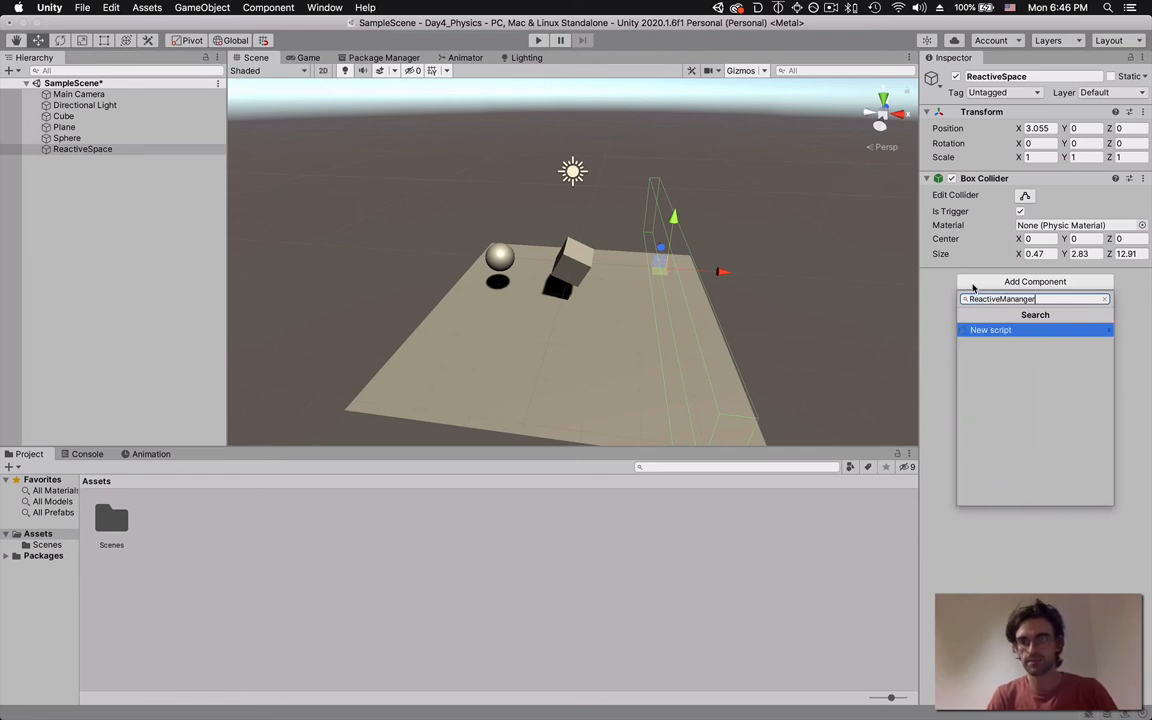
click(990, 330)
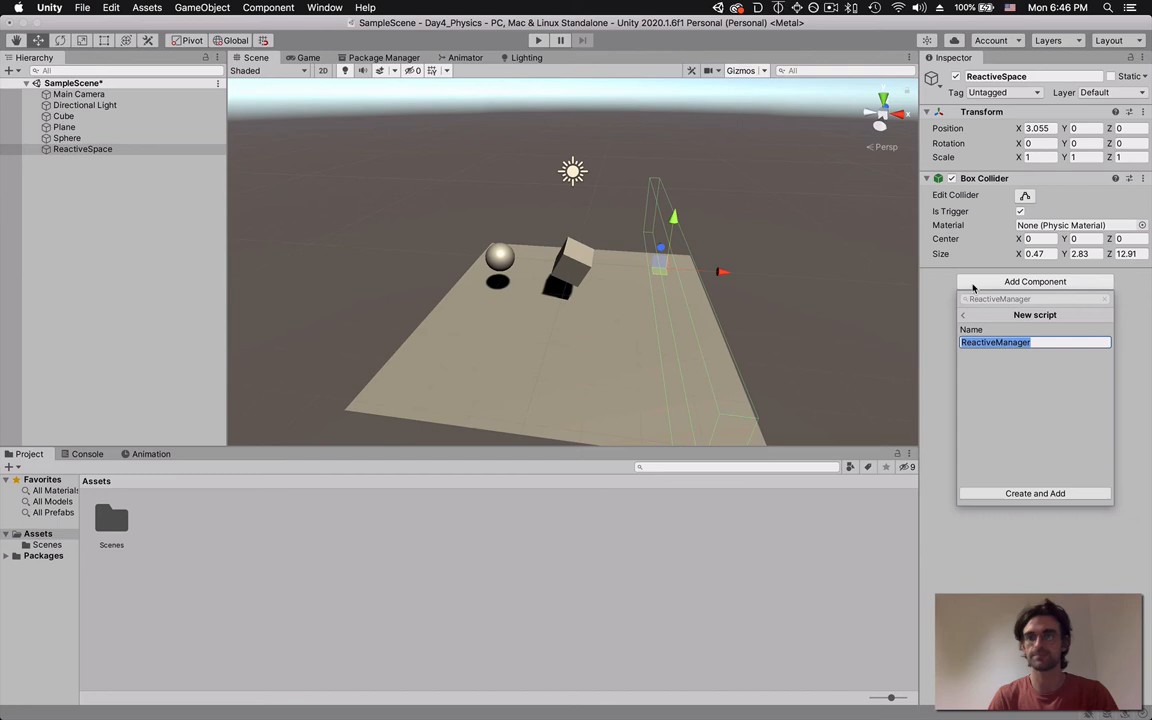
click(1036, 492)
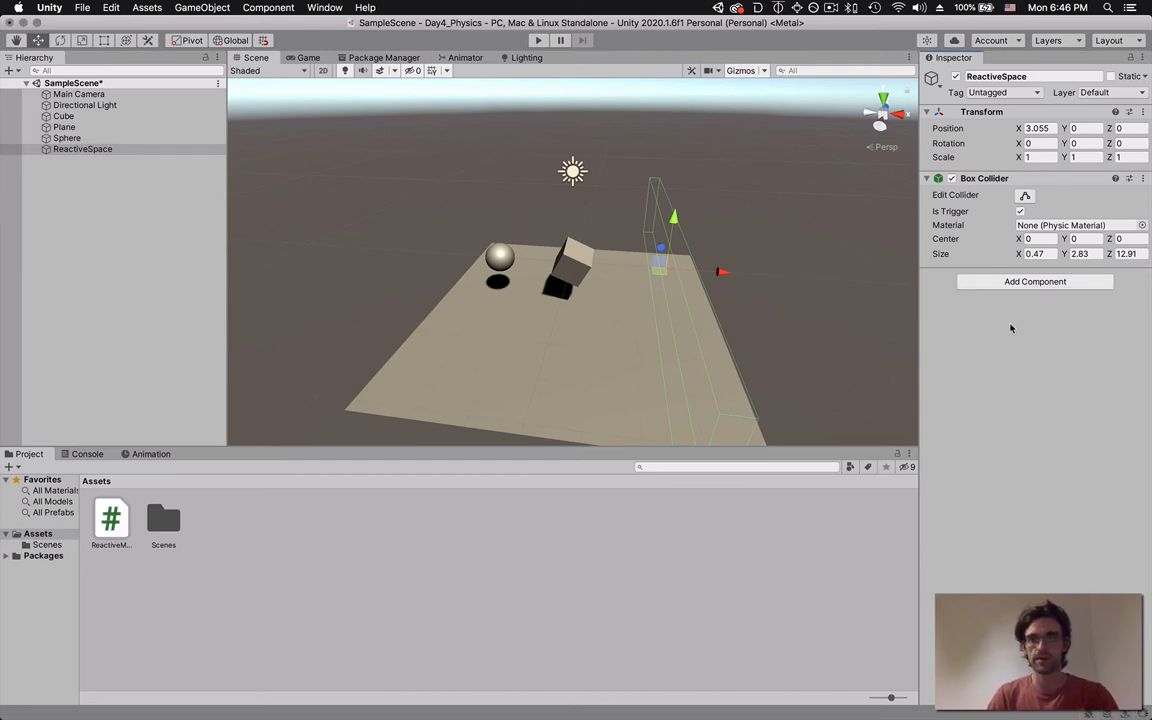
mouse_move(1008, 320)
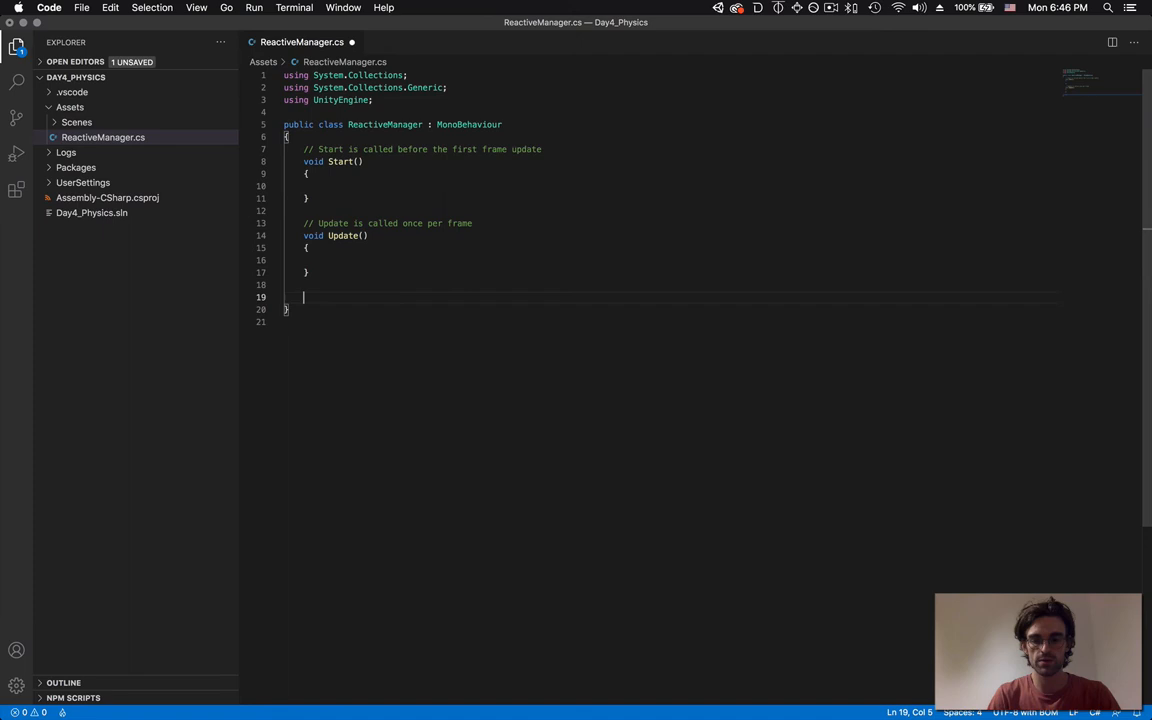
- Write void OnTriggerEnter(Collider col) with Debug.Log("Trigger") inside, below Update
text(void OnTrigge)
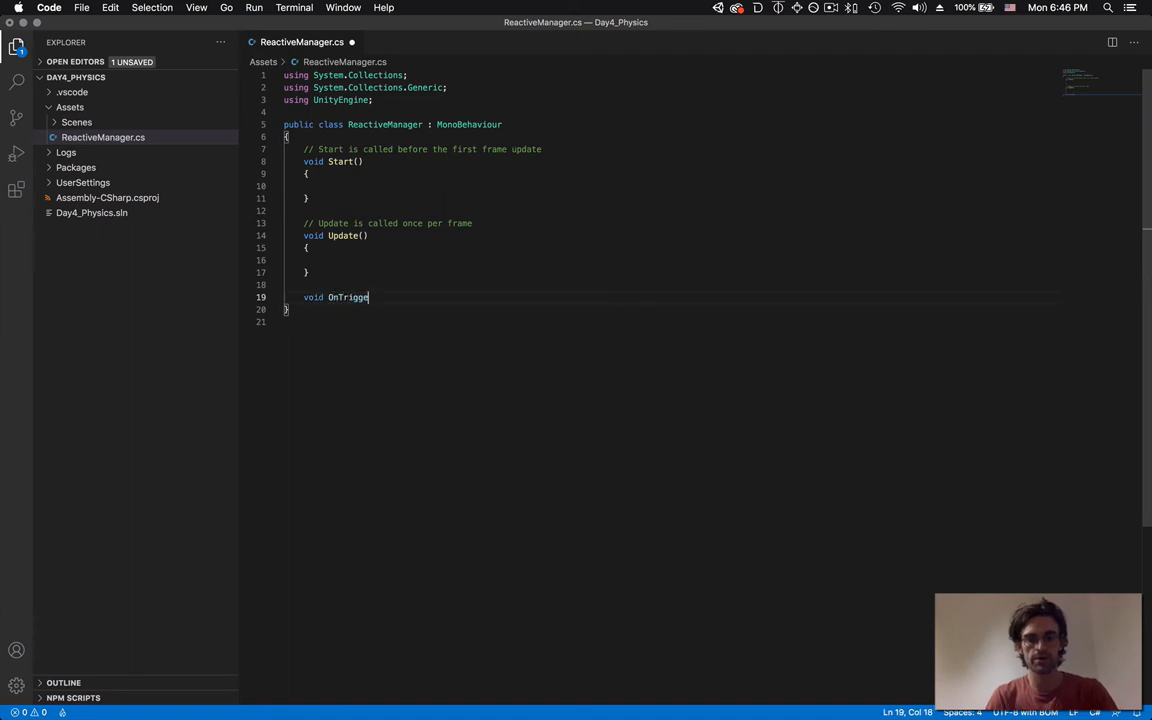
text(rEnter)
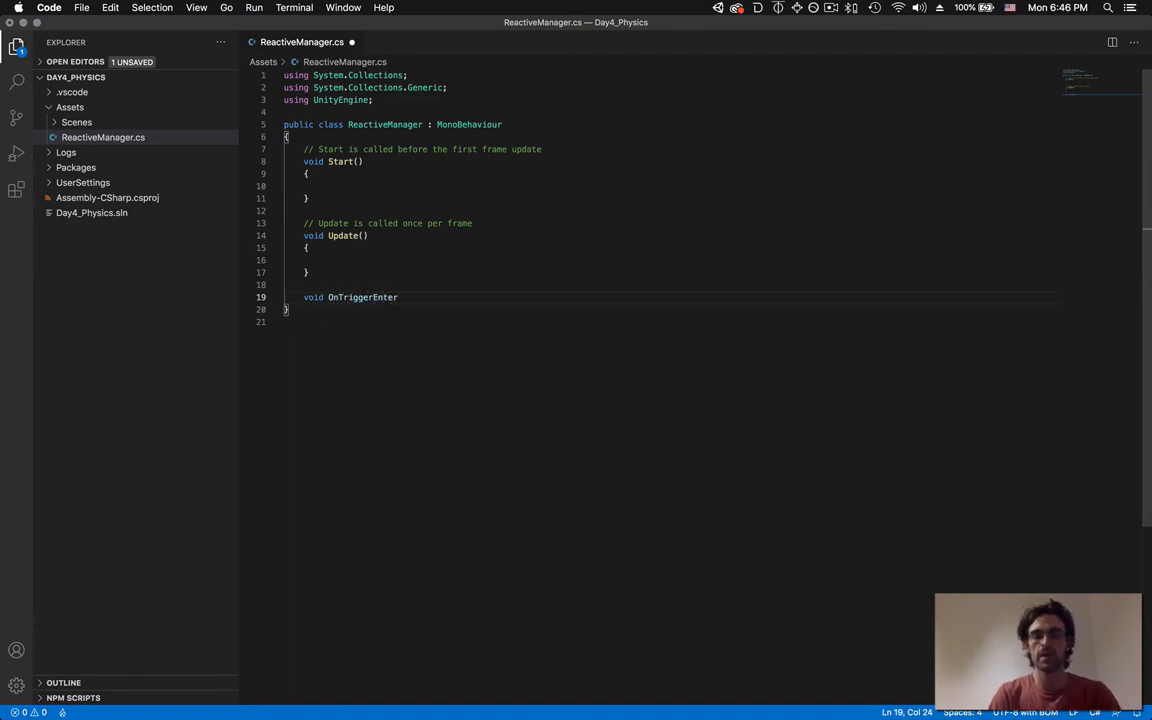
text((Collider ))
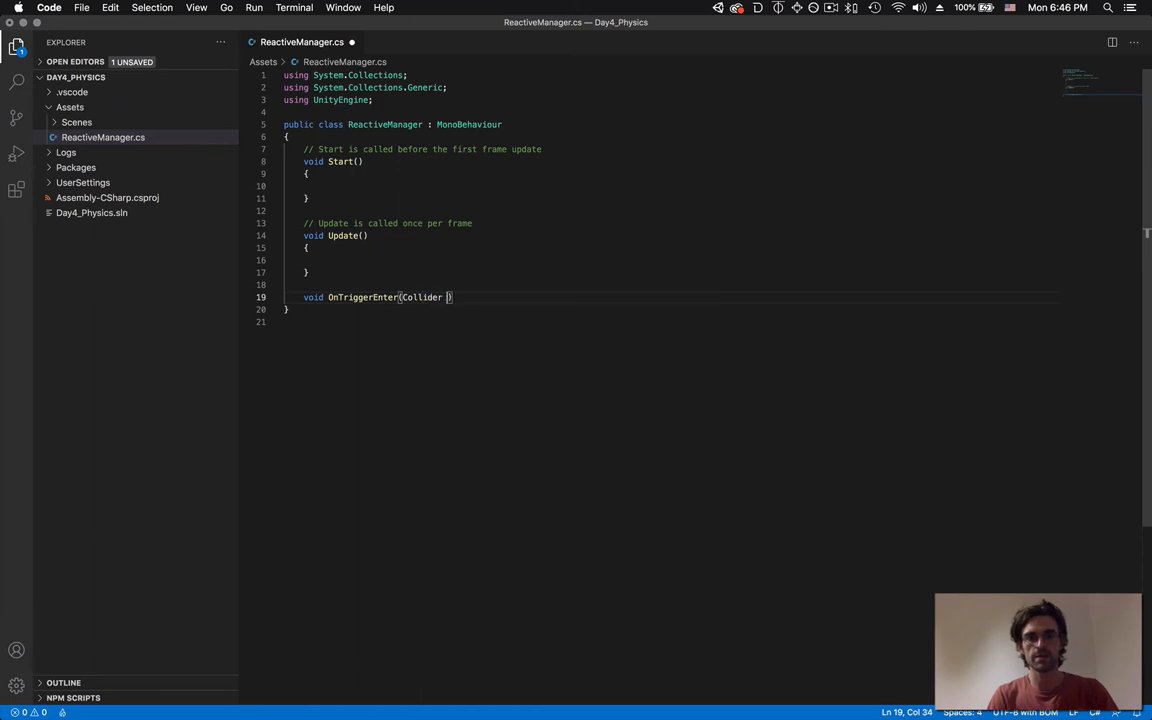
text(col)
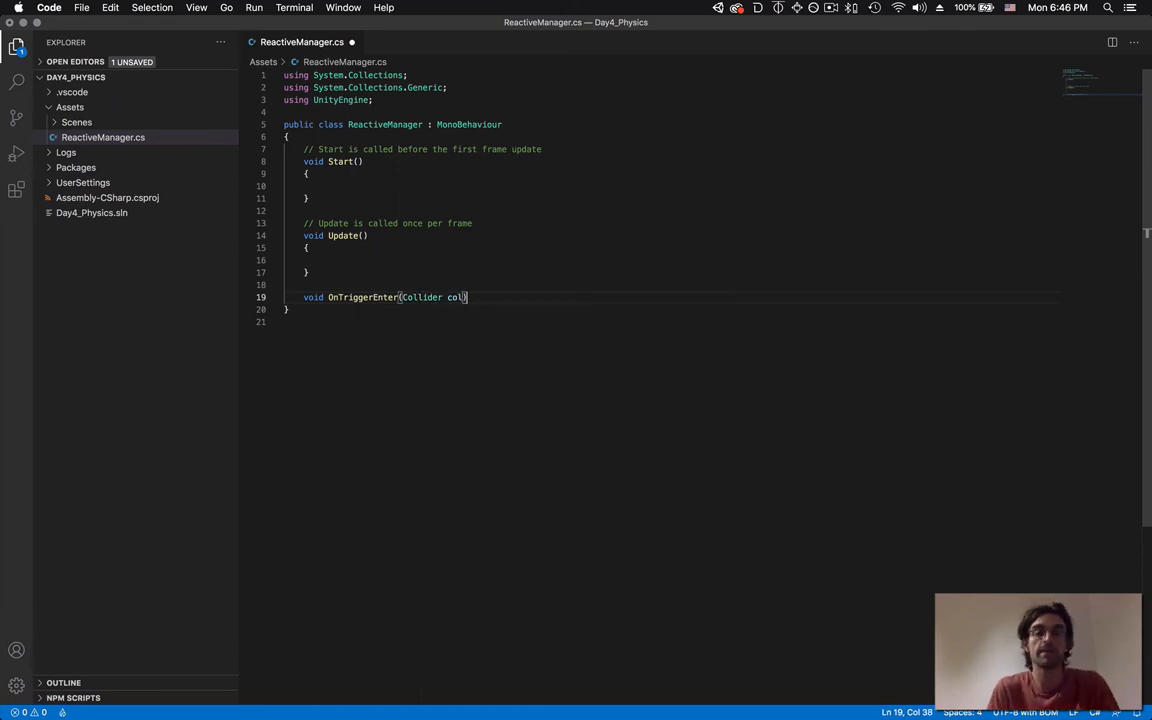
text(){)
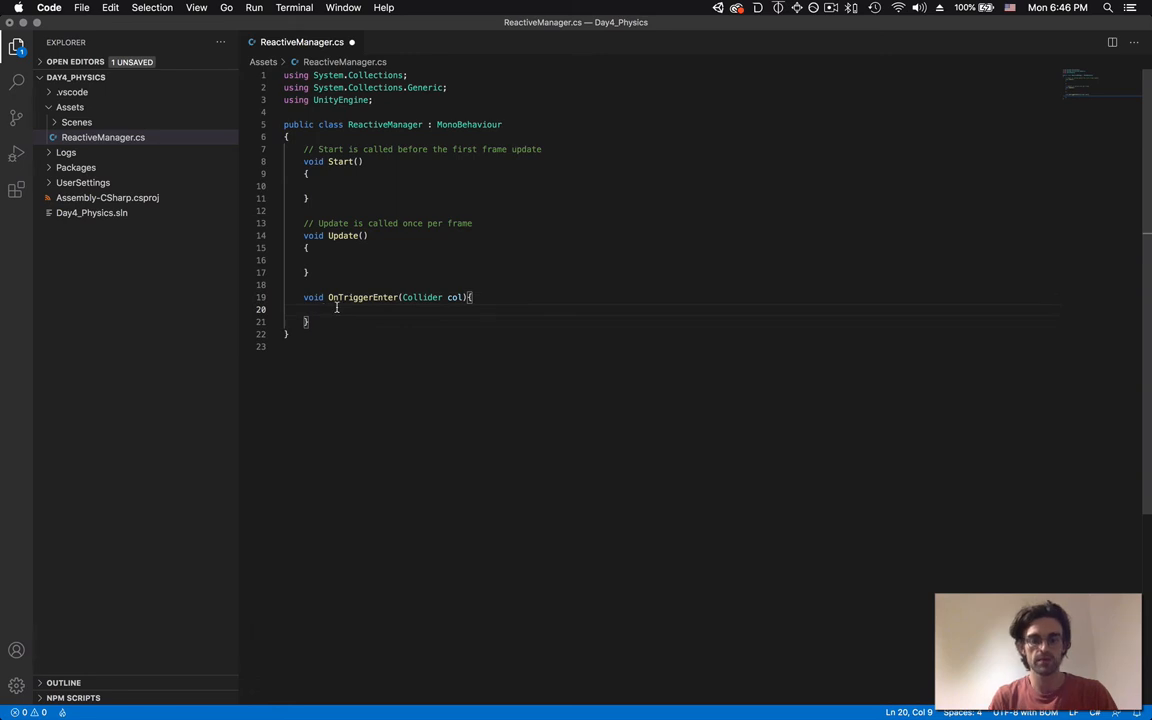
text(Debug.Log())
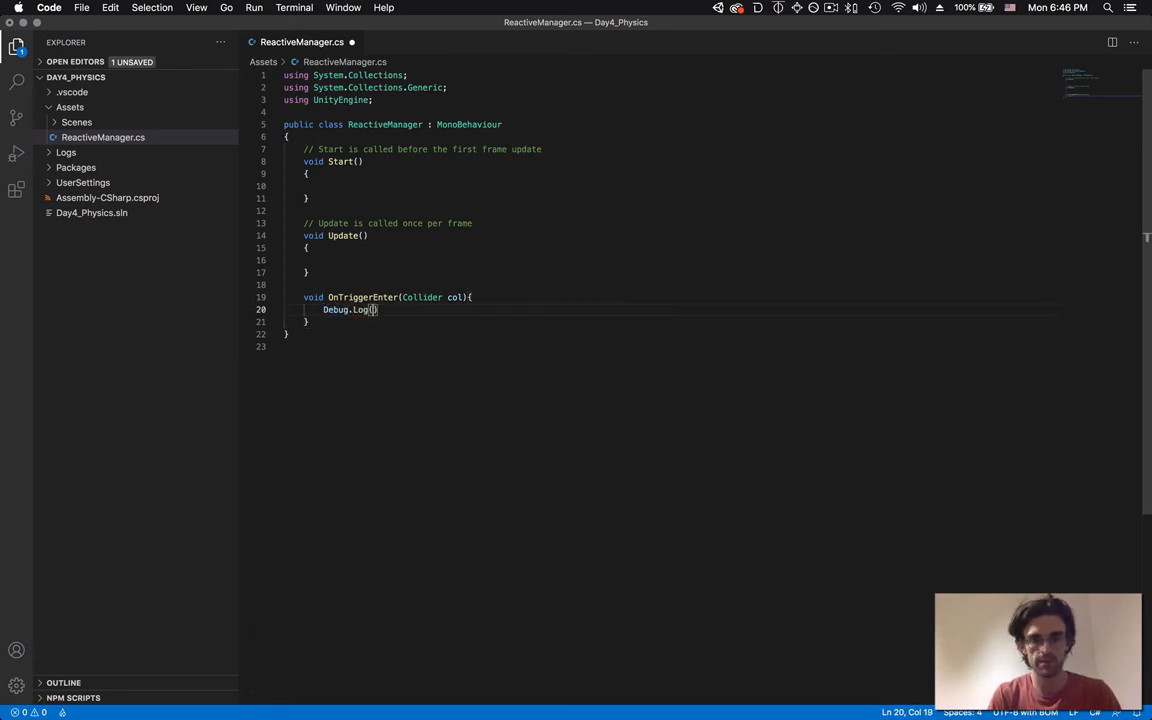
text("Trigger")
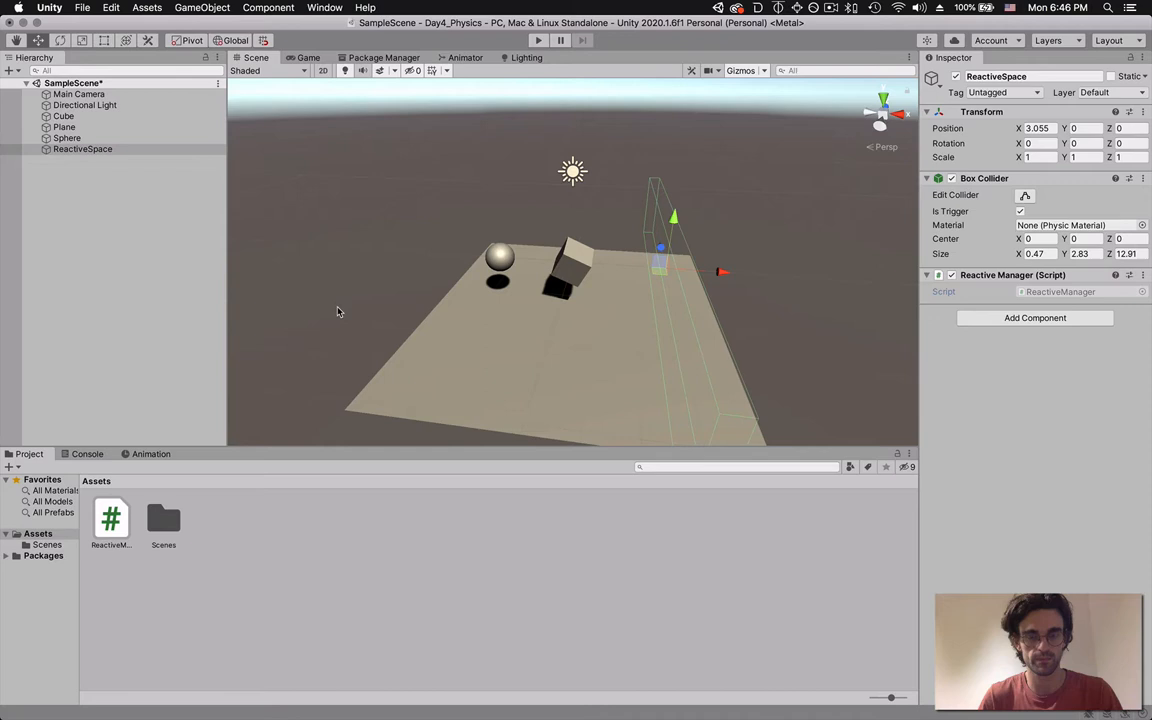
mouse_move(500, 40)
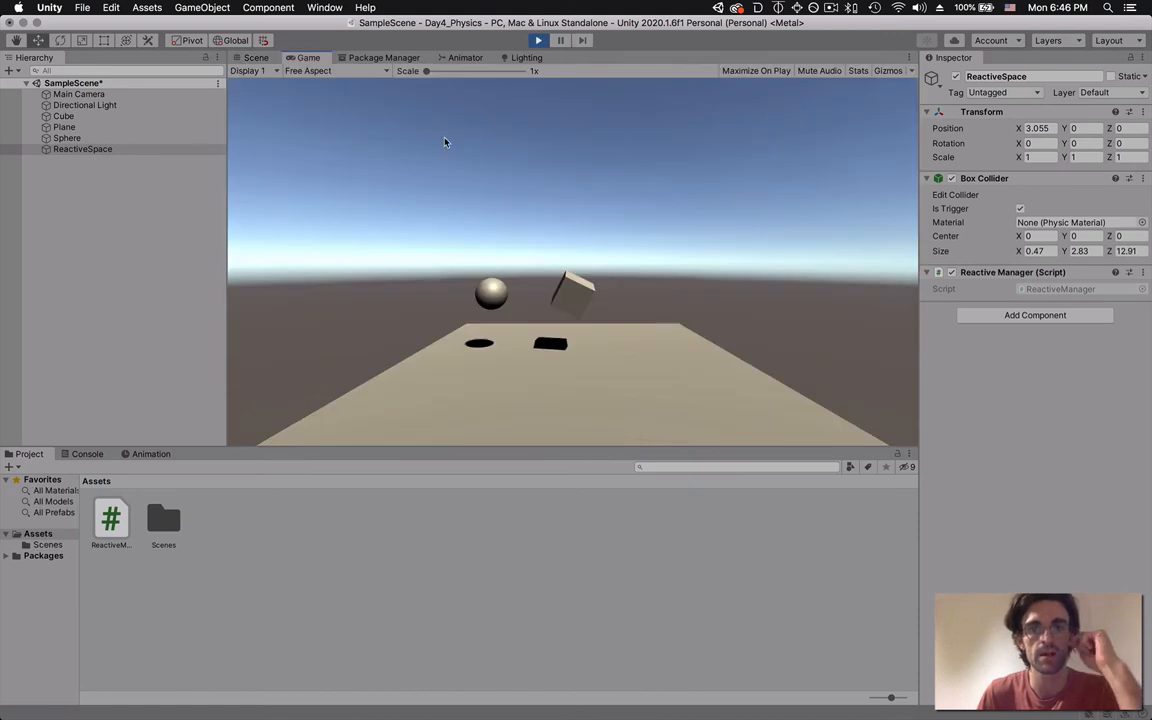
- Run the scene and bring up the Console log of debug messages
click(64, 116)
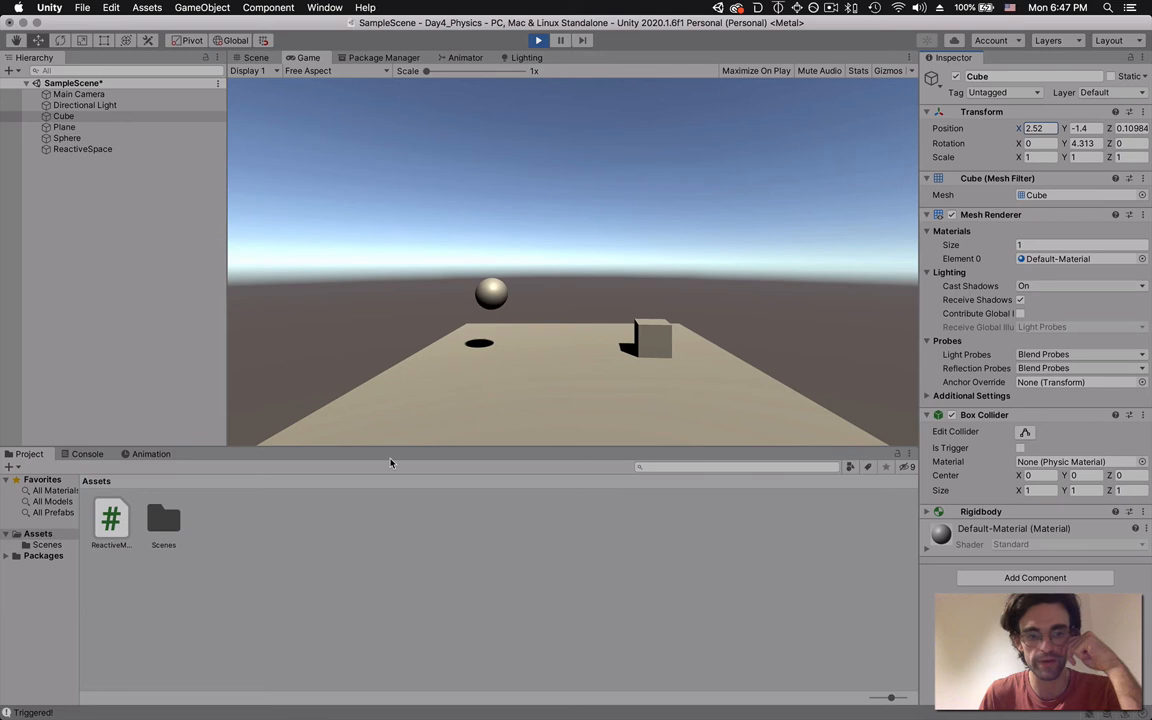
click(86, 454)
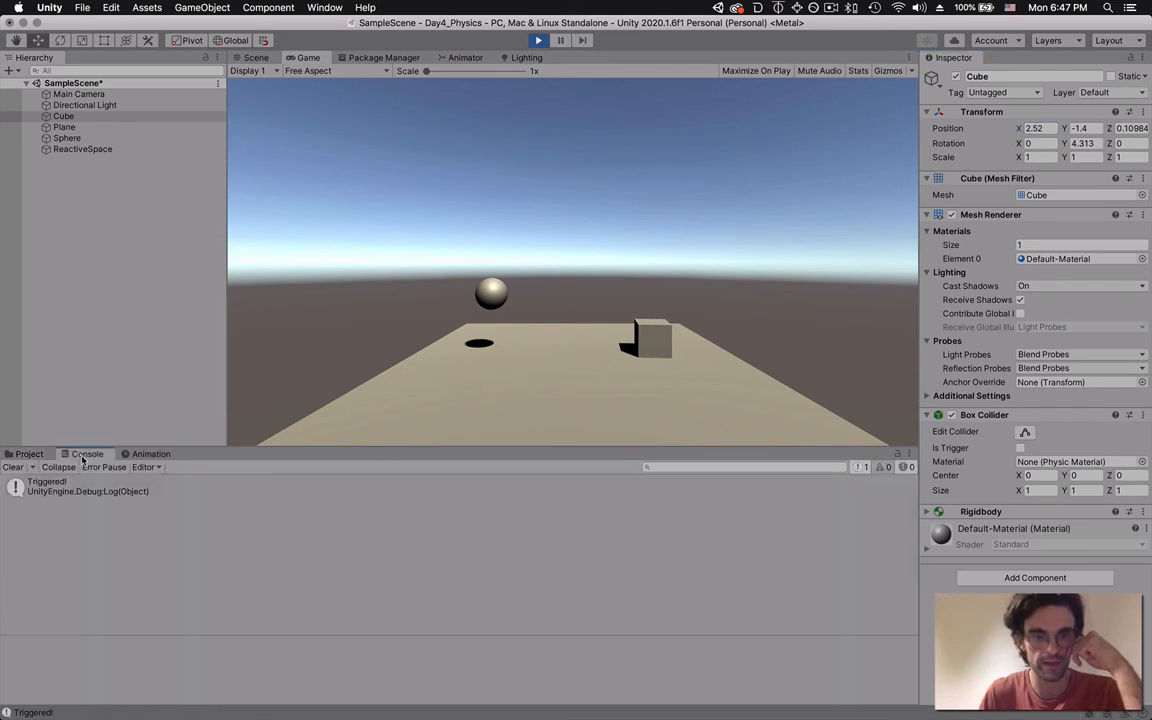
click(84, 486)
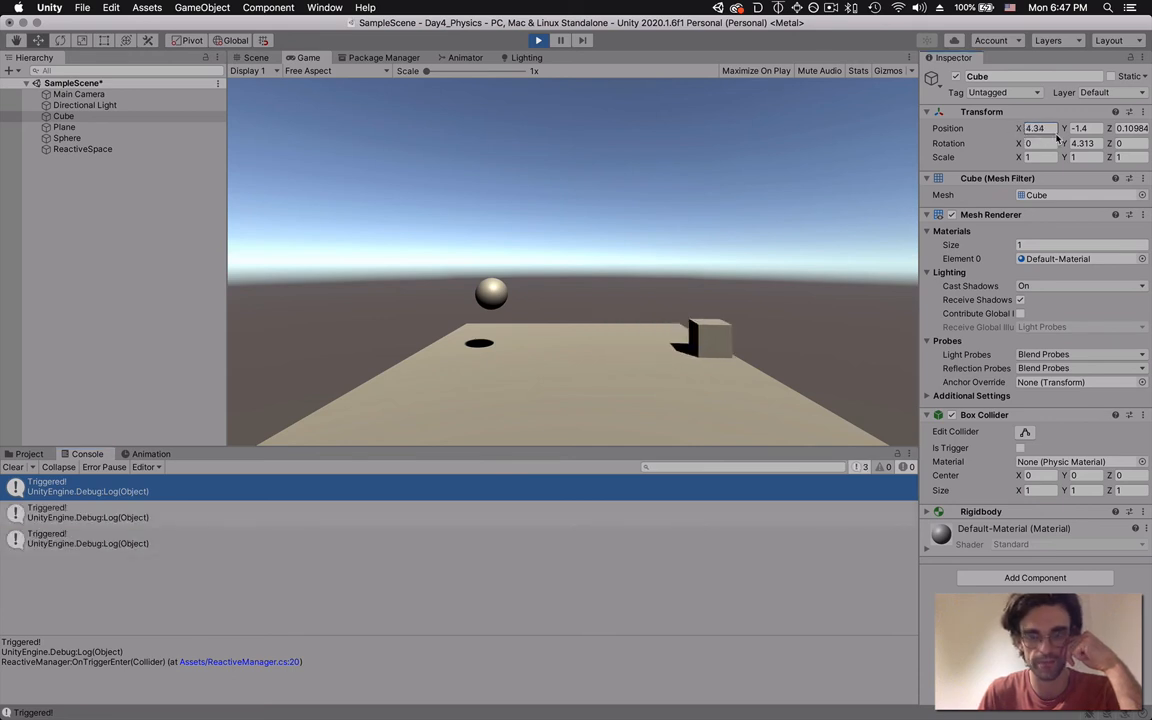
- Move the Sphere to Position X 4.85 into the trigger, confirm Triggered! logs, then stop play
click(68, 138)
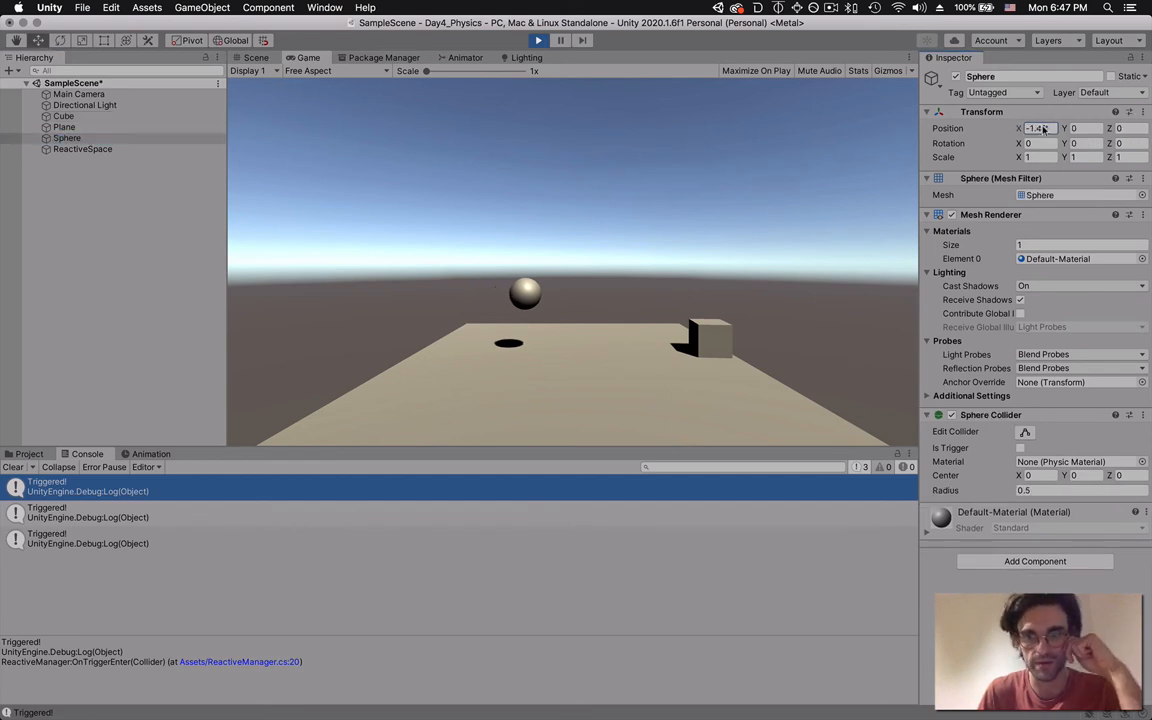
text(4.85)
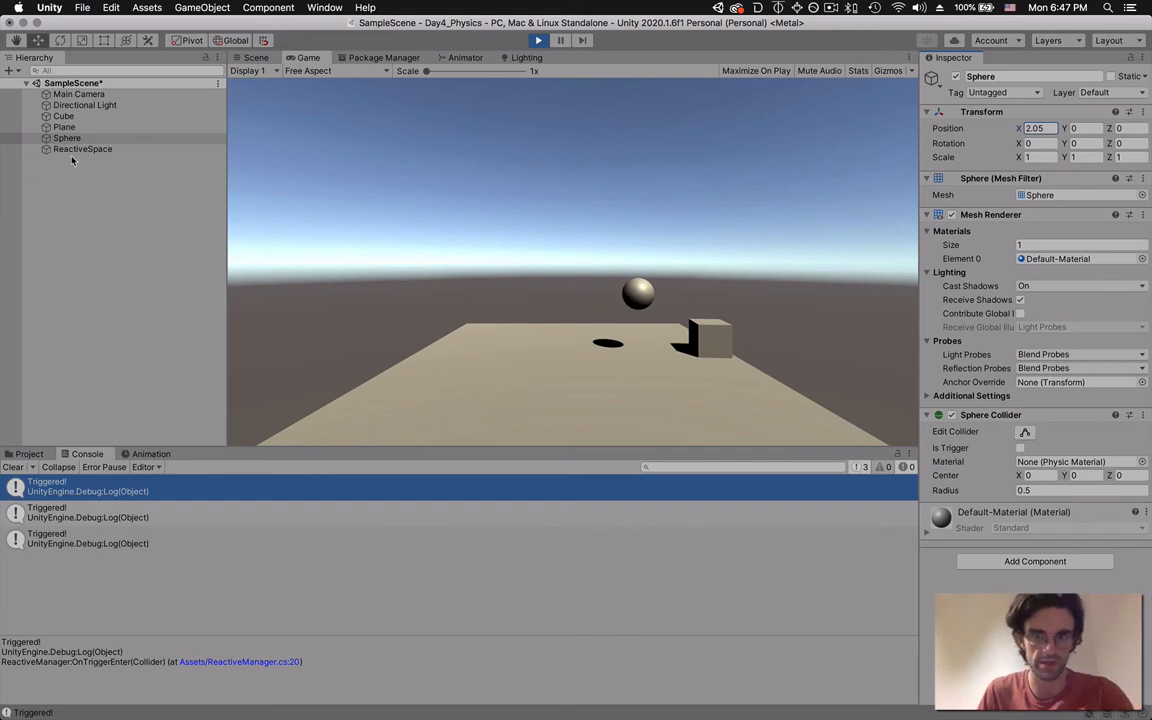
click(538, 40)
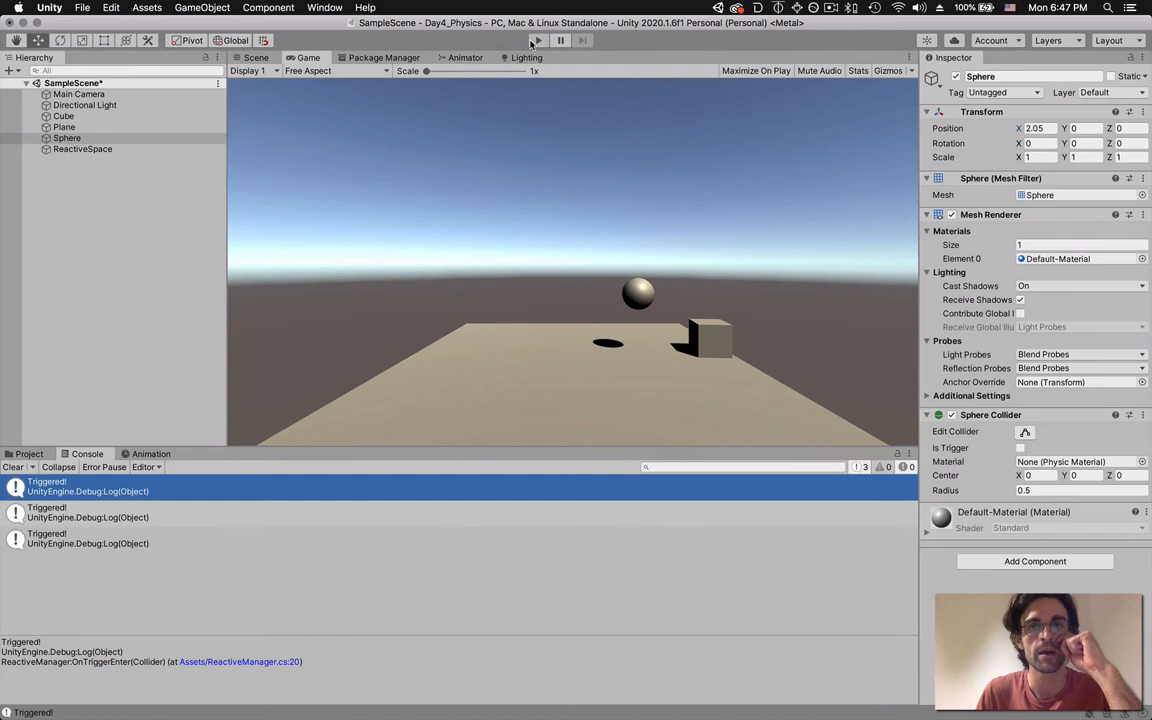
click(256, 56)
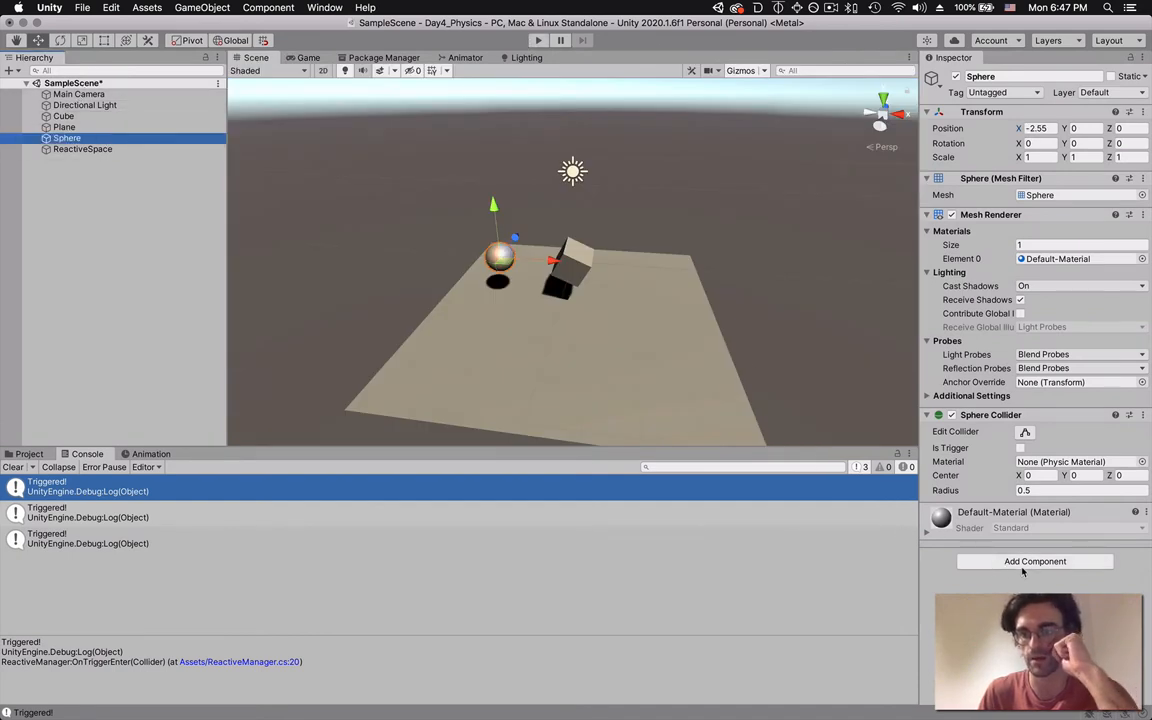
- Add a Rigidbody to the Sphere (dismissing the Rigidbody 2D conflict) and test-run the scene
text(rigi)
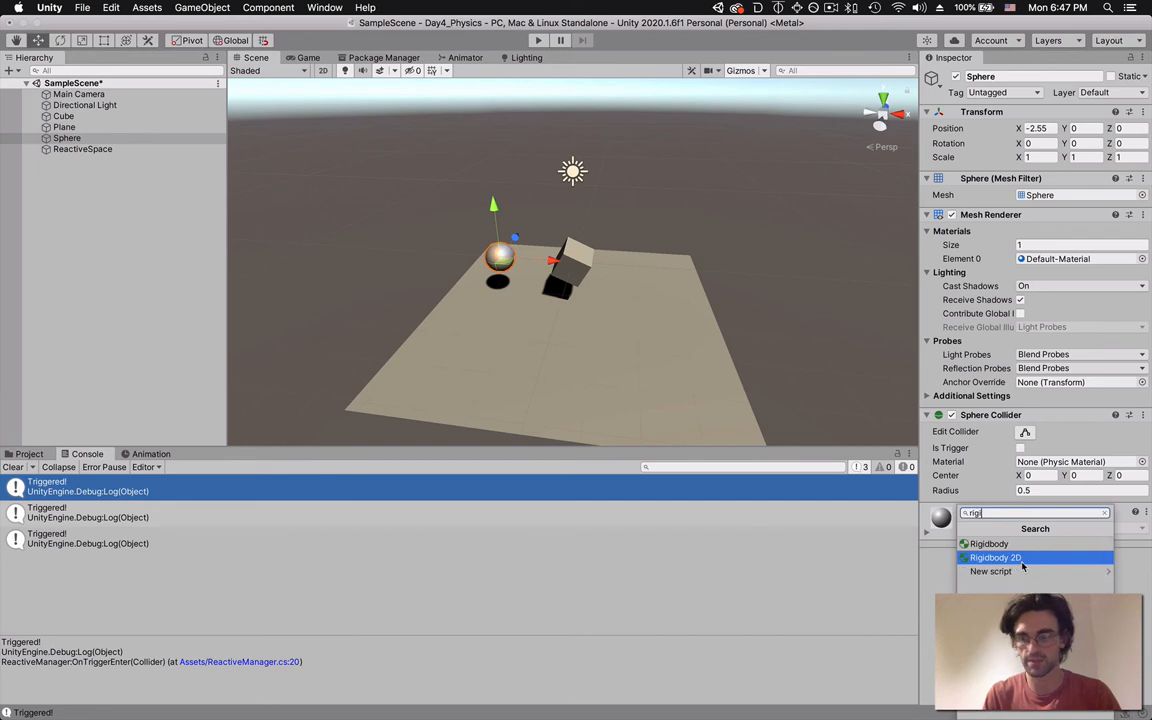
click(994, 556)
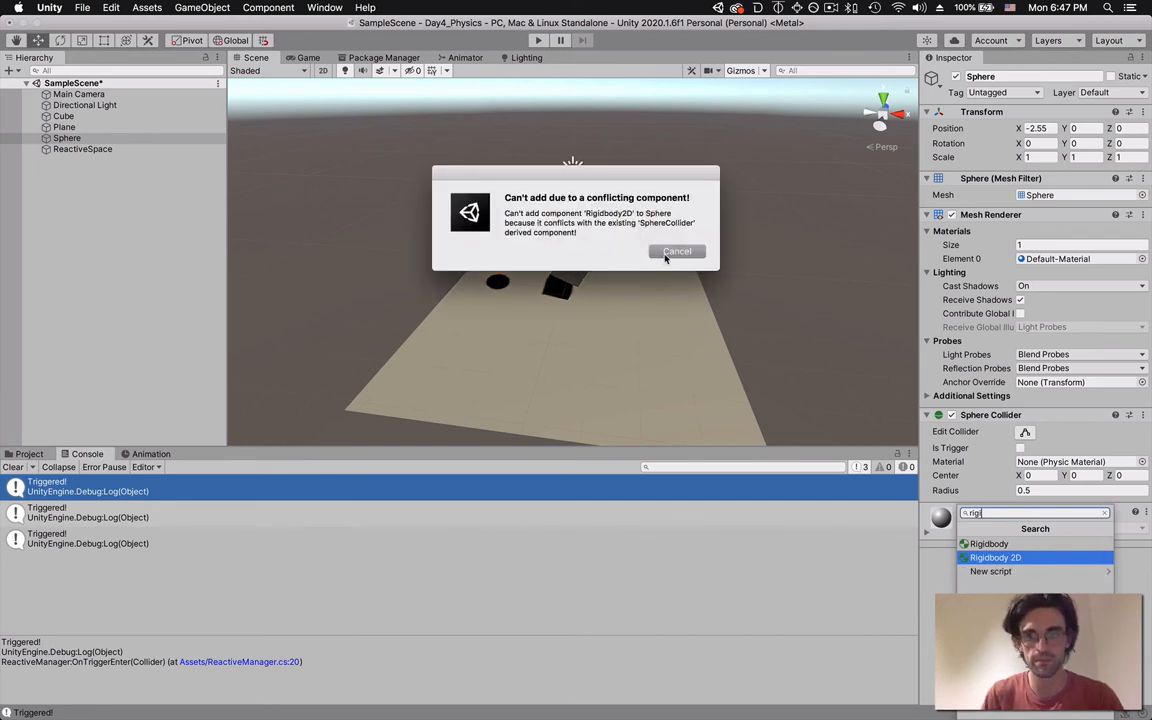
click(676, 252)
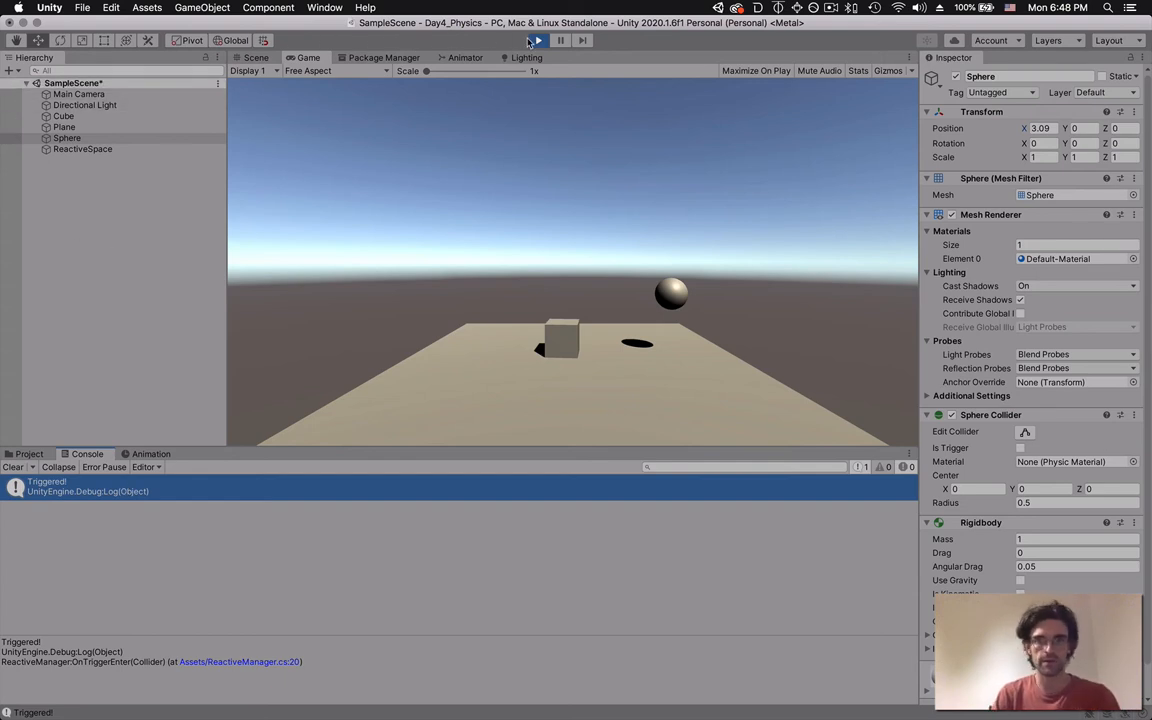
click(536, 40)
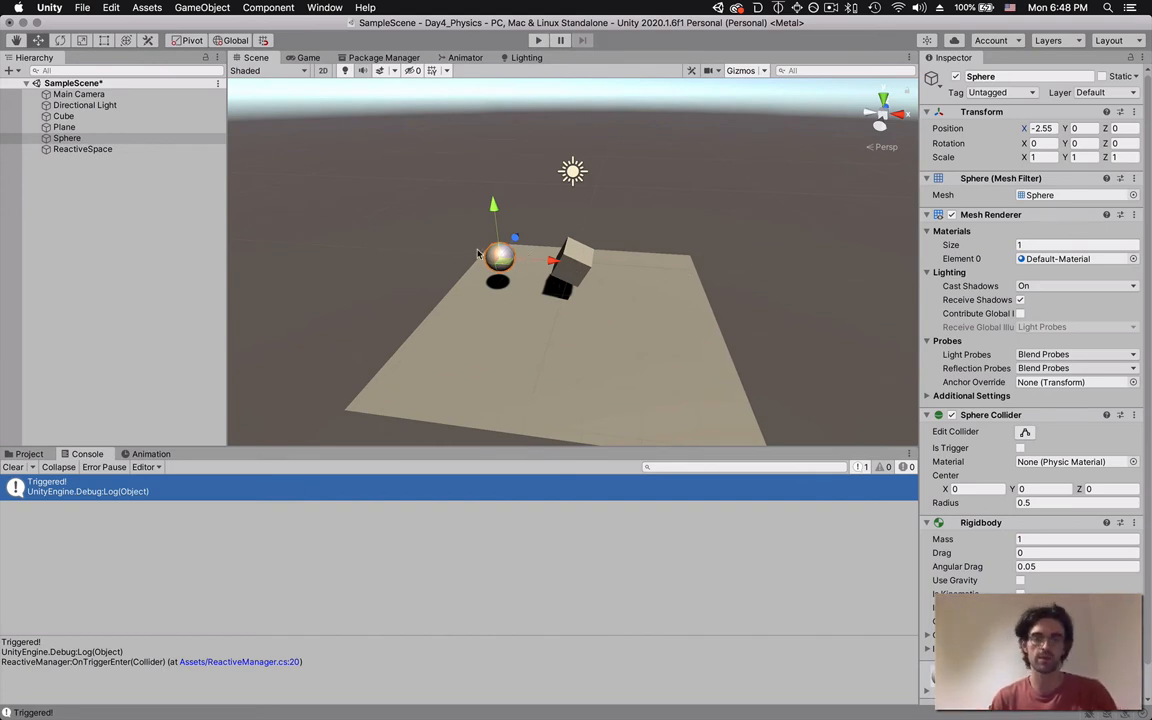
mouse_move(482, 308)
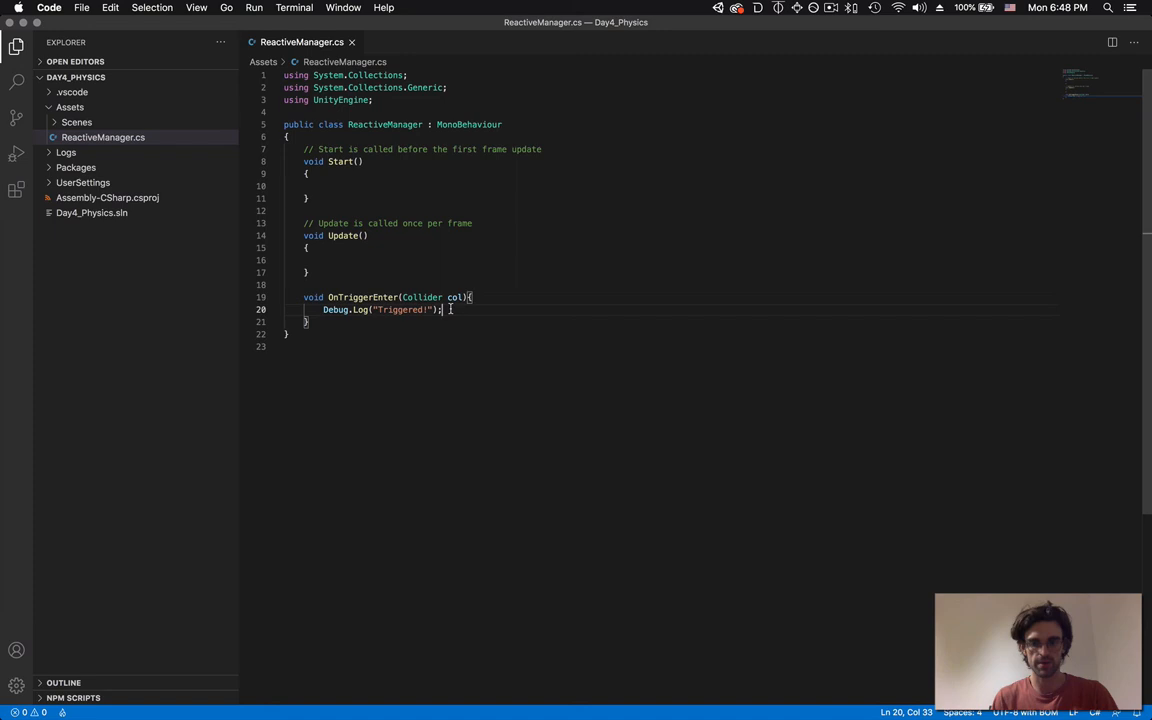
- Store col.transform.gameObject as triggering and log "Triggered by "+triggering.name
key(Enter)
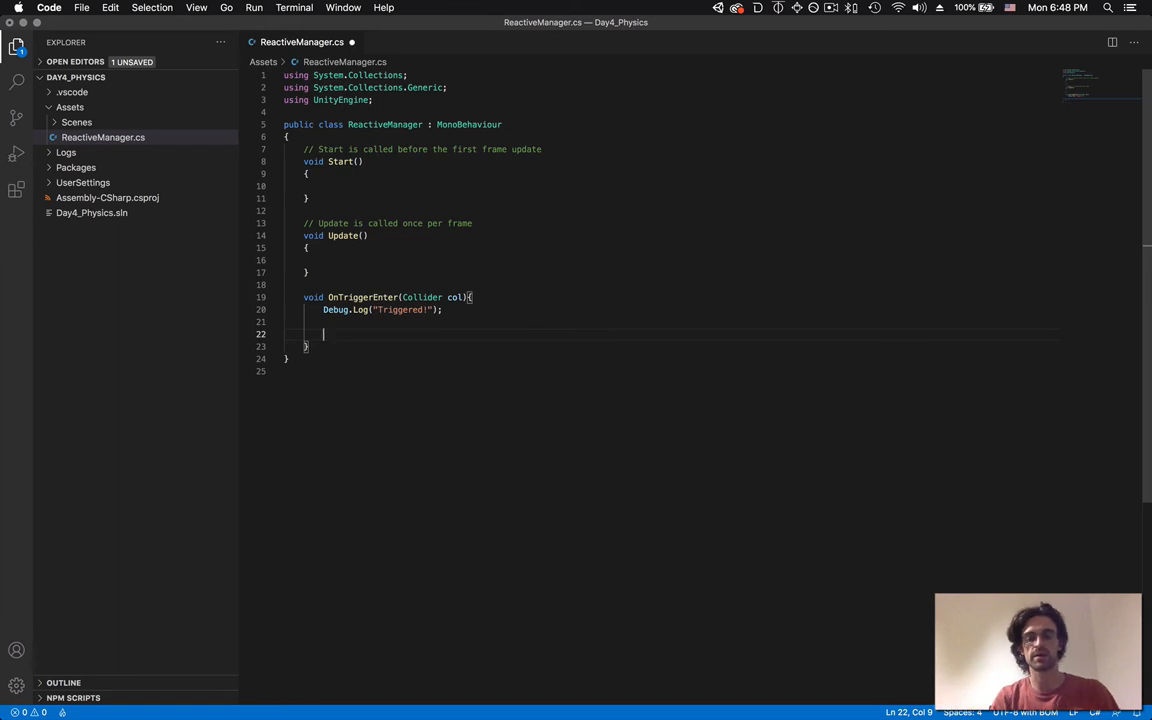
text(GameObject)
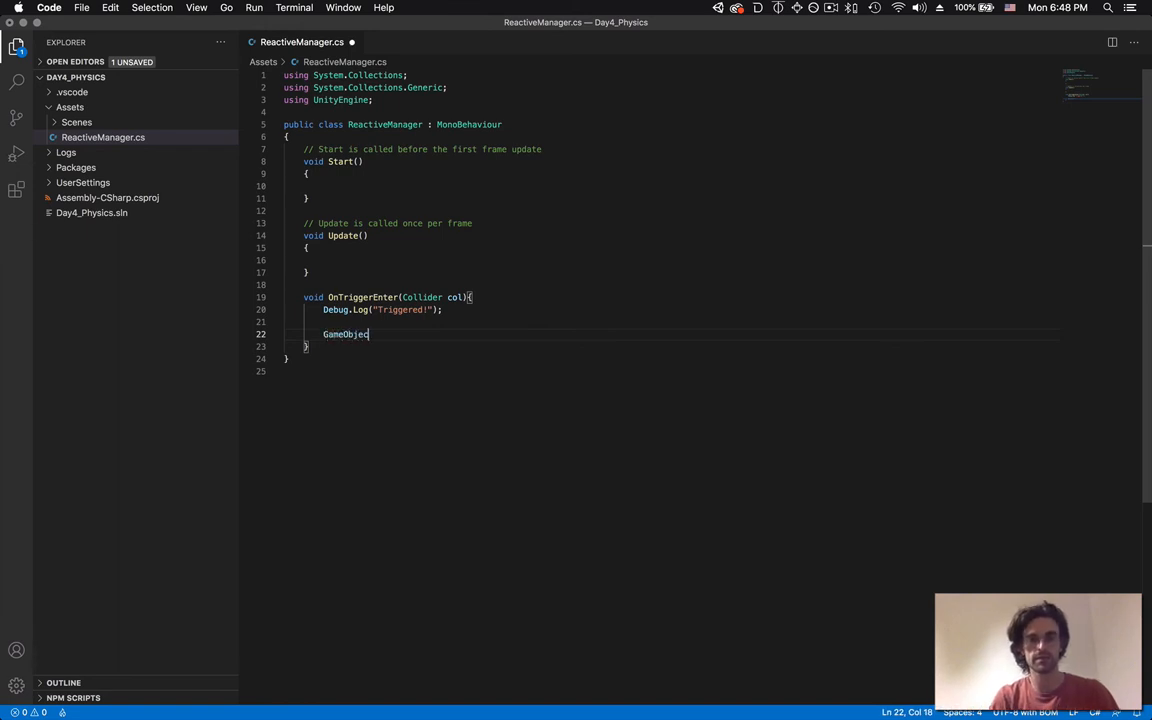
text(triggering = col)
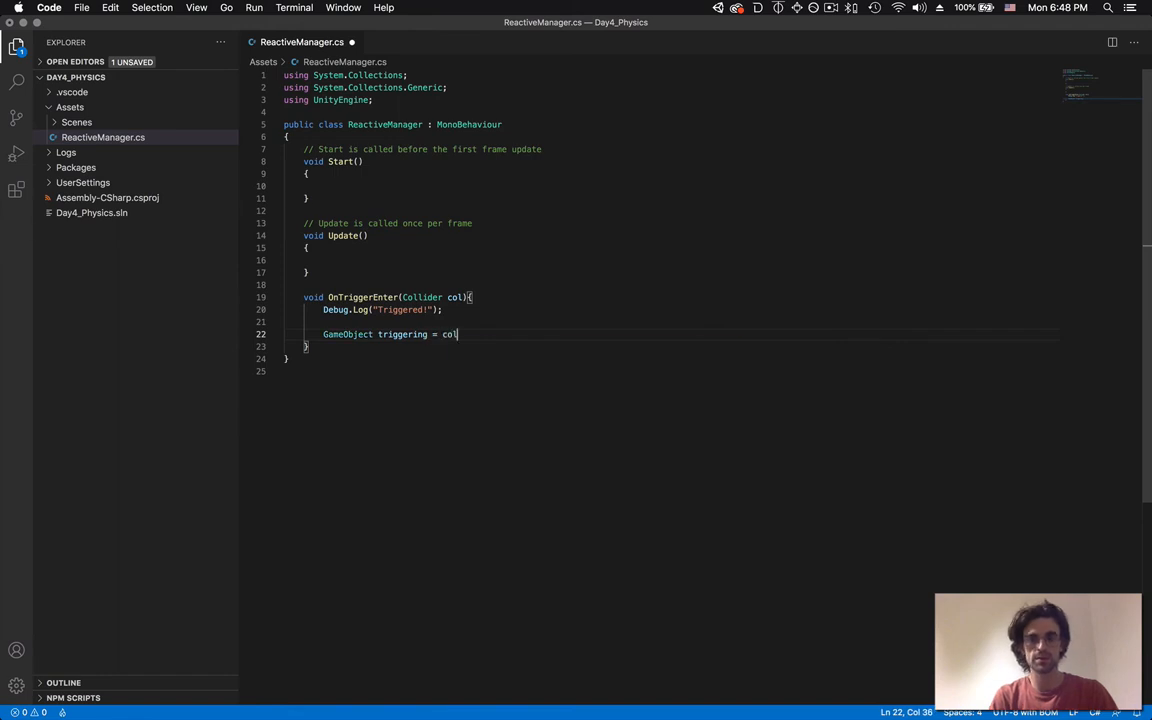
text(.tran)
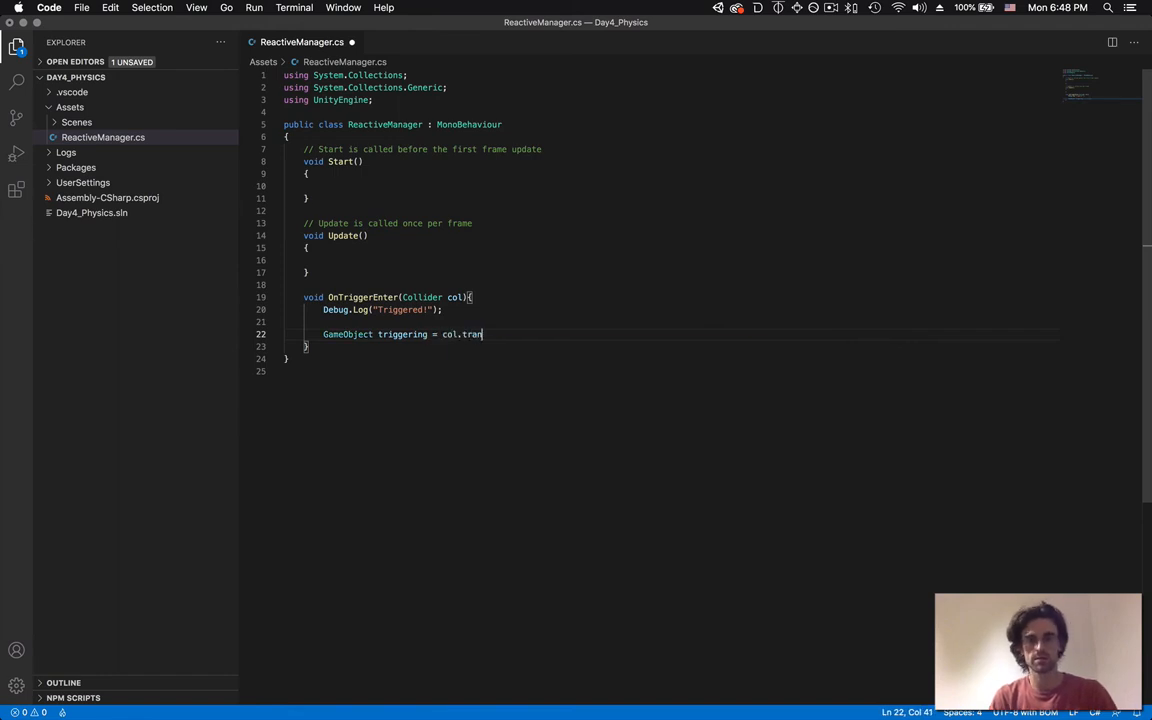
text(sform.gameObject;)
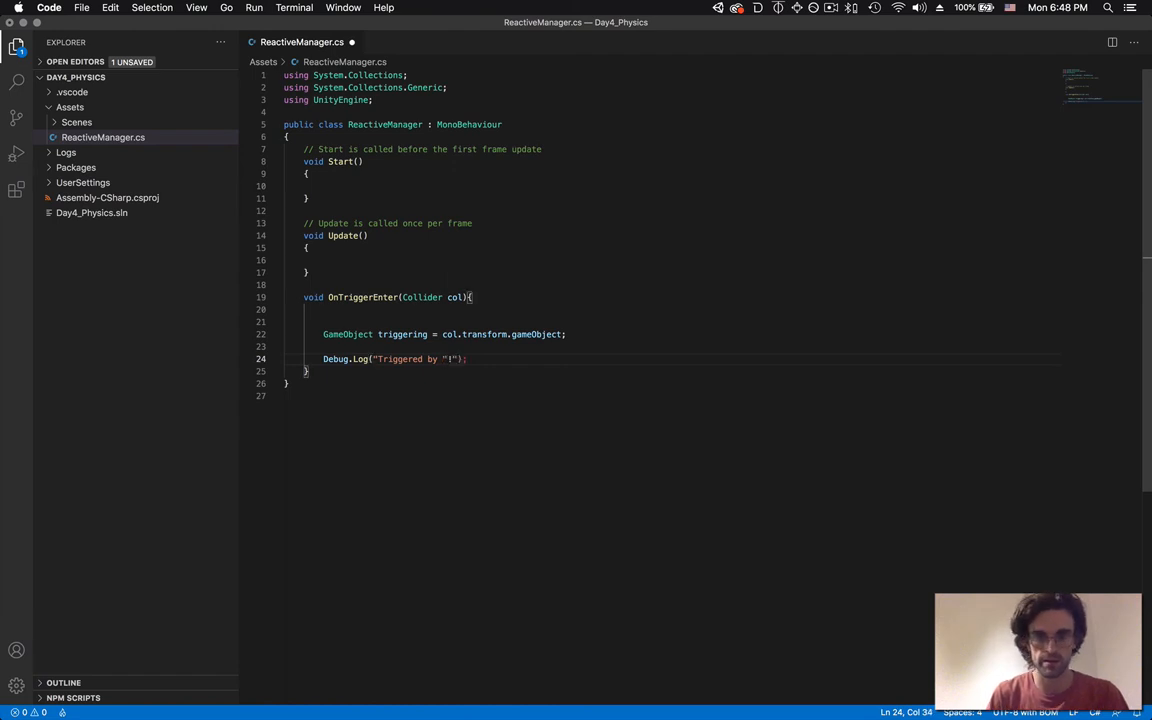
text("++)
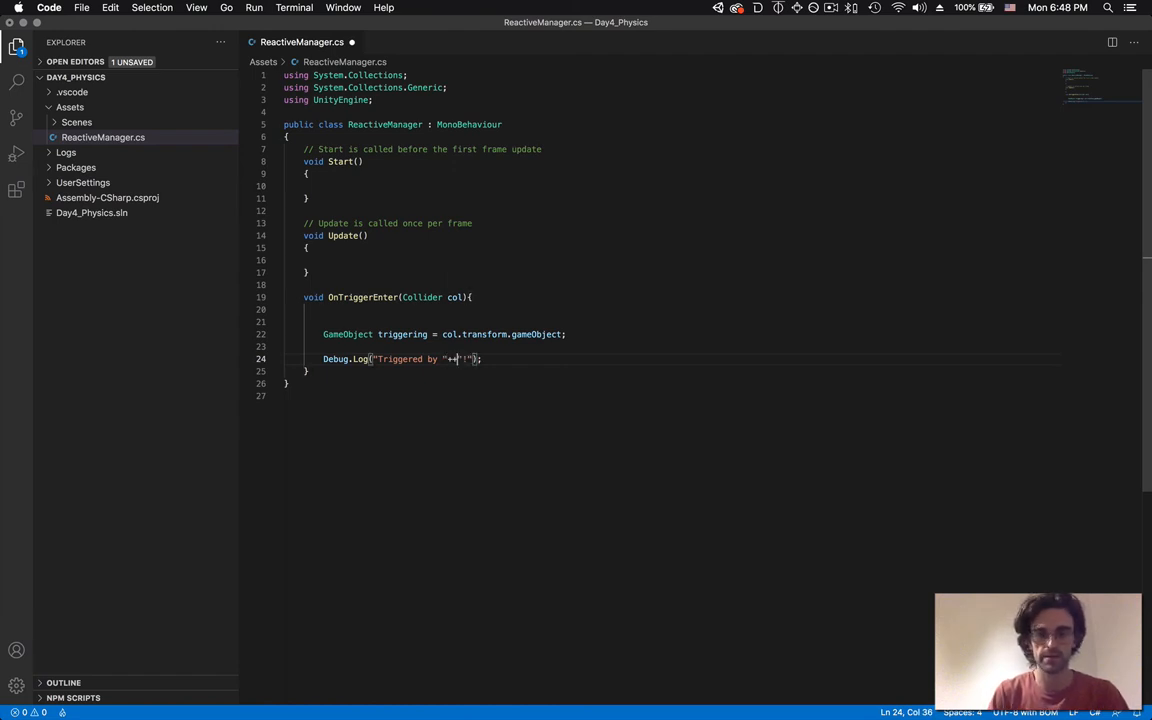
text(trigg)
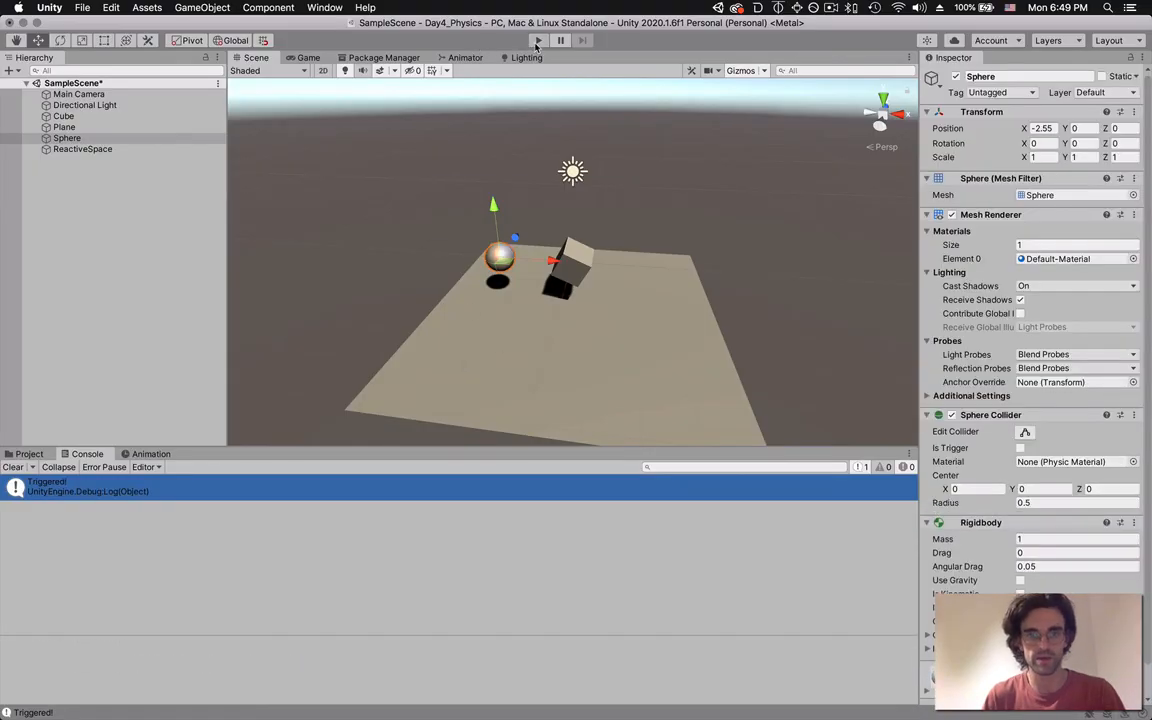
- Play the scene, move Cube and Sphere into the trigger, and check Console shows Triggered by Cube/Sphere
click(536, 40)
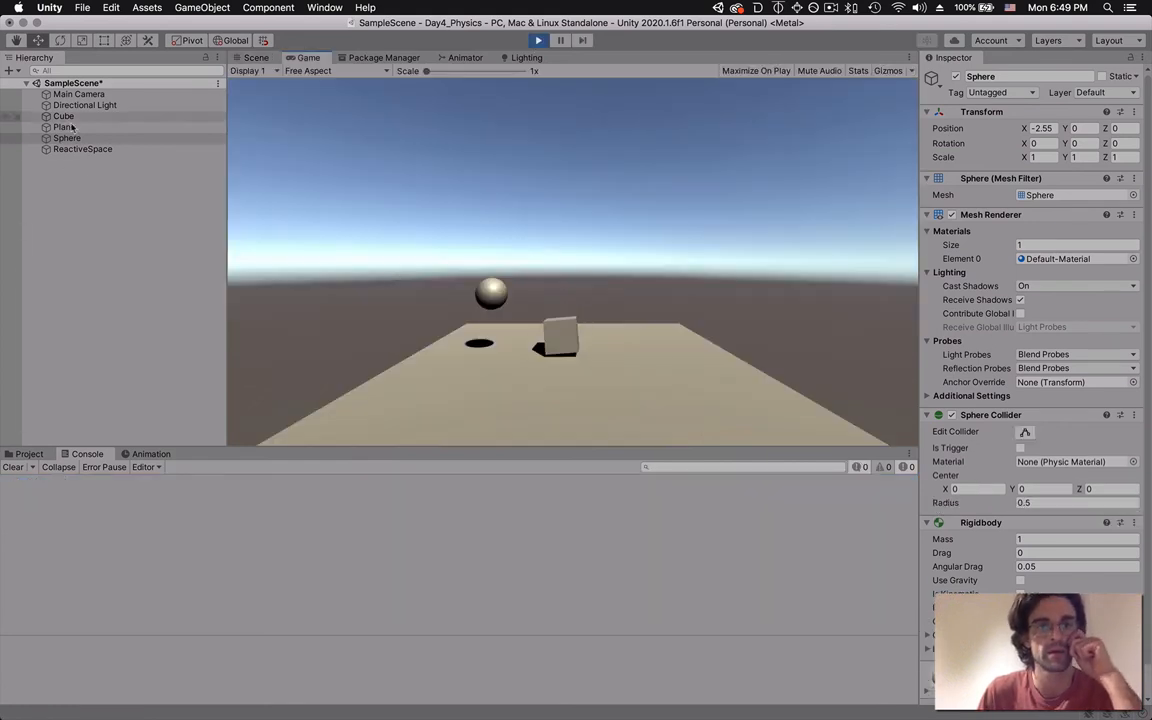
click(64, 116)
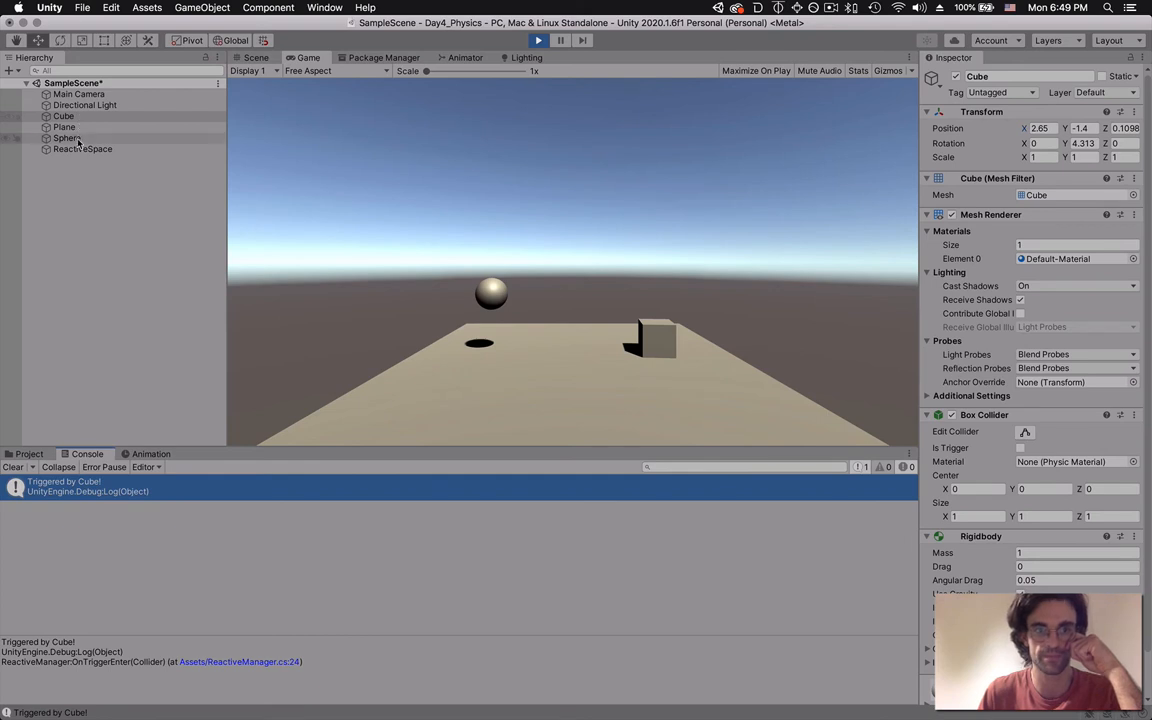
click(66, 138)
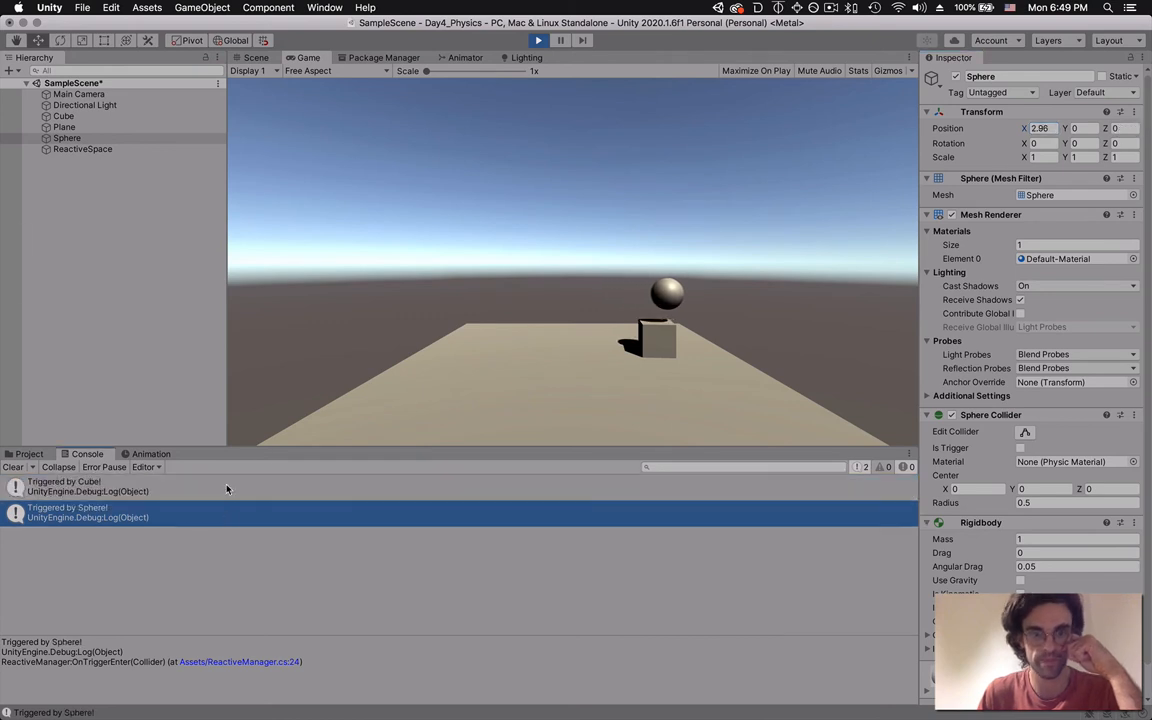
click(90, 486)
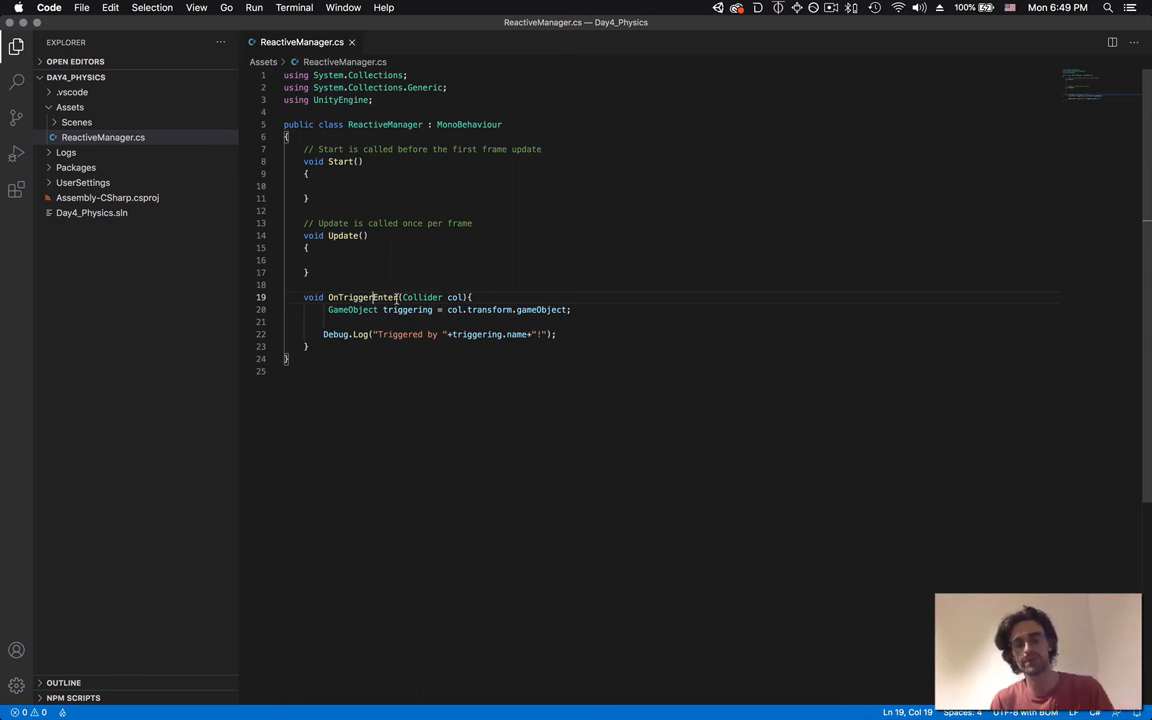
mouse_move(390, 296)
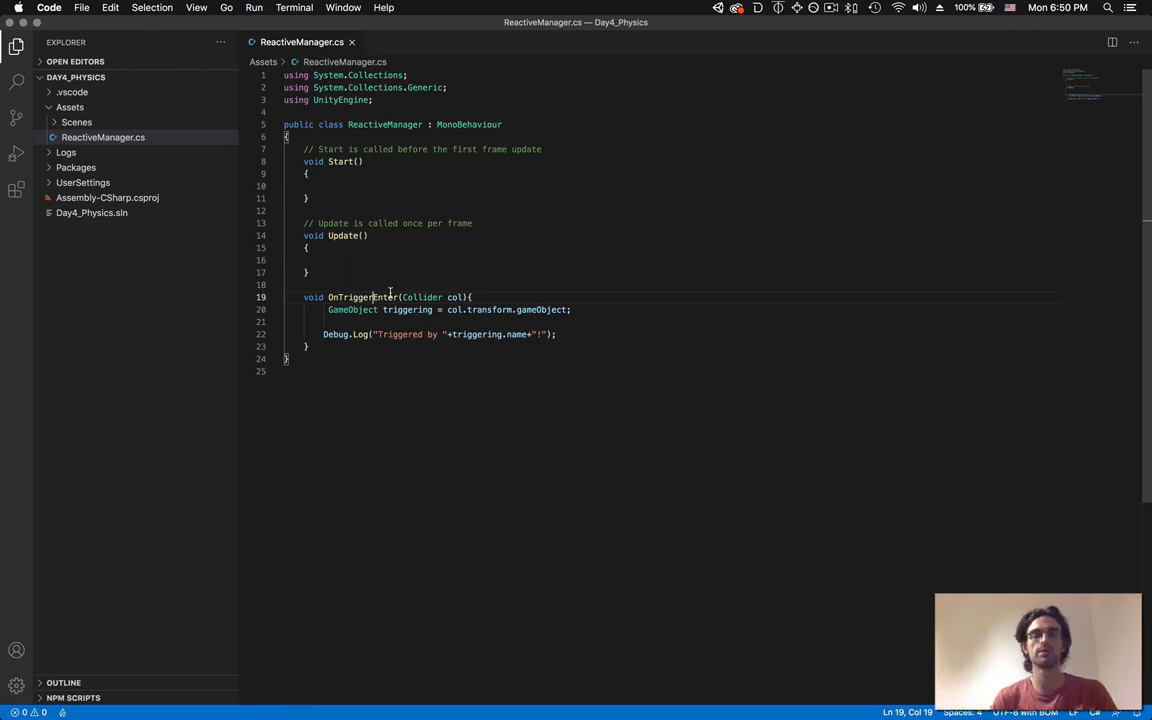
- Comment //— OnTriggerExit, OnTriggerStay beside OnTriggerEnter and save the script
text(//—)
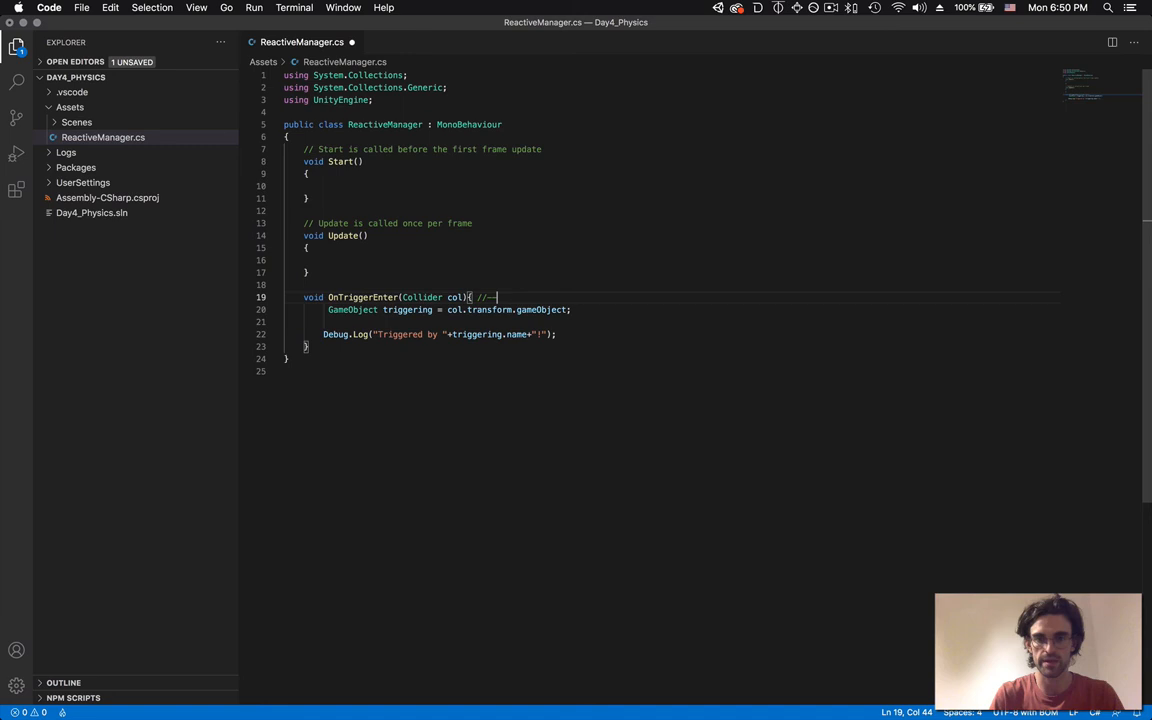
text(OnTriggerExit, OnTriggerStay)
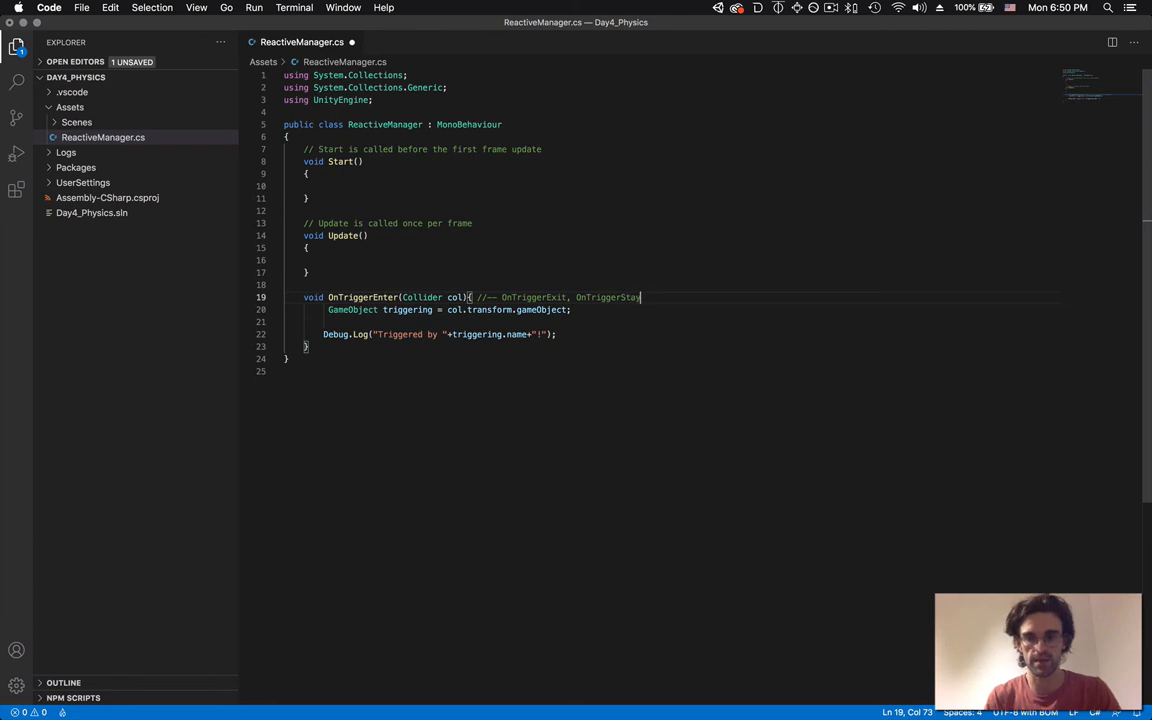
key(cmd+s)
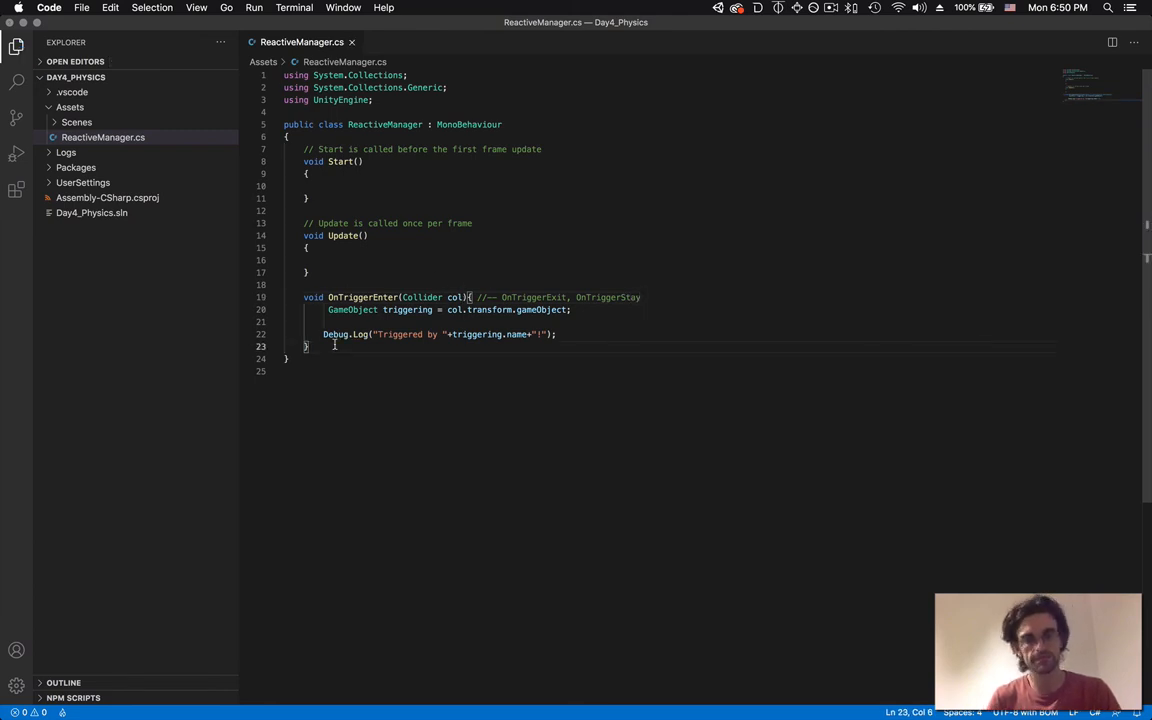
key(cmd+tab)
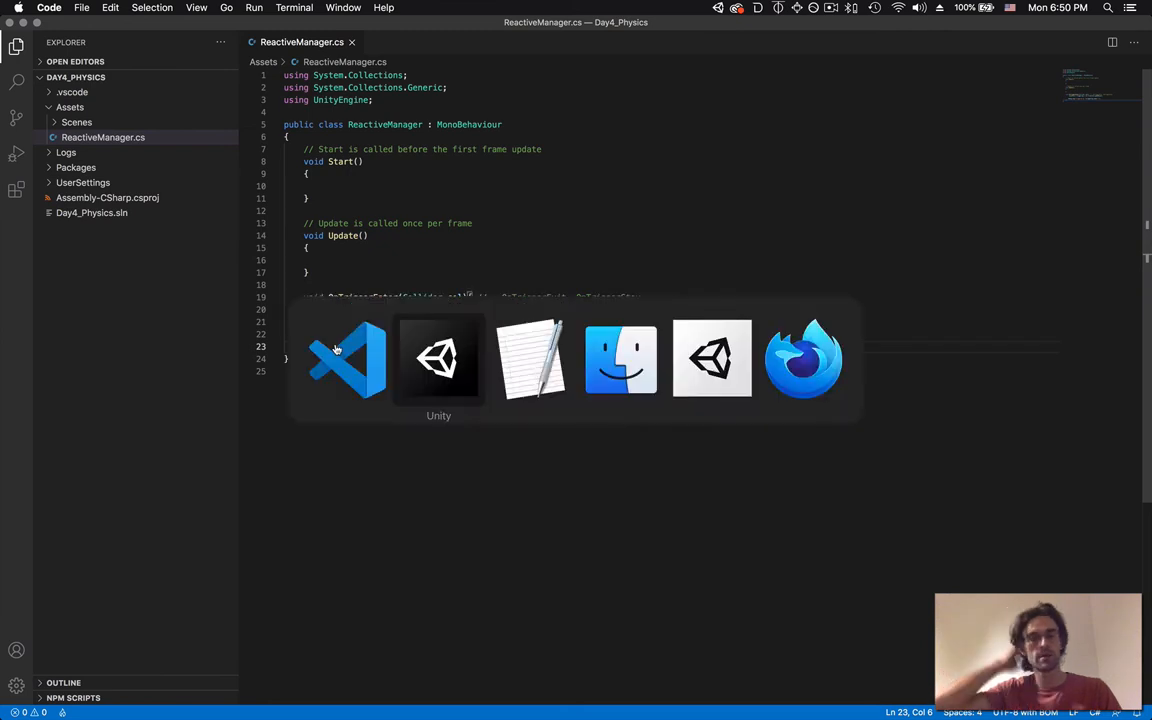
- In day4_plan.txt replace 'ambient' with 'environments' in the lighting note, then return to Unity
click(532, 358)
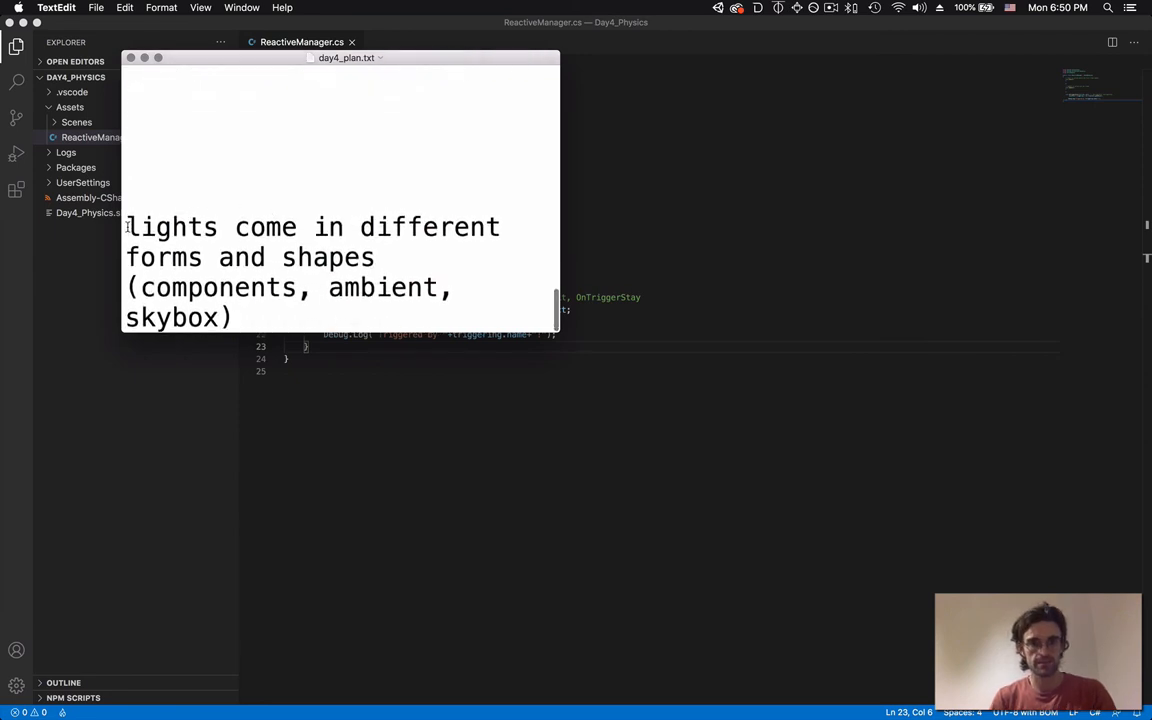
click(832, 8)
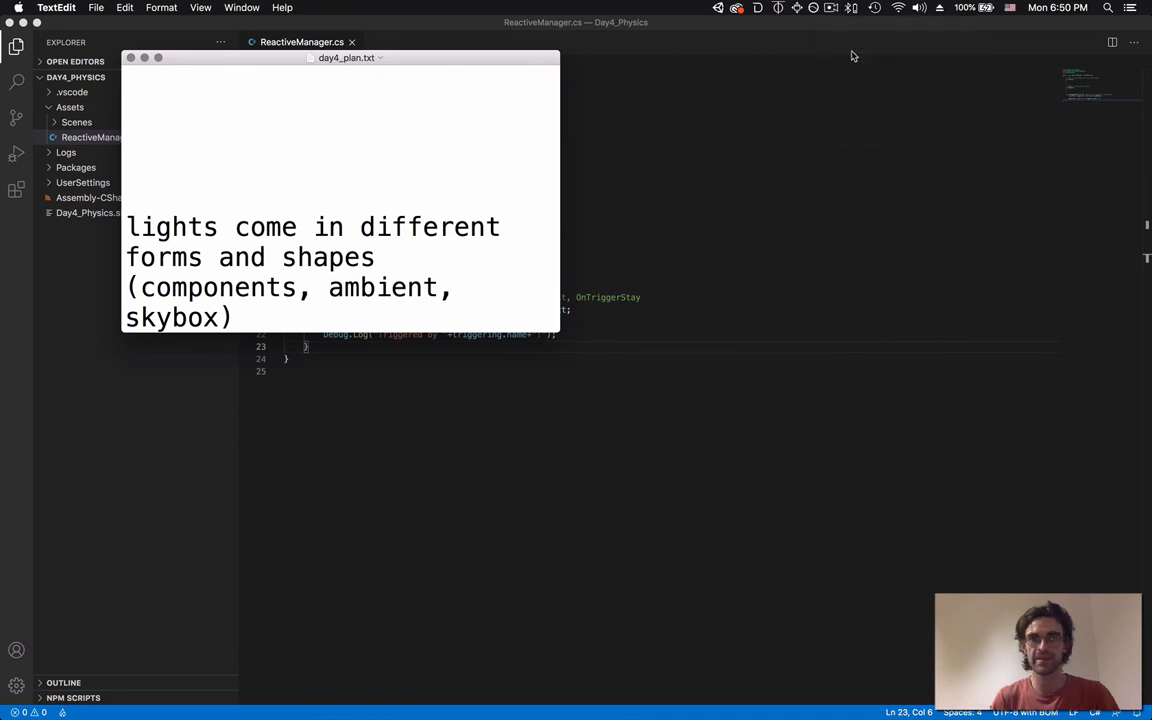
mouse_move(536, 218)
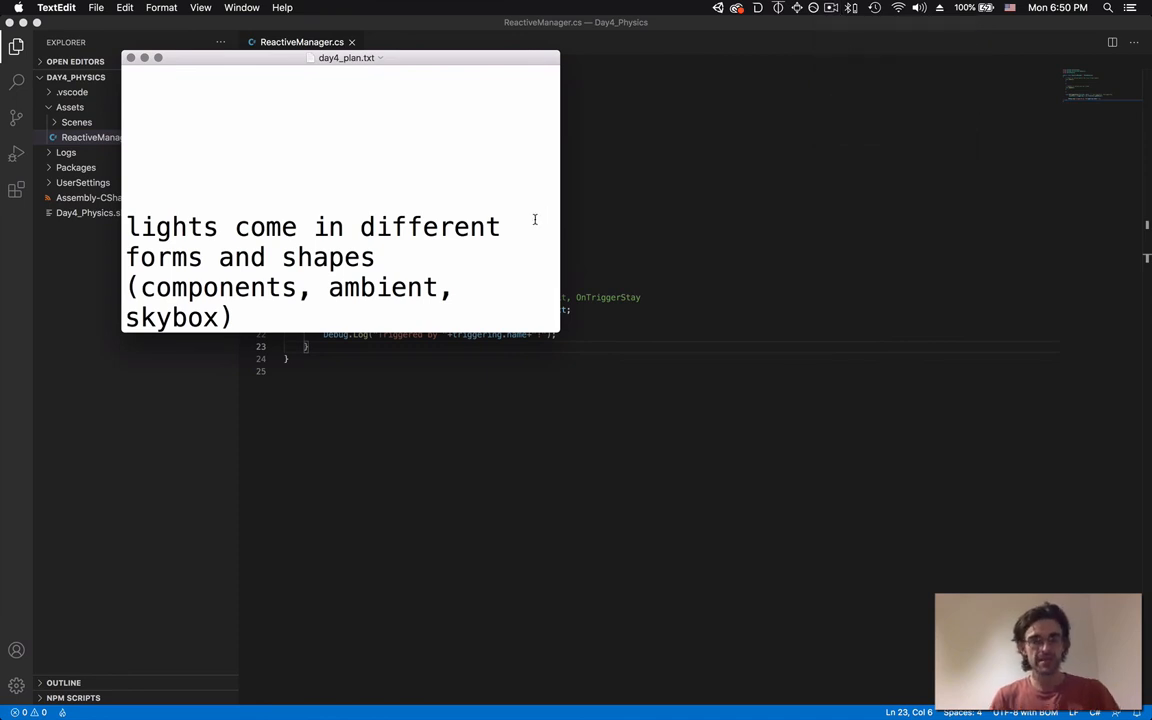
double_click(218, 288)
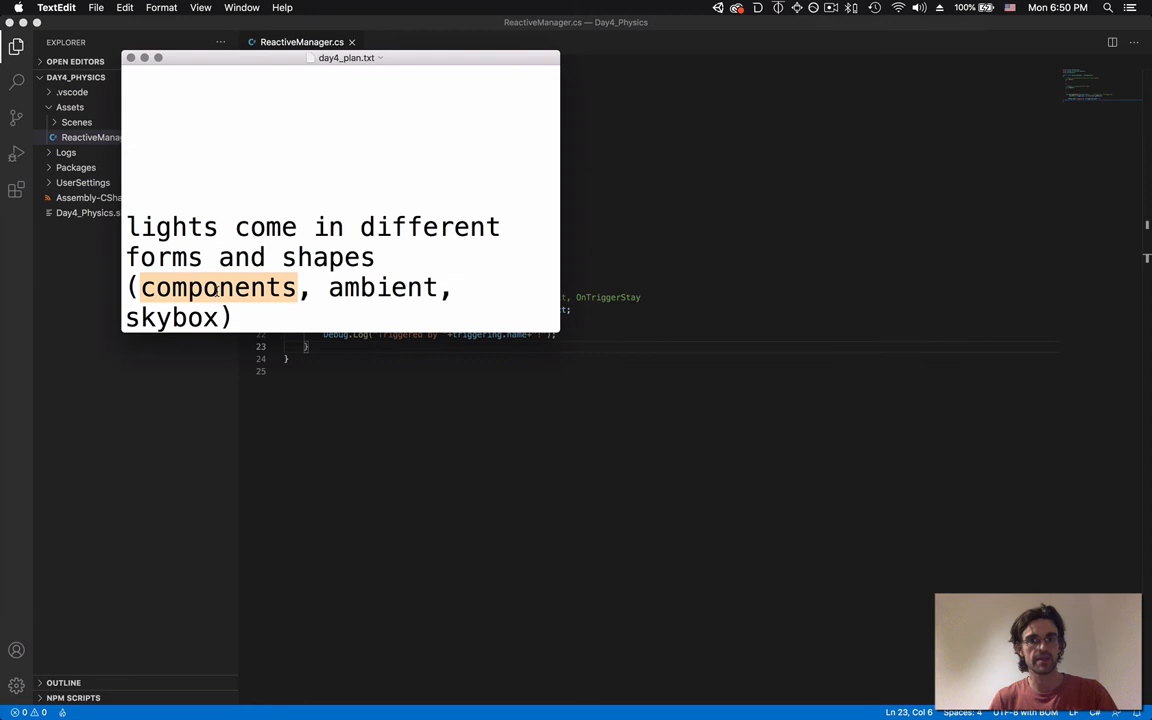
click(404, 288)
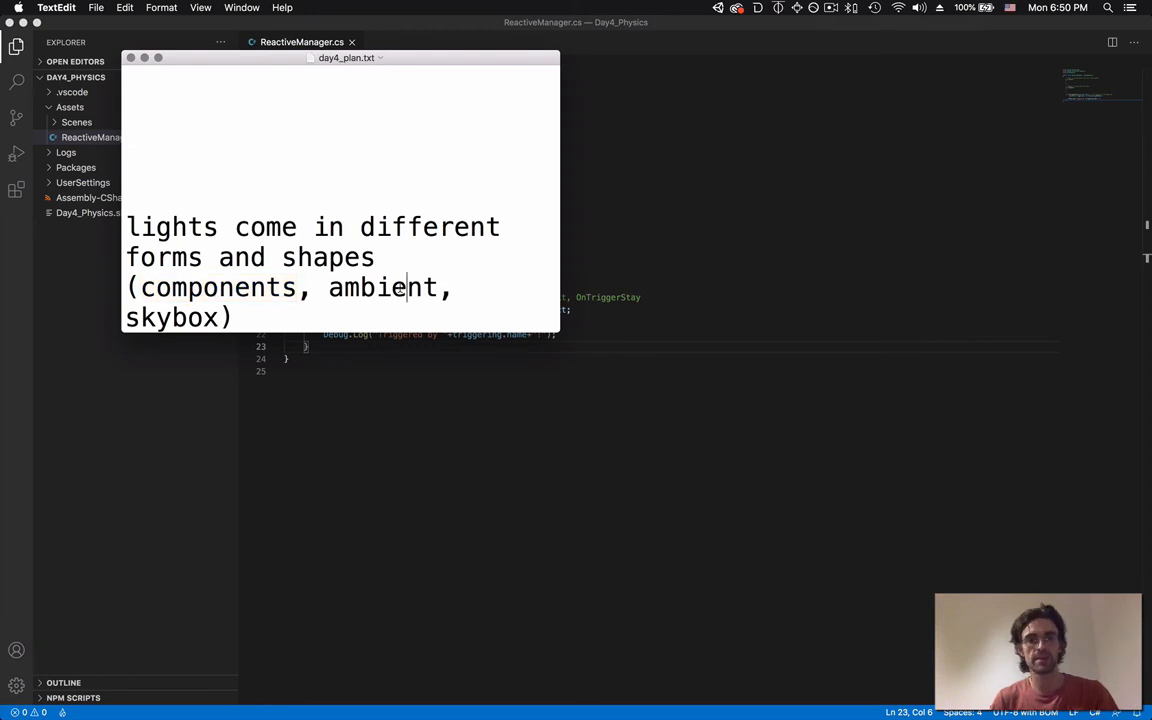
double_click(170, 316)
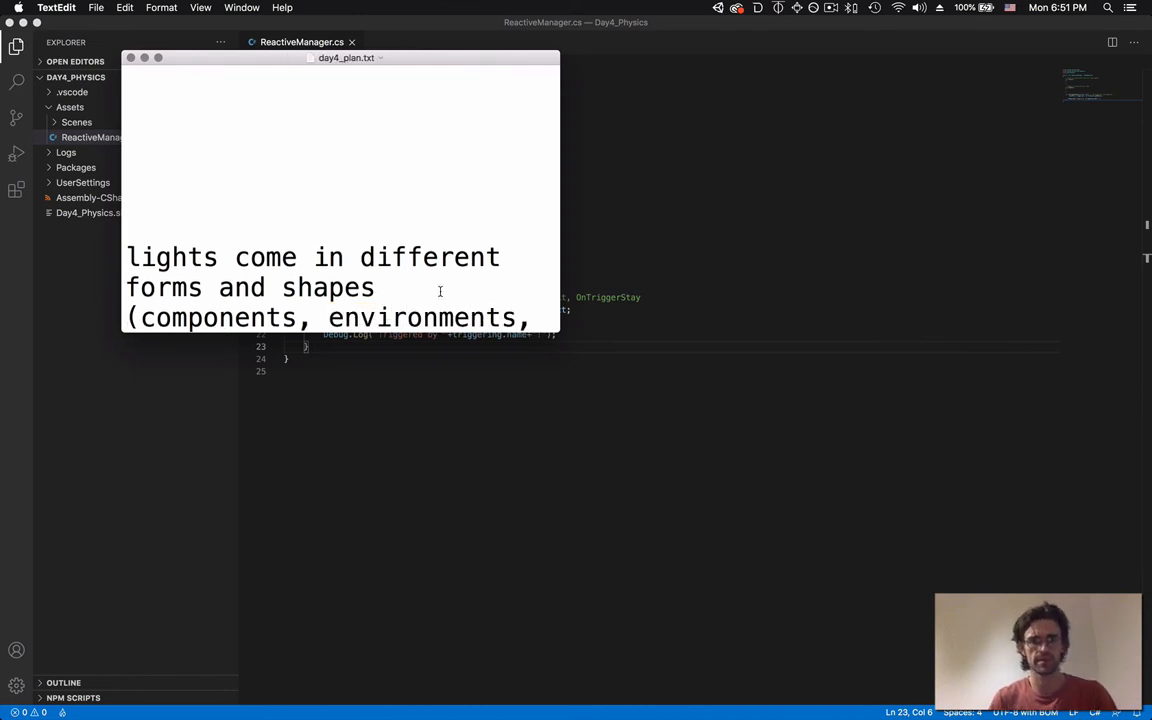
key(cmd+tab)
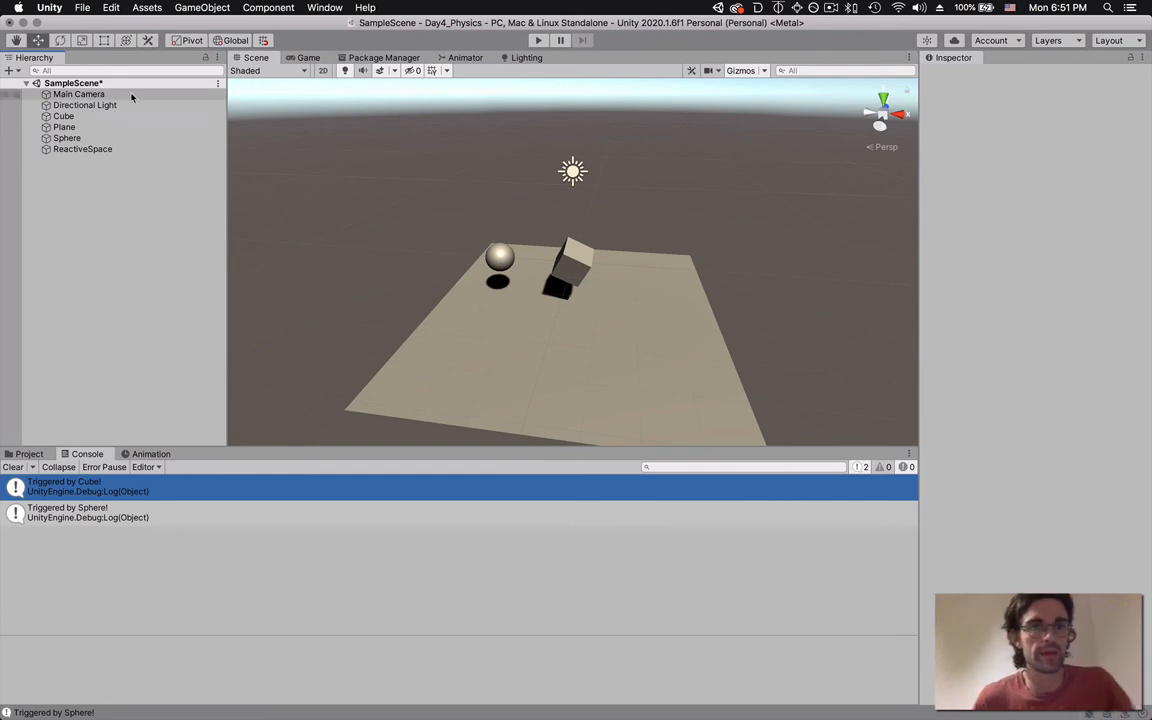
click(78, 94)
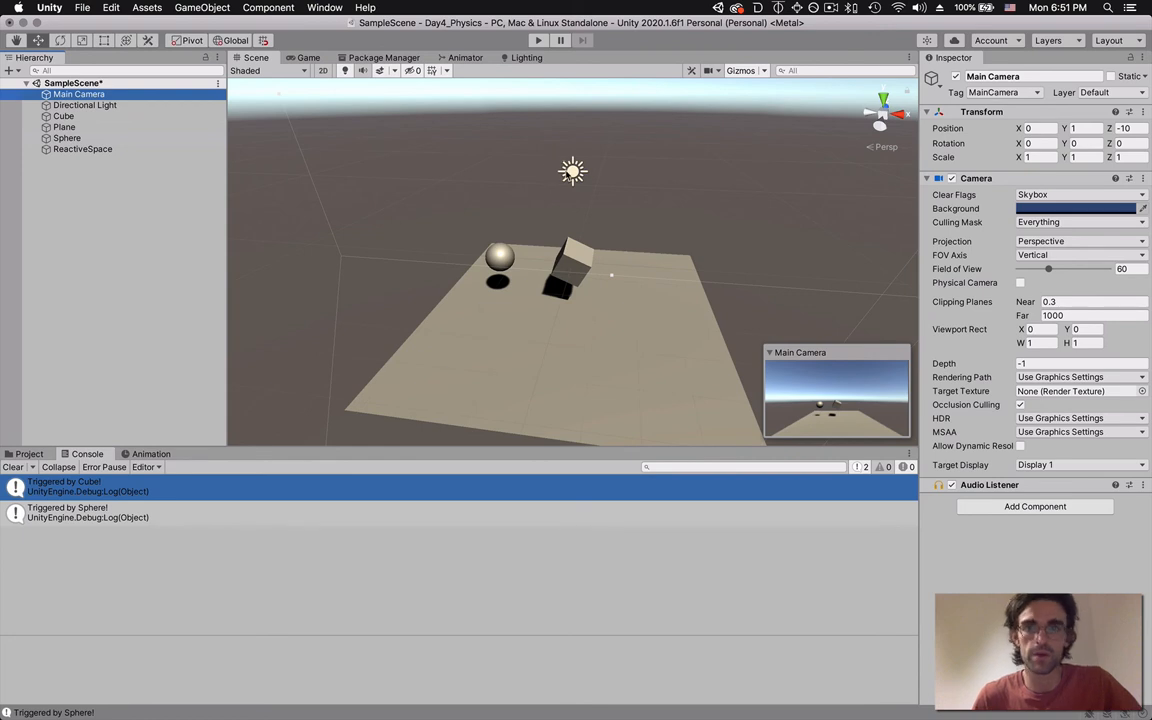
click(84, 104)
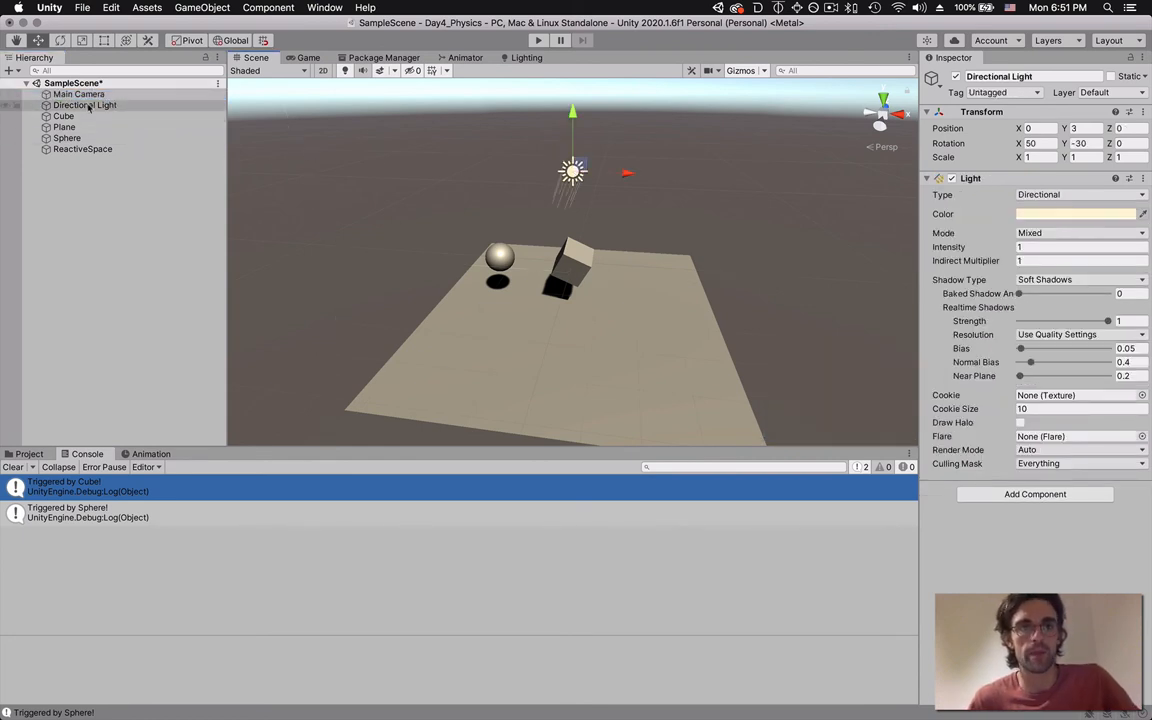
click(78, 94)
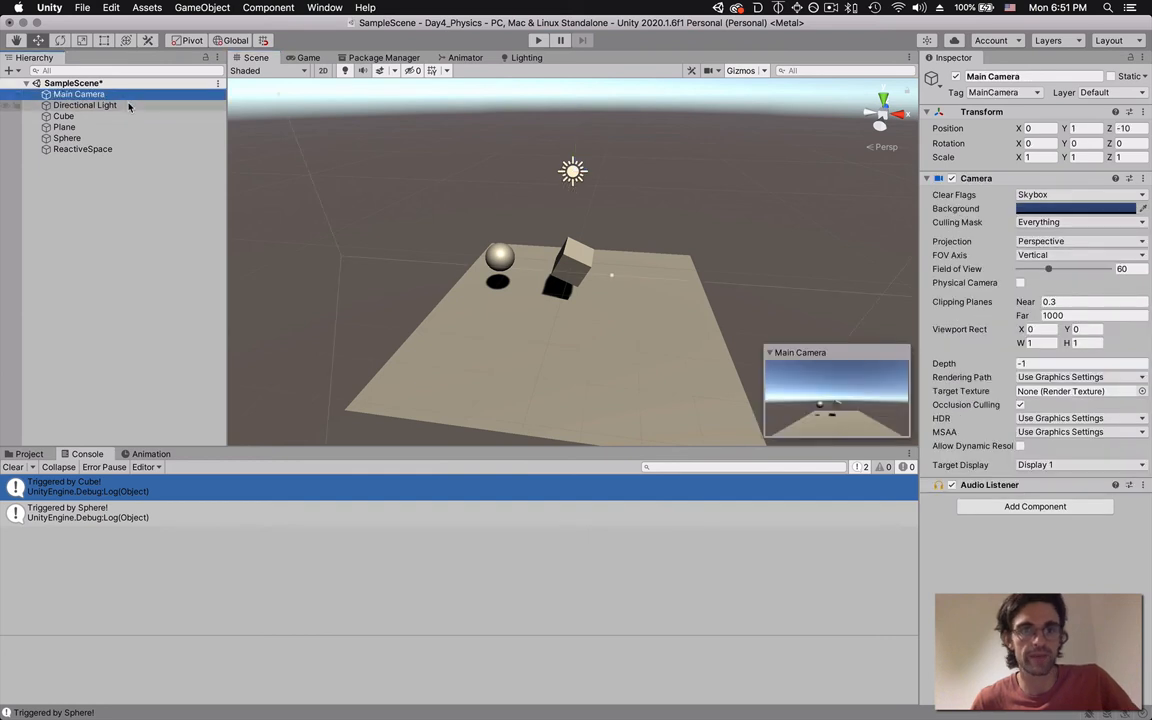
click(84, 104)
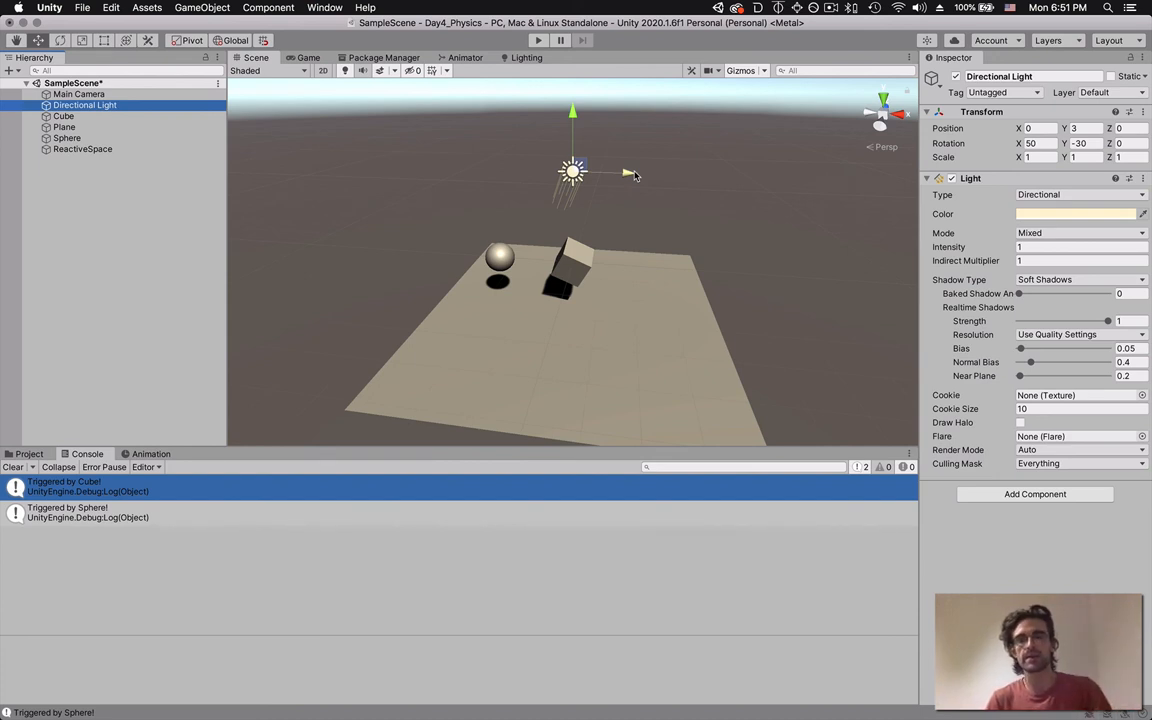
- Drag the Directional Light left and right, shifting where the cube and sphere shadows fall
drag(630, 172, 510, 168)
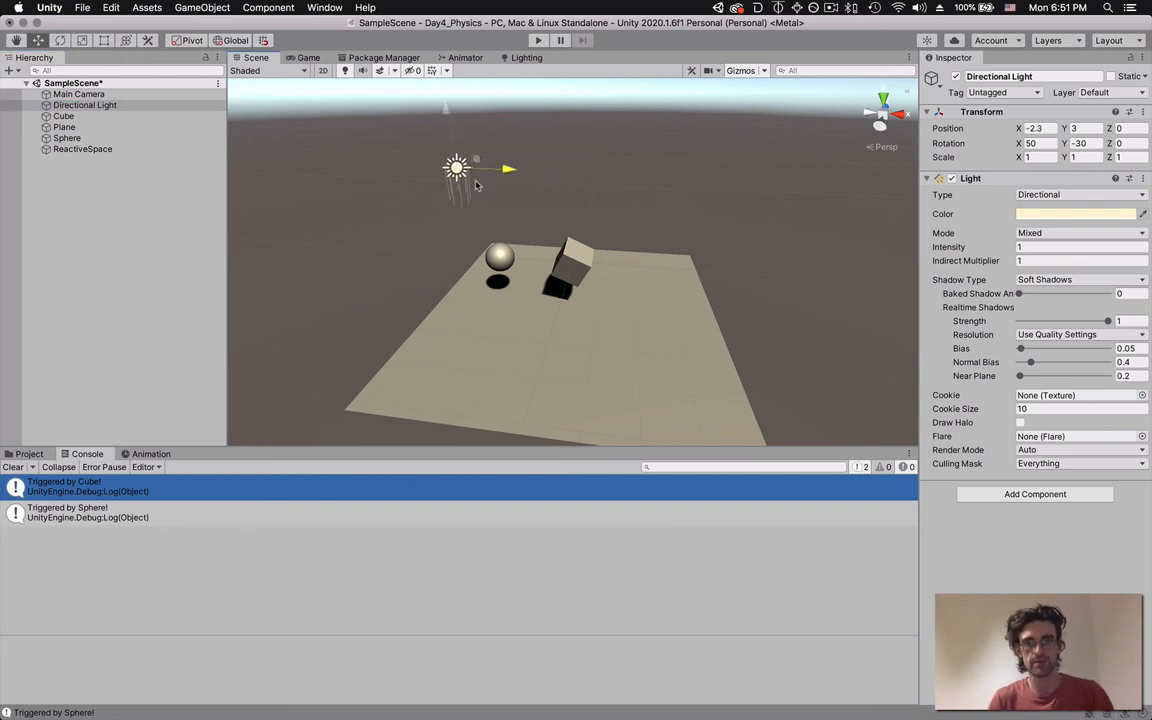
drag(456, 168, 648, 176)
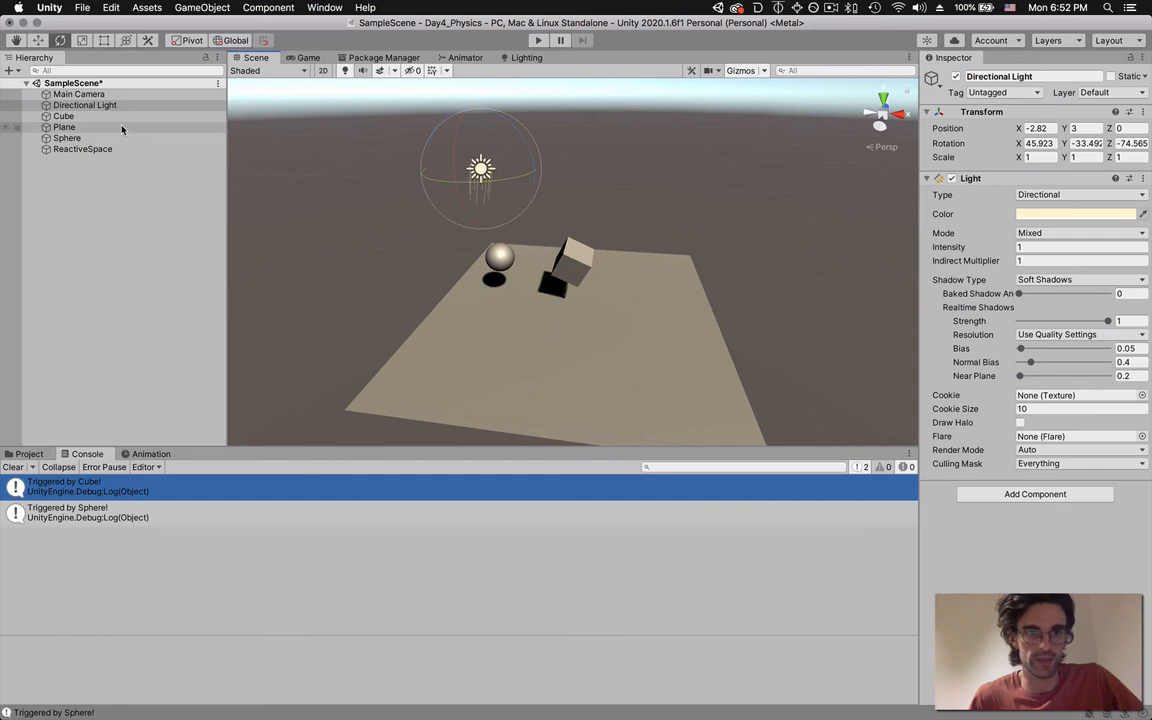
- Delete the Directional Light from the Hierarchy, leaving the scene dark
click(84, 104)
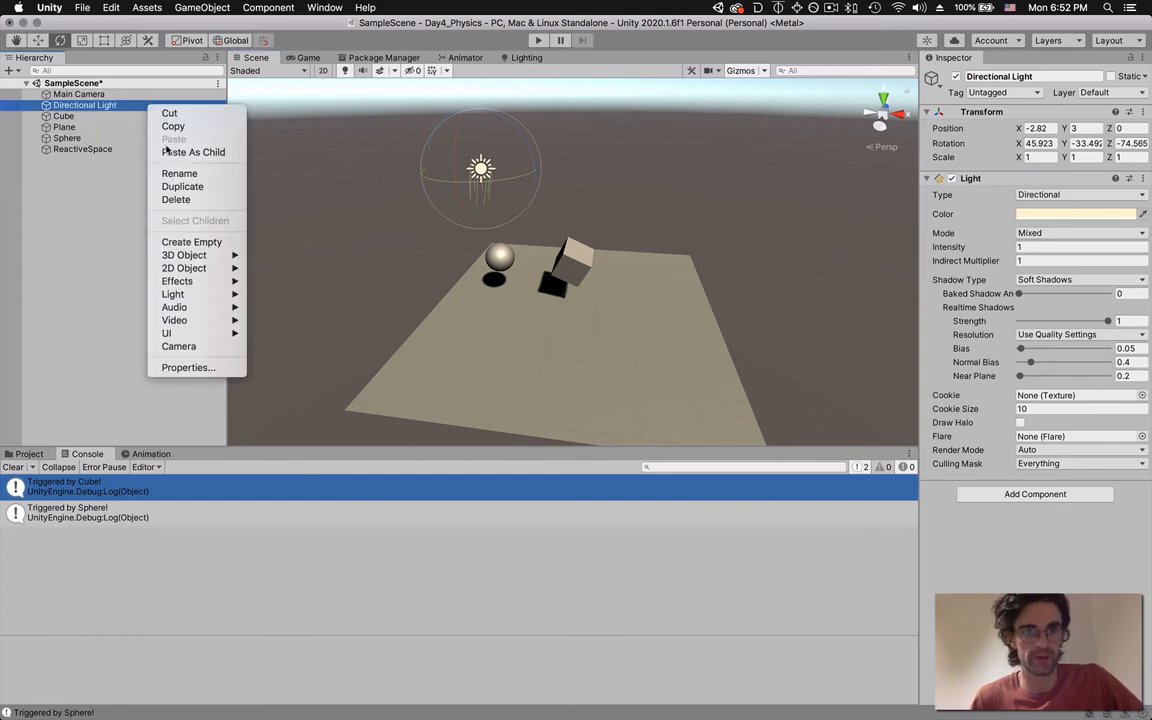
mouse_move(176, 200)
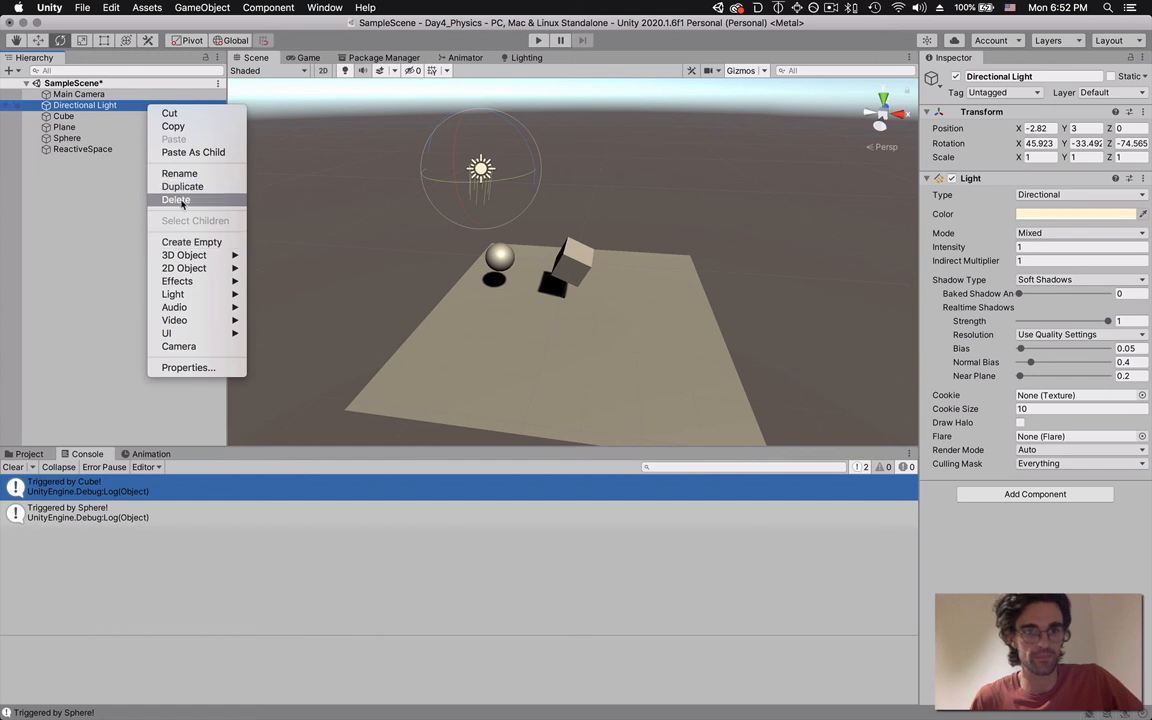
click(176, 200)
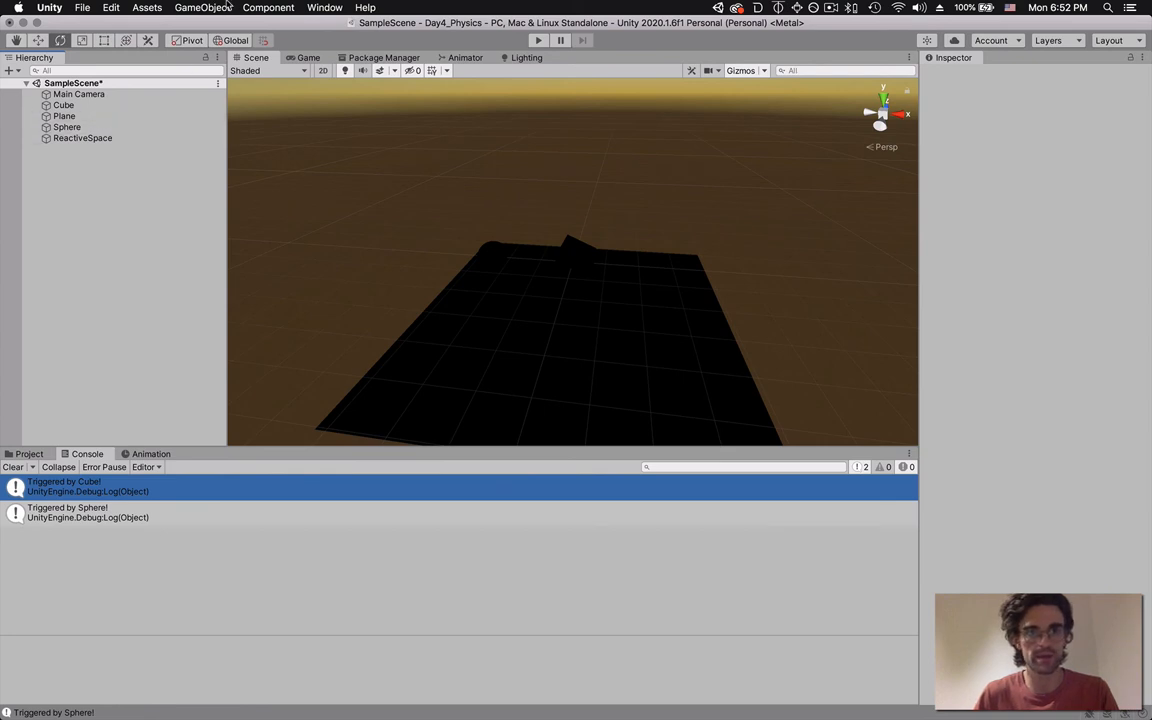
- Create a new Cube via GameObject > 3D Object and scale it into a tall wall beside the plane
click(202, 8)
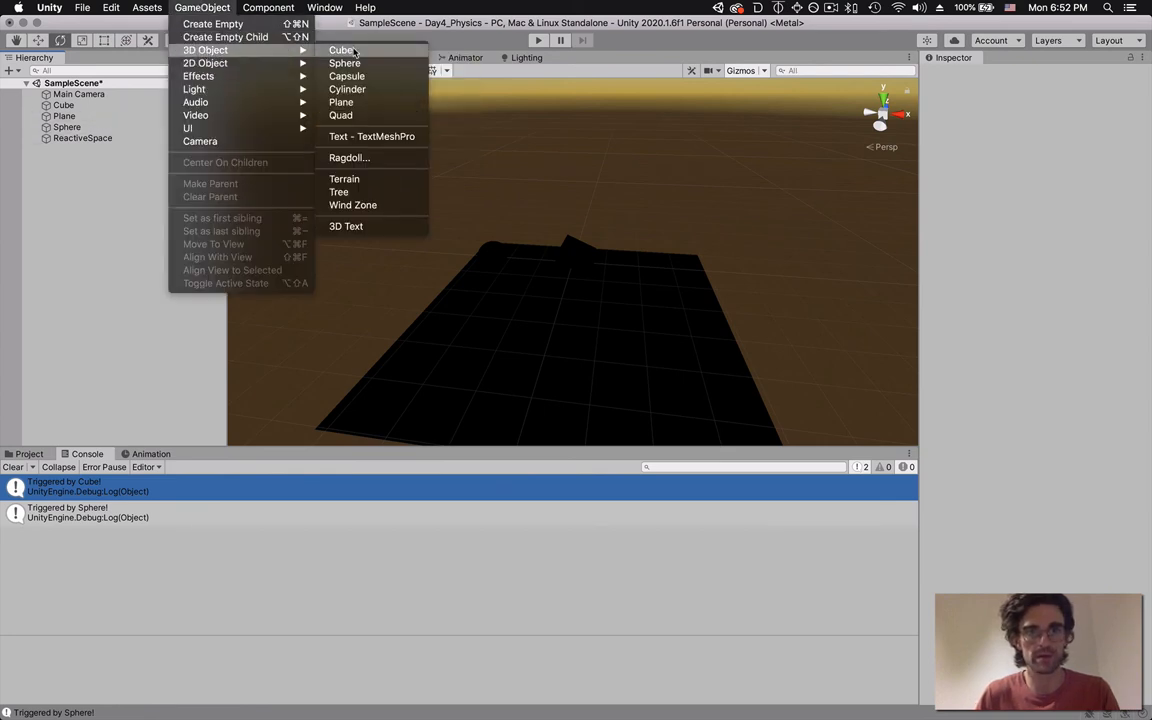
click(342, 50)
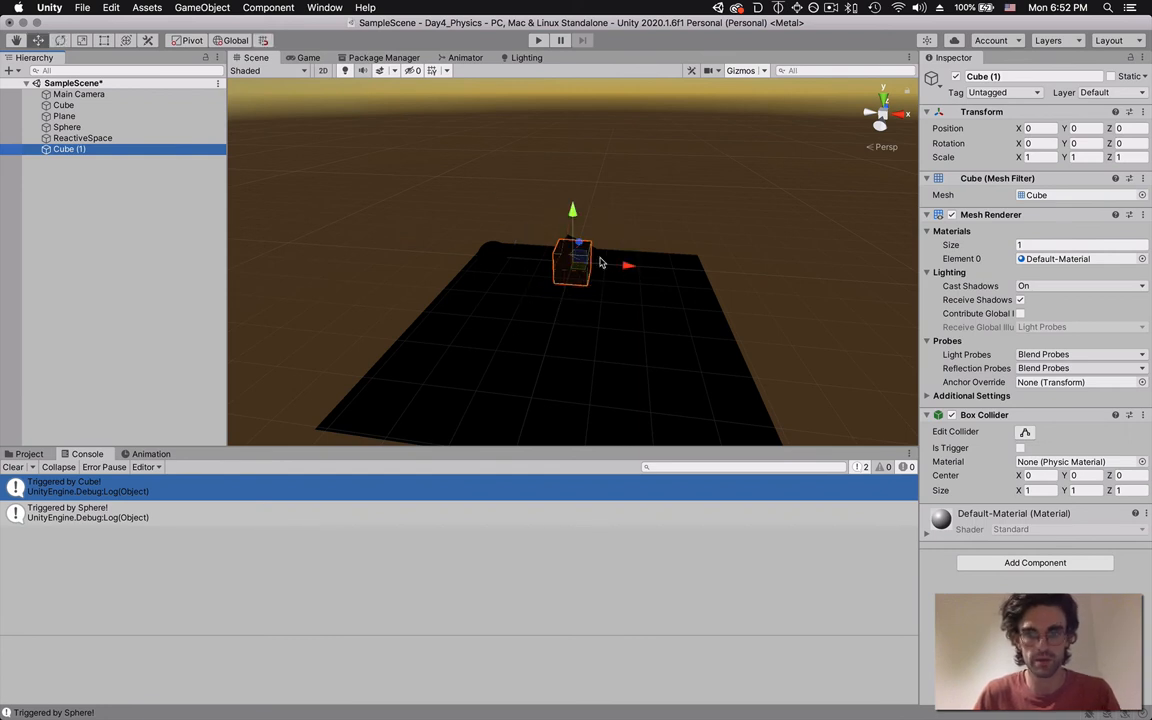
drag(628, 264, 512, 258)
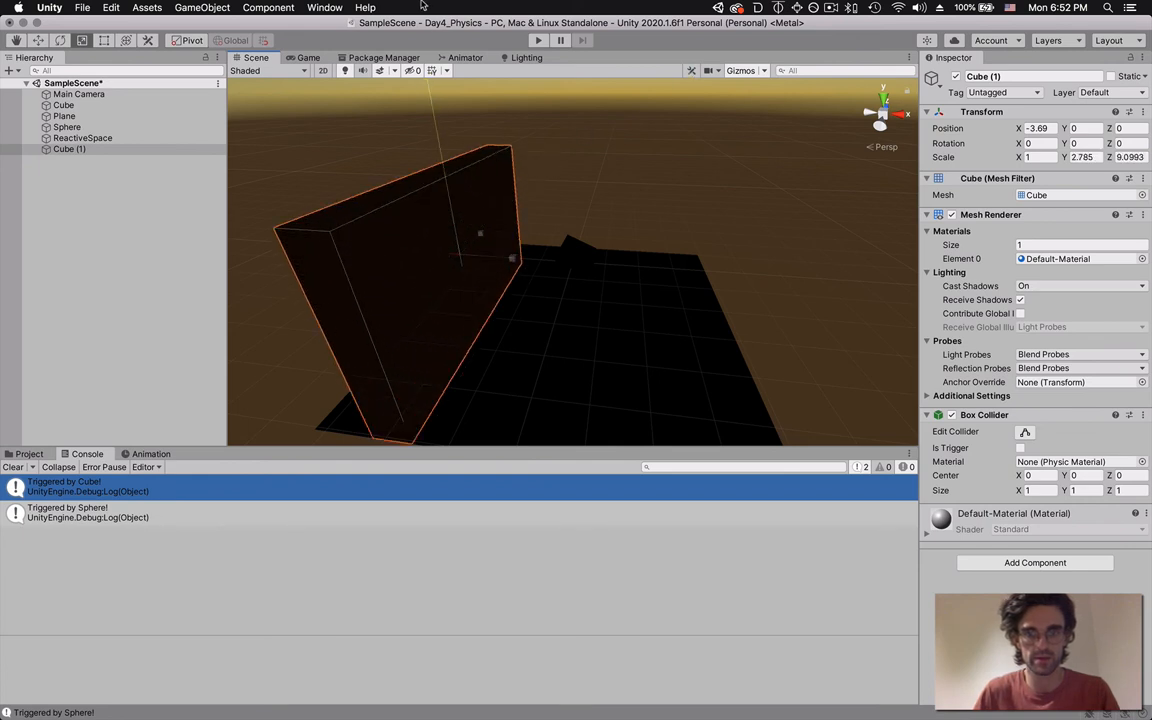
drag(478, 234, 504, 258)
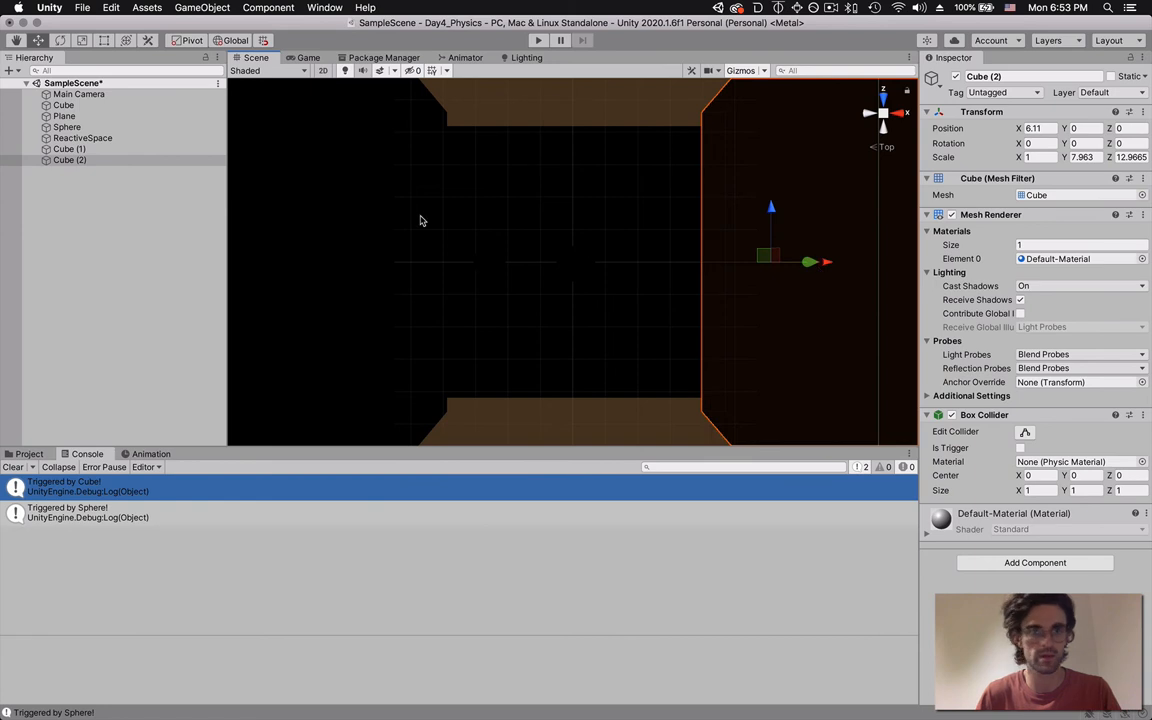
- Duplicate Cube (2) into Cube (3) rotated 90, space the walls, and check the room in Game view
right_click(70, 160)
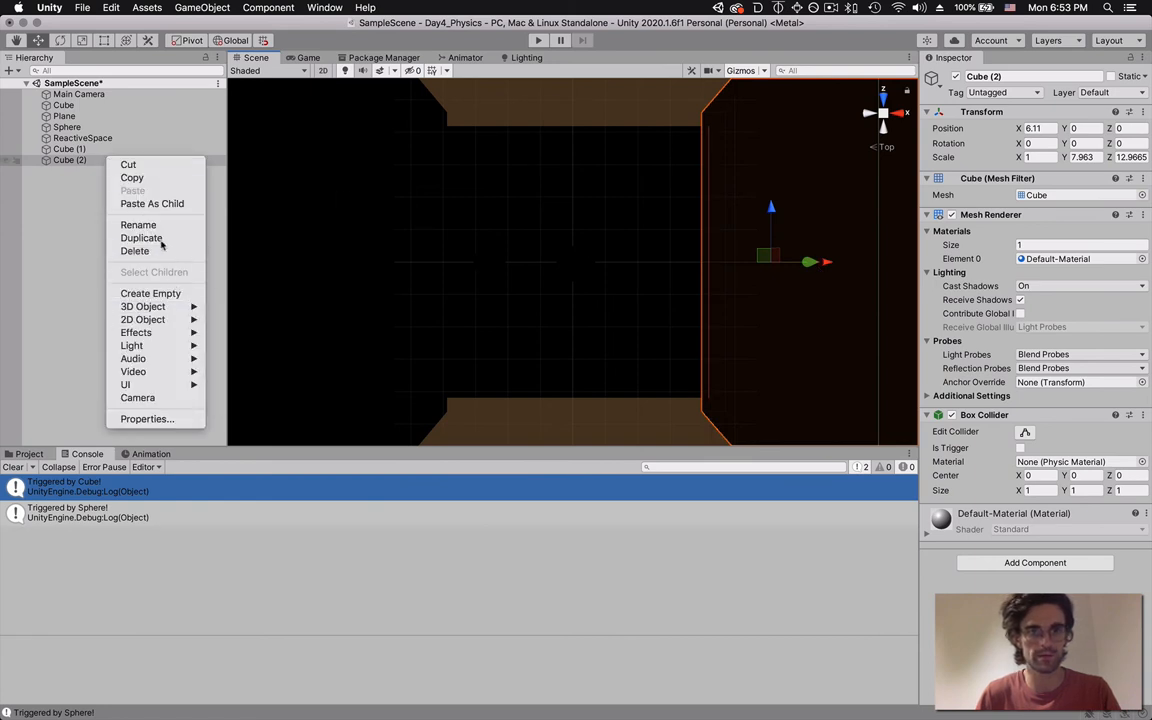
click(140, 238)
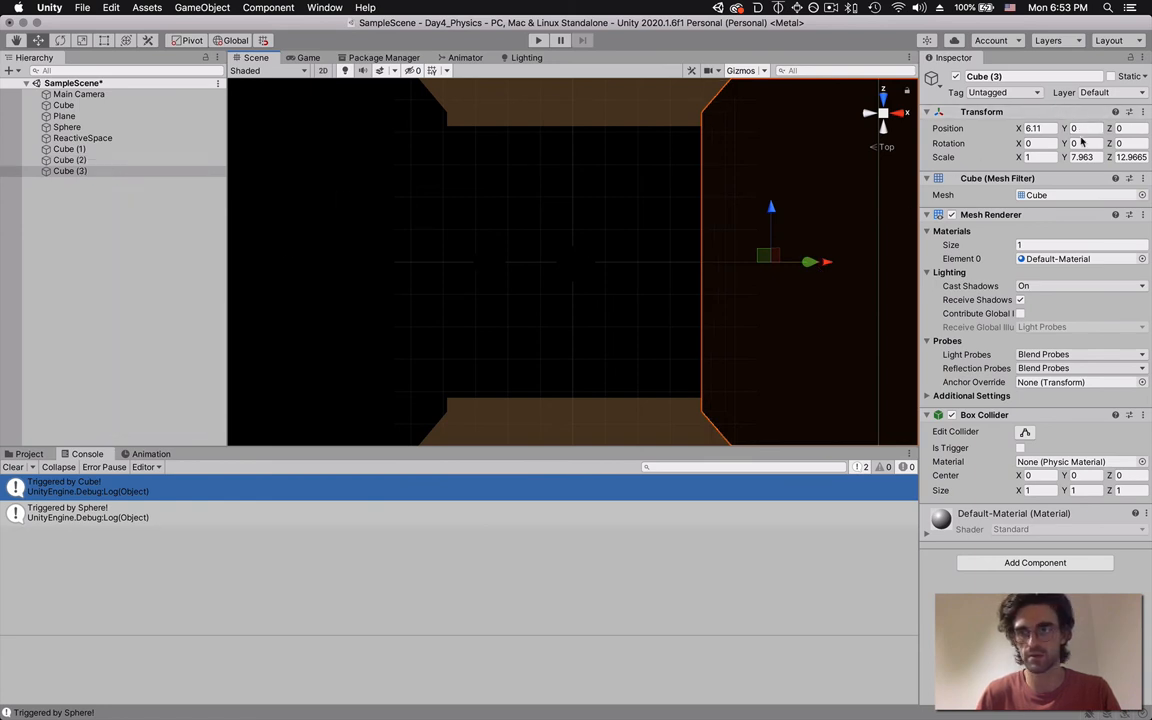
text(90)
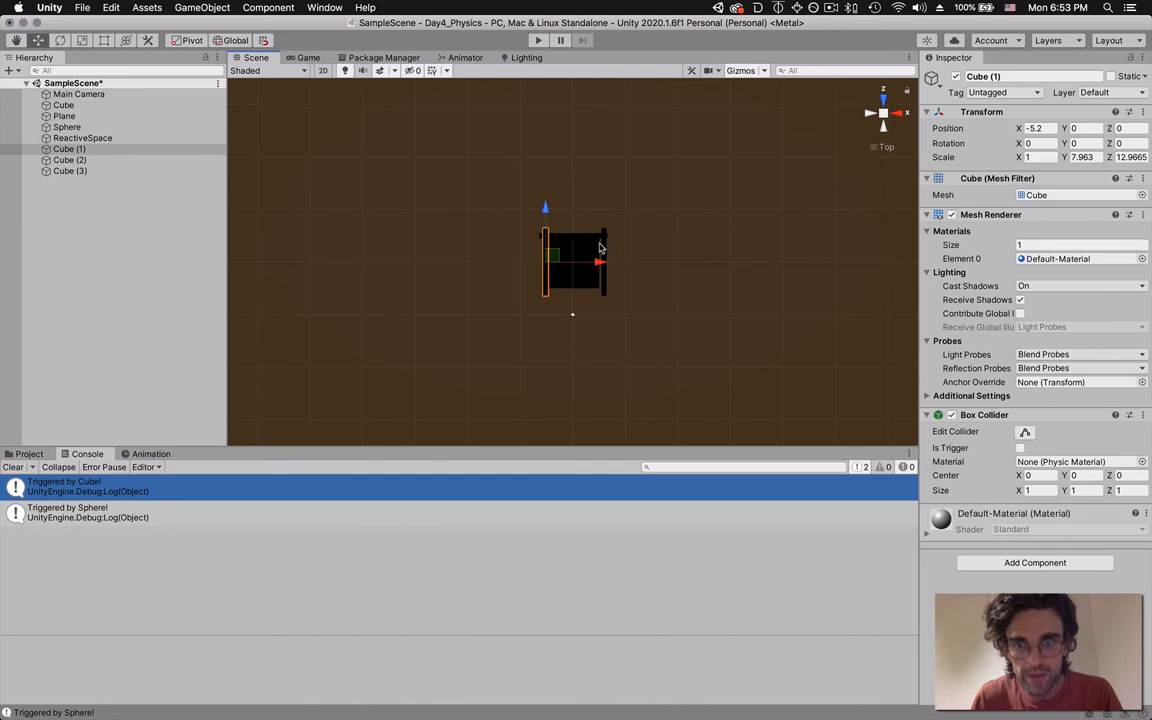
click(70, 160)
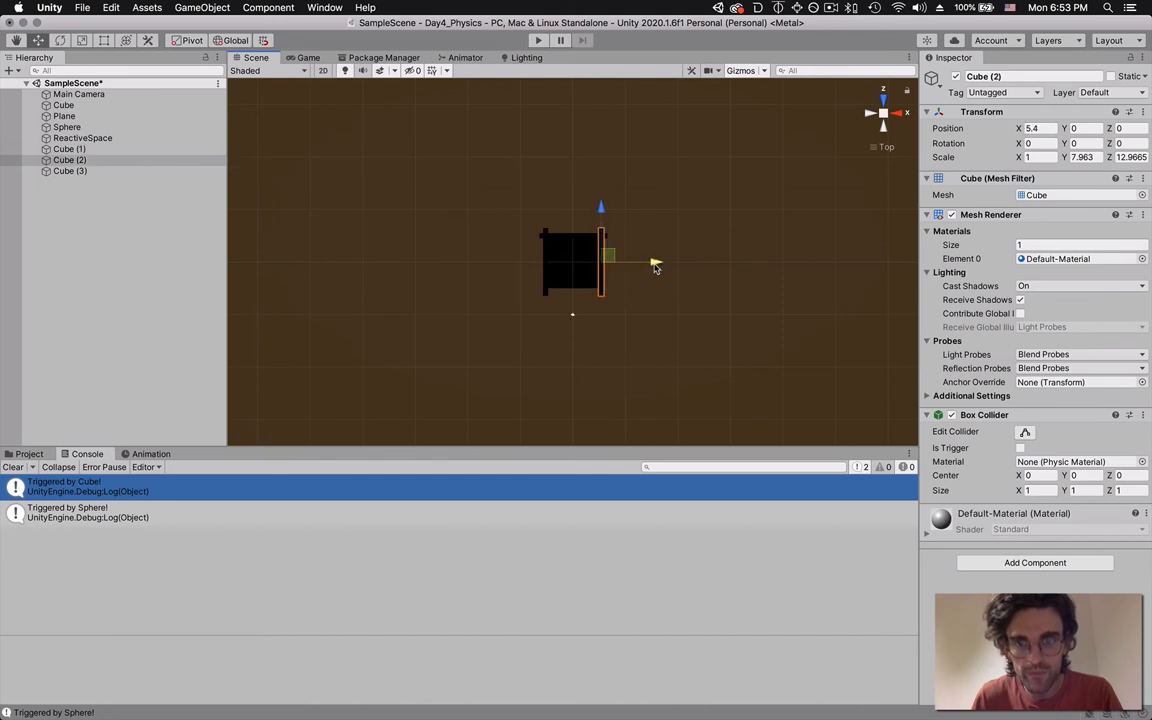
click(308, 56)
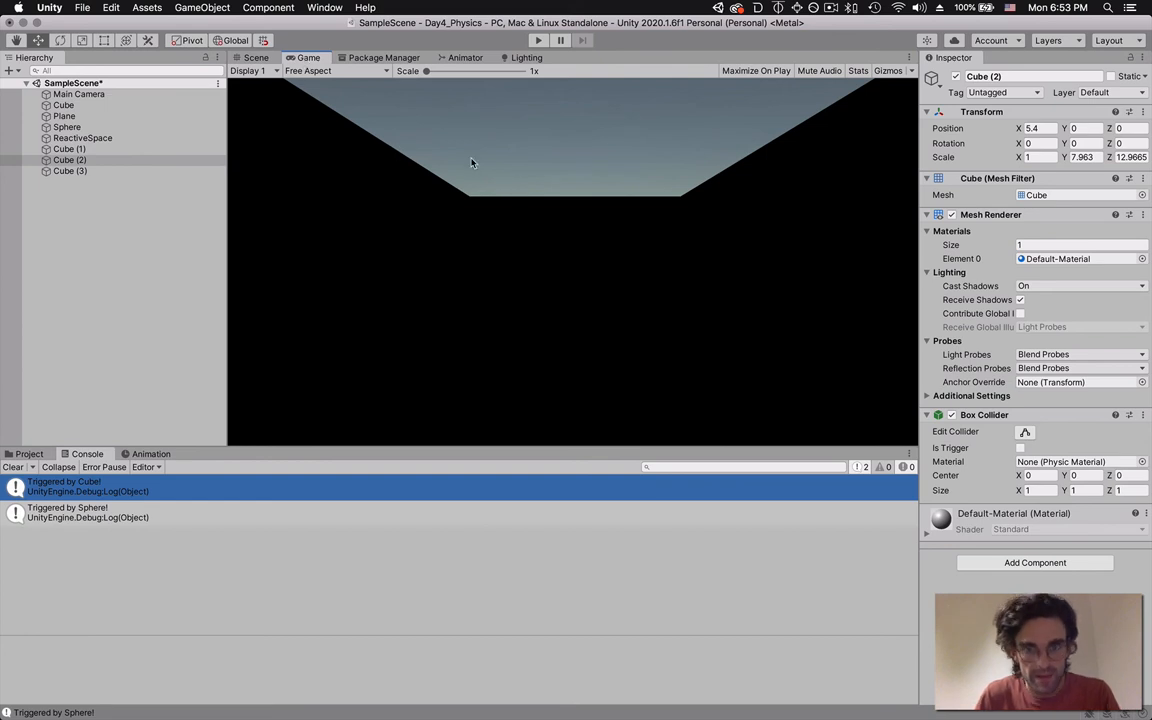
mouse_move(444, 178)
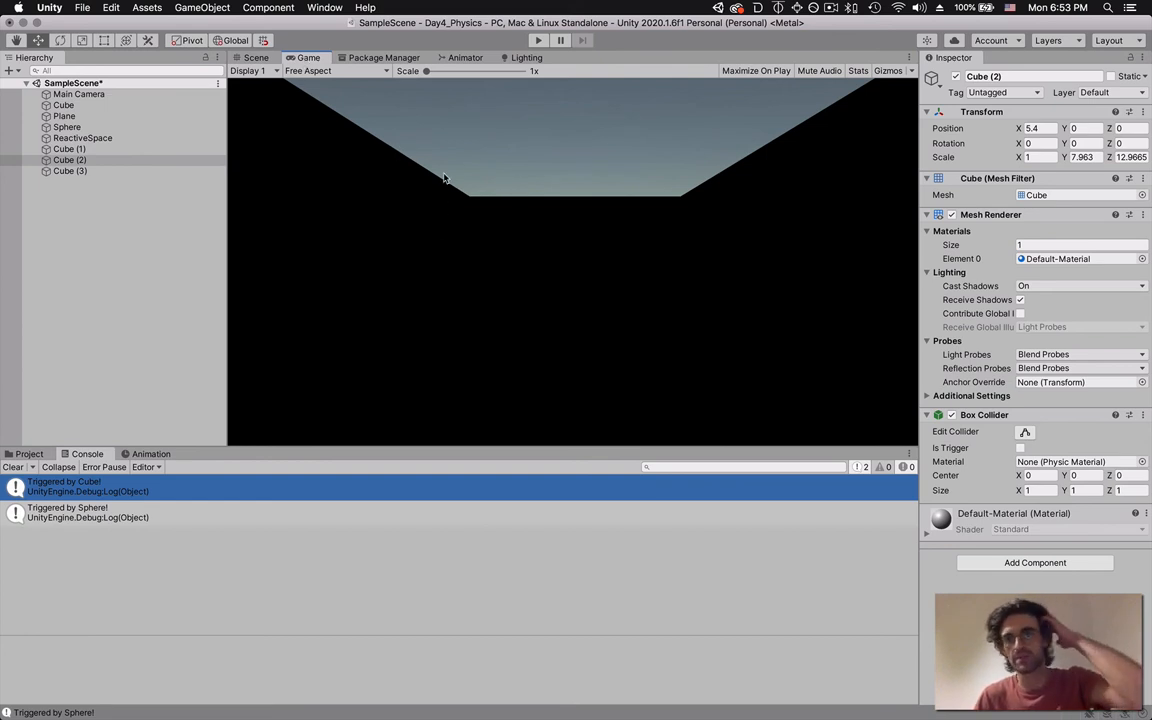
click(68, 148)
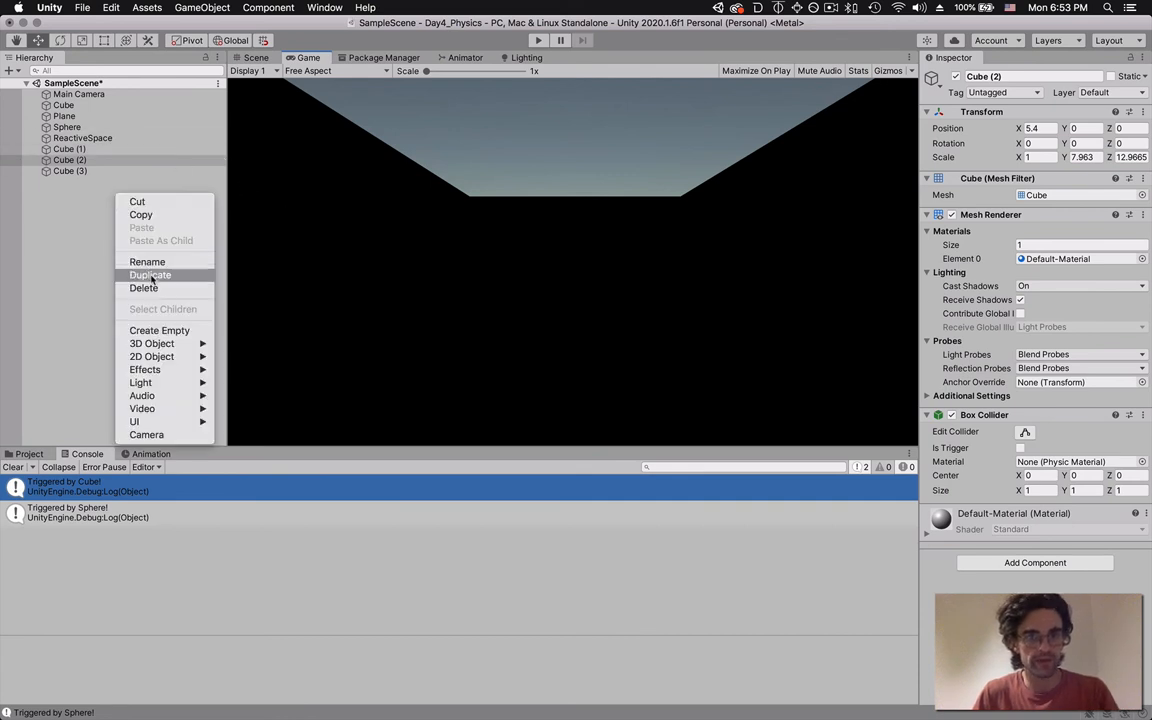
mouse_move(140, 382)
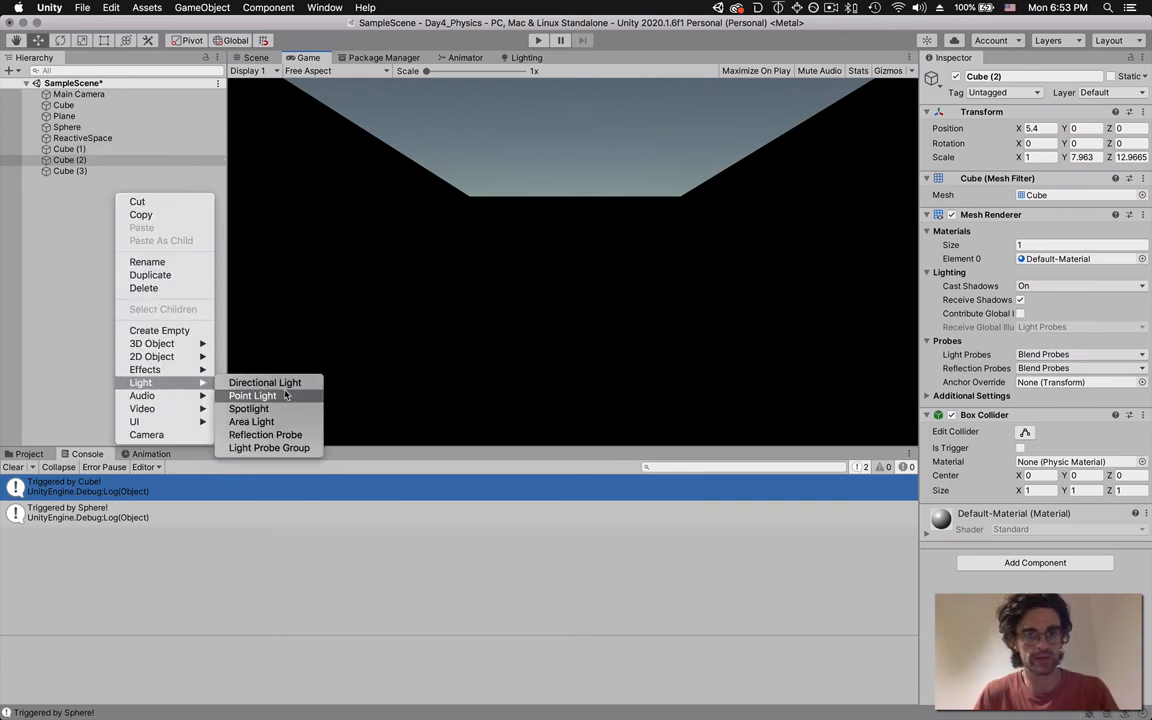
click(264, 382)
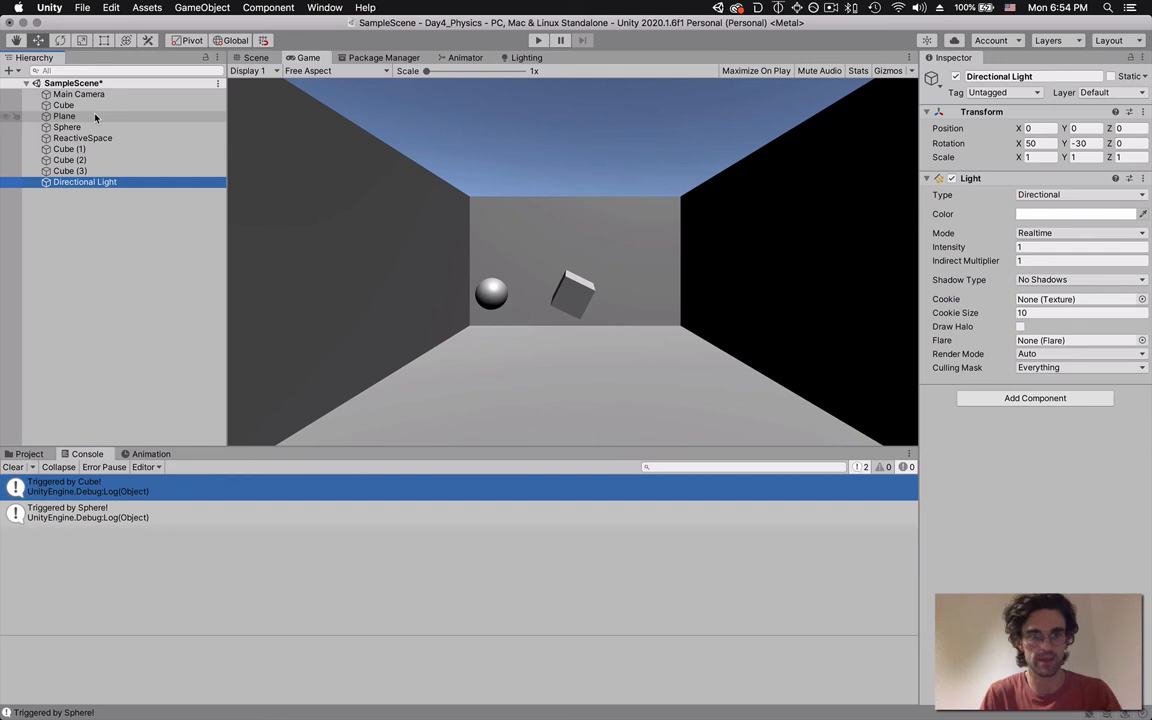
key(delete)
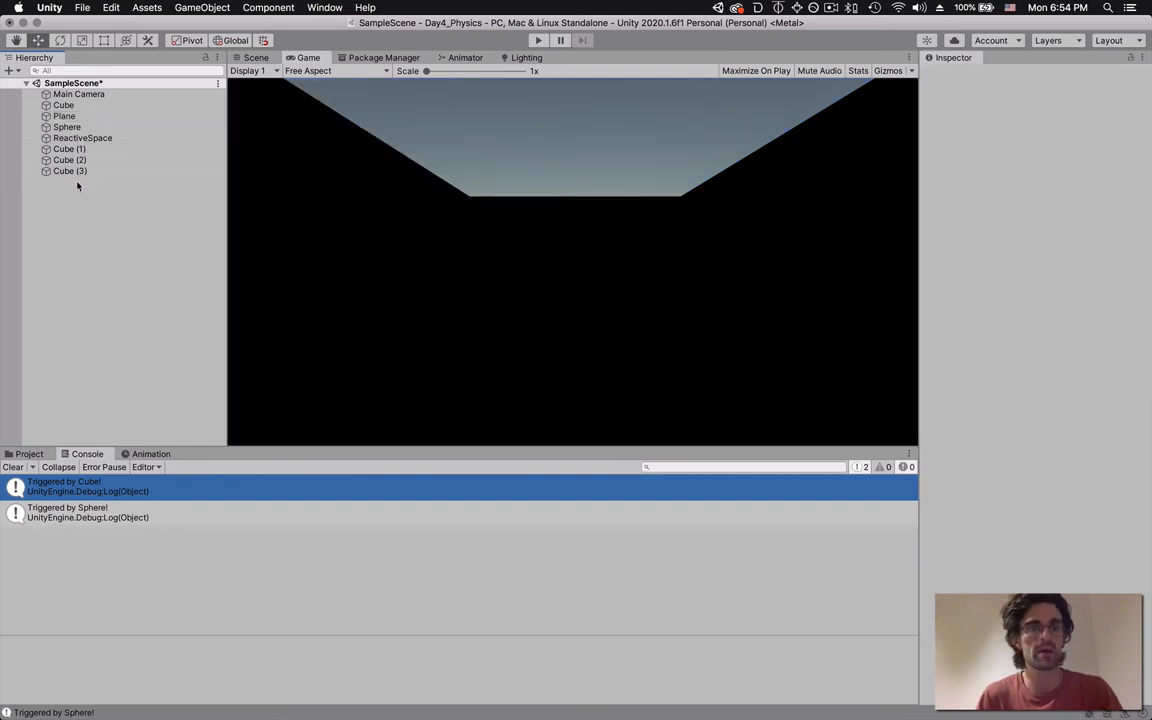
- Add a Point Light from GameObject > Light, move it into the room, and preview the lit room
click(202, 8)
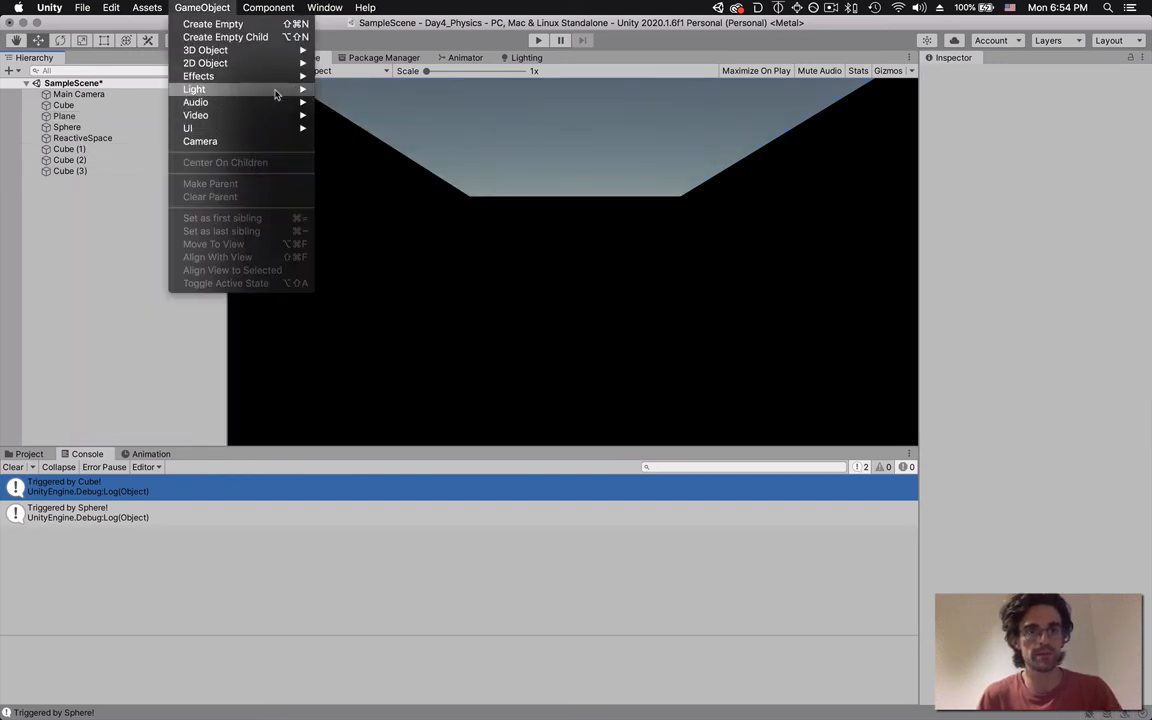
mouse_move(194, 88)
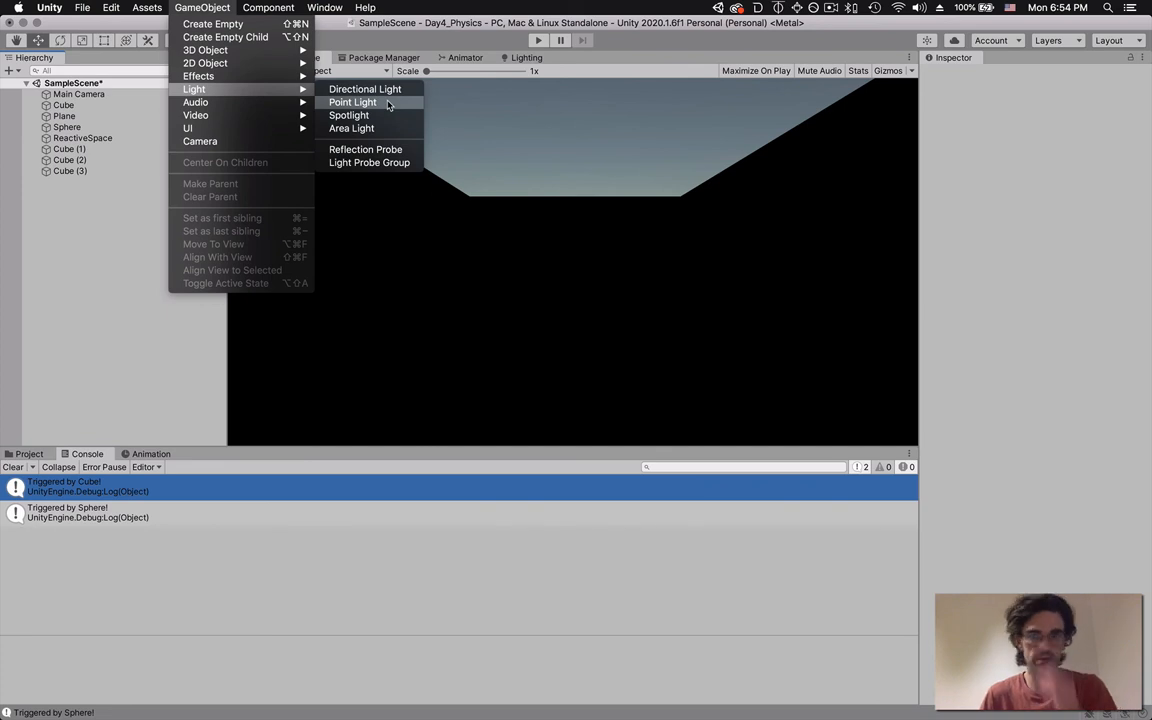
click(352, 100)
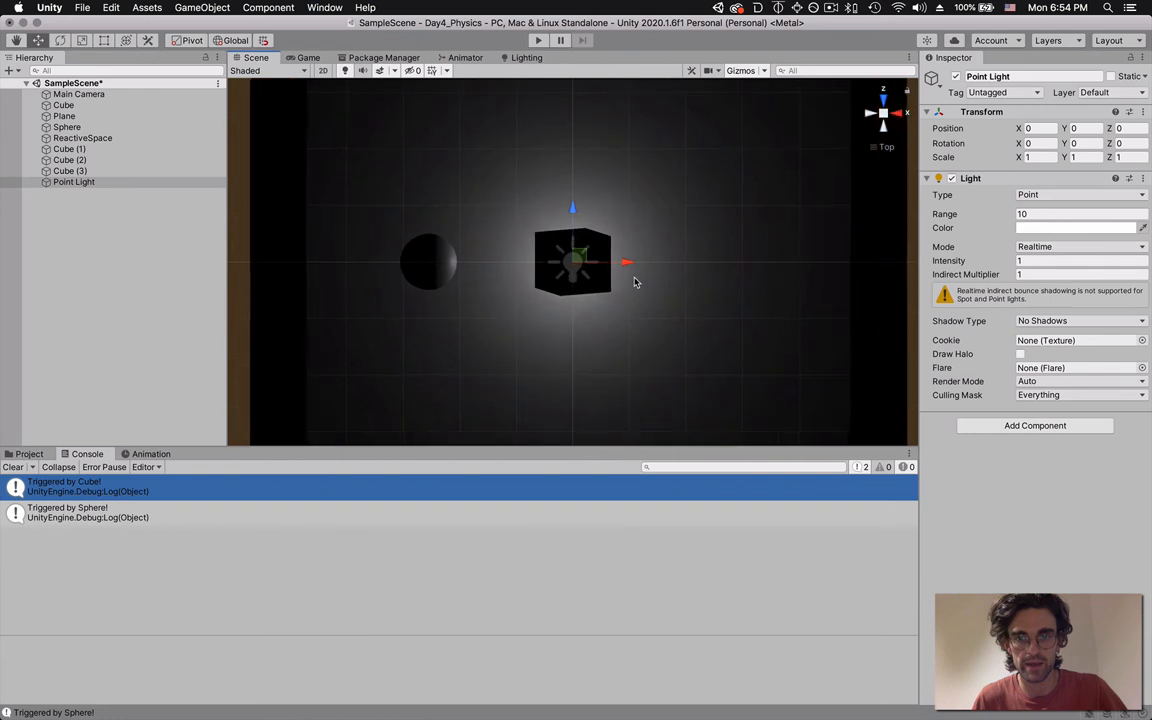
drag(624, 264, 742, 264)
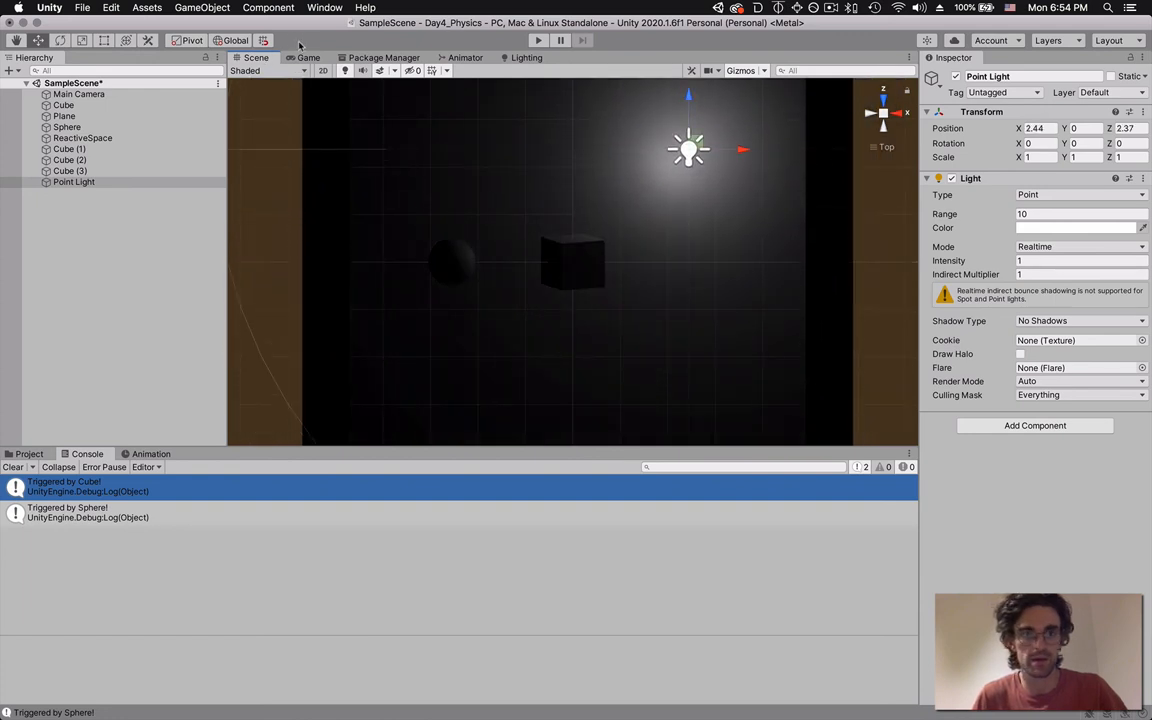
click(304, 56)
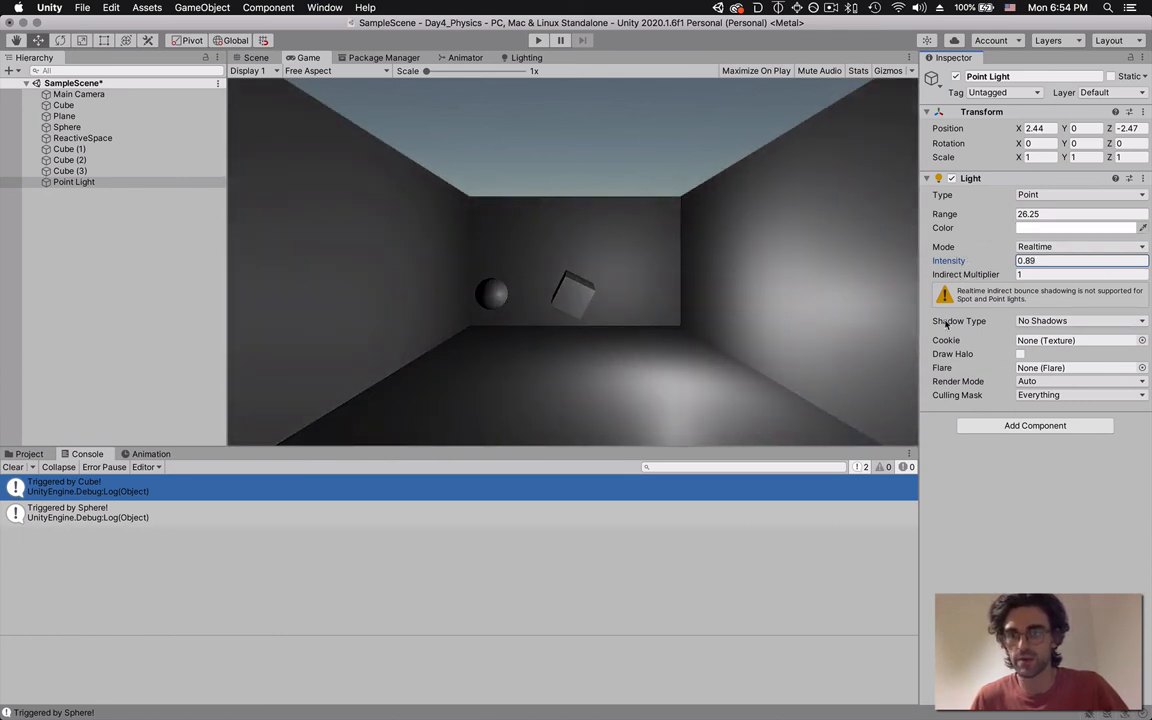
- Set the Point Light's Shadow Type to Soft Shadows, keeping its type as Point
click(1080, 320)
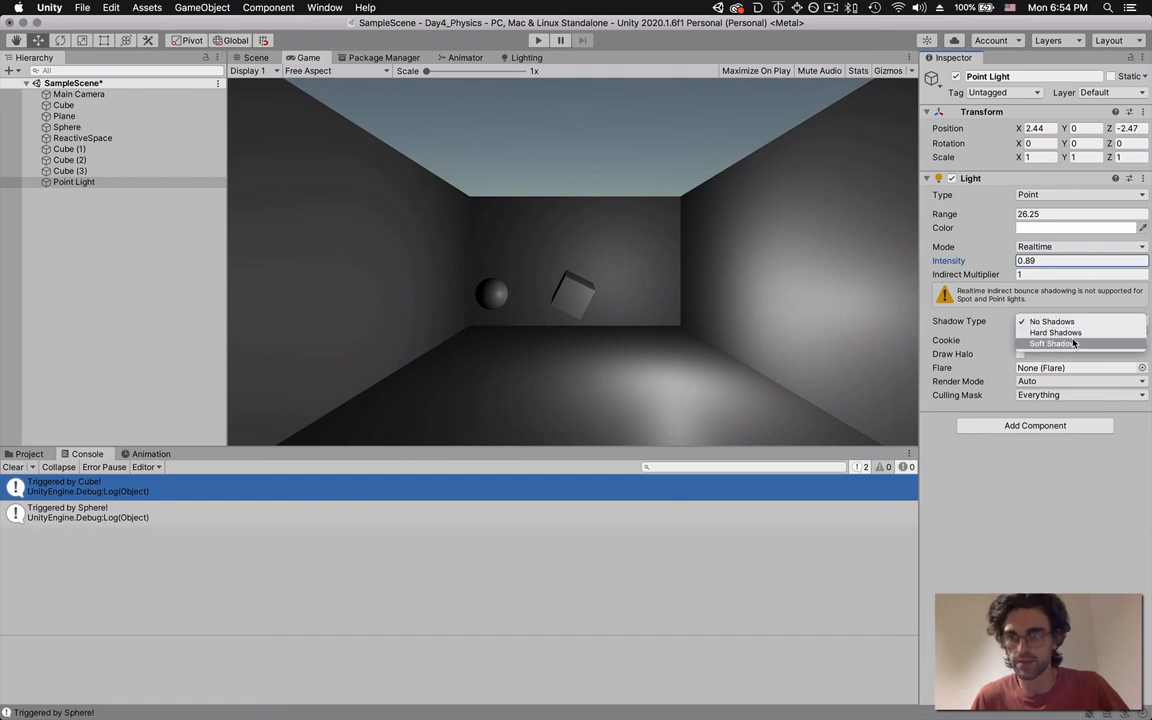
click(1052, 344)
text(-5.02)
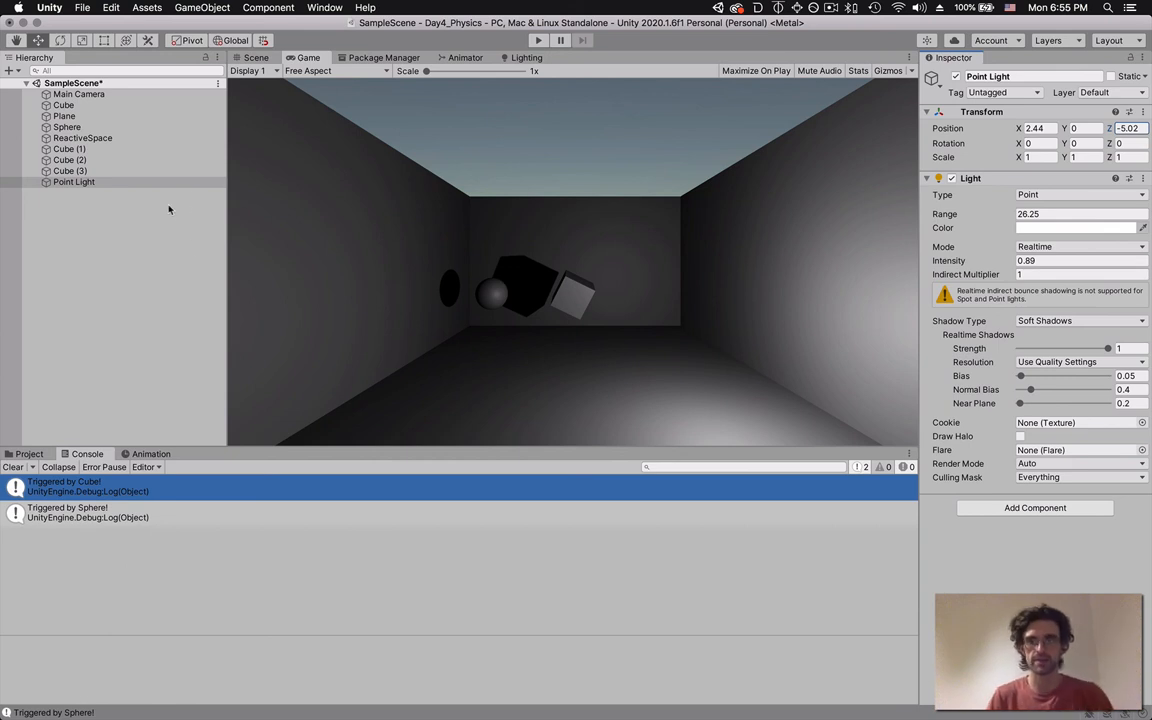
click(1080, 194)
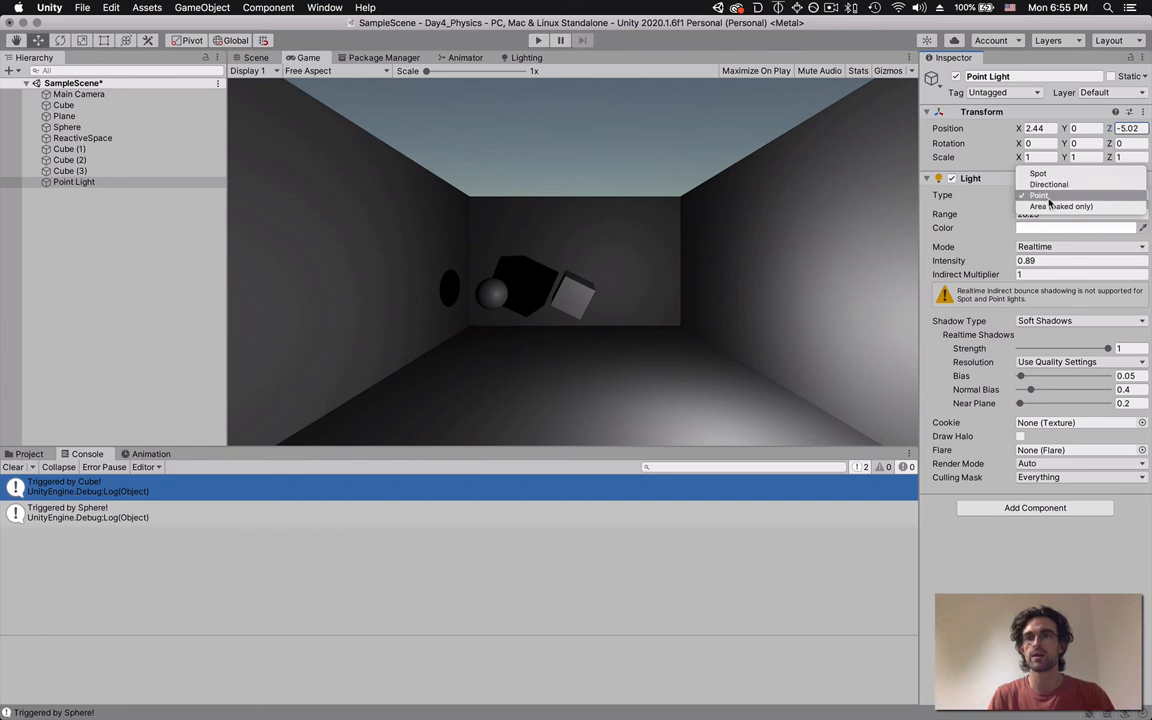
click(1056, 196)
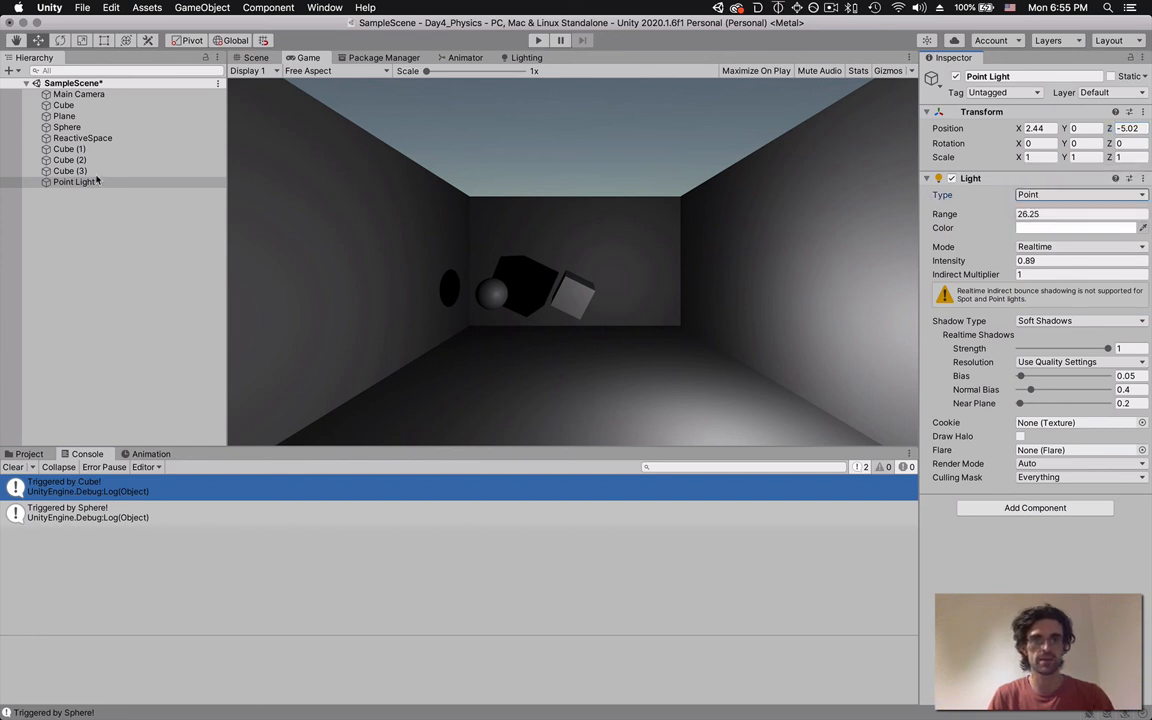
- Add a Spot Light and move it sideways, back, and upward in the room
click(202, 8)
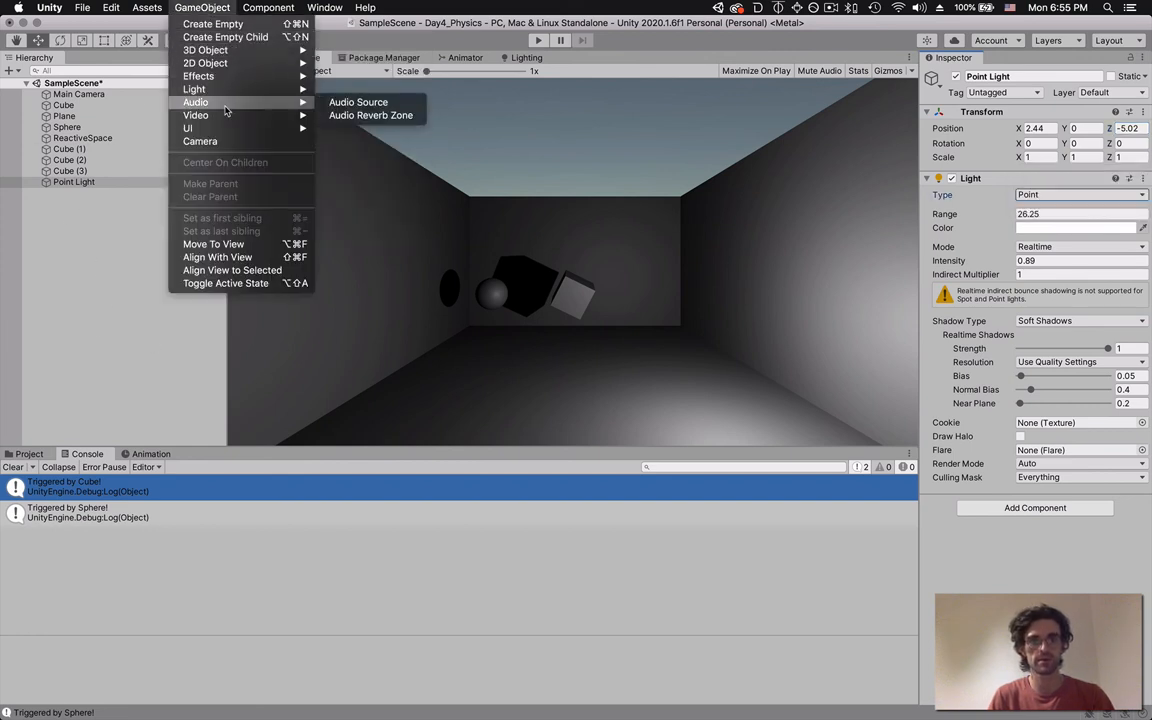
mouse_move(194, 88)
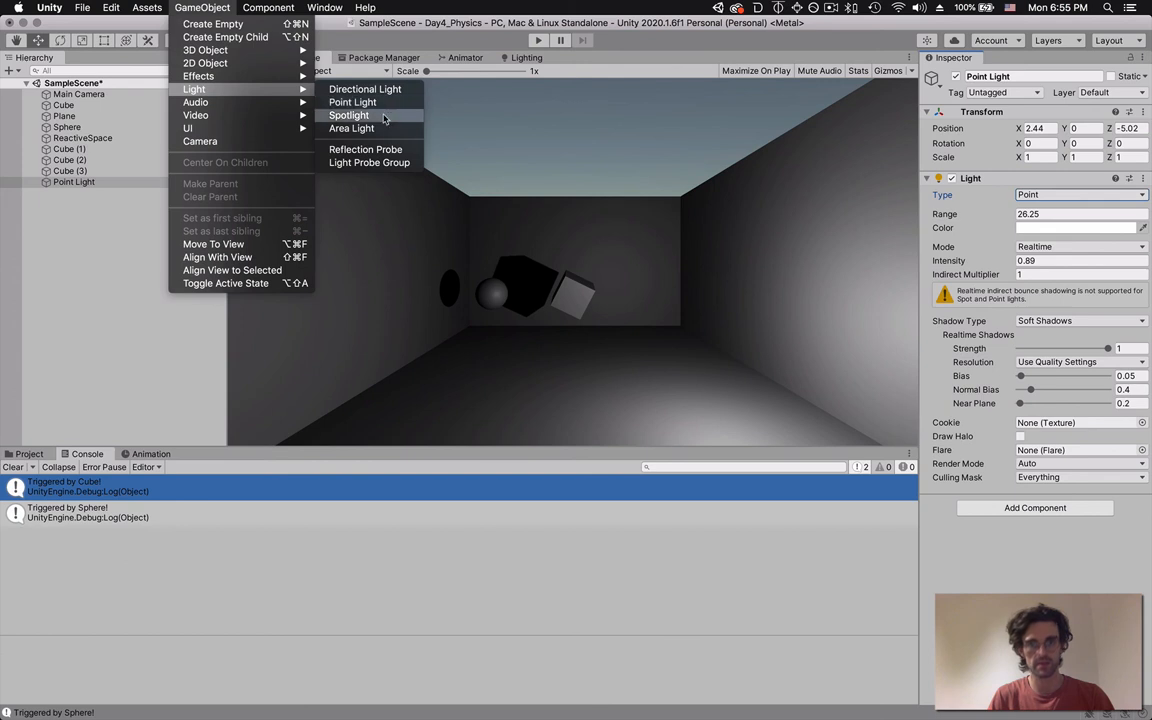
click(348, 114)
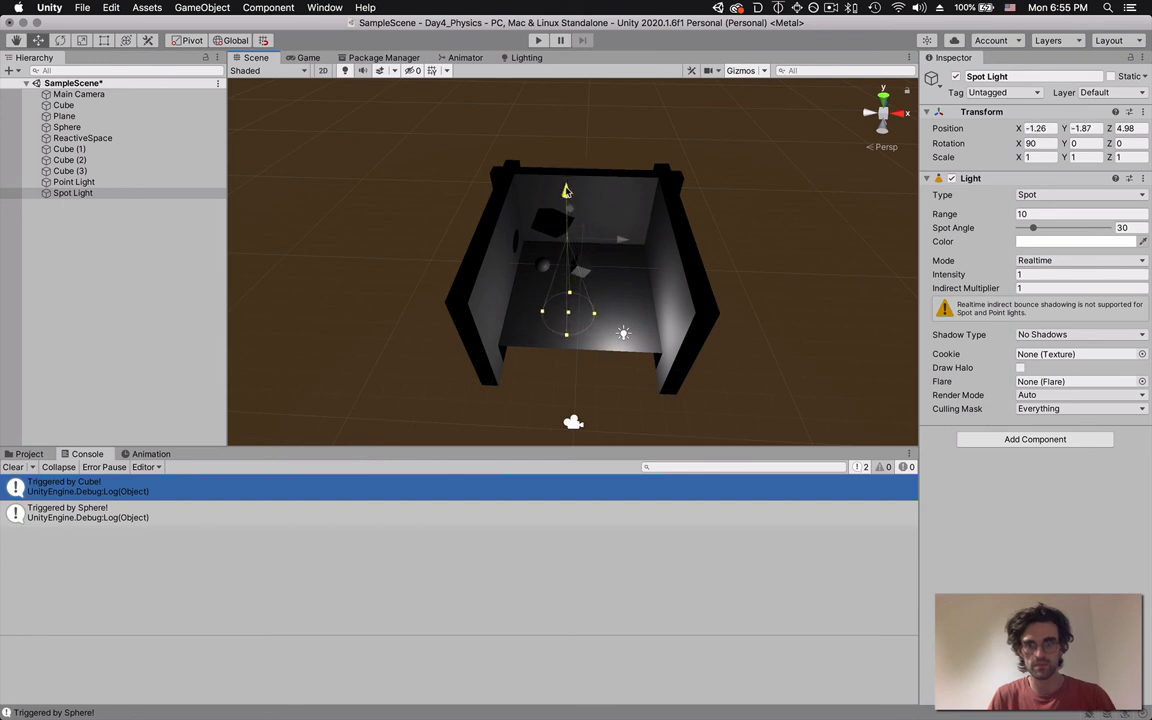
drag(568, 190, 636, 228)
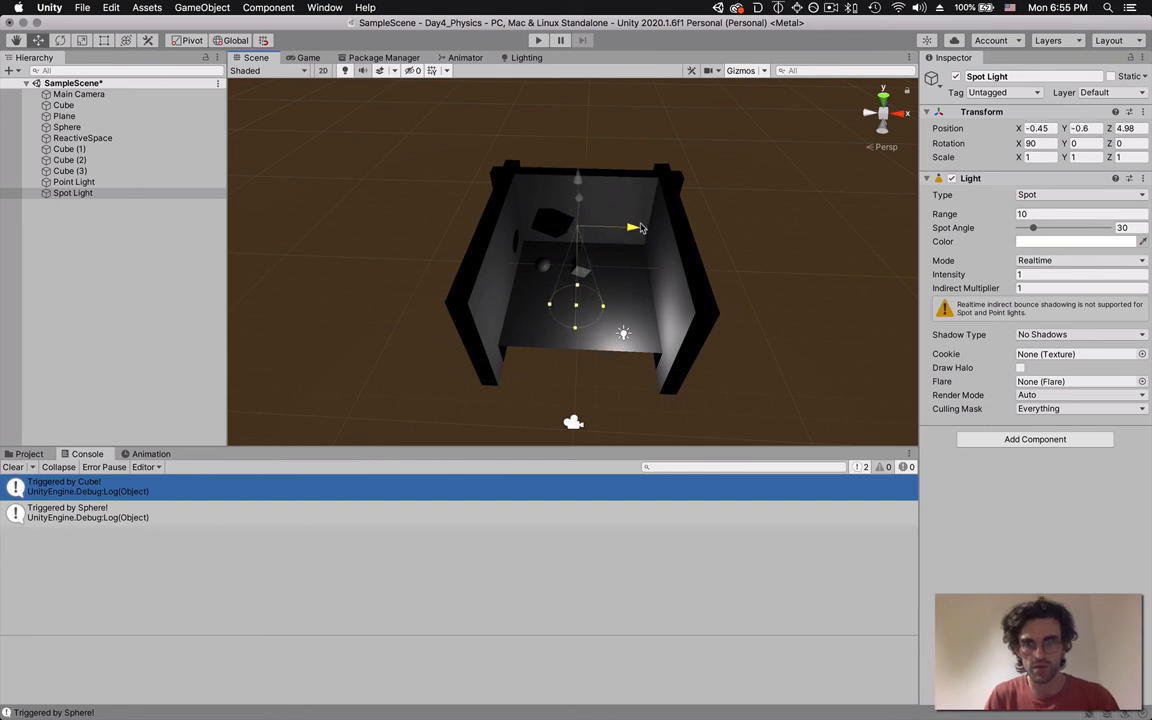
drag(630, 228, 576, 236)
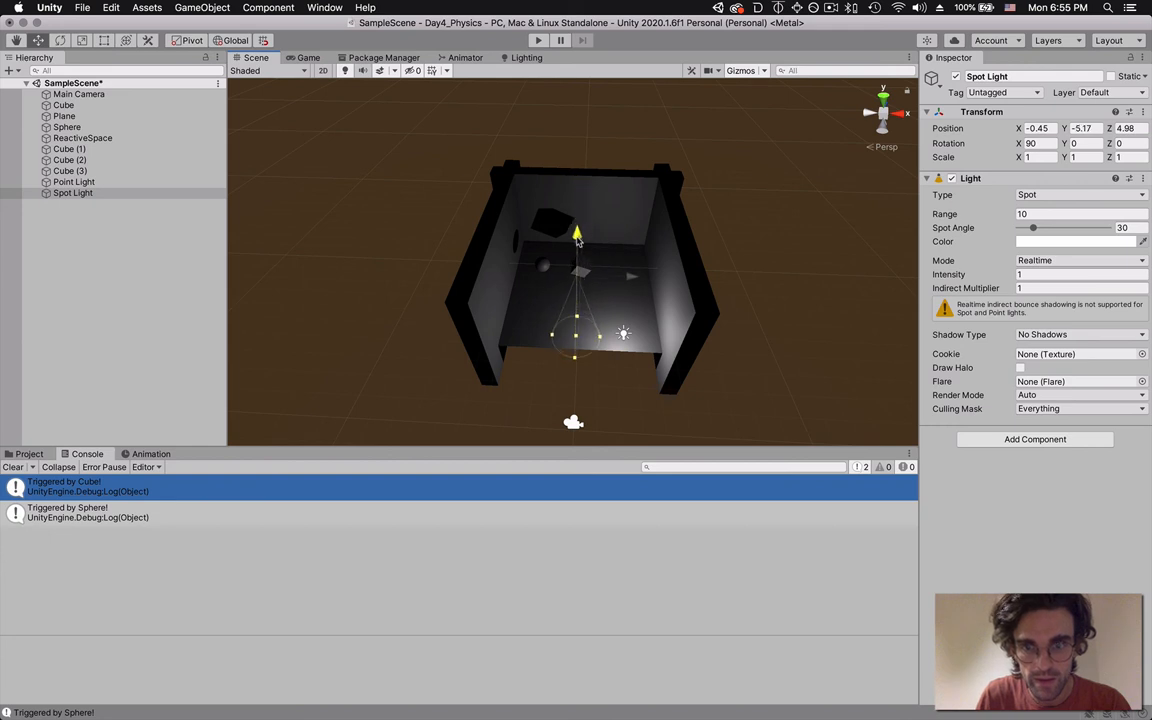
drag(576, 236, 578, 184)
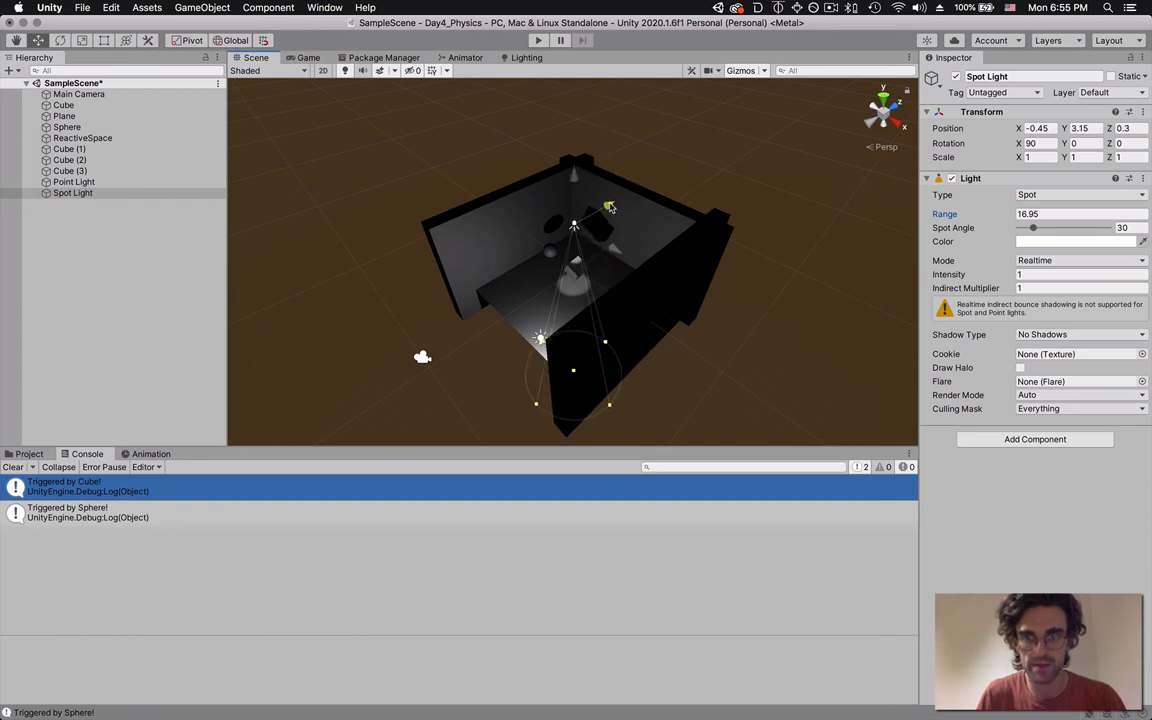
- Centre the spot light high over the room and preview its pool in Game view
drag(610, 206, 620, 260)
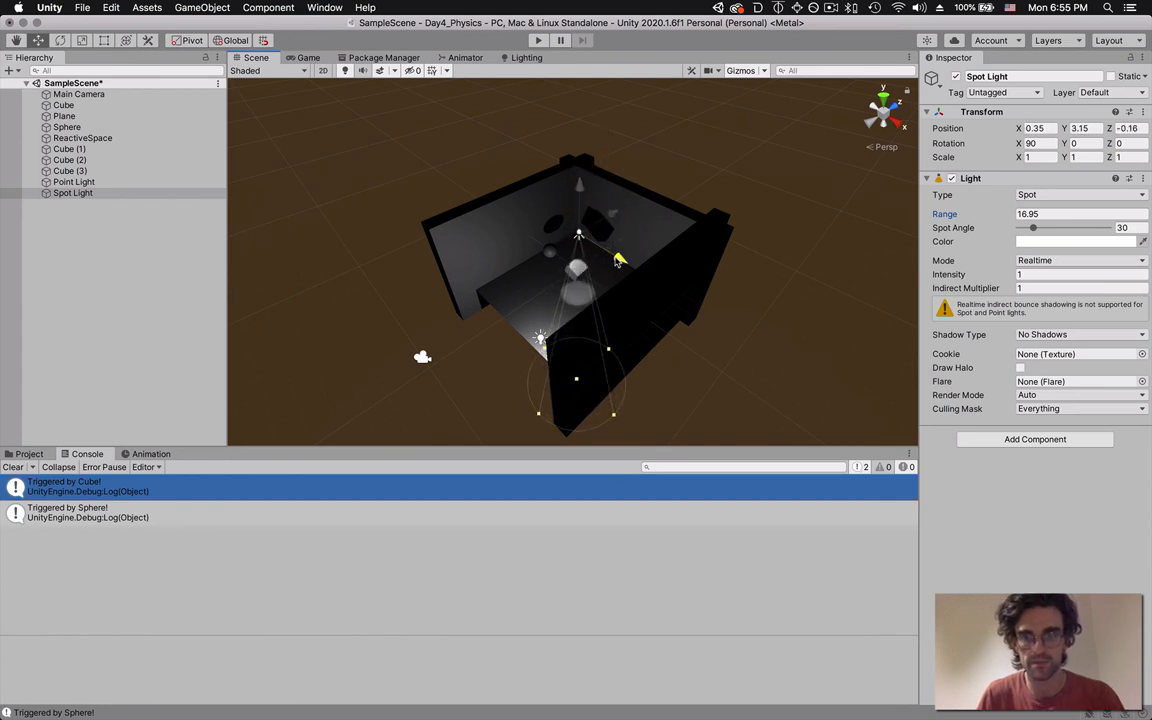
drag(618, 260, 610, 212)
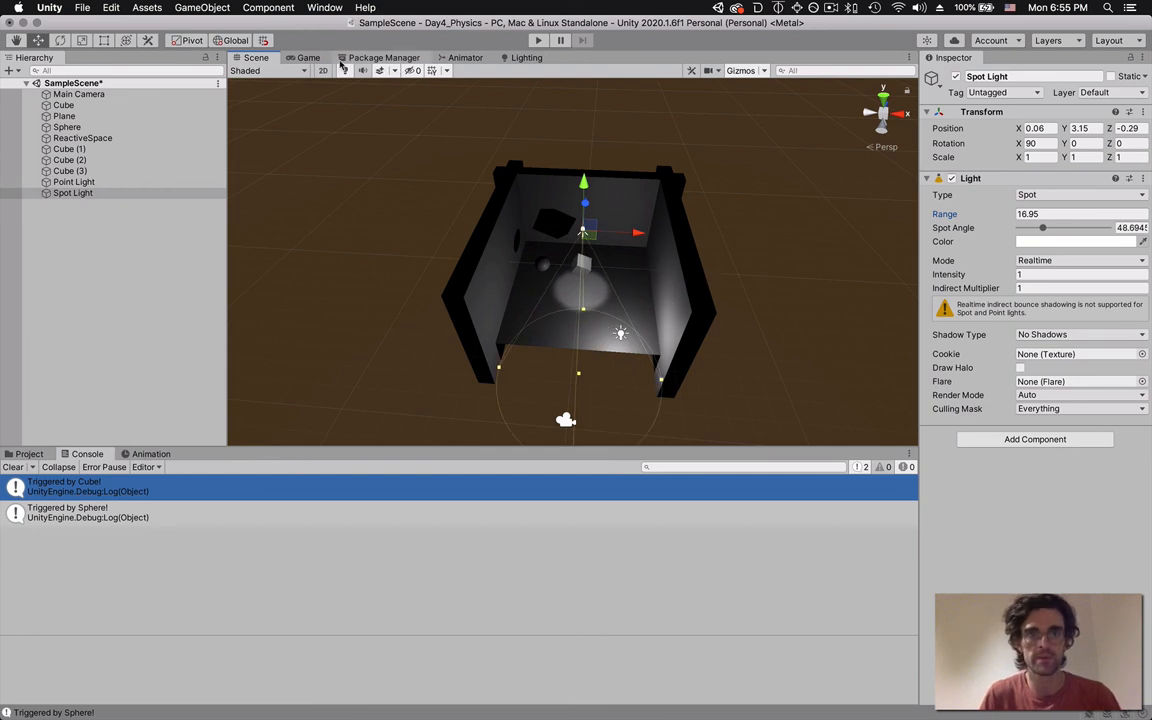
click(308, 56)
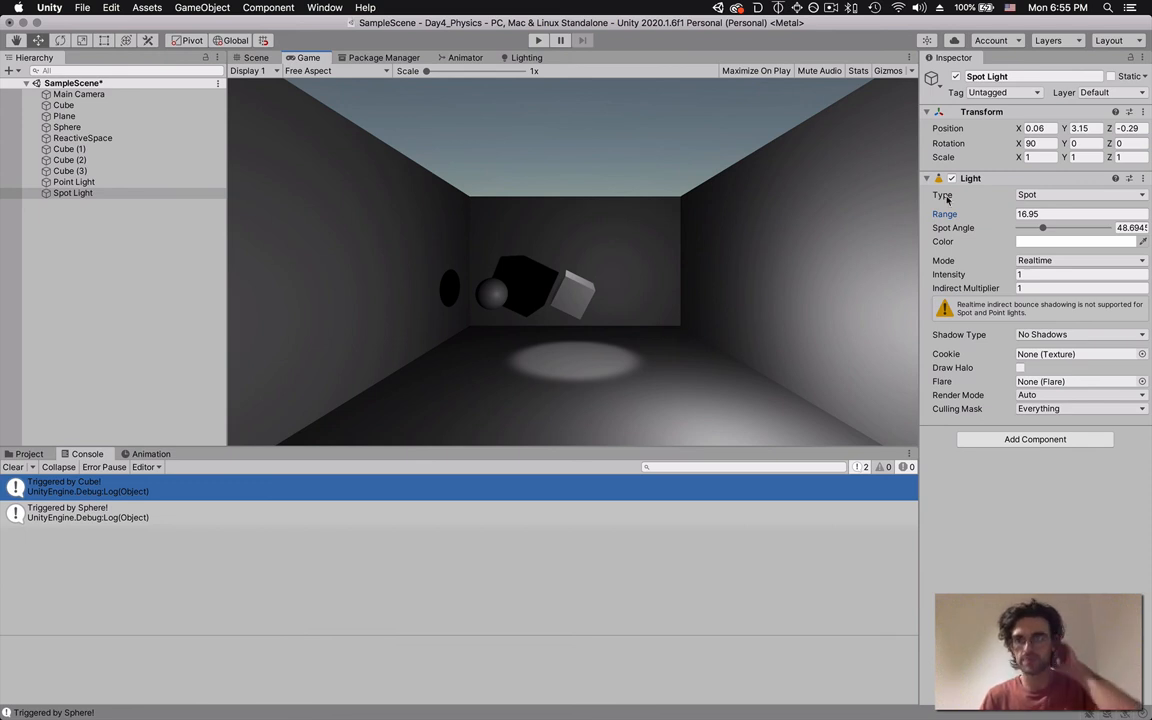
- Review the Light Type choices and keep the light set to Spot
click(1080, 194)
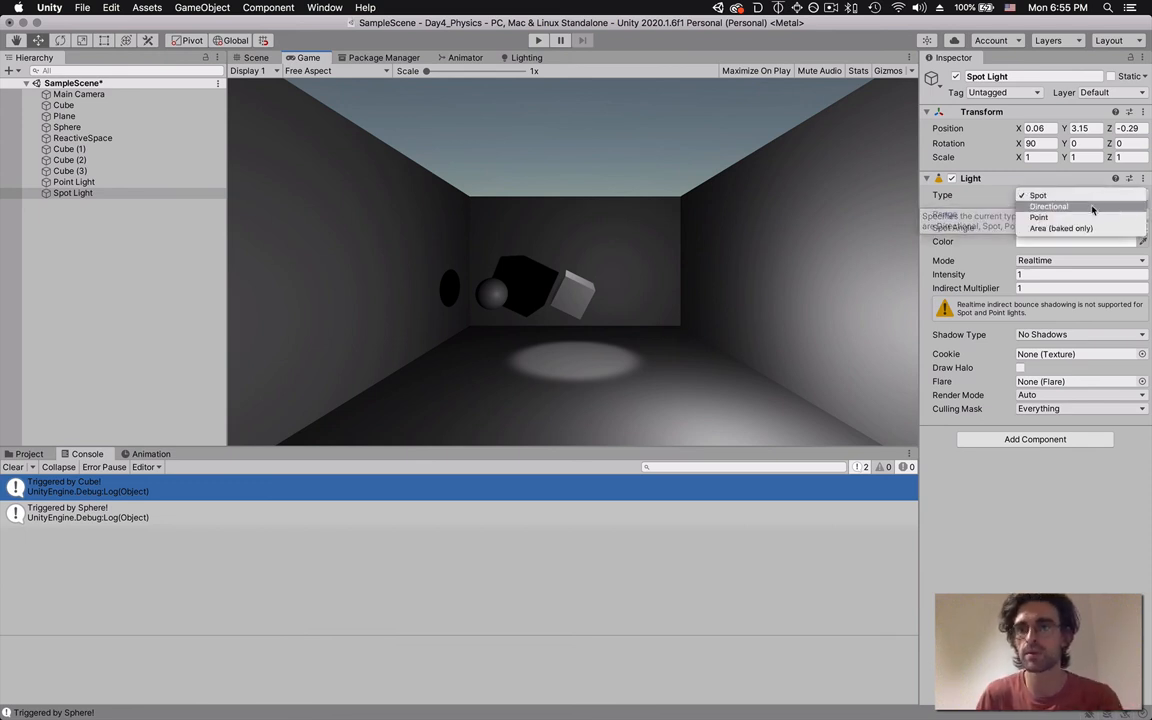
click(1038, 196)
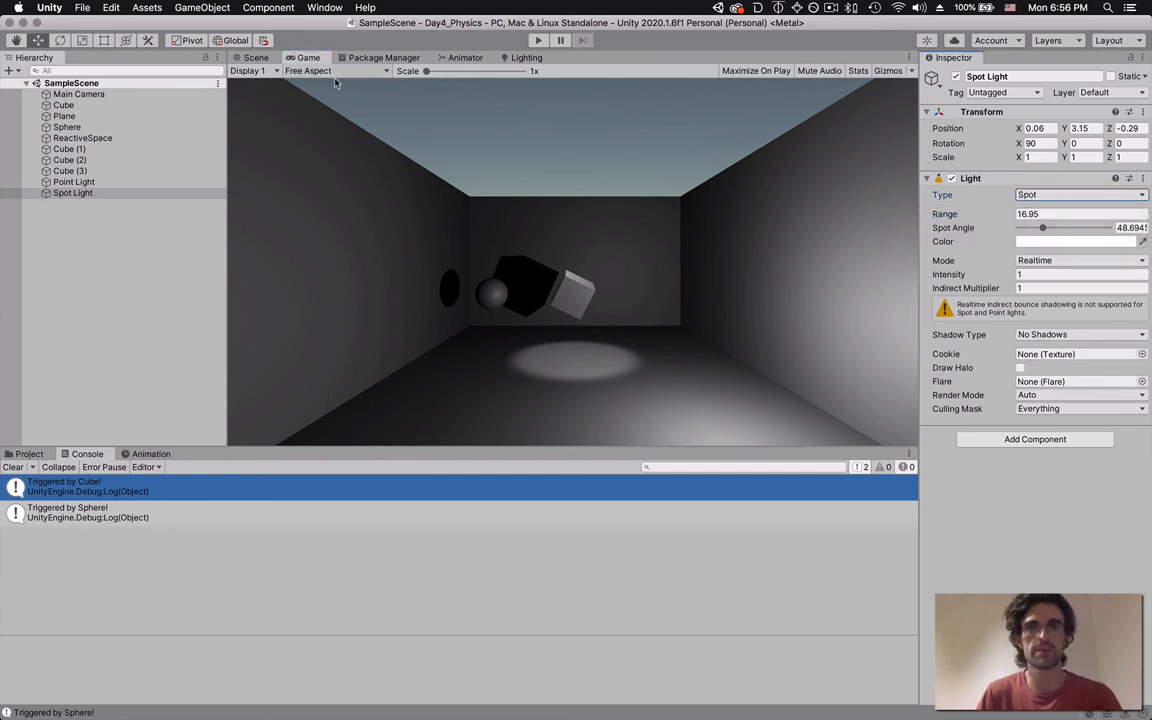
mouse_move(194, 254)
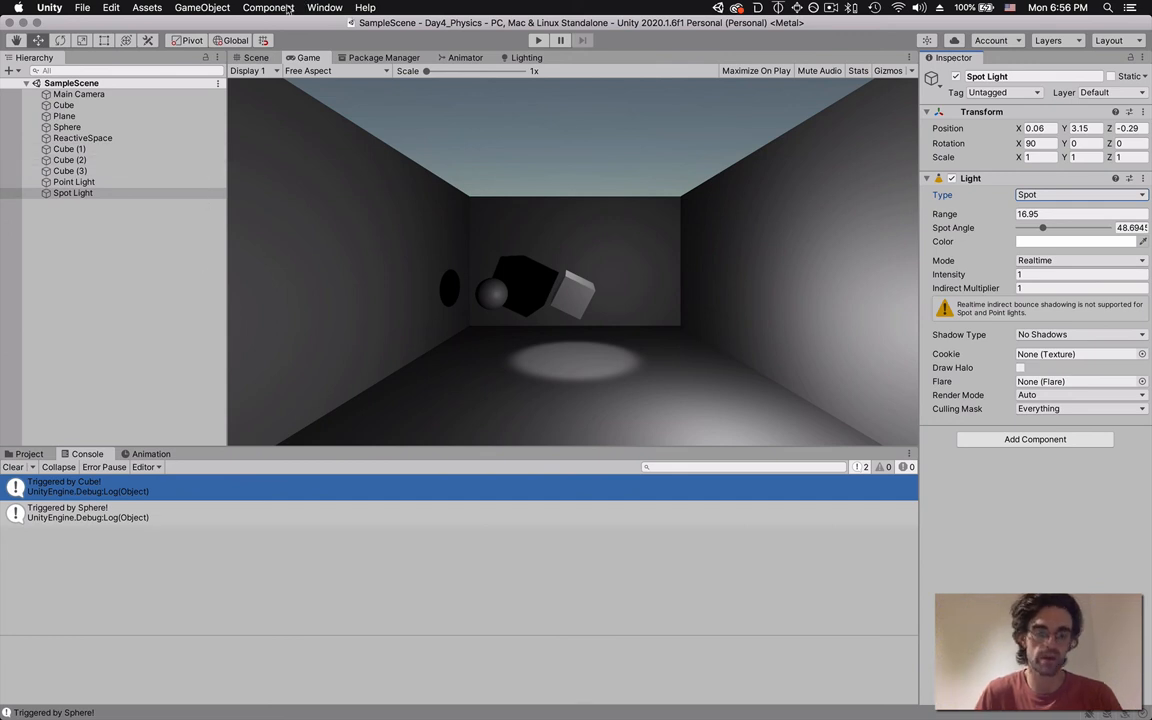
- In Lighting > Environment, adjust the intensity multiplier and set the ambient Source to Color
click(324, 8)
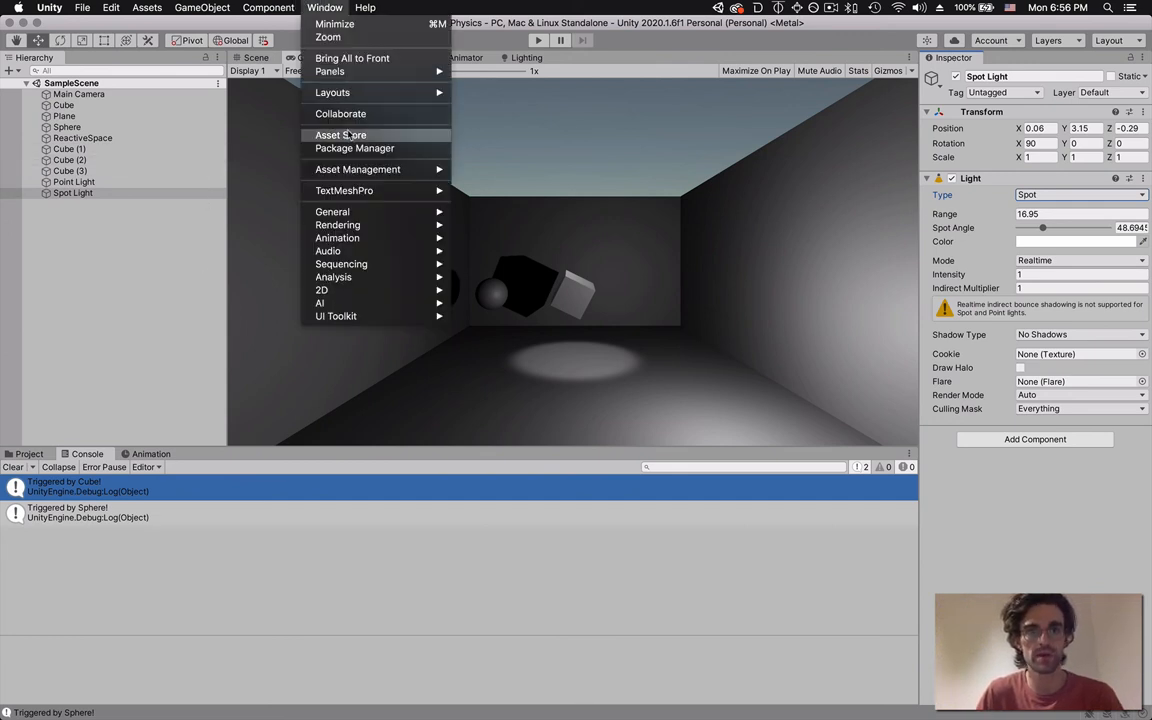
mouse_move(338, 224)
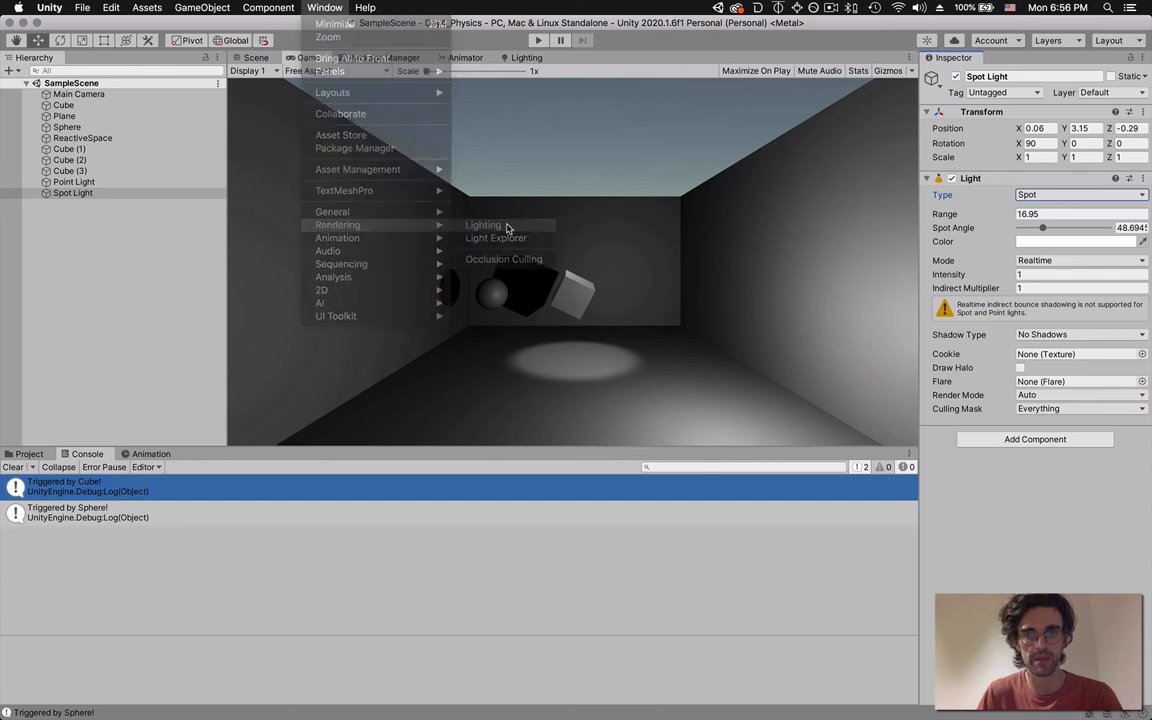
click(484, 224)
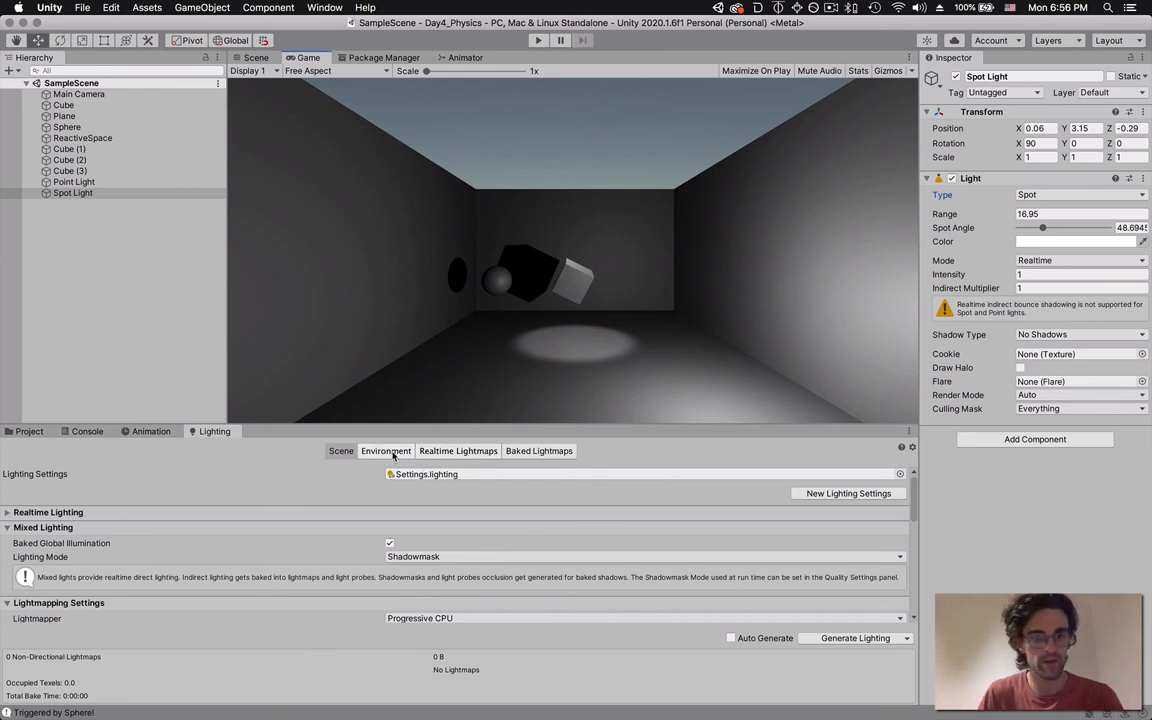
click(384, 452)
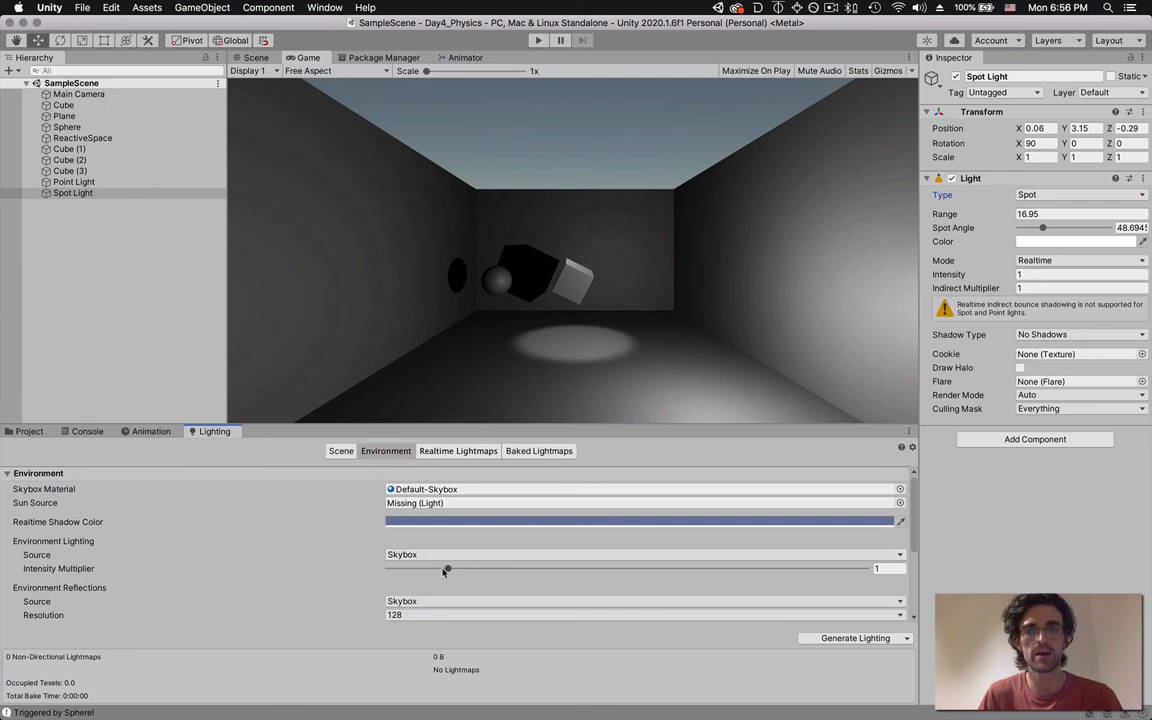
drag(448, 568, 644, 568)
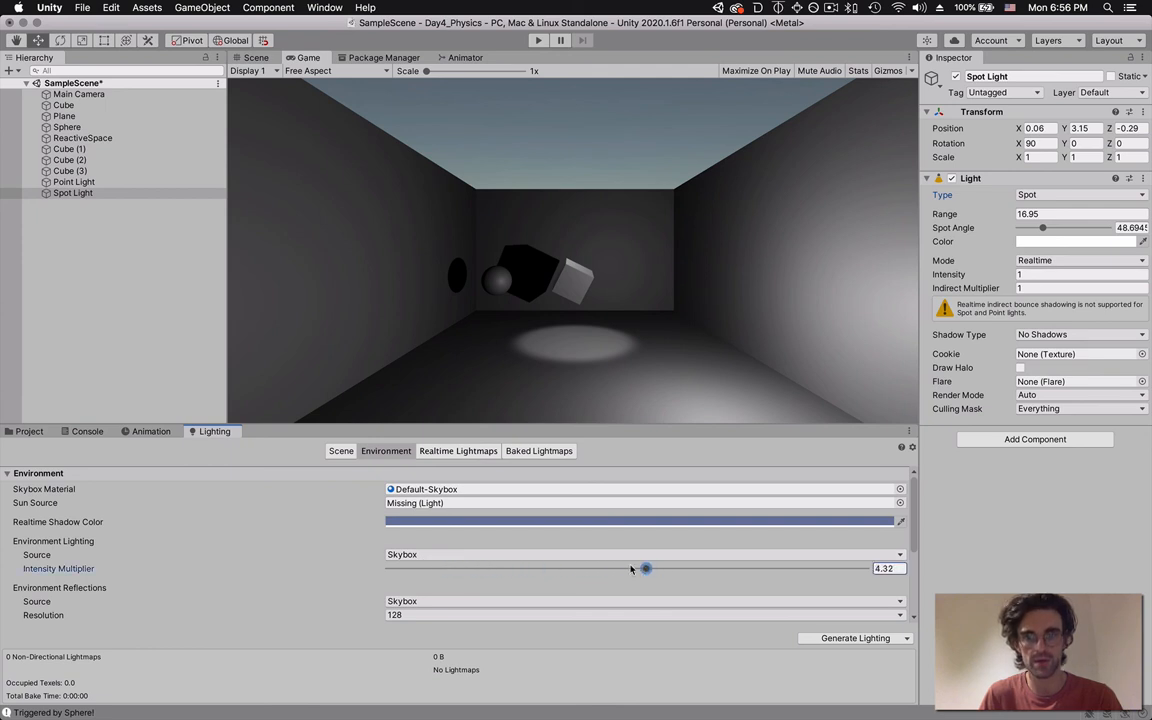
drag(644, 568, 430, 568)
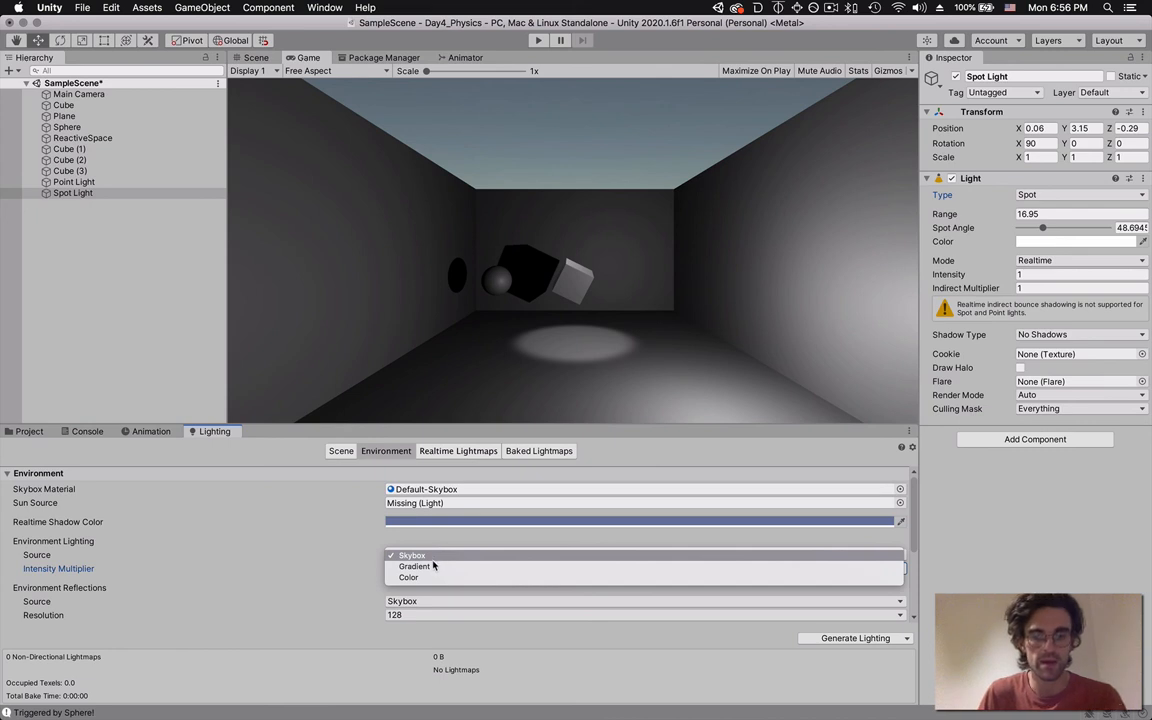
click(404, 576)
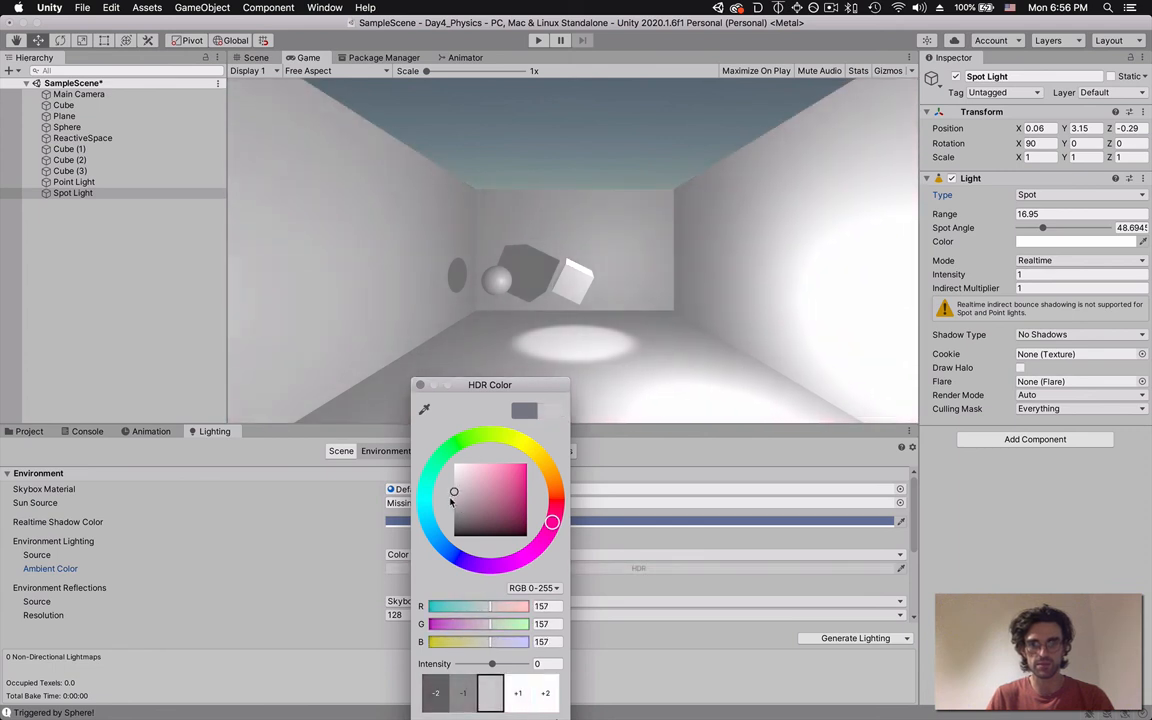
- Pick a dark olive Ambient Color in the HDR colour picker
drag(454, 492, 466, 512)
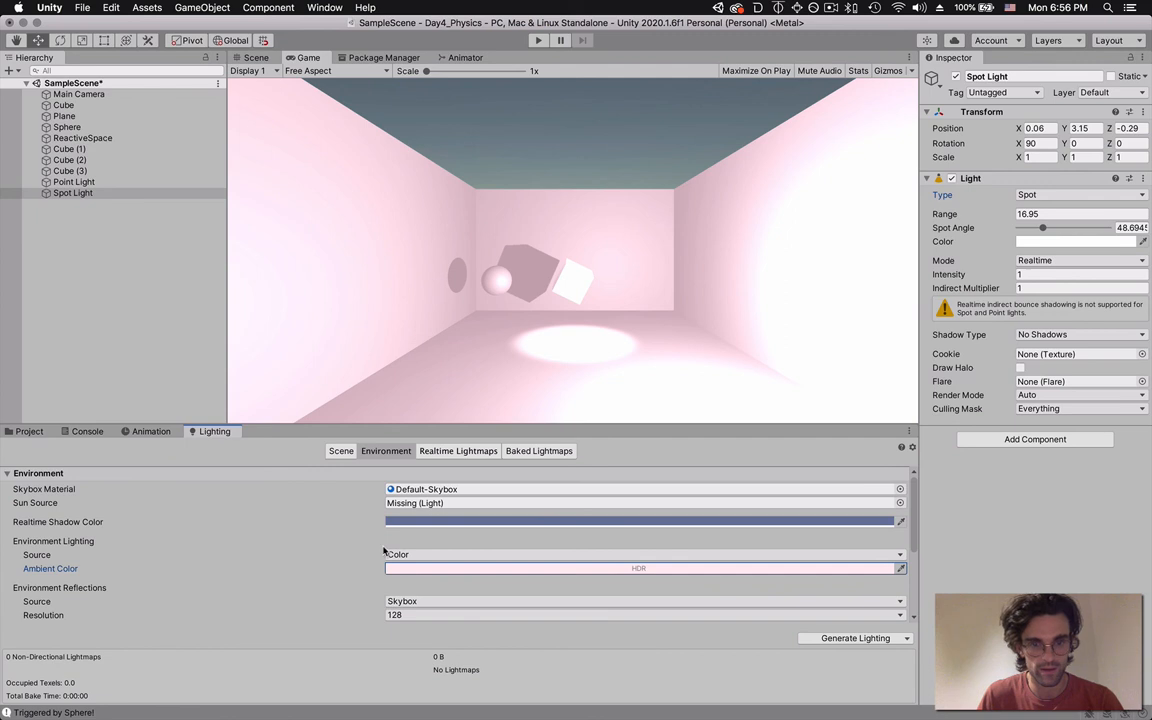
scroll(down, 3)
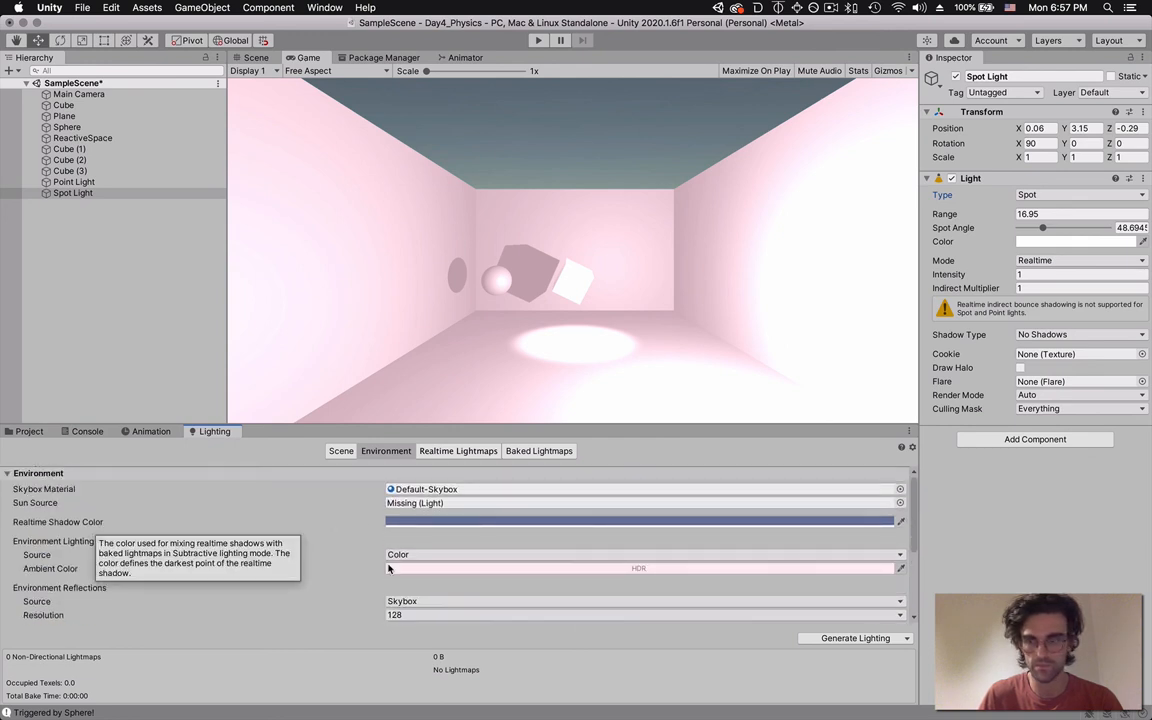
mouse_move(494, 600)
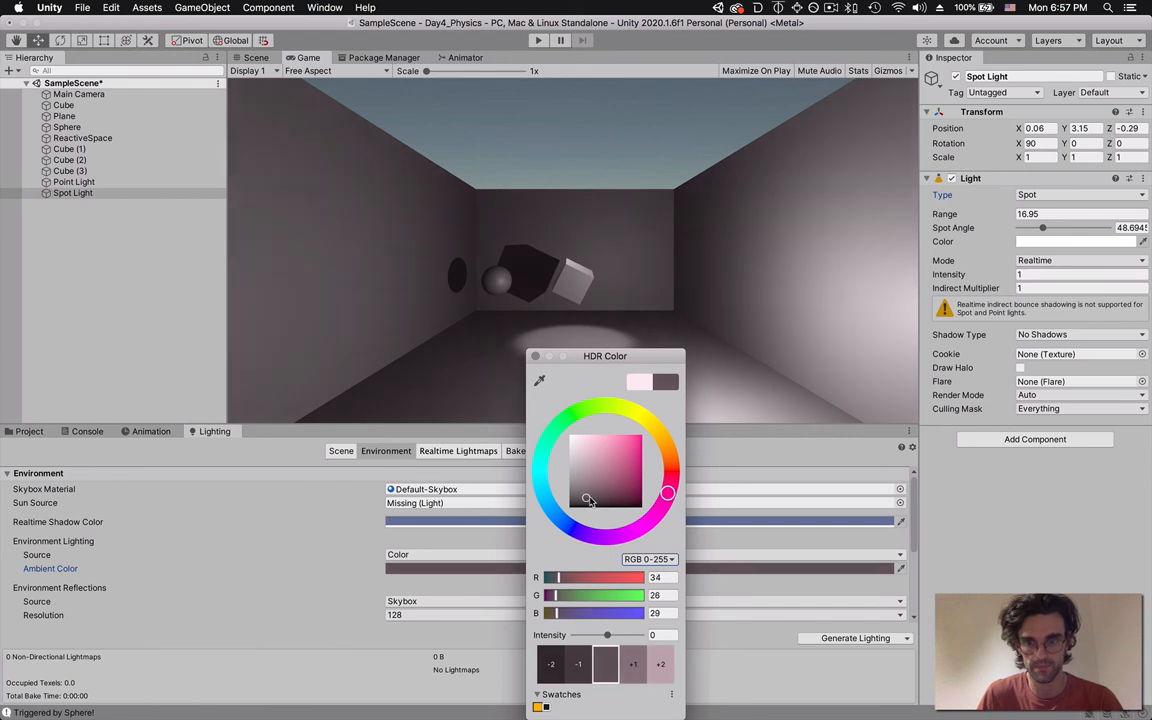
drag(590, 498, 608, 502)
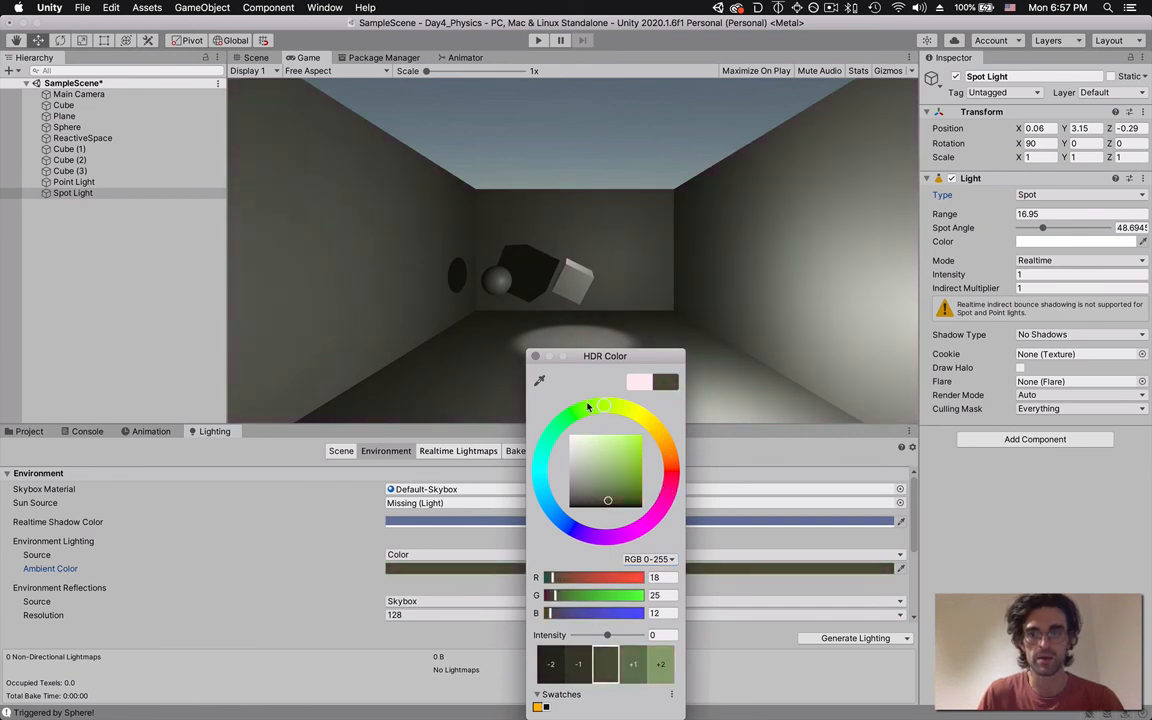
click(540, 464)
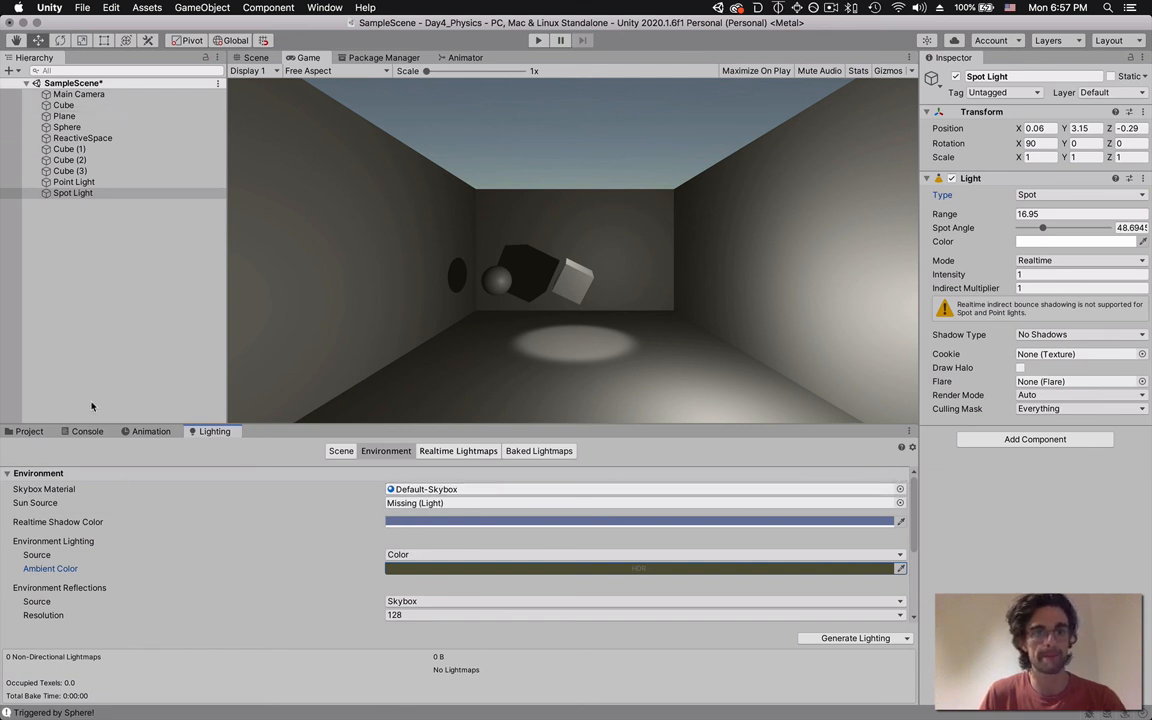
- Set Main Camera's Clear Flags to Solid Color with a black Background
click(64, 116)
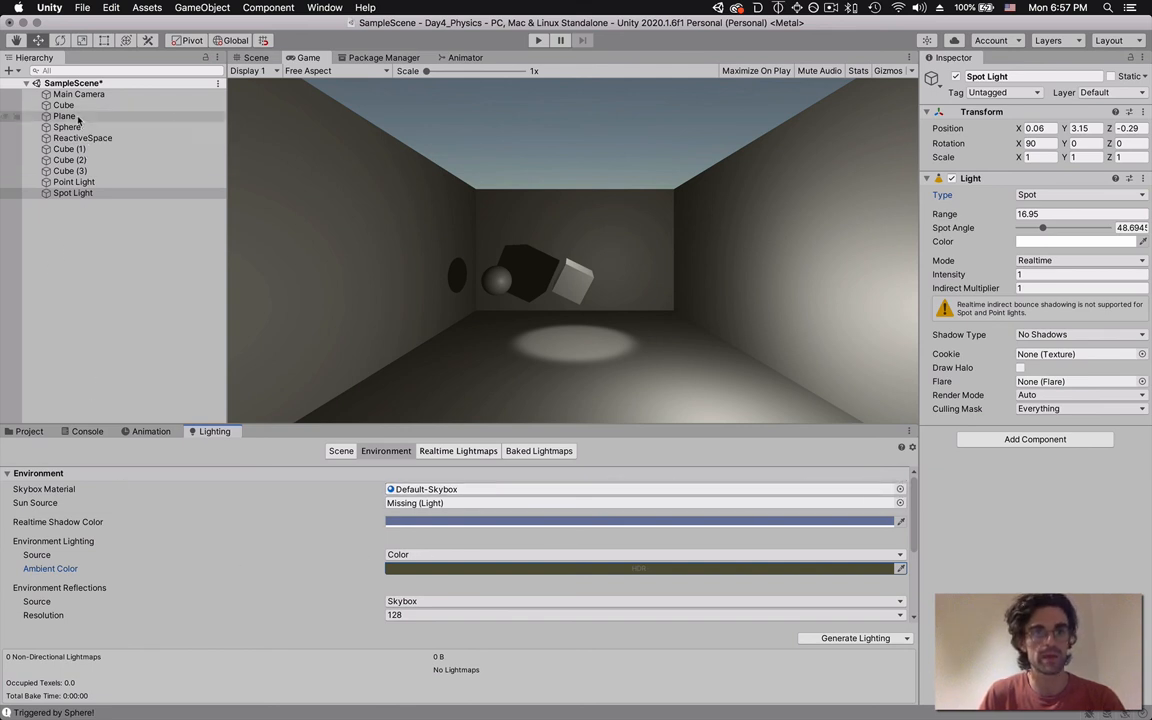
click(78, 94)
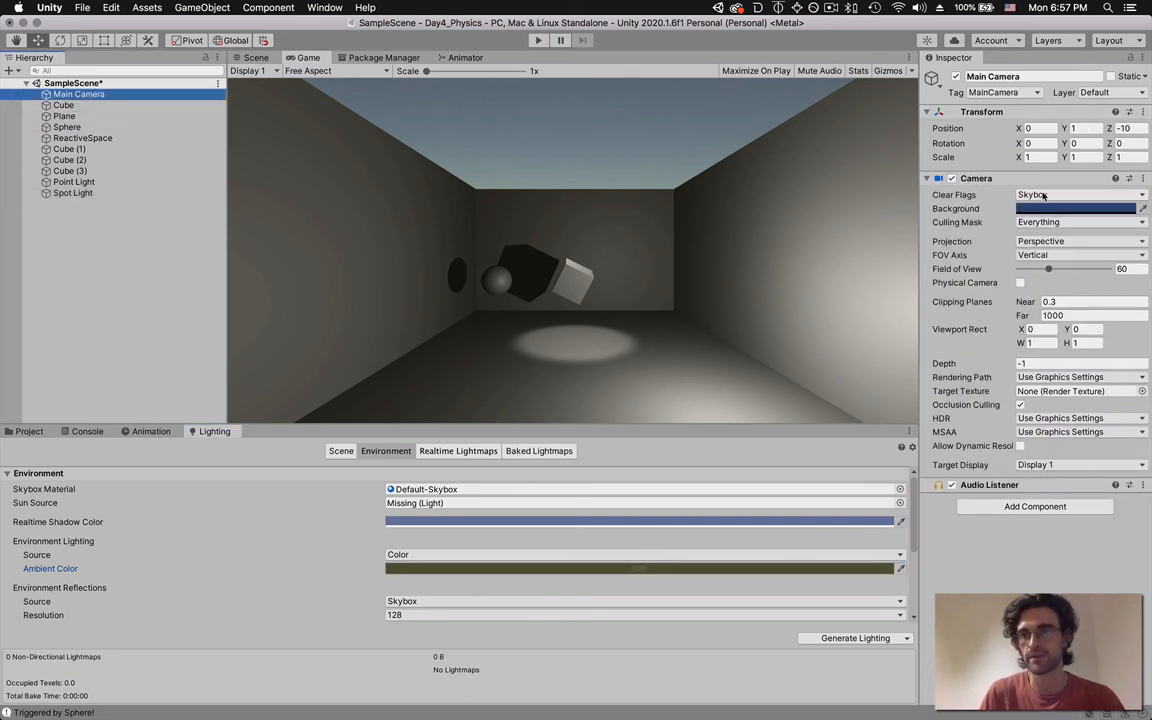
click(1080, 196)
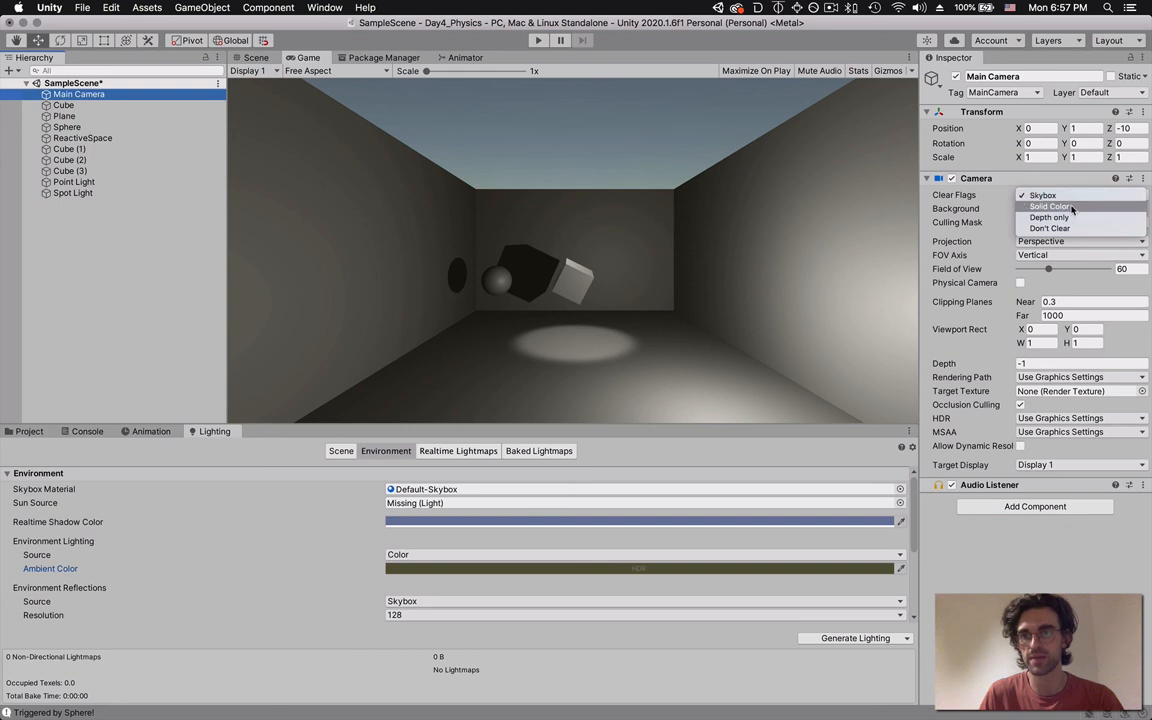
click(1050, 206)
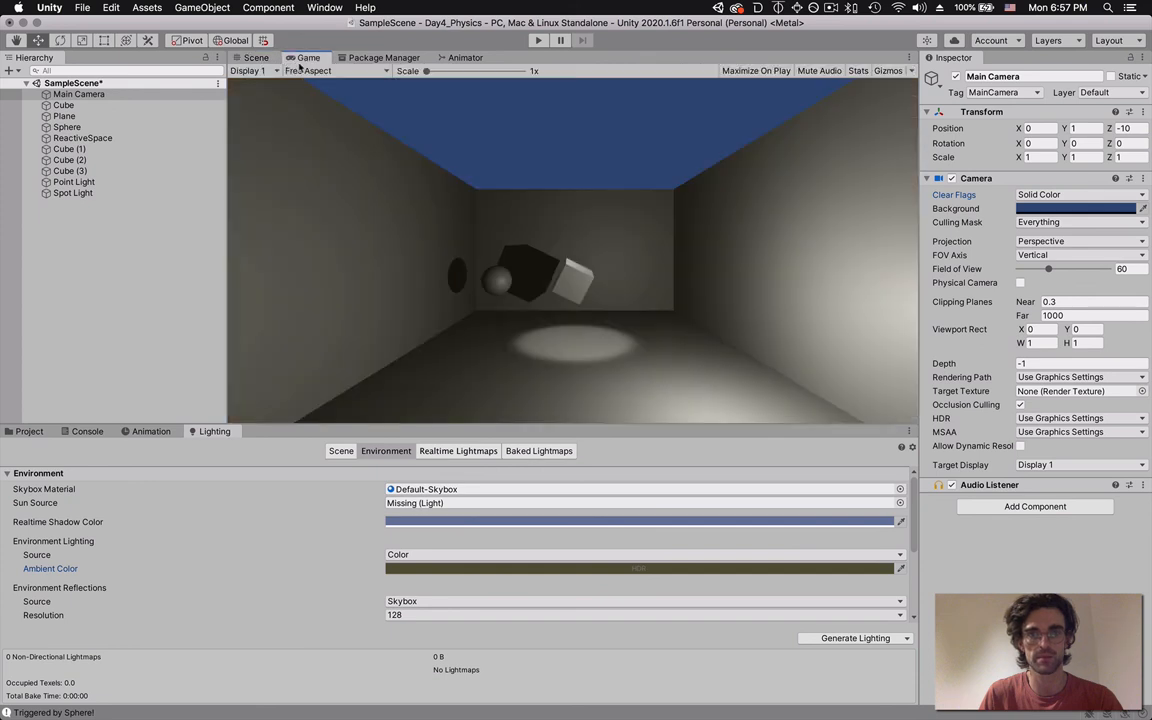
click(1076, 208)
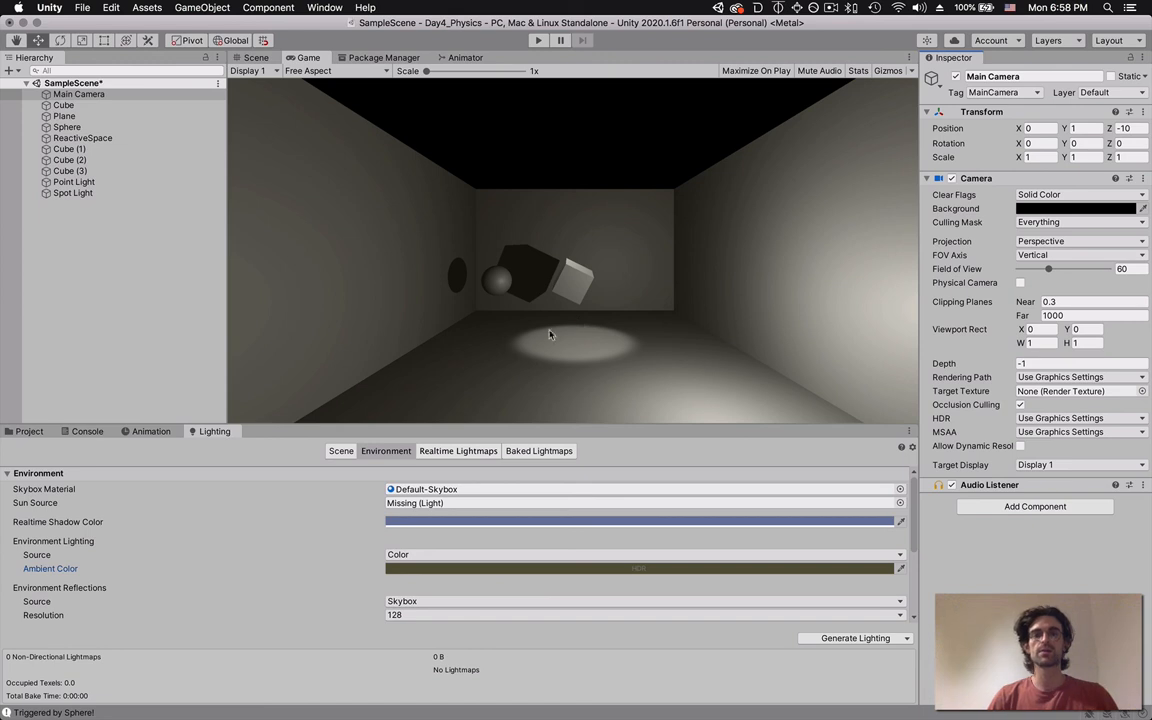
mouse_move(498, 340)
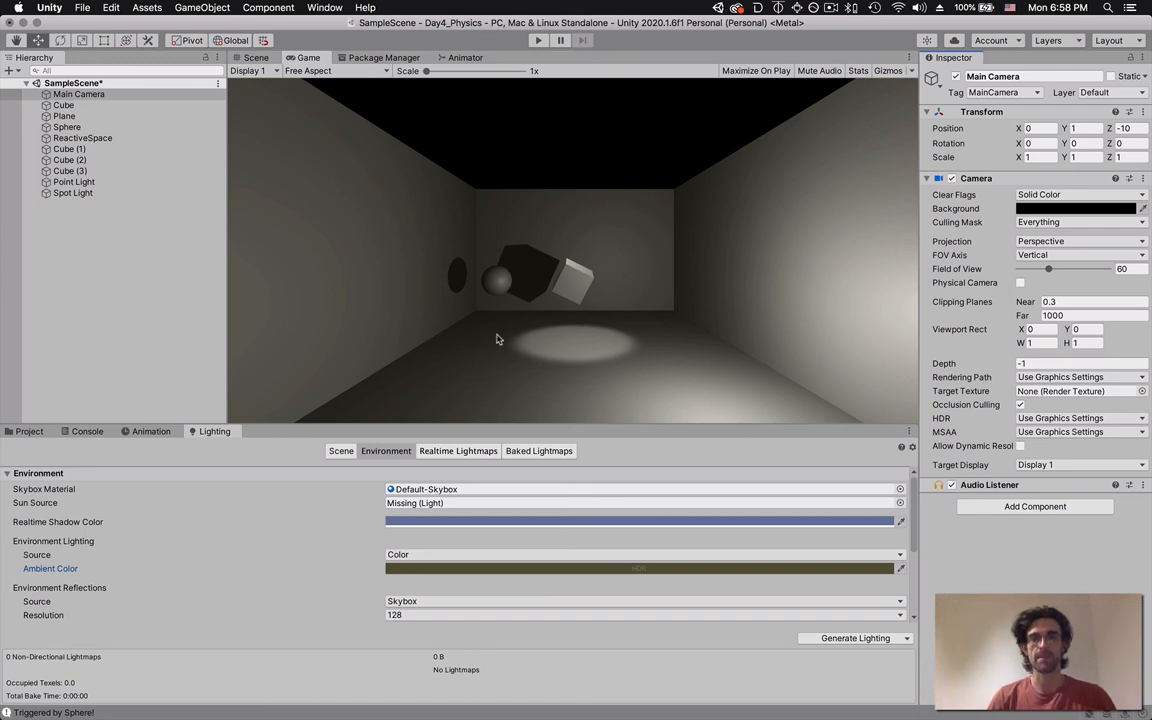
mouse_move(500, 312)
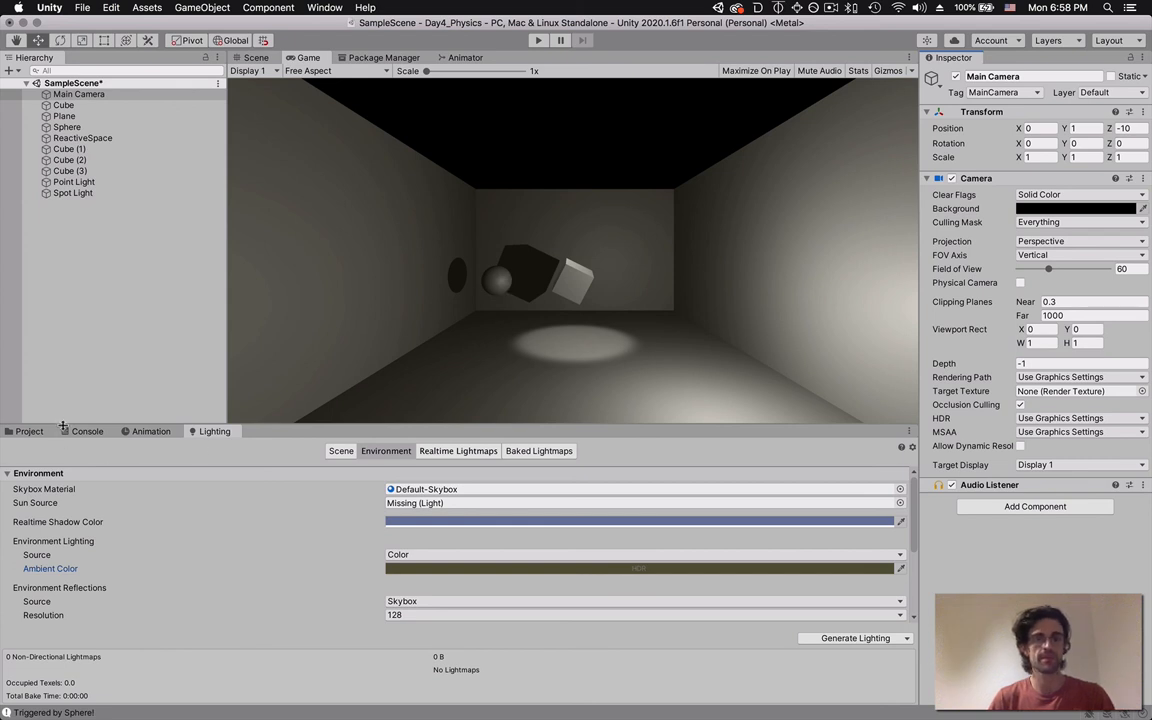
- Select ReactiveSpace, return to Scene view, and inspect the Spot Light's Light component
click(88, 432)
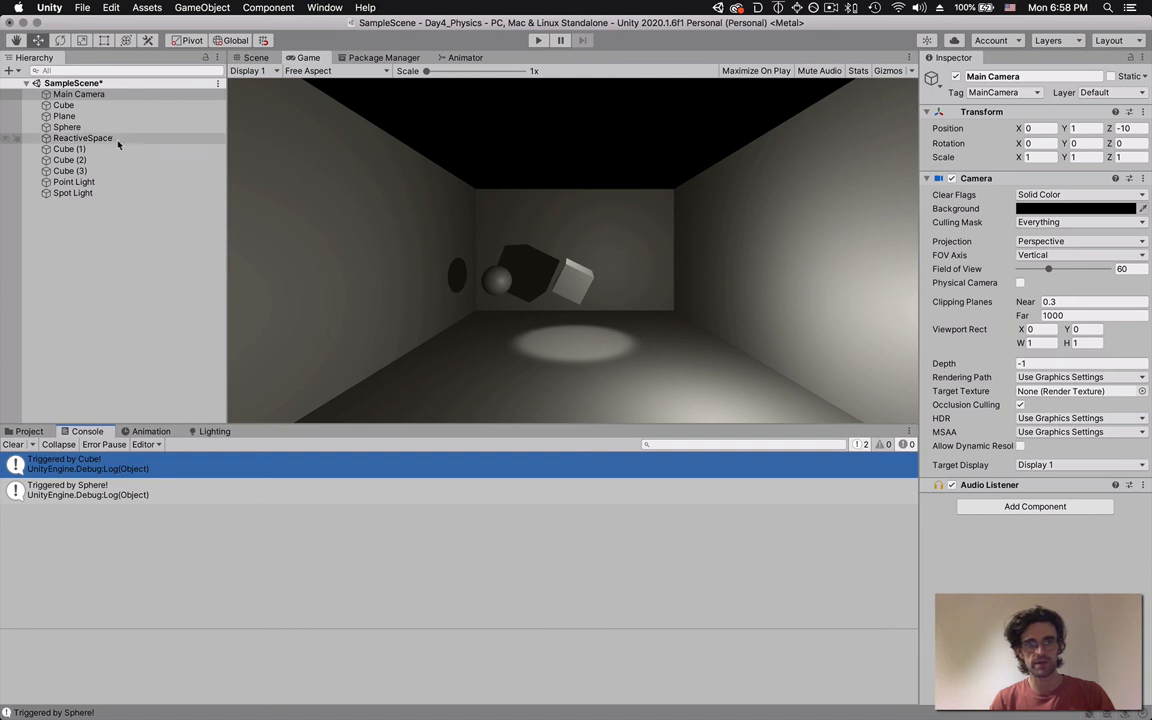
click(84, 138)
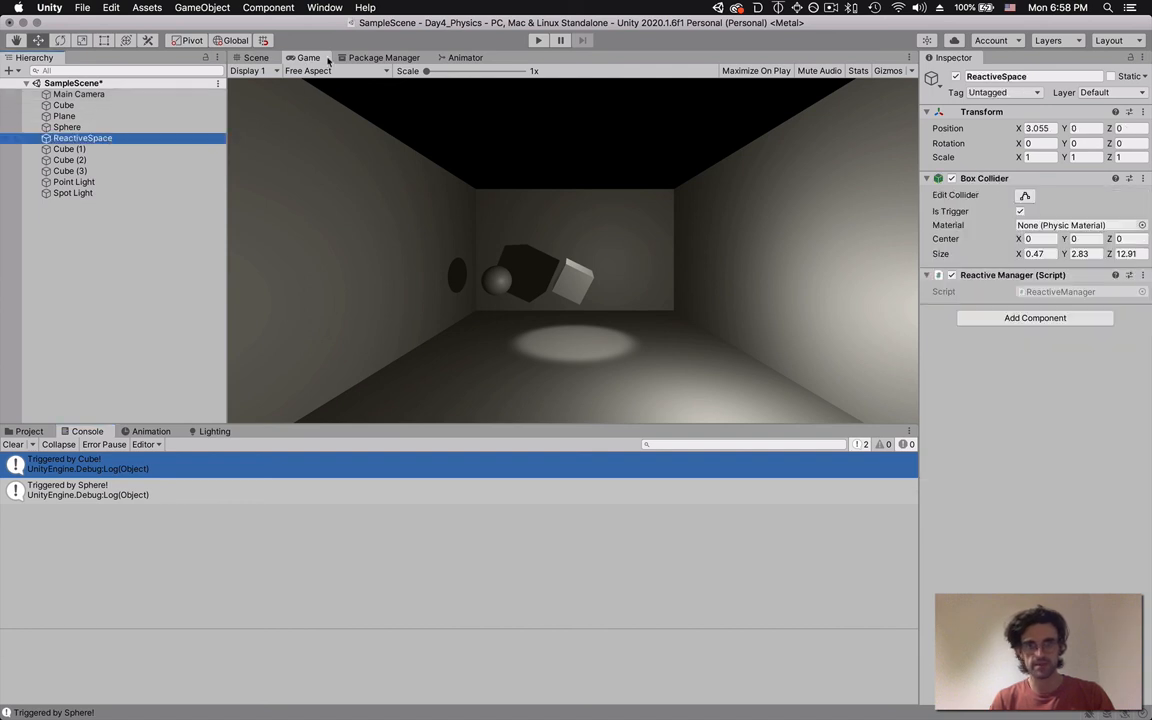
click(256, 56)
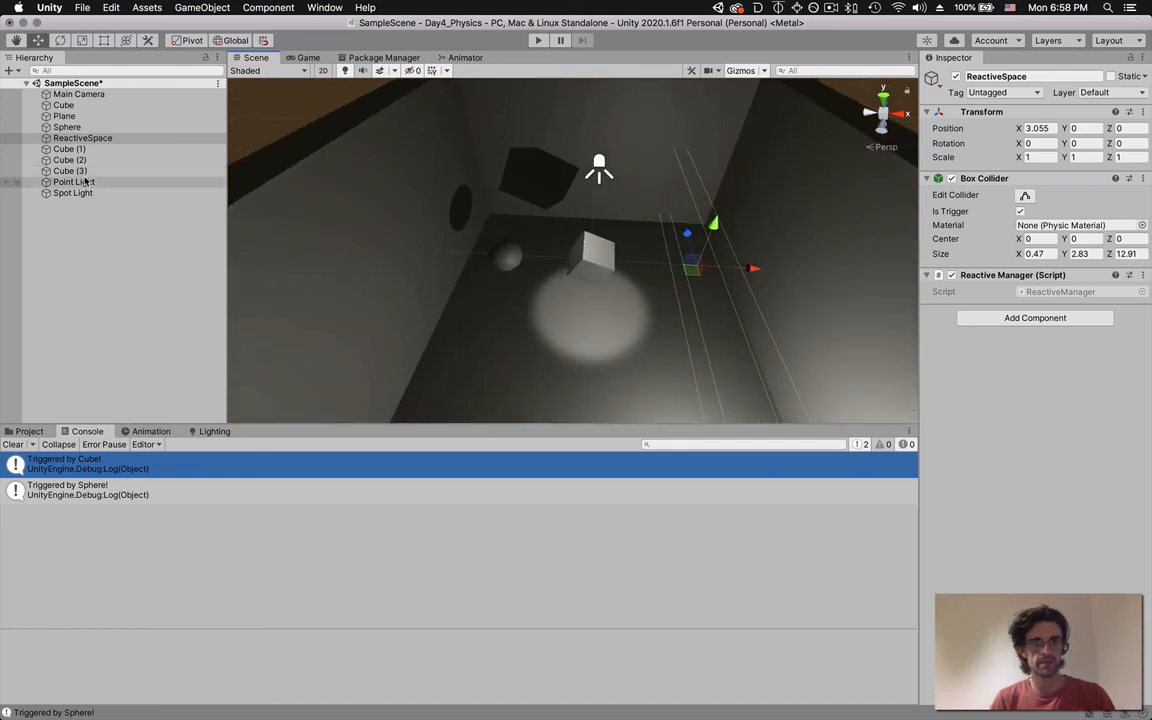
click(72, 192)
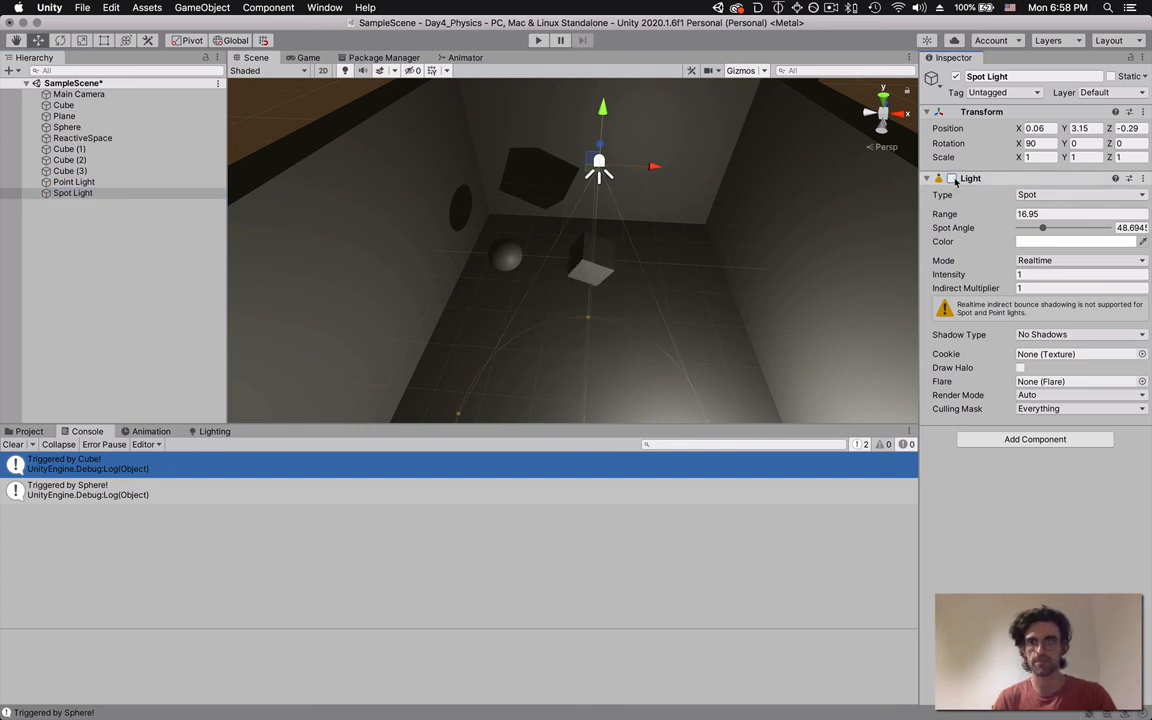
- Save the scene and switch over to the script editor
click(952, 178)
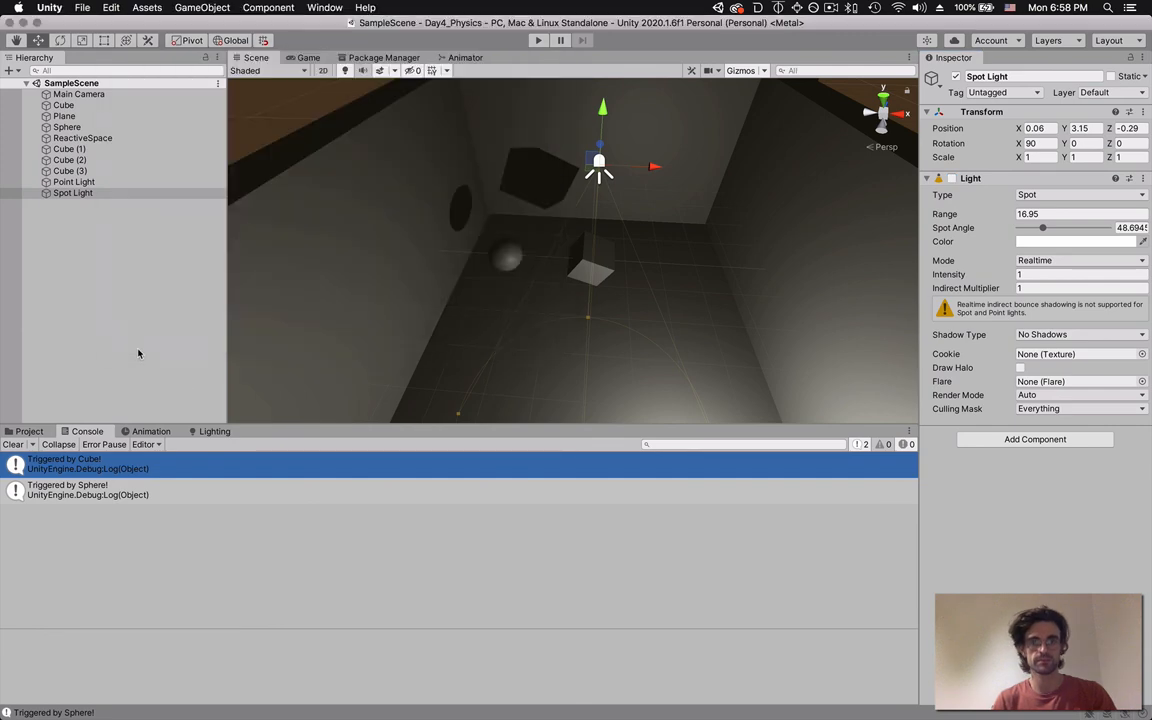
key(cmd+tab)
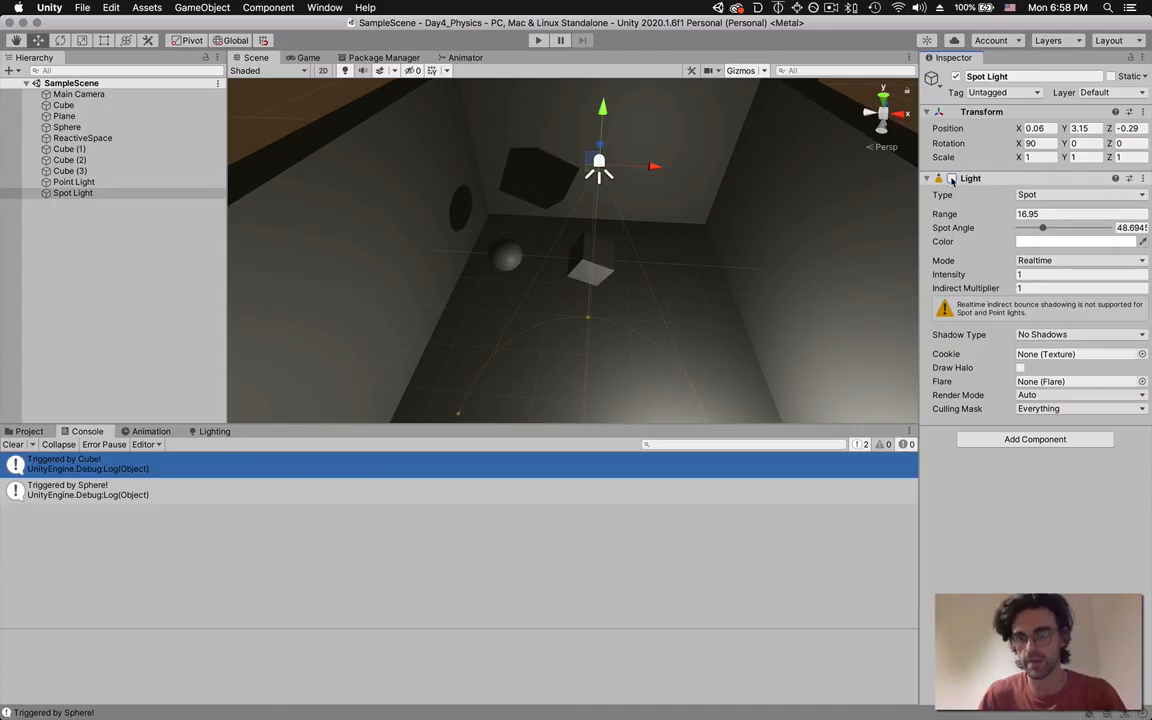
click(952, 178)
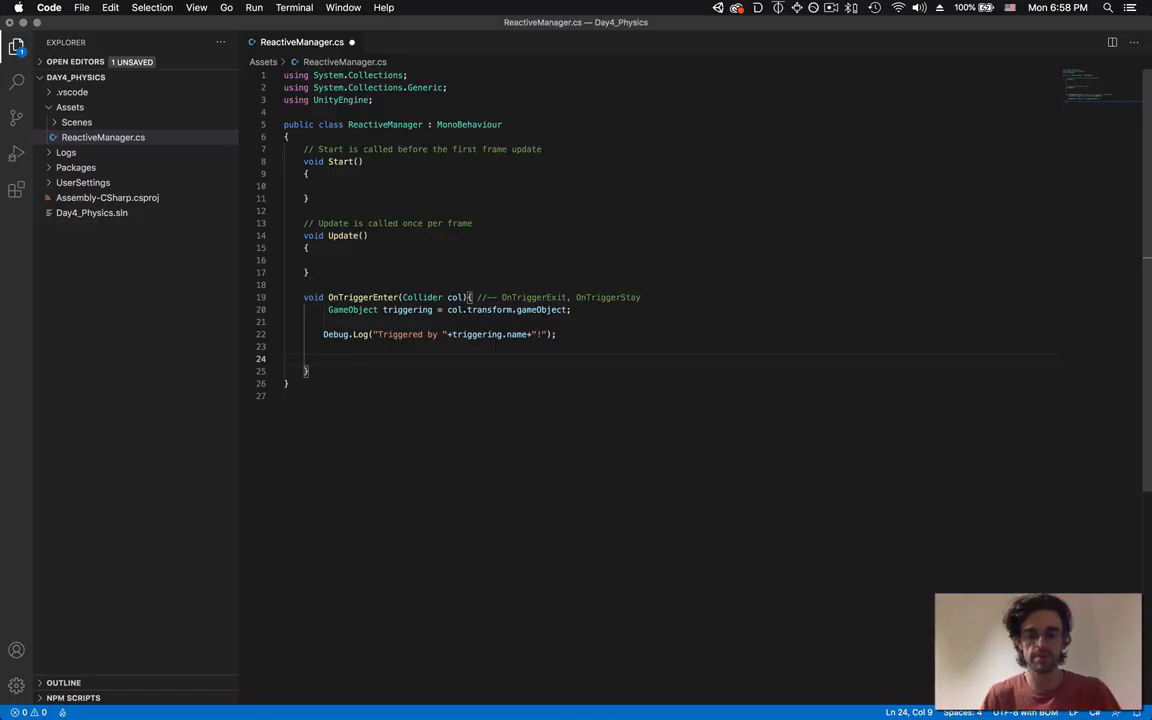
- In OnTriggerEnter, add GameObject.Find("Spot Light").GetComponent<Light>().enabled = true; and return to Unity
text(GameObject.)
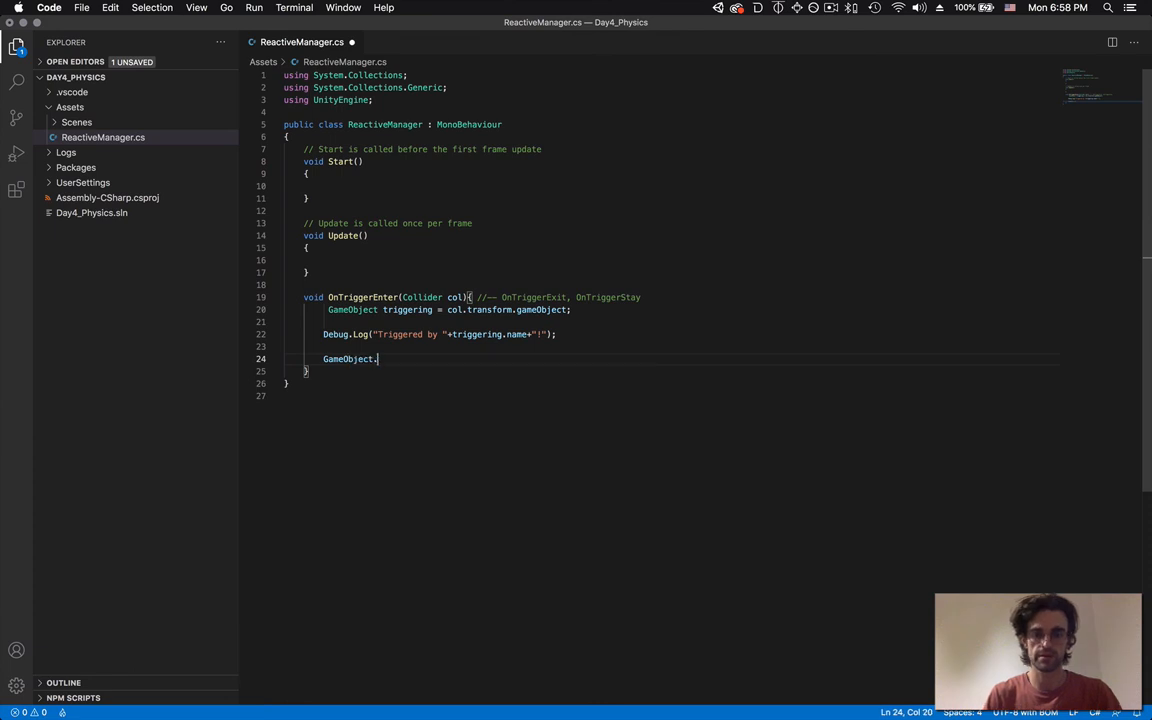
text(.Find("Spot"))
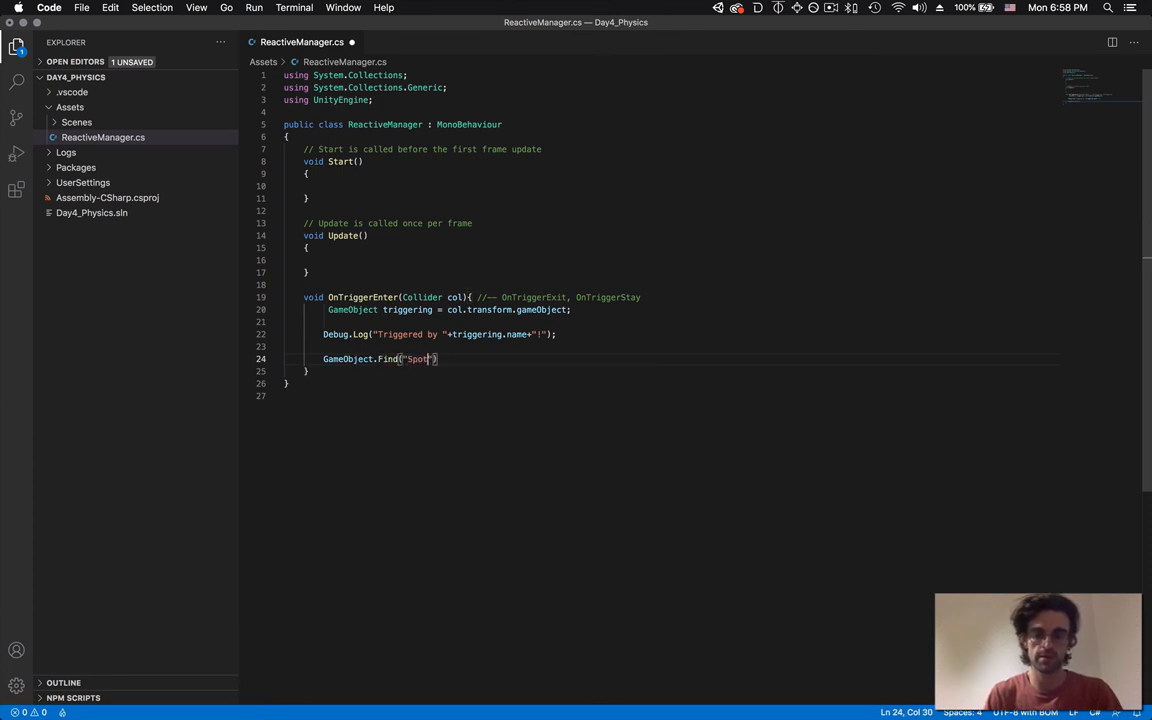
text(Light)
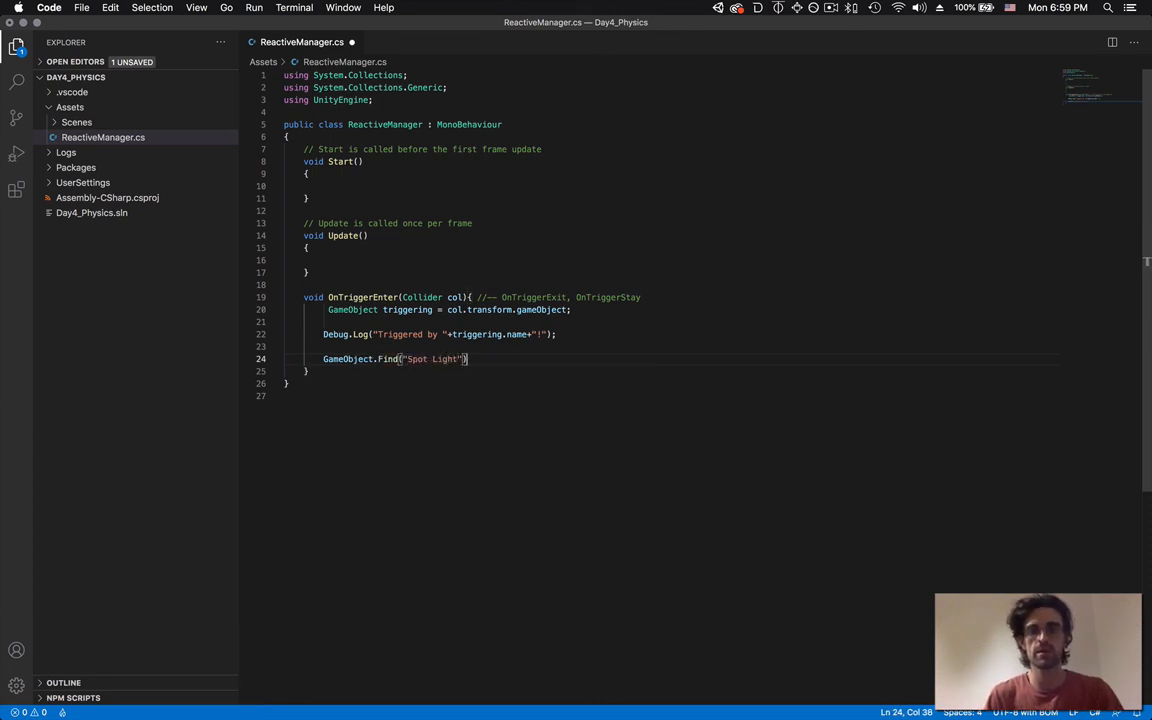
text(.GetComponent)
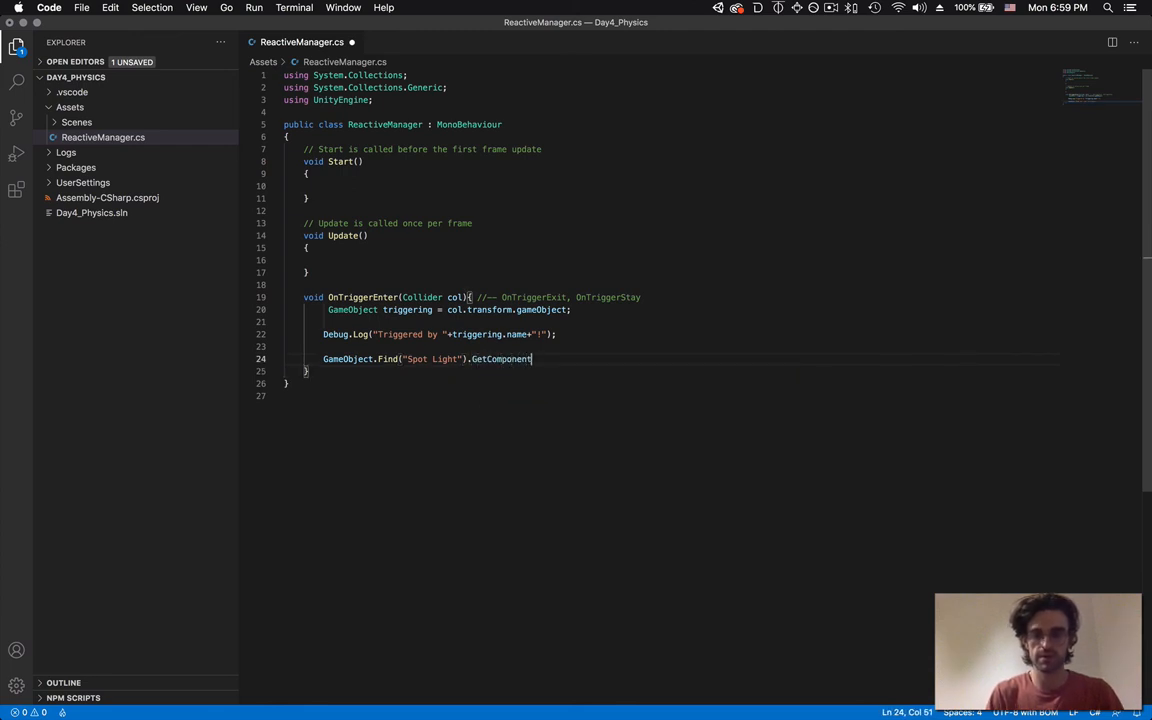
text(<Light)
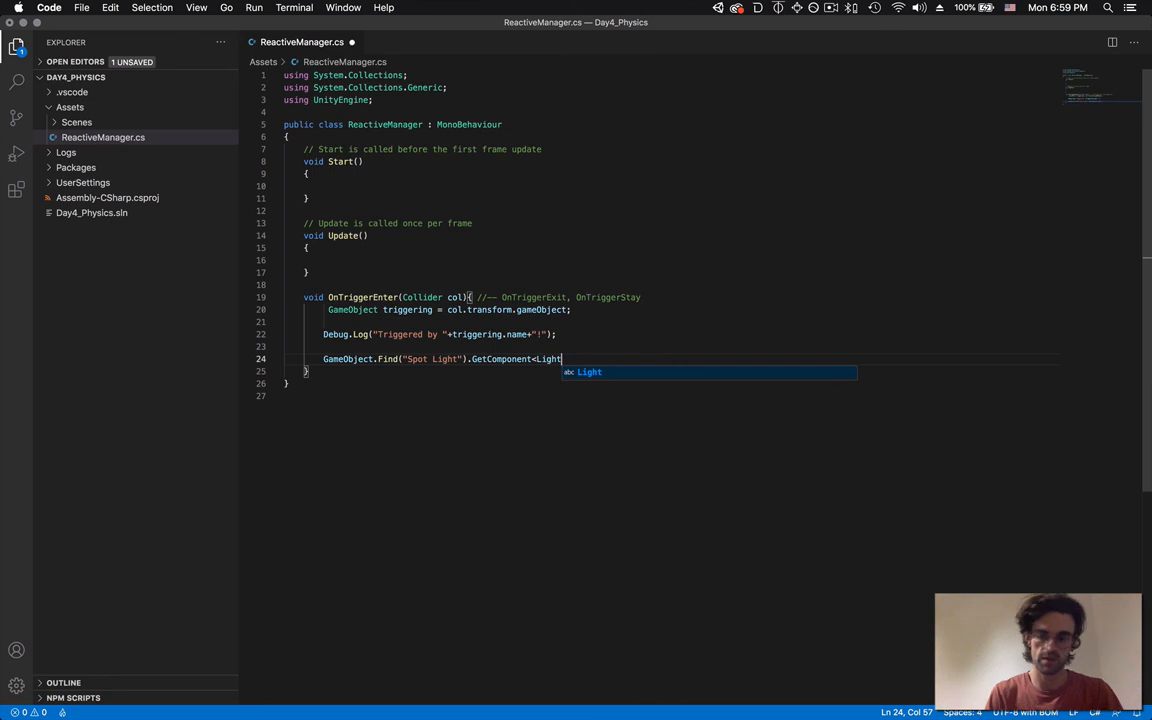
text(>().enabled)
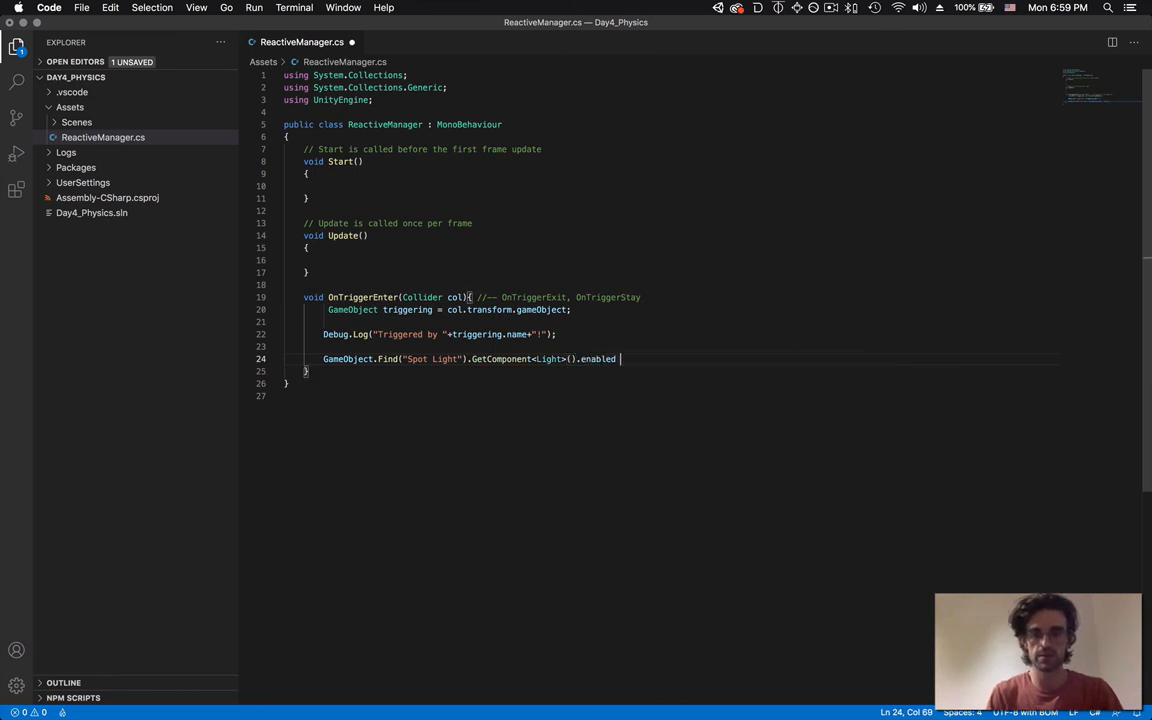
text(= true)
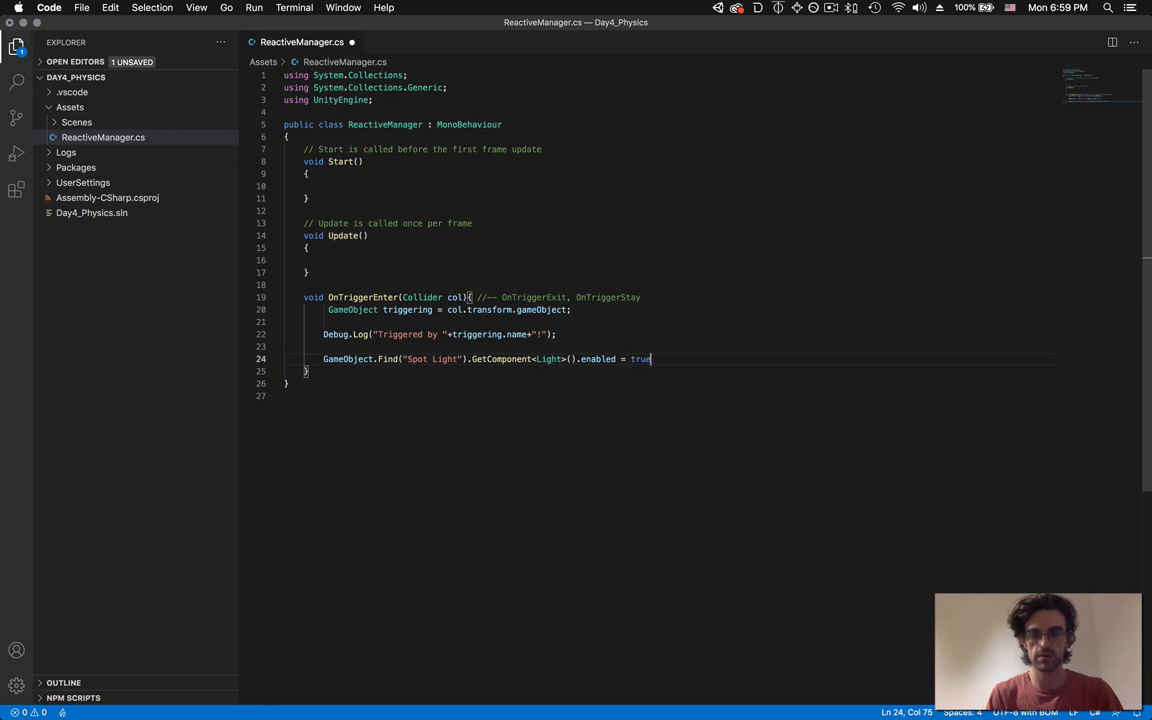
text(;)
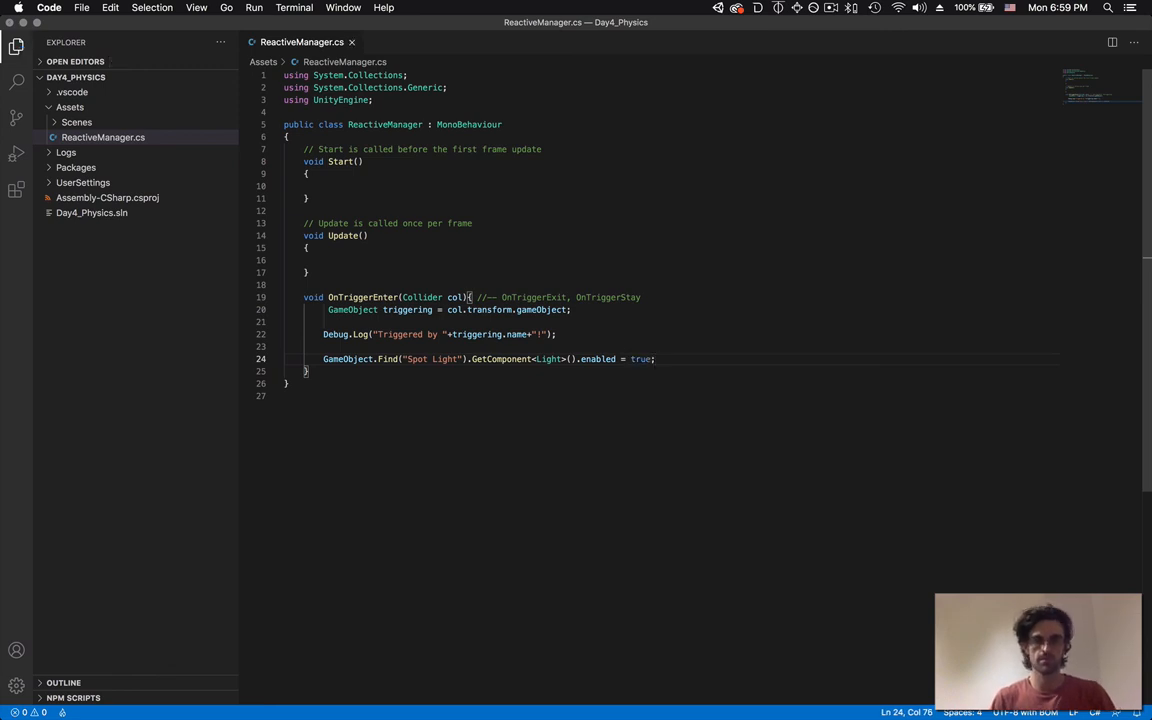
mouse_move(760, 232)
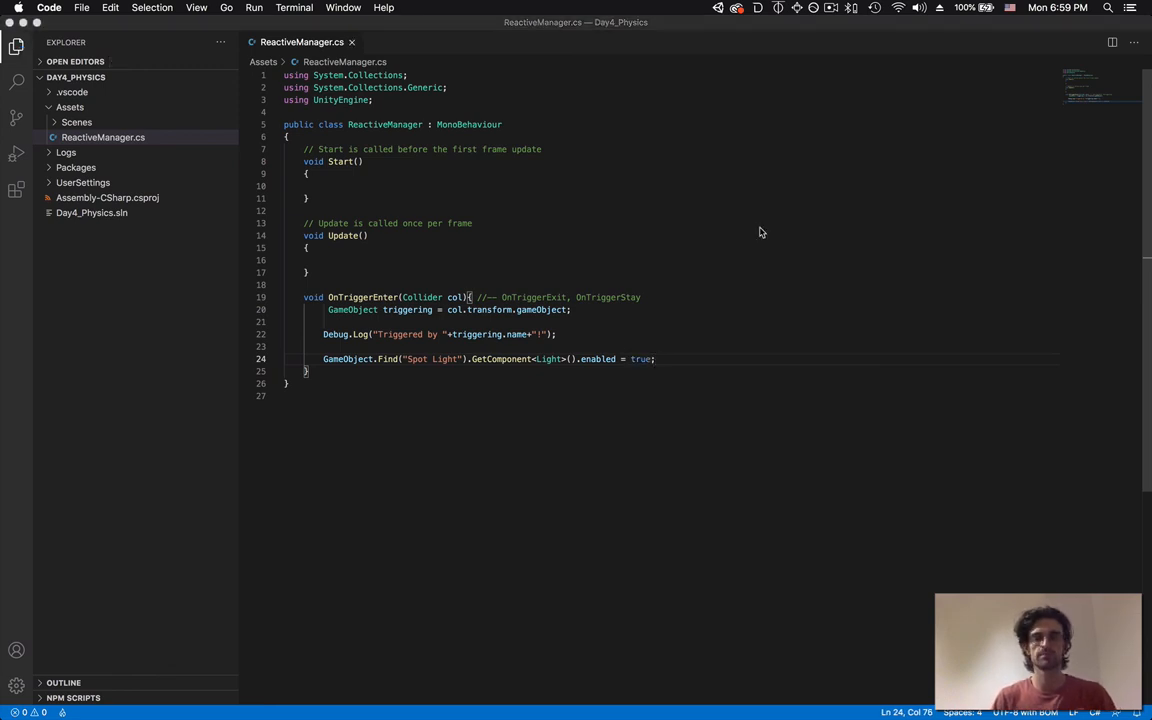
mouse_move(600, 348)
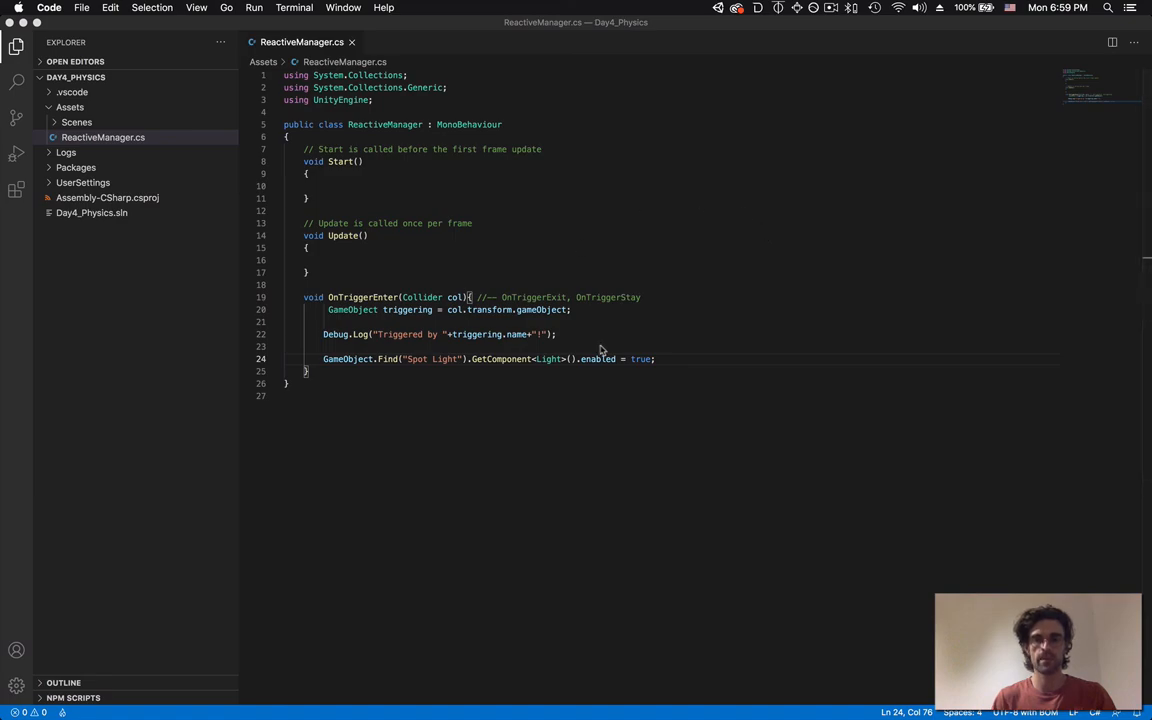
click(538, 40)
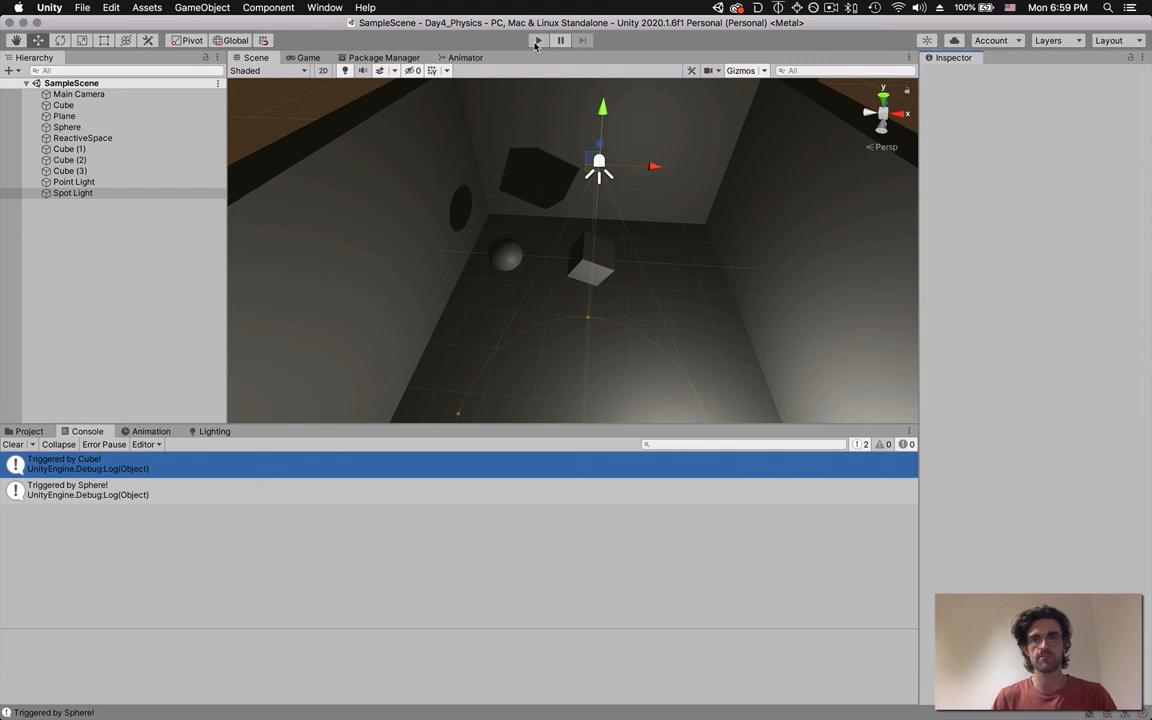
- Play the scene and select Sphere to watch it enter the trigger and switch on the spotlight
click(538, 40)
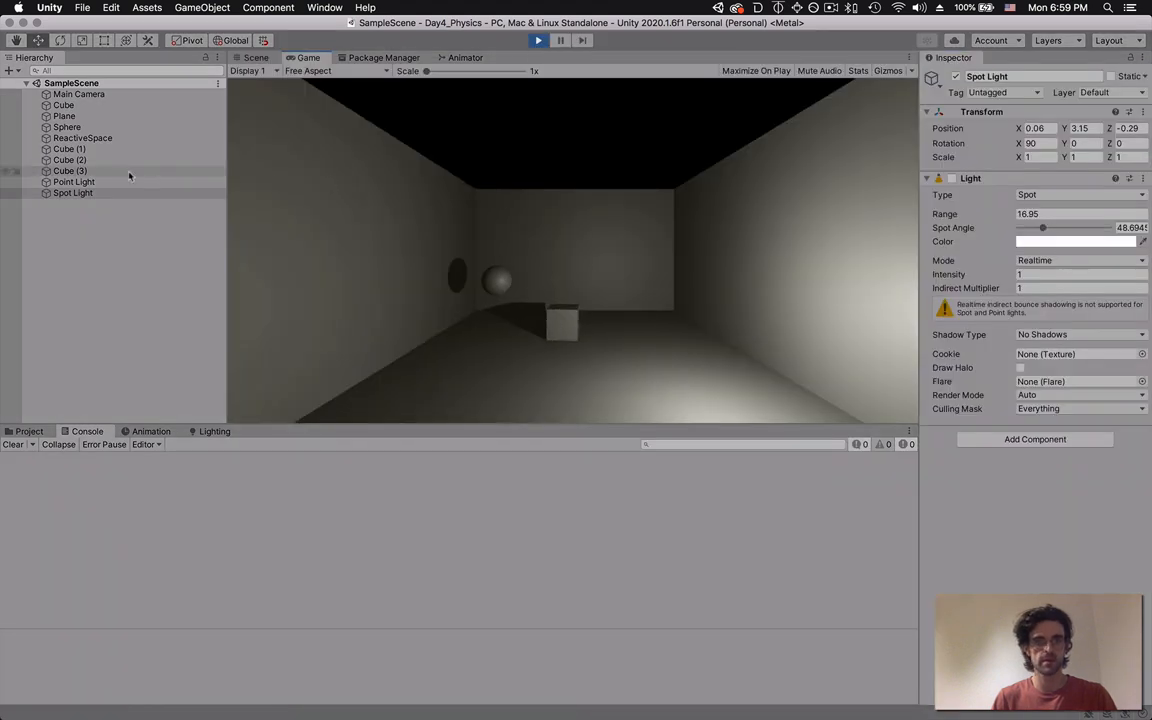
click(68, 128)
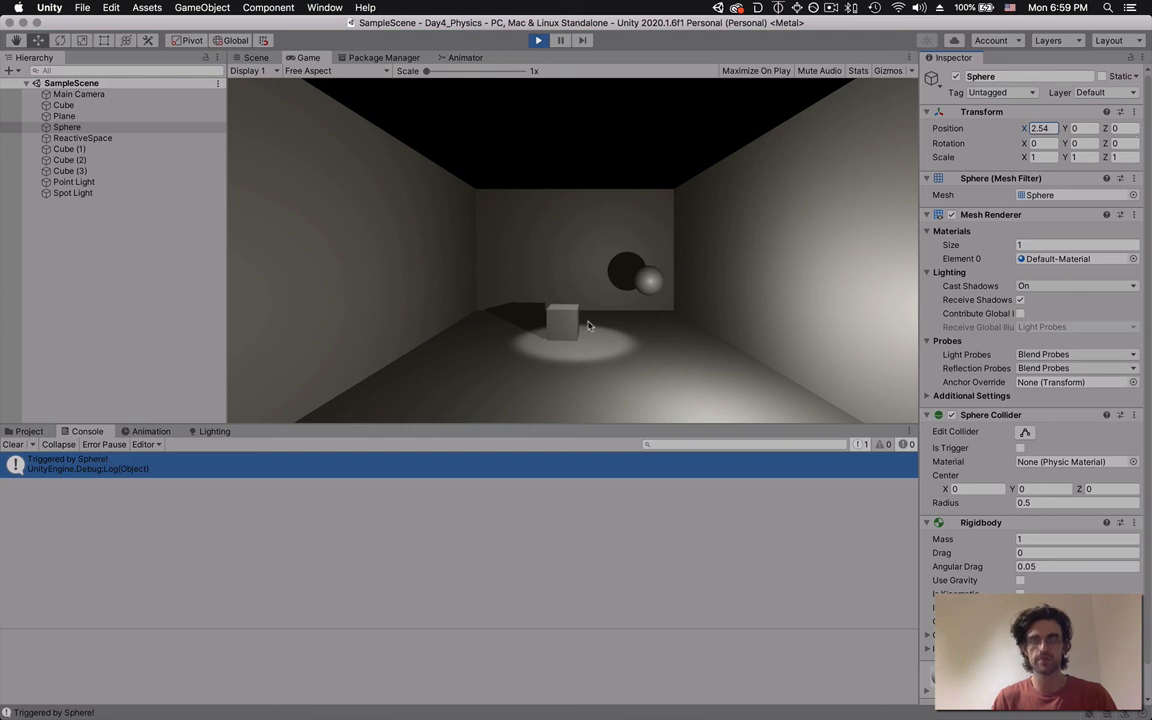
mouse_move(548, 390)
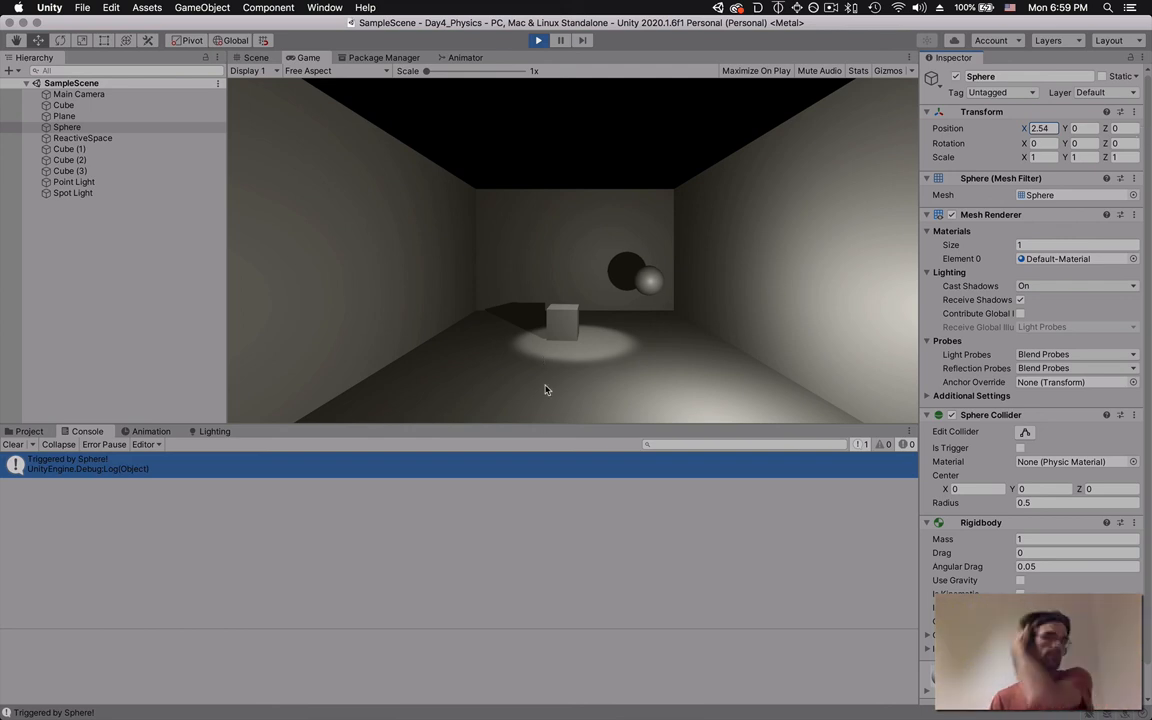
mouse_move(524, 128)
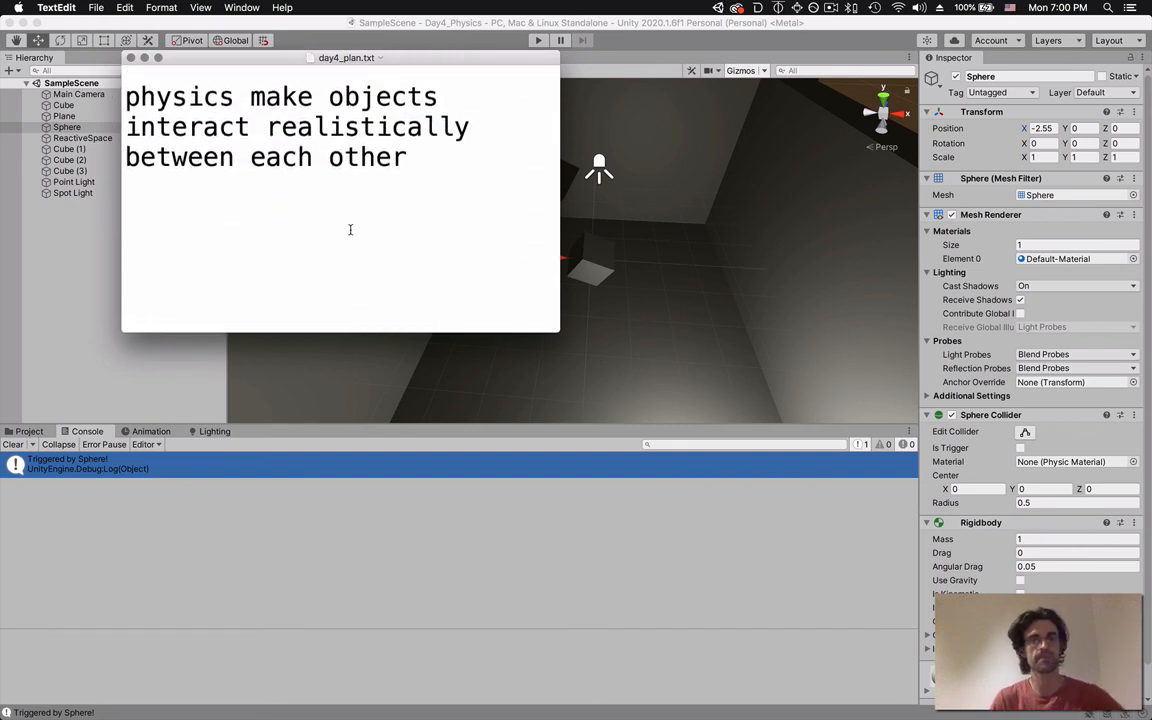
- Rewrite day4_plan.txt as '4 - physics, colliders and triggers, and lights'
text(4 - physics, colliders and triggers, and lights)
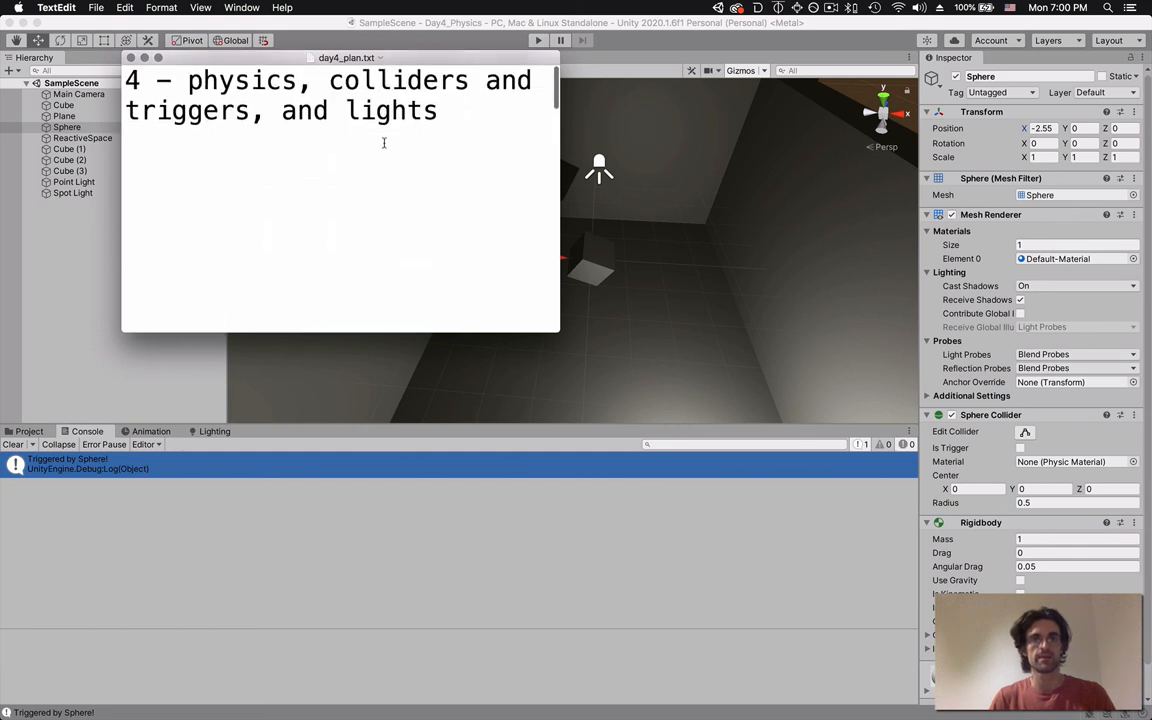